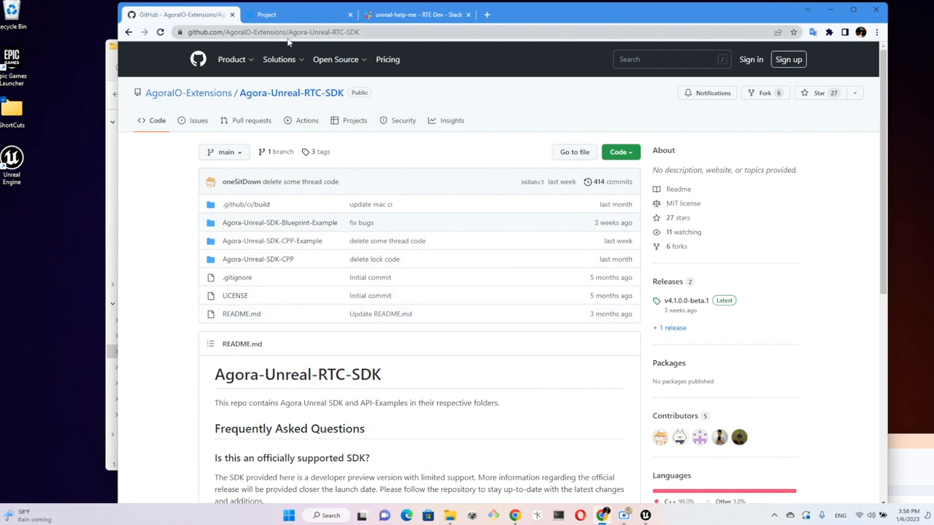
mouse_move(383, 29)
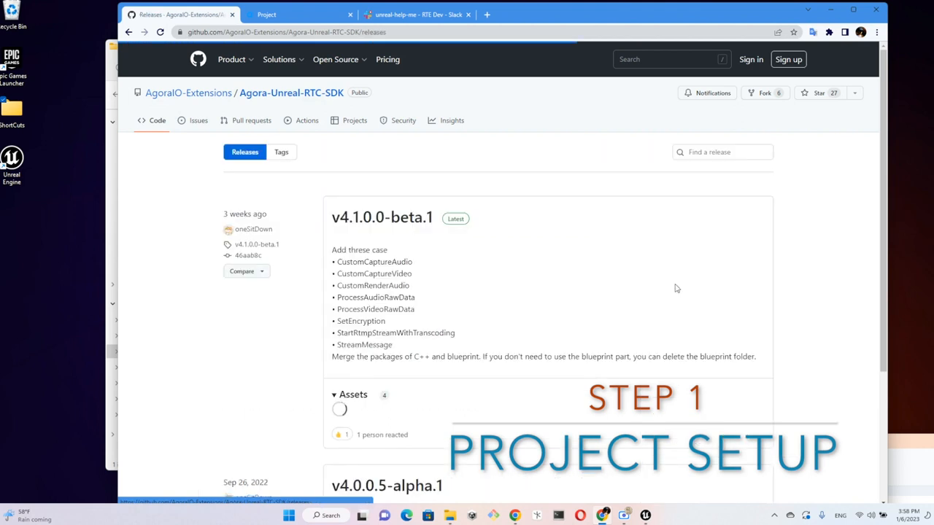
Scroll the Agora SDK releases page down to the v4.1.0.0-beta.1 Assets list
scroll("down", 3)
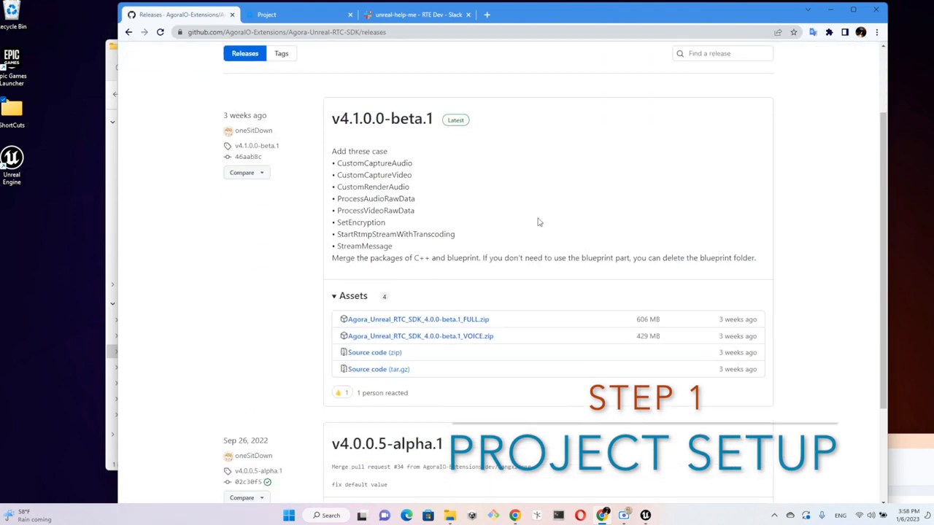
mouse_move(511, 357)
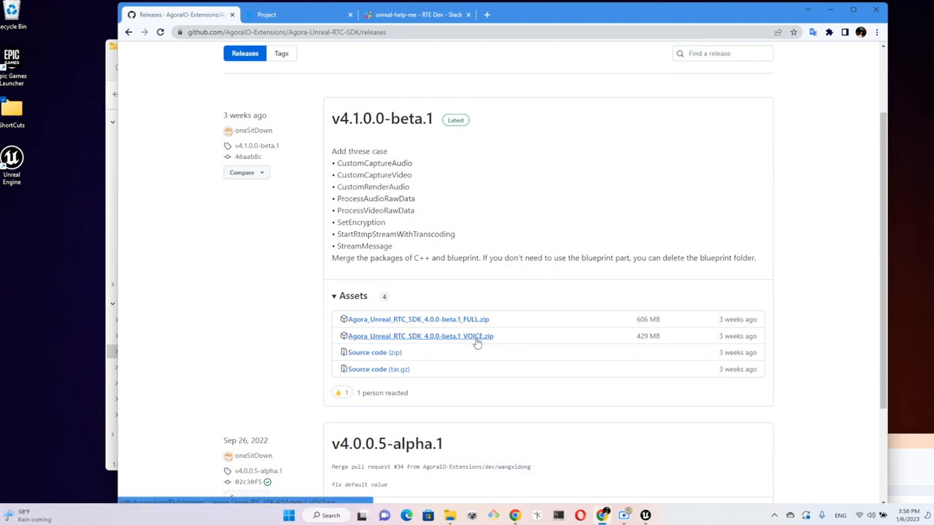
mouse_move(488, 338)
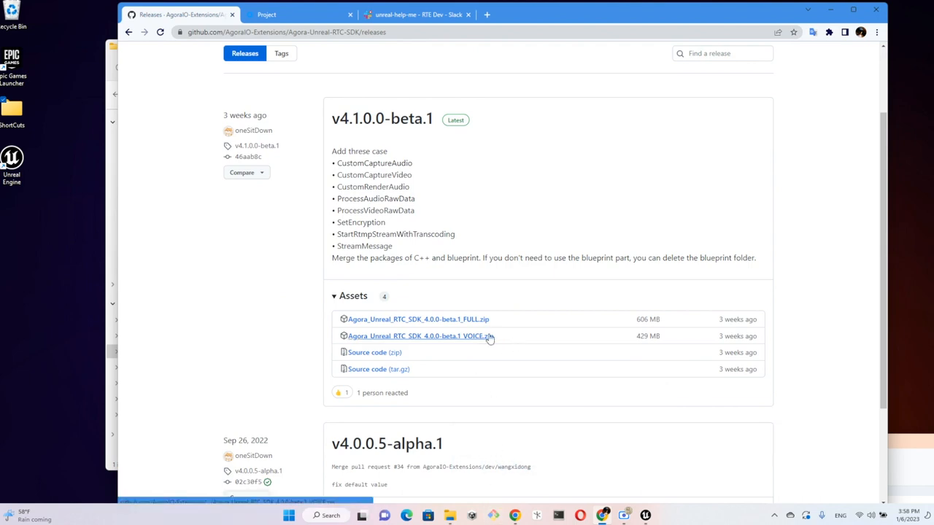
mouse_move(474, 500)
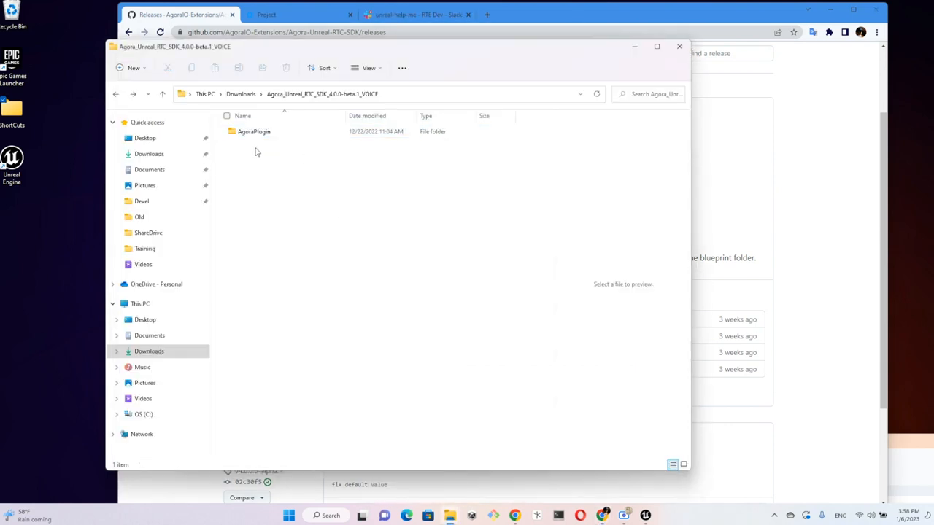
Show the Agora_Unreal_RTC_SDK_4.0.0-beta.1_VOICE folder in Downloads with its AgoraPlugin folder
left_click(254, 132)
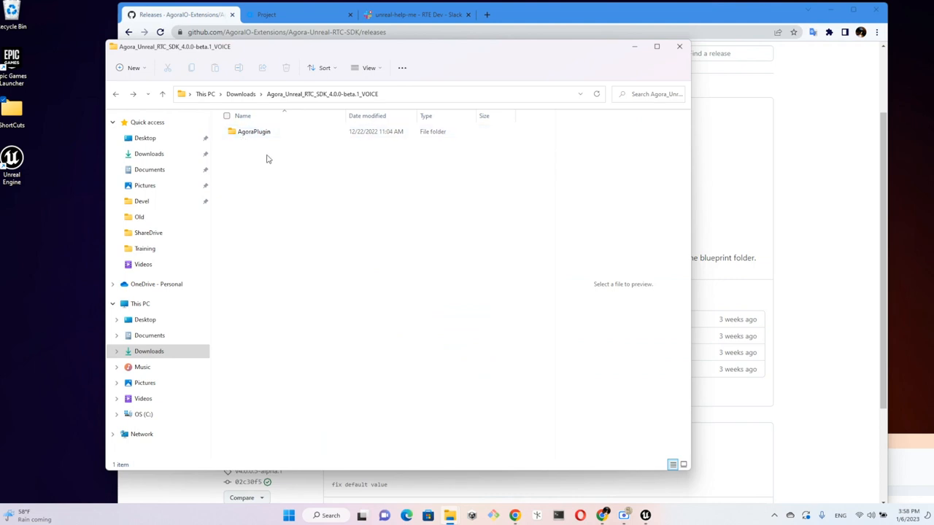
mouse_move(257, 149)
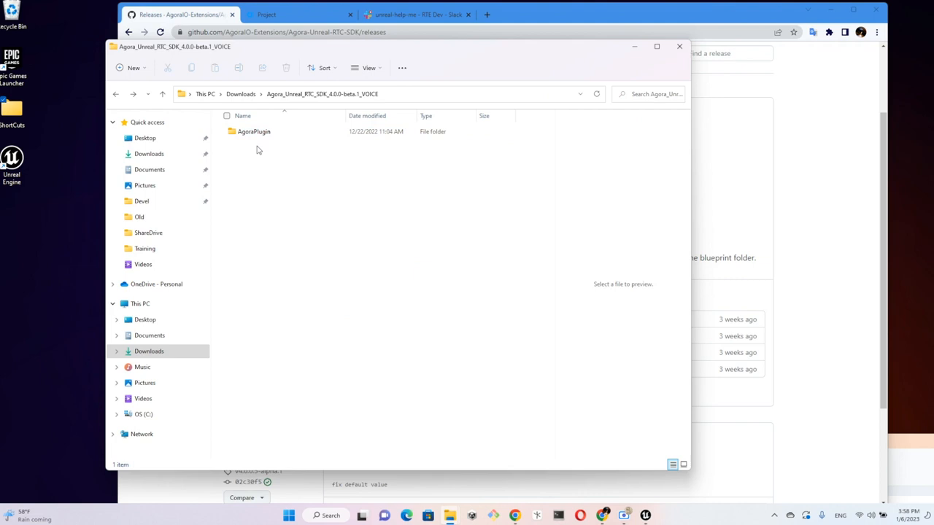
mouse_move(279, 166)
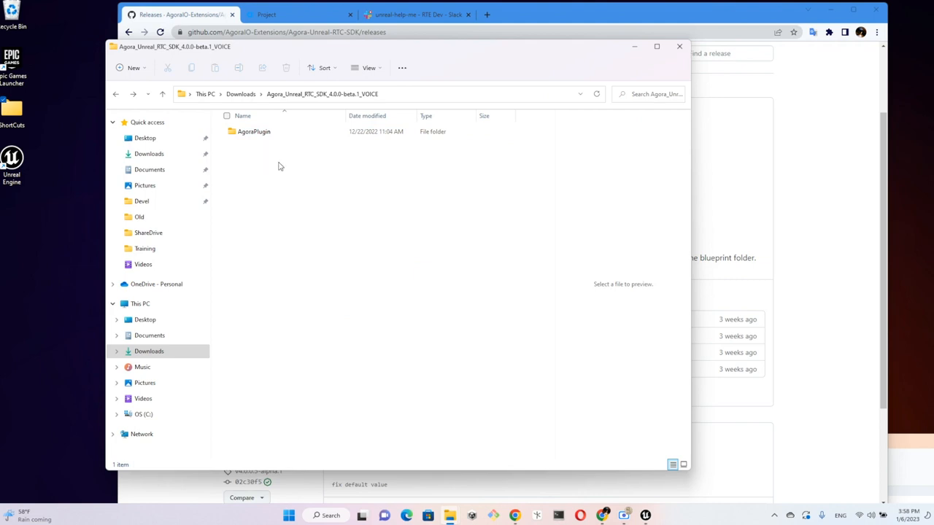
mouse_move(615, 339)
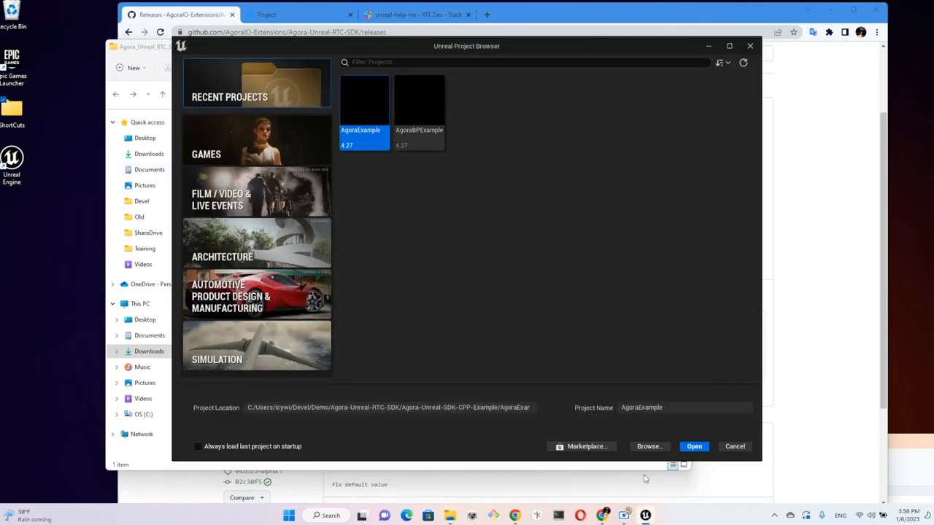
mouse_move(440, 275)
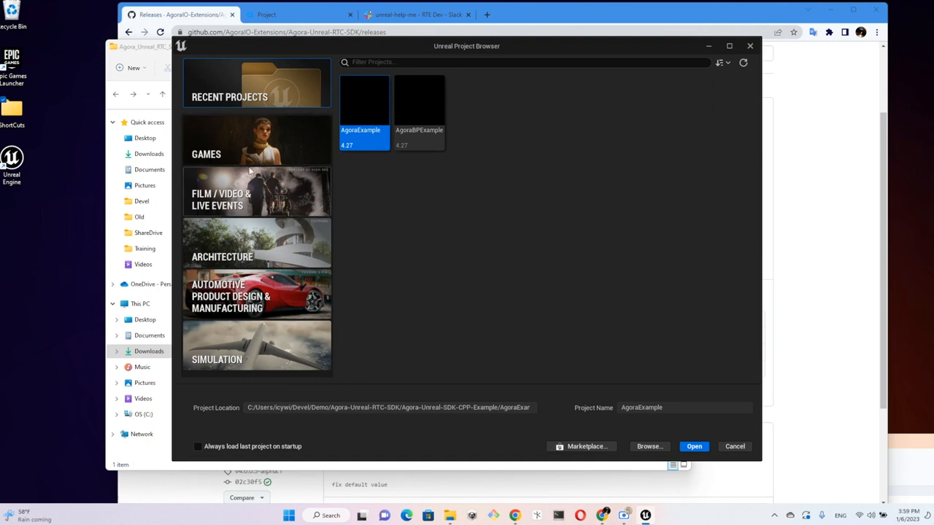
Show the Games templates and type the project name 'UE5Trainin'
left_click(257, 139)
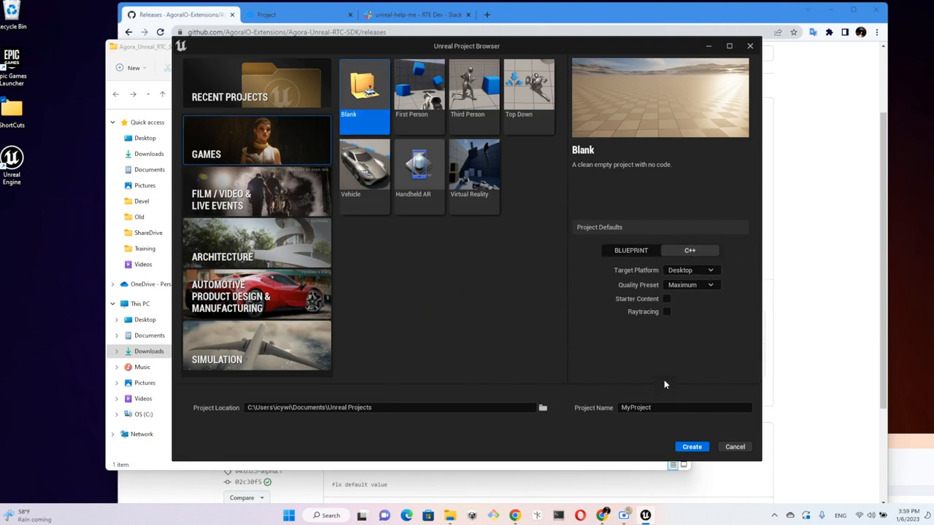
mouse_move(640, 321)
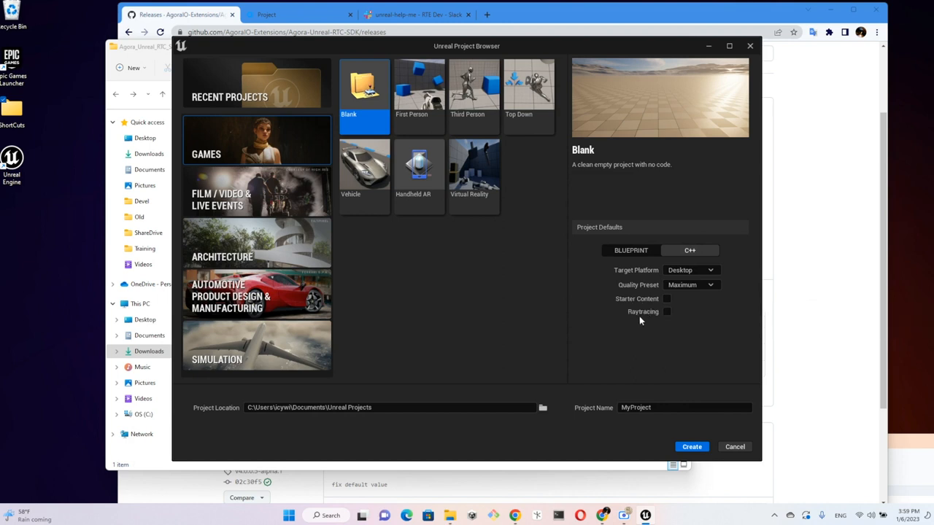
left_click(683, 407)
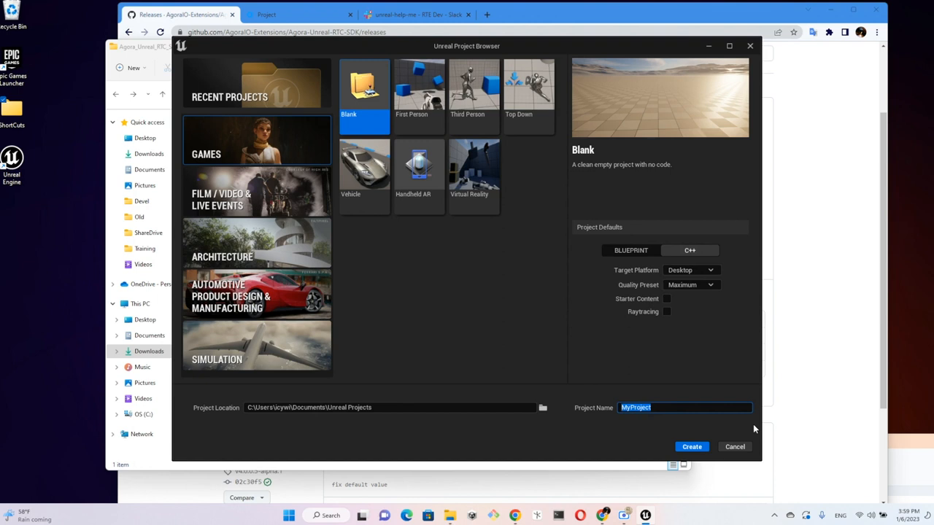
type("UE5")
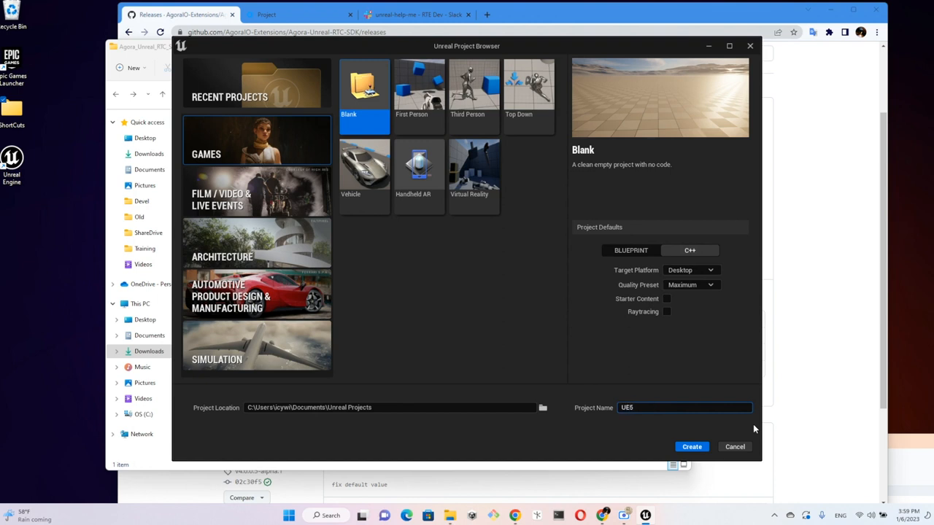
type("Trainin")
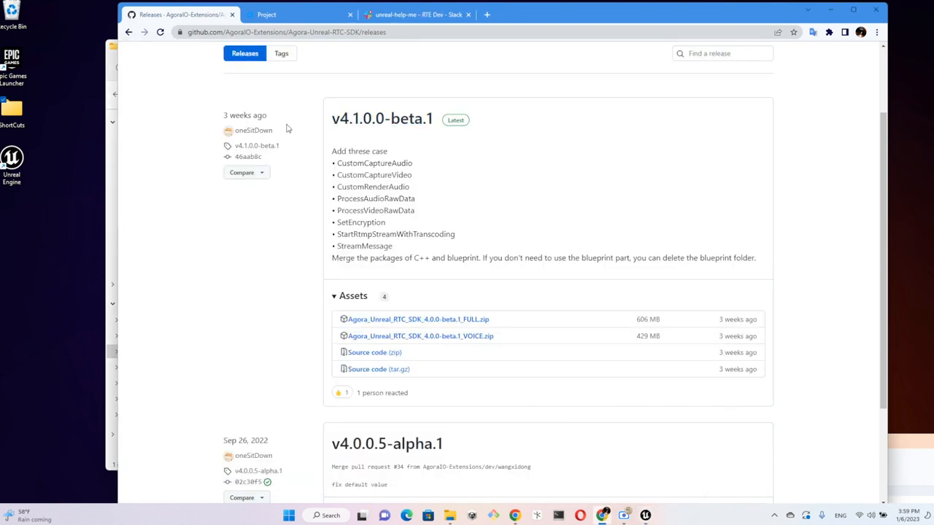
mouse_move(251, 278)
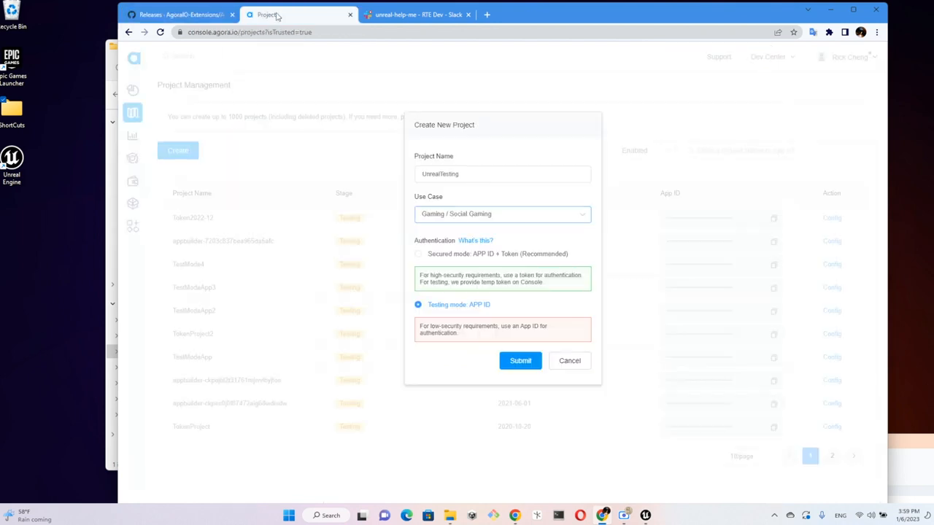
mouse_move(461, 138)
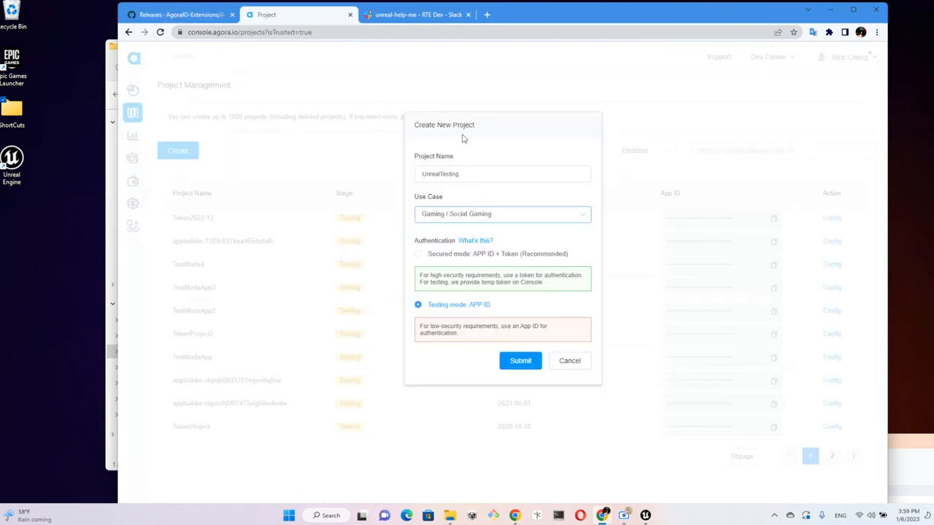
mouse_move(433, 140)
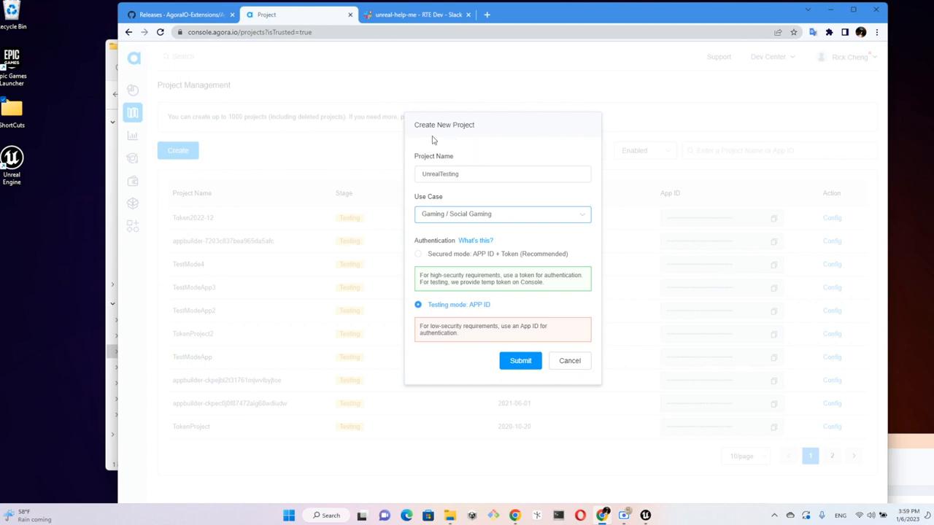
mouse_move(199, 117)
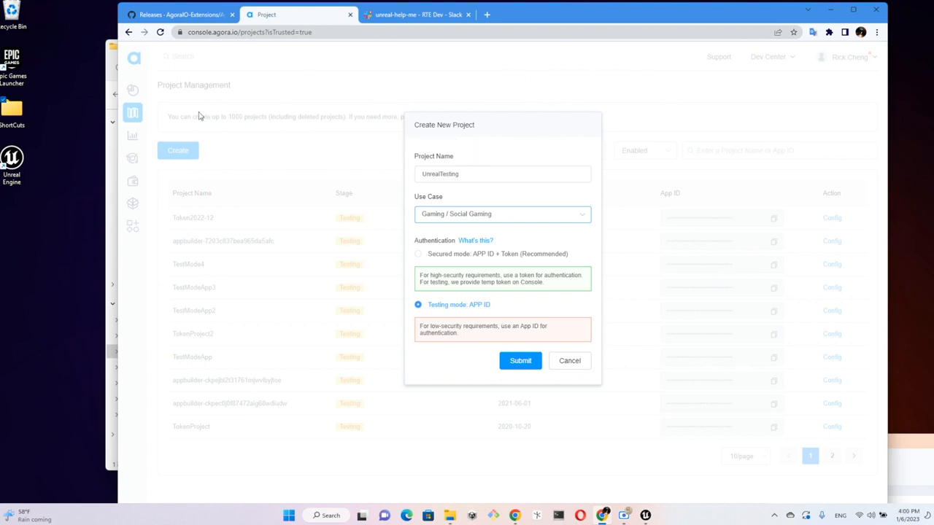
mouse_move(226, 93)
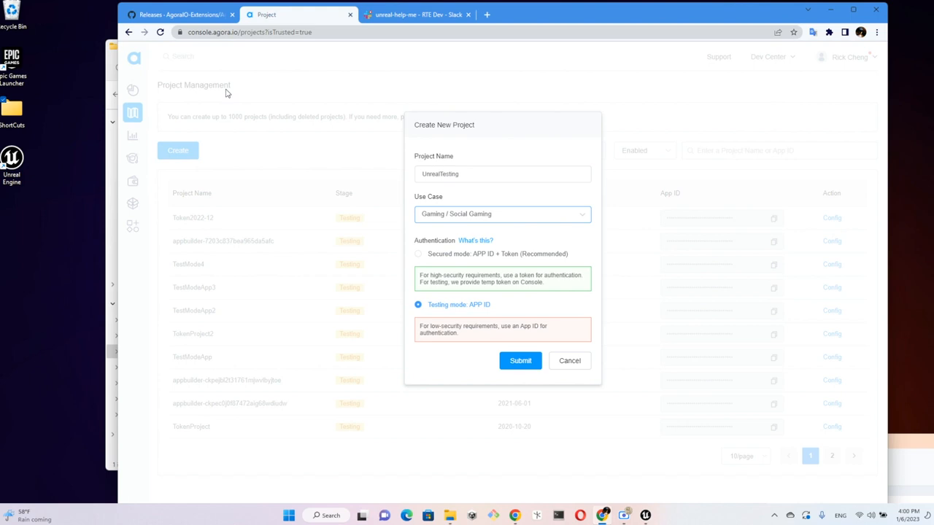
mouse_move(441, 155)
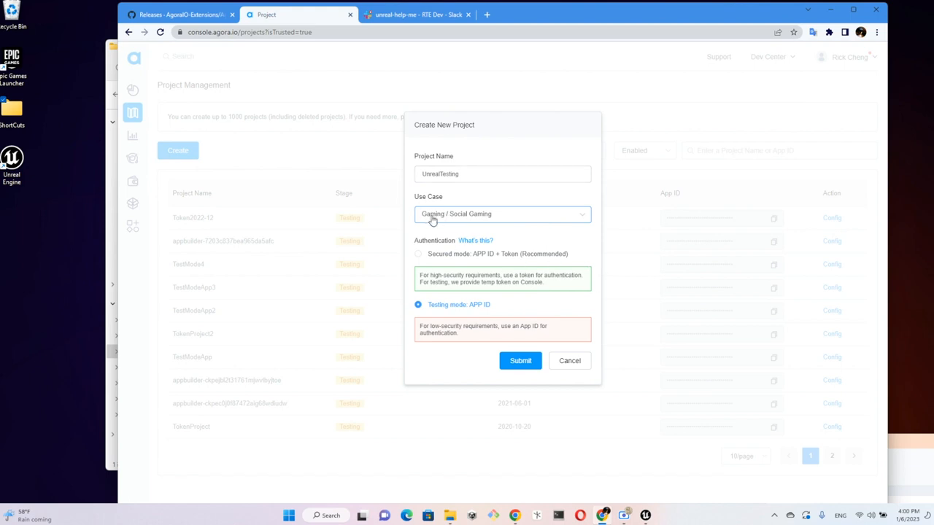
mouse_move(584, 246)
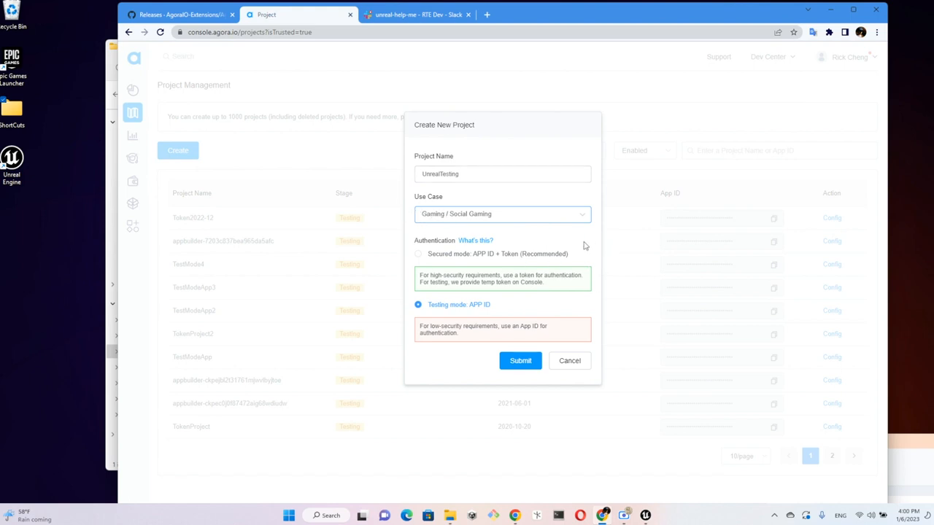
mouse_move(469, 224)
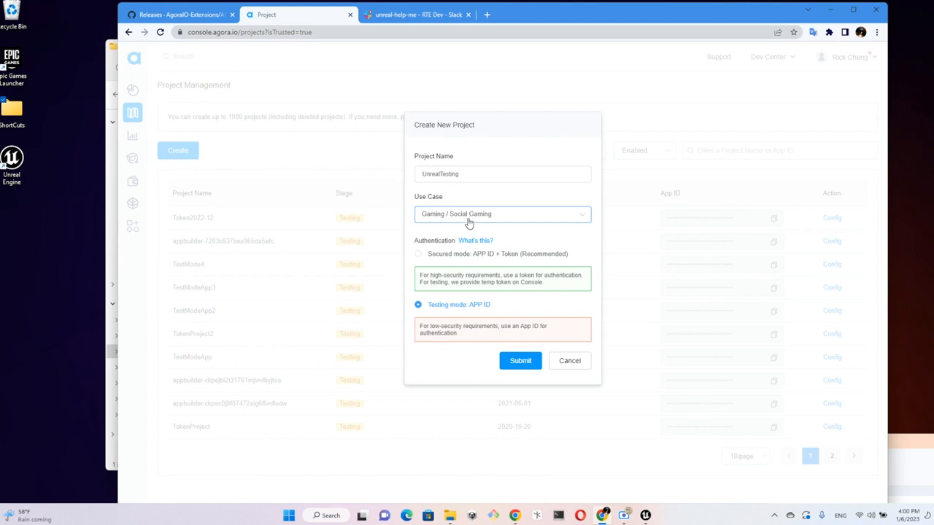
mouse_move(455, 307)
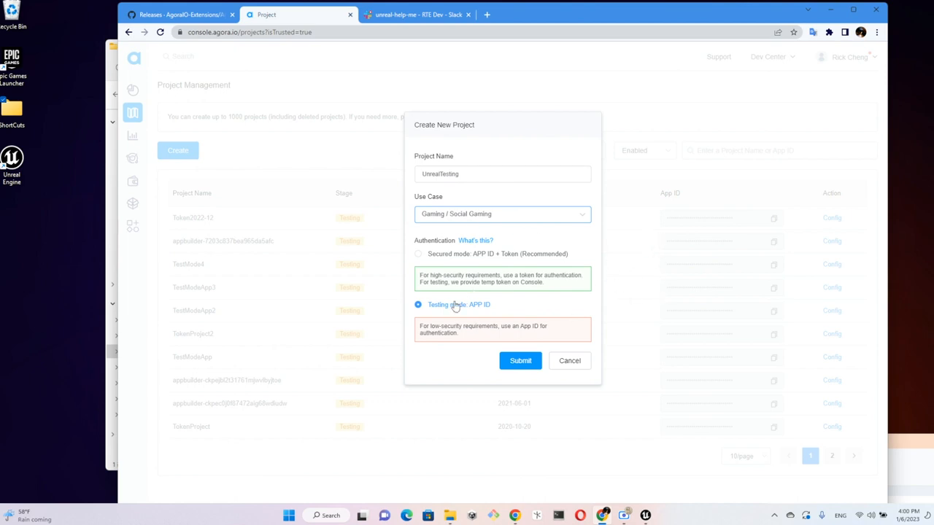
mouse_move(414, 253)
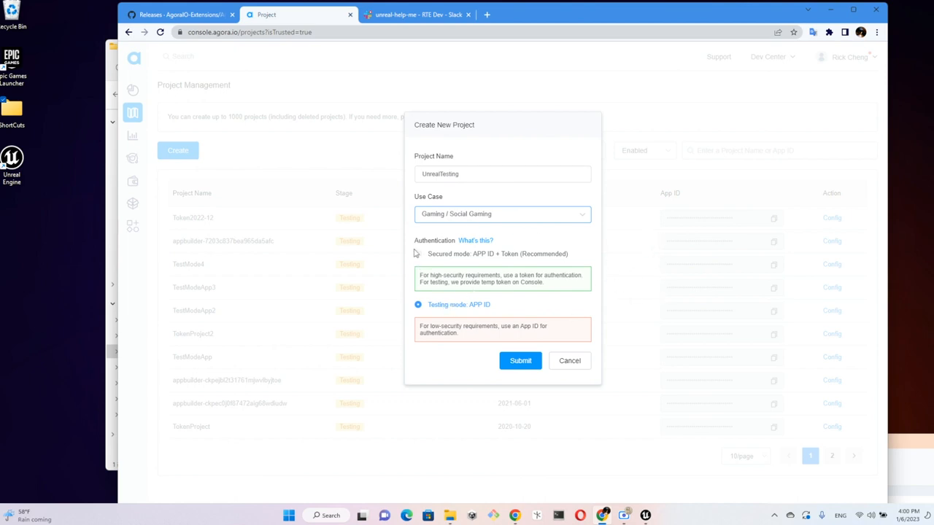
mouse_move(438, 323)
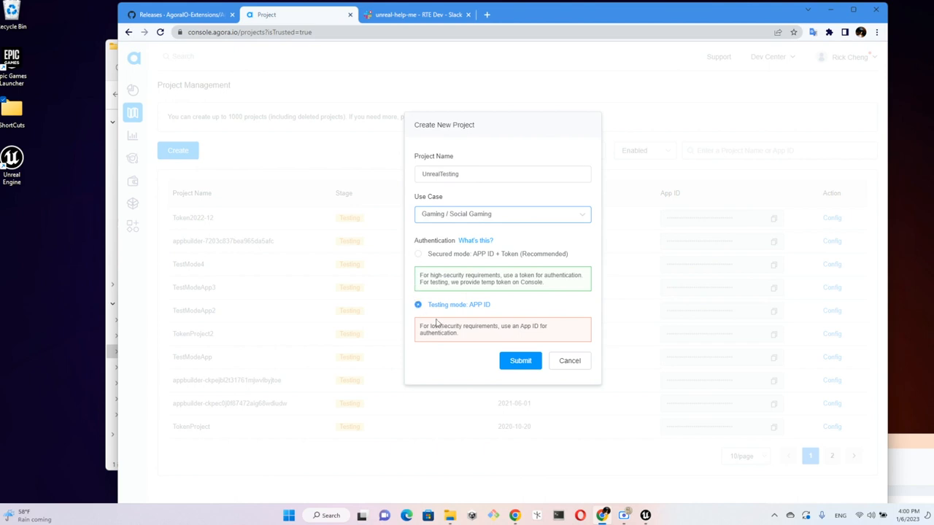
mouse_move(559, 304)
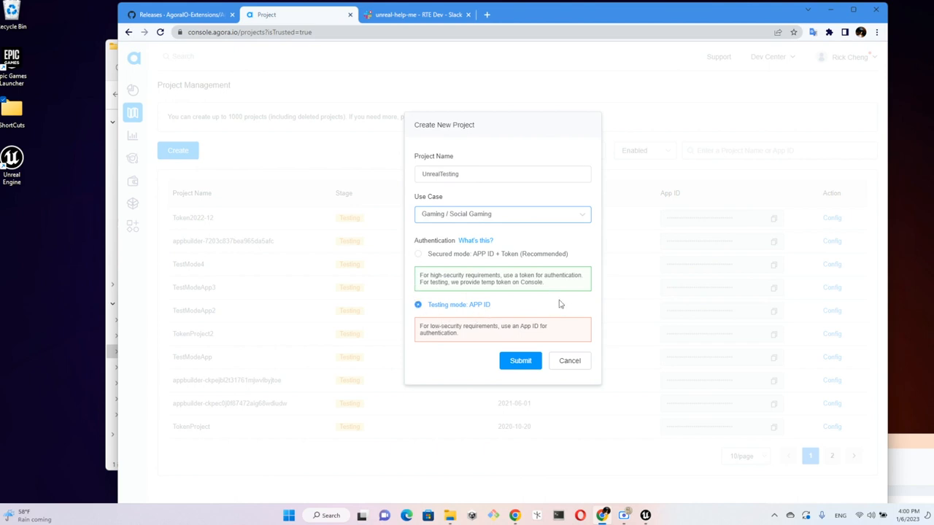
mouse_move(476, 272)
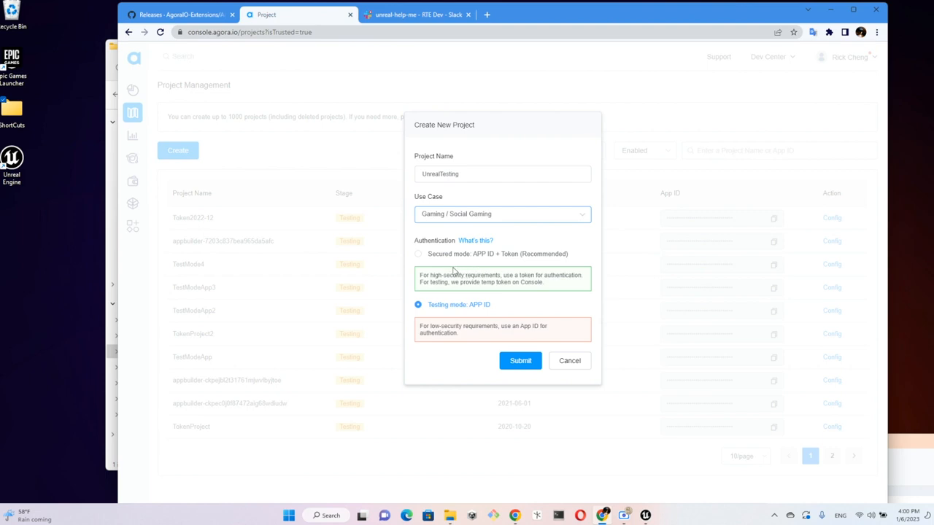
mouse_move(427, 268)
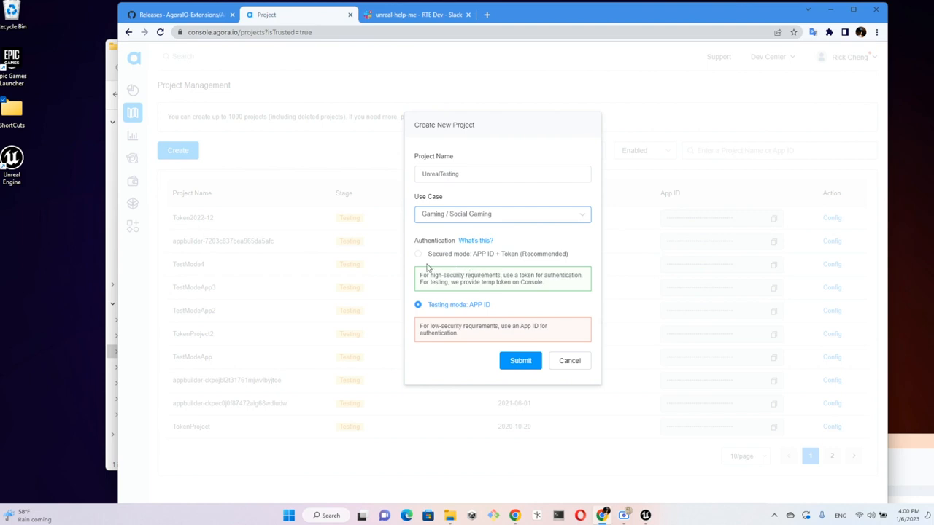
mouse_move(476, 262)
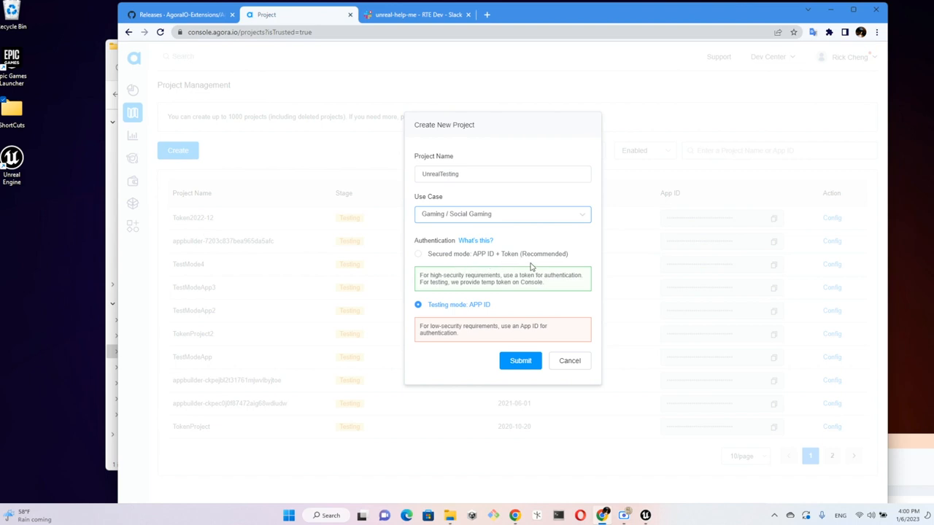
mouse_move(548, 290)
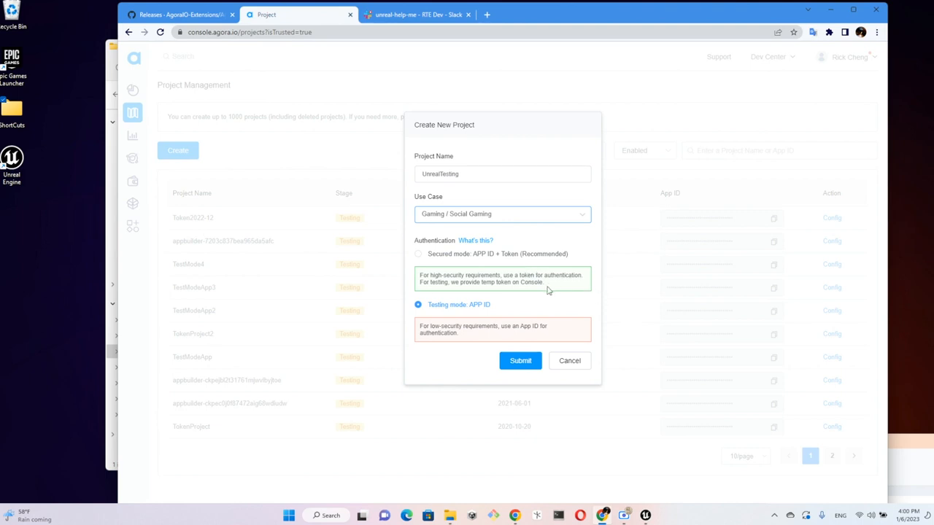
mouse_move(480, 356)
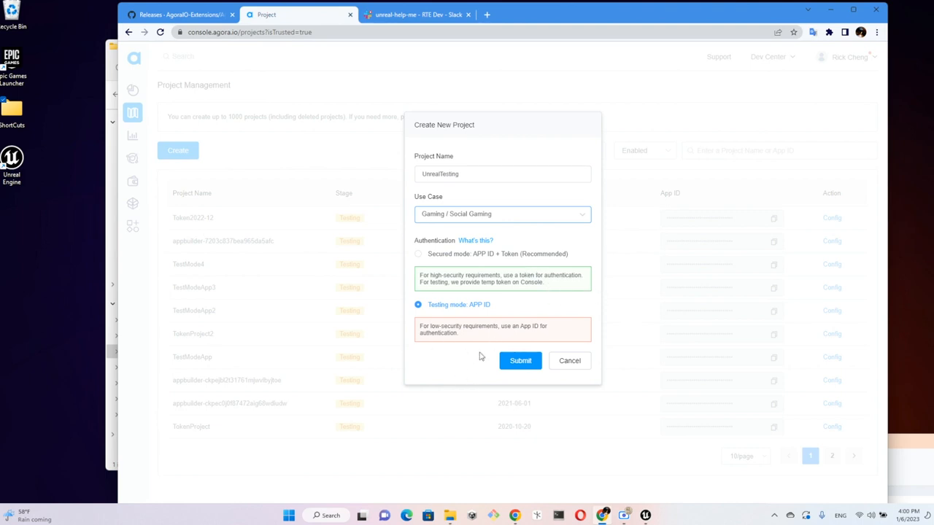
Submit the UnrealTesting Social Gaming project in testing mode and return to Unreal
left_click(520, 361)
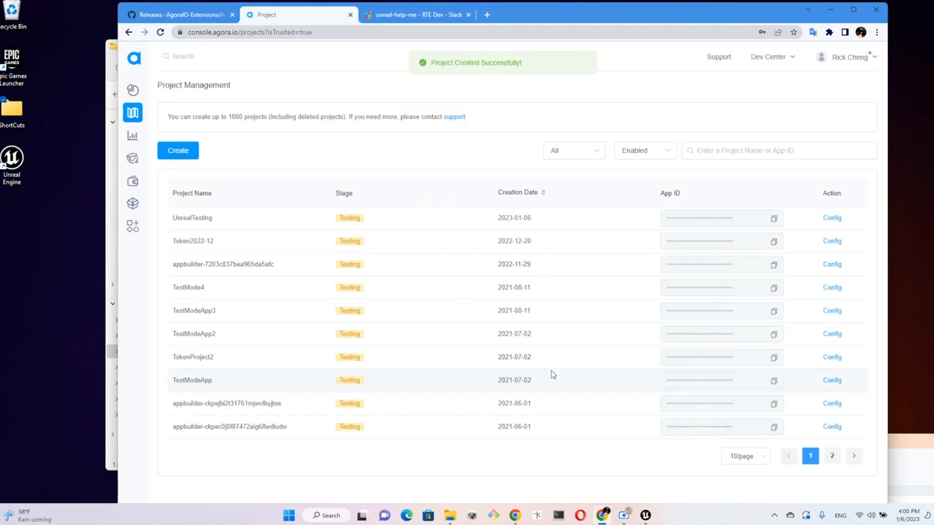
mouse_move(391, 229)
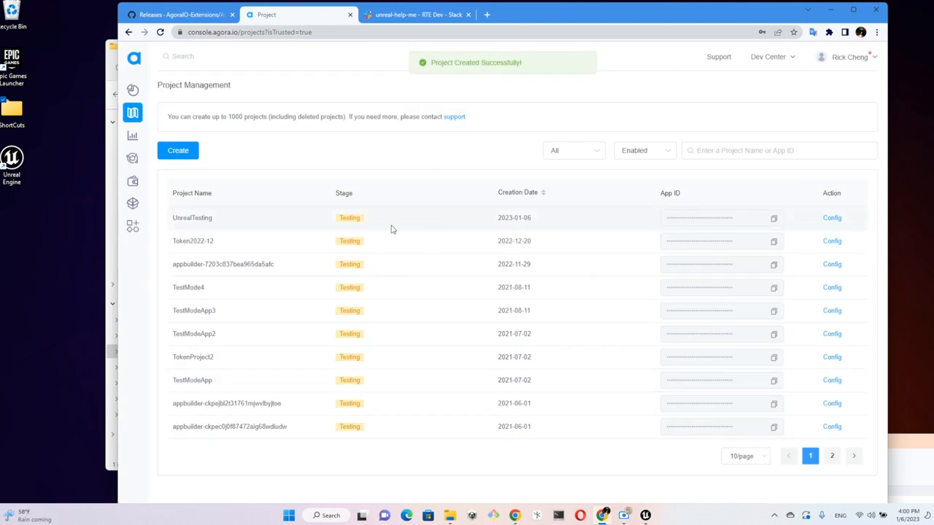
left_click(773, 218)
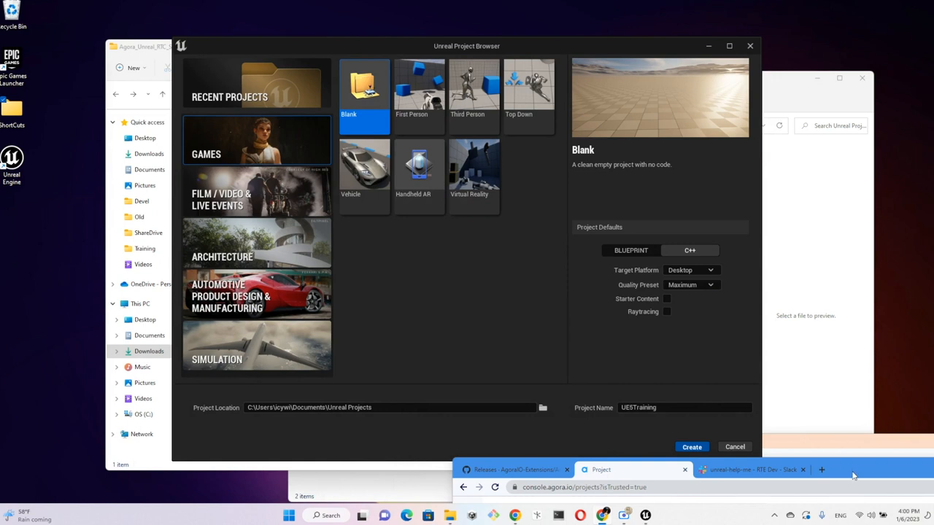
Create the blank Blueprint games project UE5Training
left_click(600, 469)
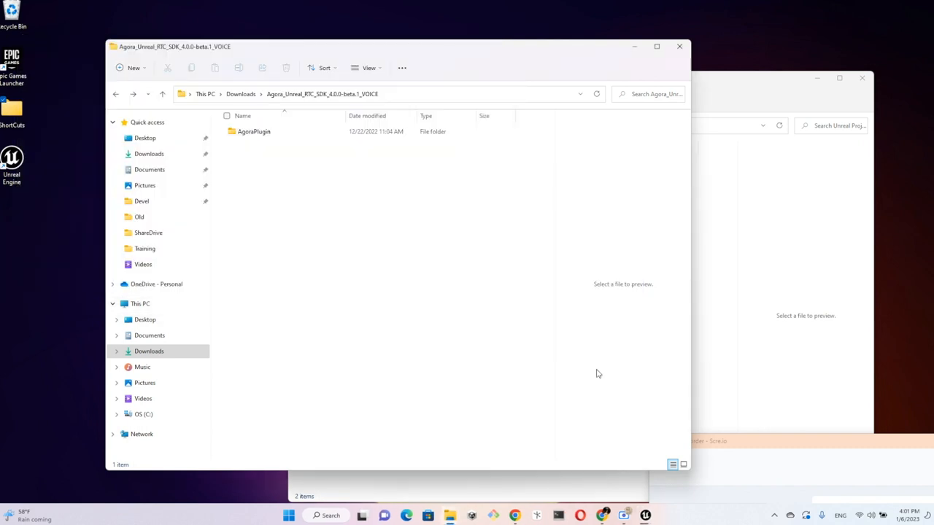
mouse_move(788, 194)
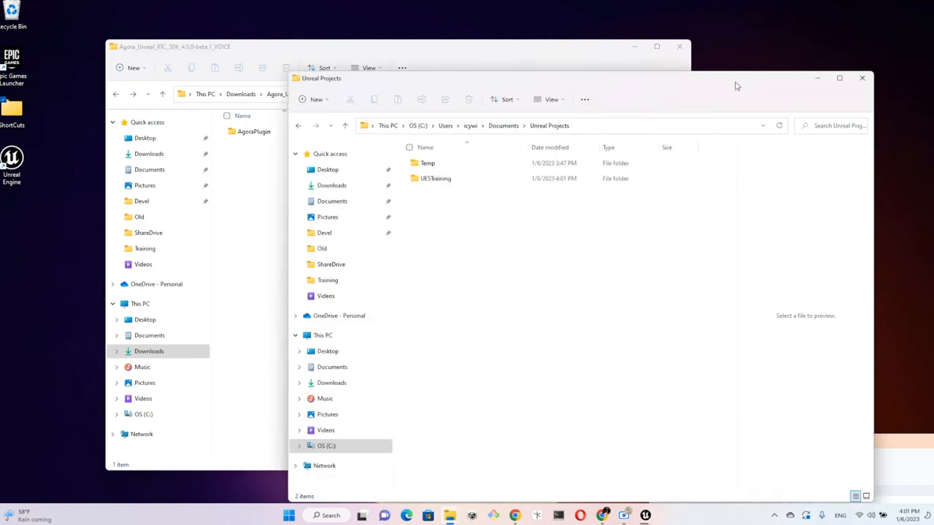
Inside the UE5Training project folder, create a new 'Plugins' folder and open it
left_click(456, 176)
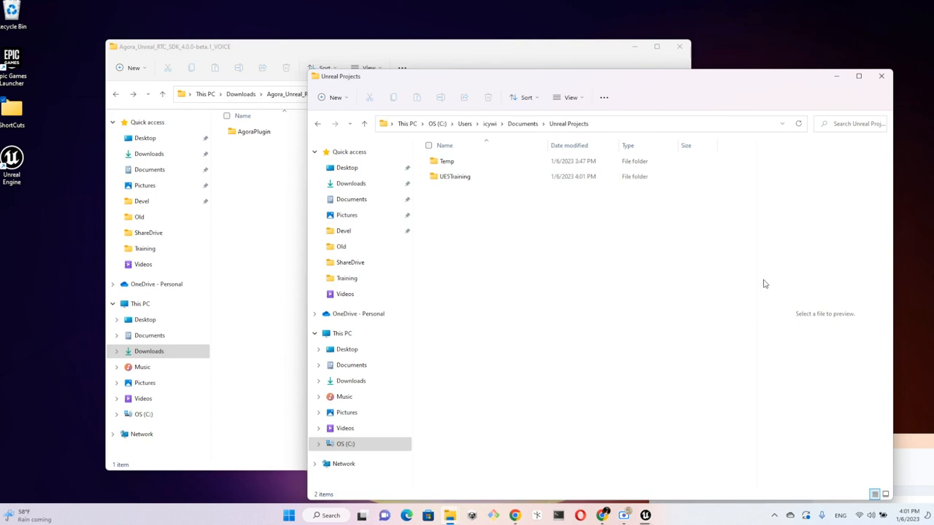
mouse_move(455, 176)
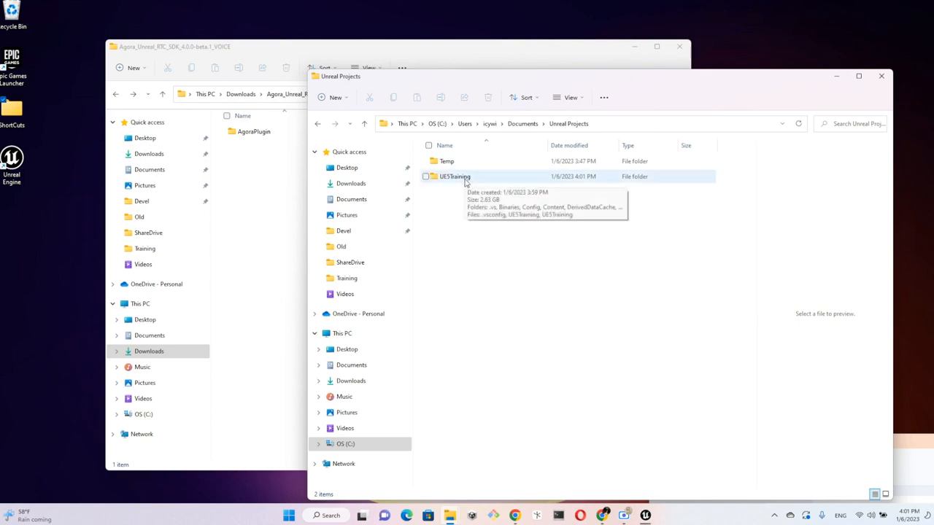
double_click(455, 176)
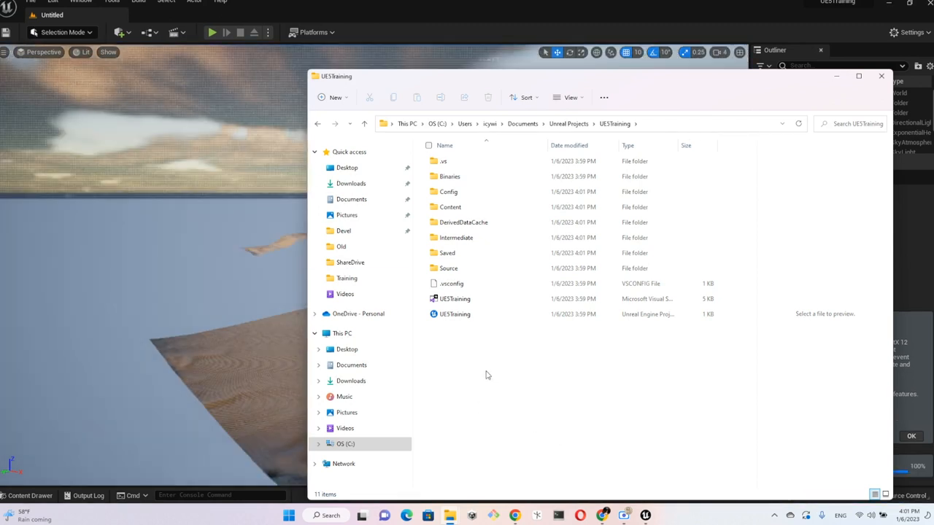
right_click(487, 375)
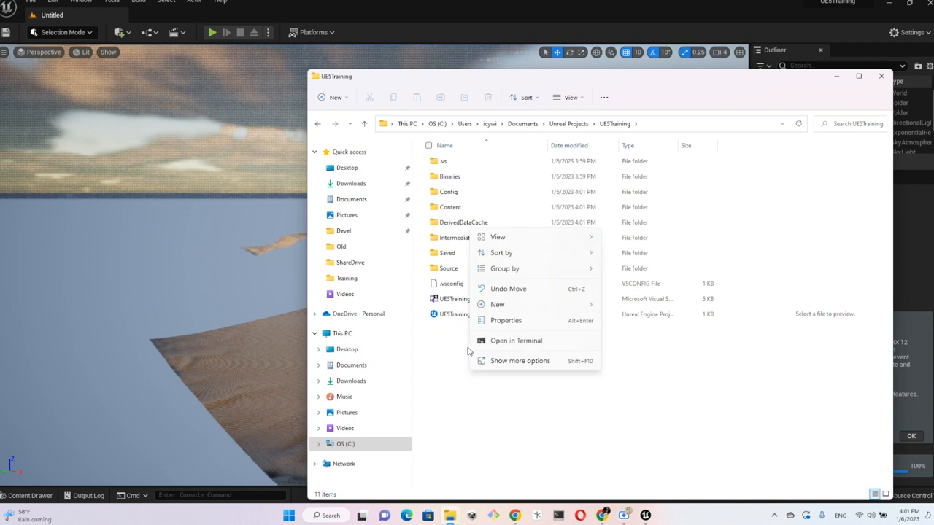
left_click(497, 304)
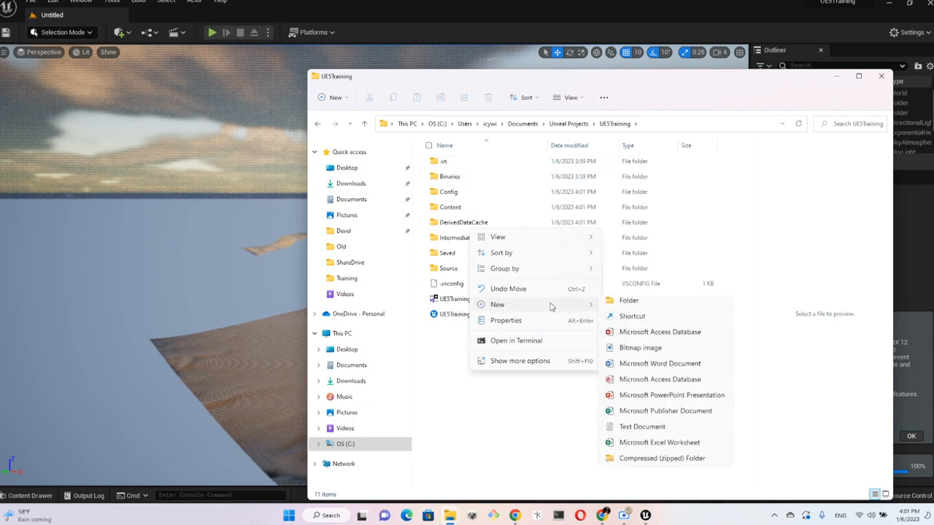
left_click(628, 300)
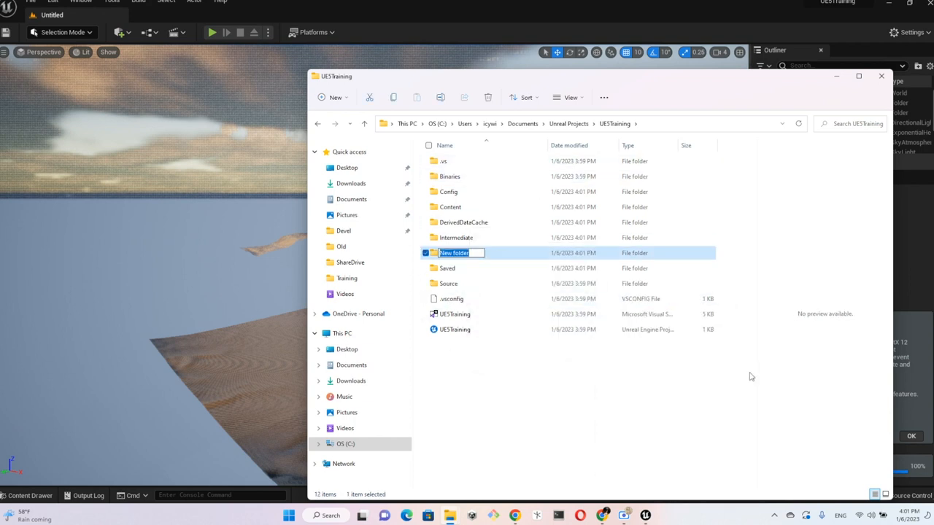
type("P")
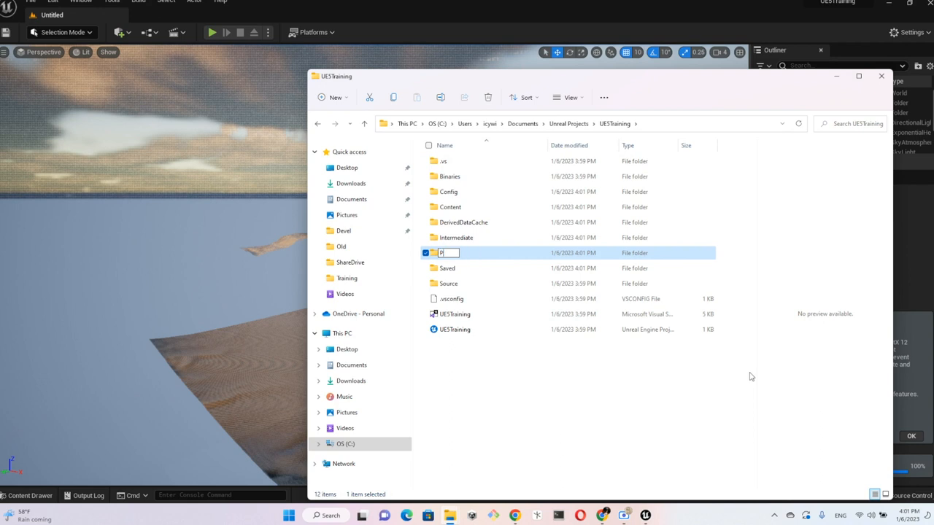
type("lugins")
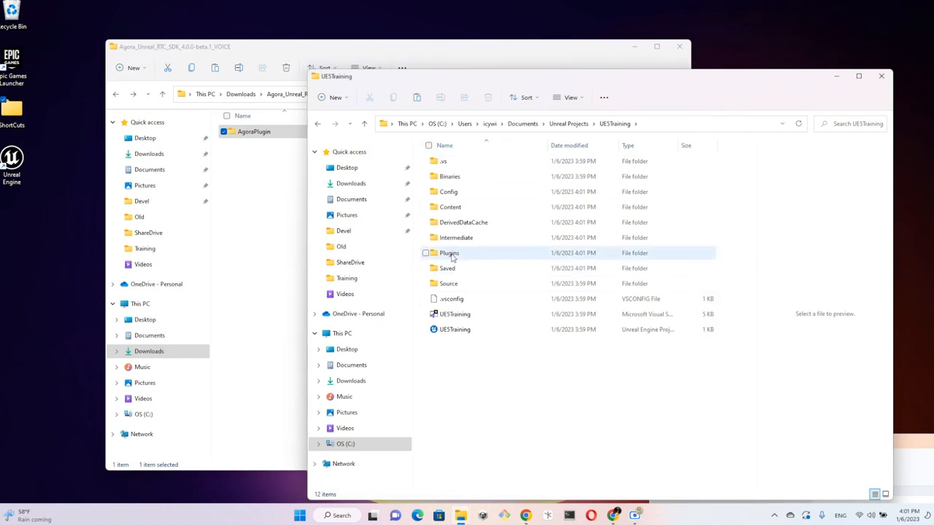
double_click(449, 252)
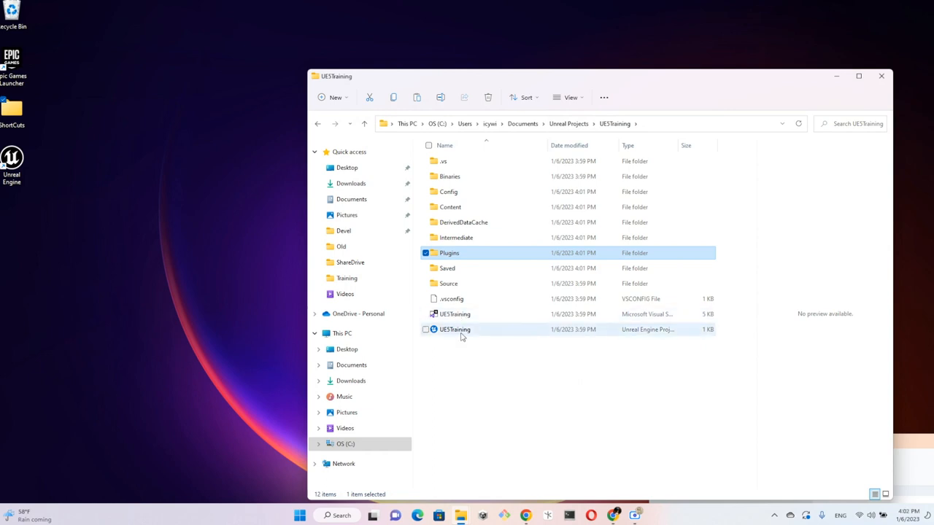
Open the UE5Training project file in Unreal Engine
left_click(455, 329)
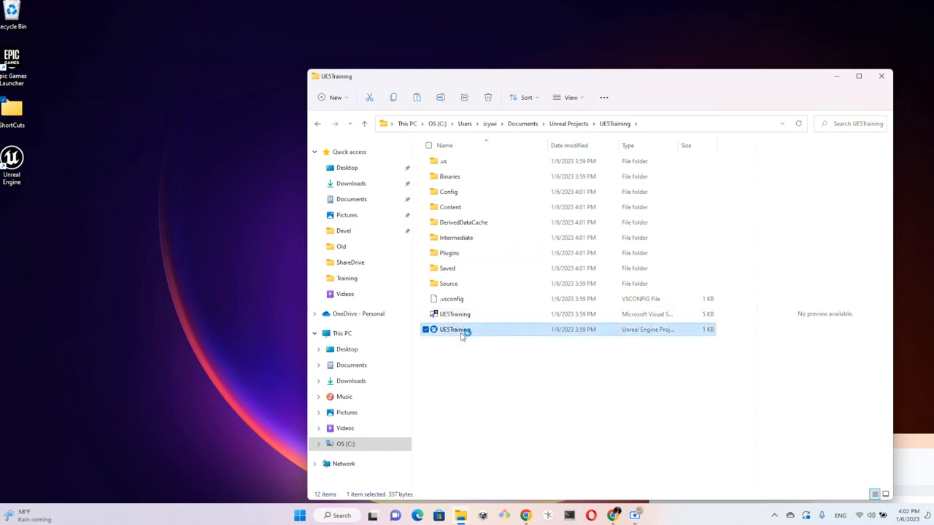
double_click(454, 329)
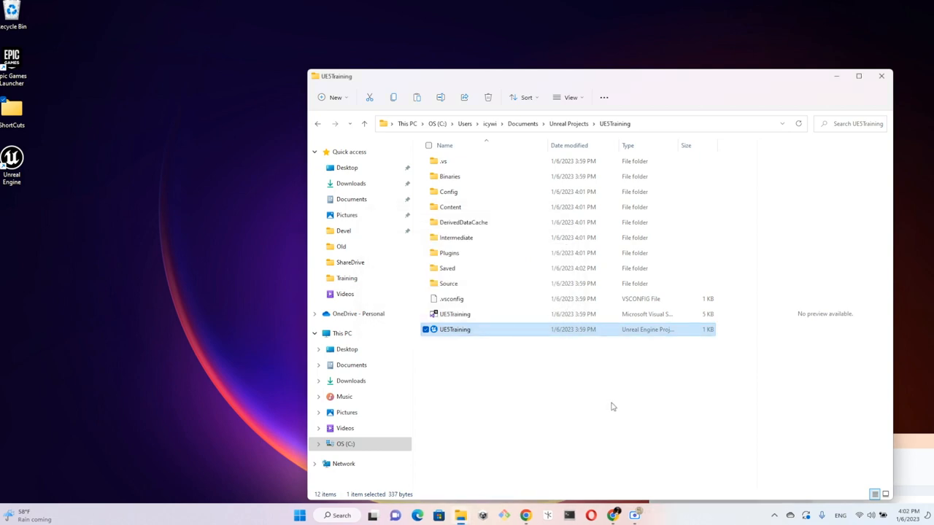
double_click(455, 329)
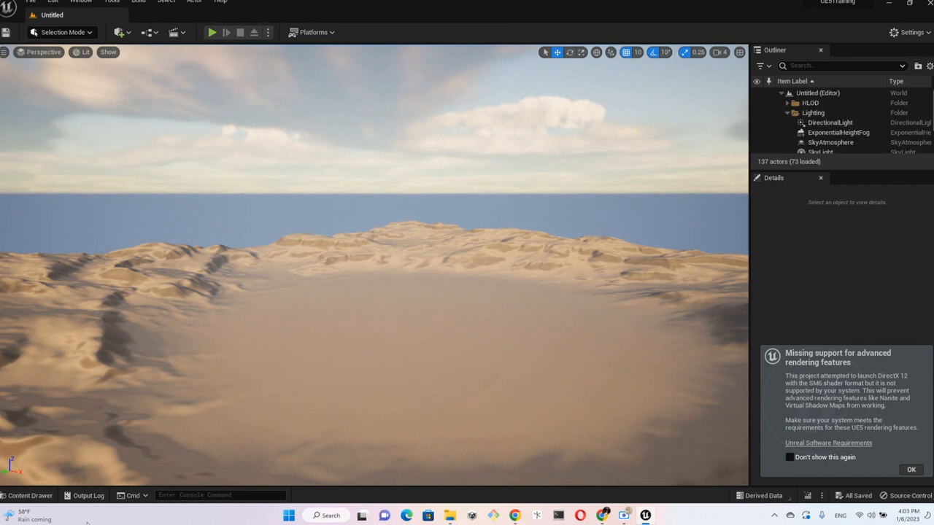
mouse_move(87, 454)
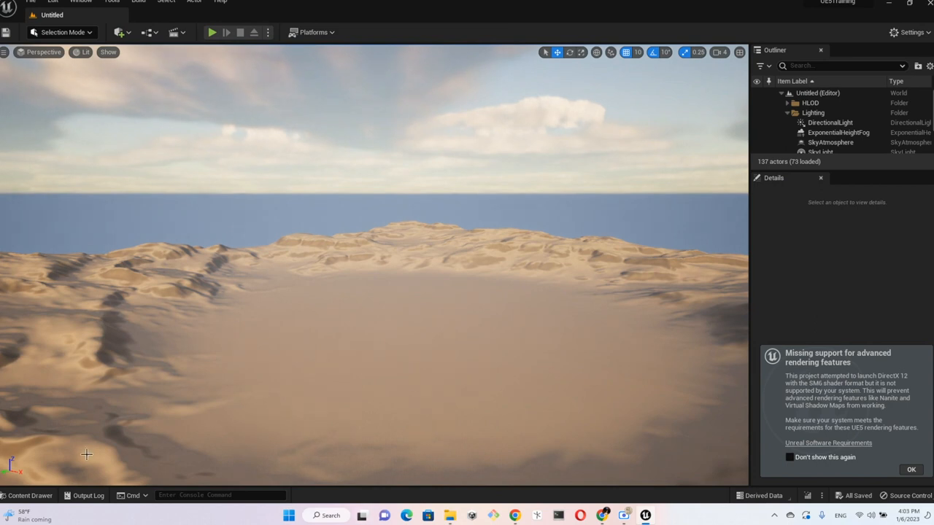
mouse_move(26, 495)
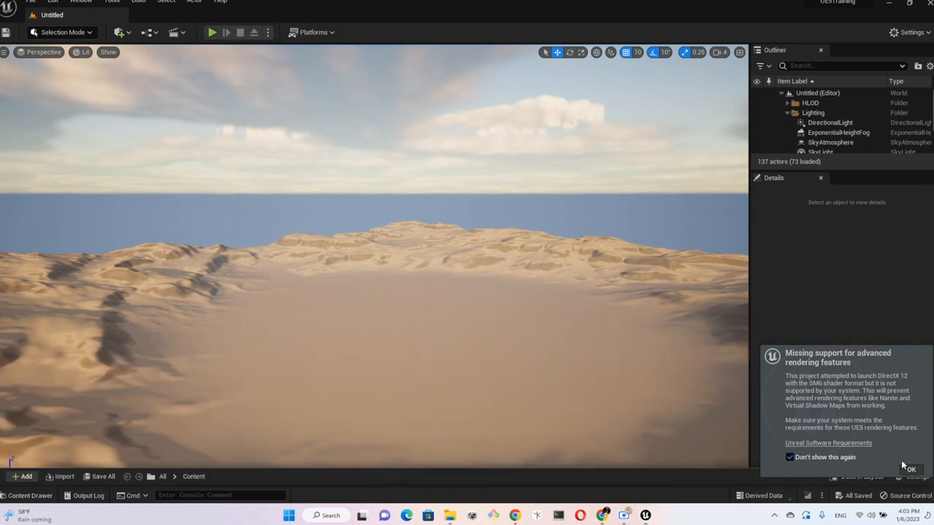
Permanently dismiss the rendering warning, expand Plugins, and open Content Browser settings
left_click(29, 496)
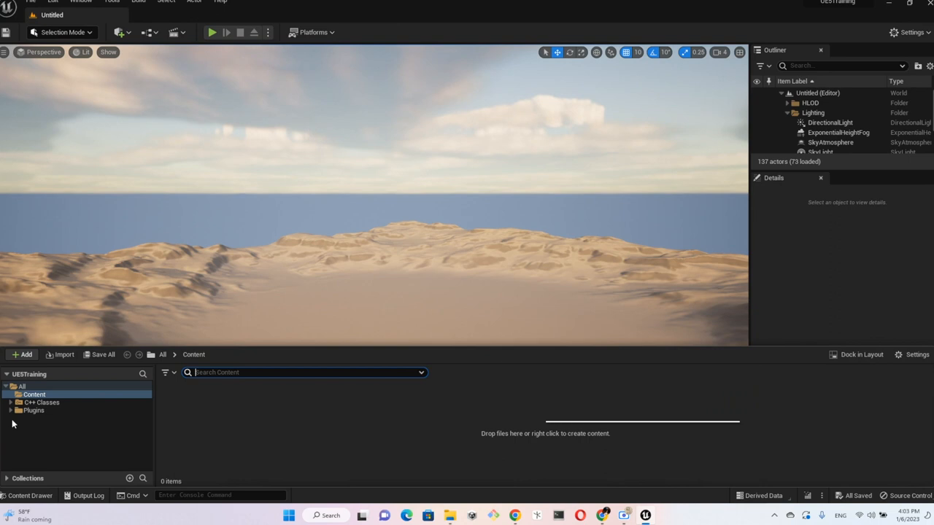
left_click(7, 410)
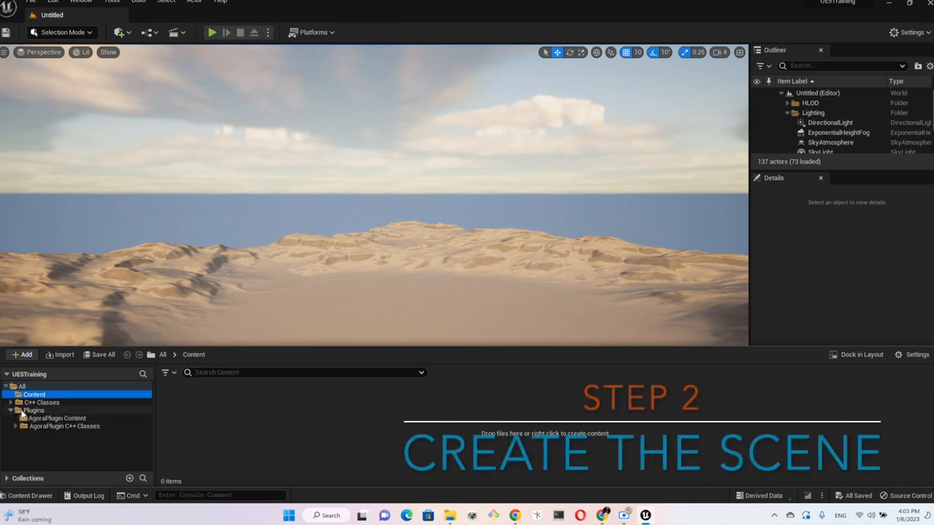
mouse_move(29, 365)
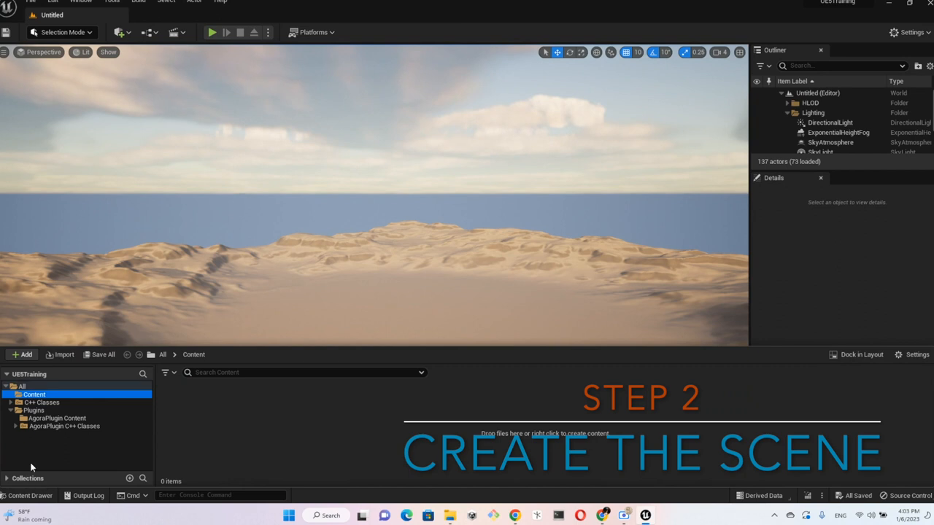
mouse_move(54, 441)
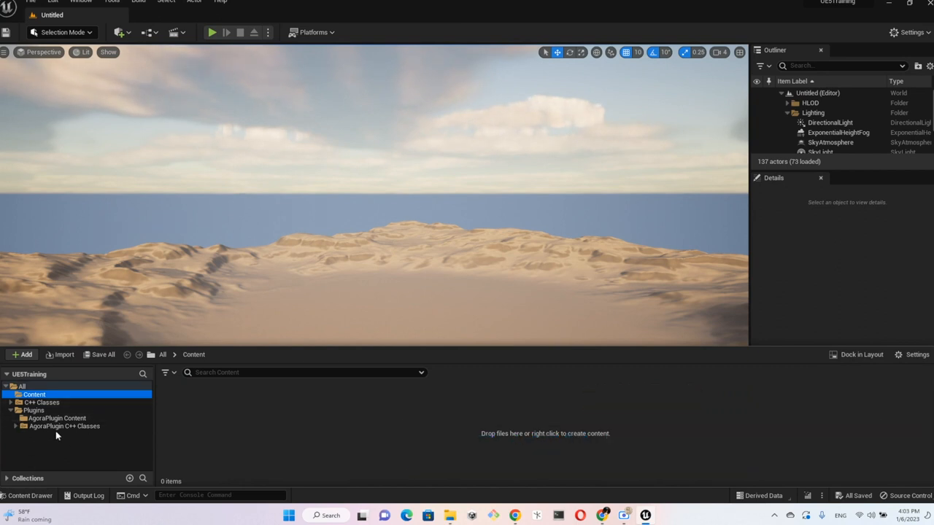
mouse_move(89, 437)
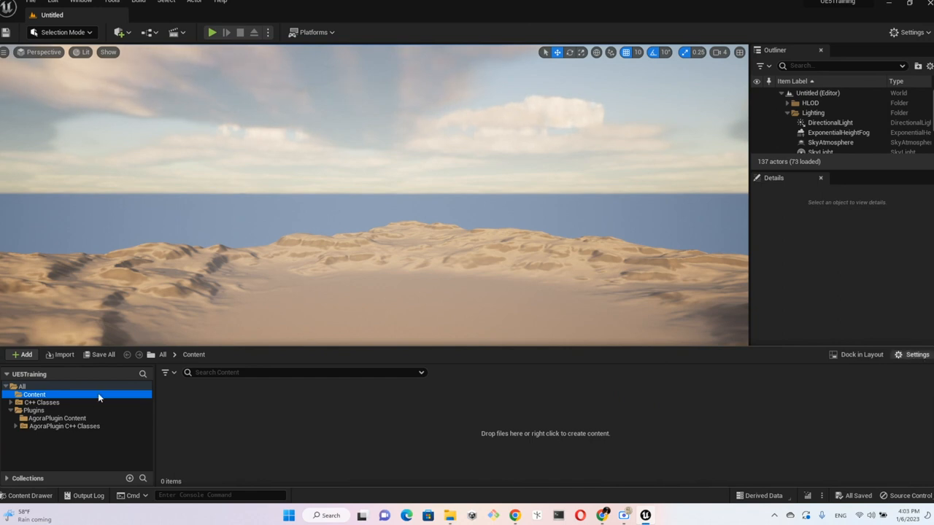
left_click(916, 355)
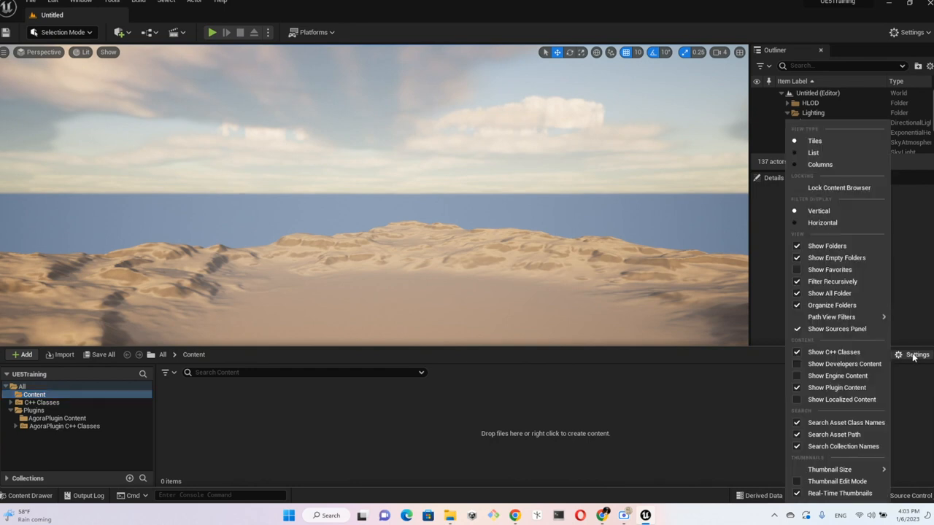
mouse_move(837, 388)
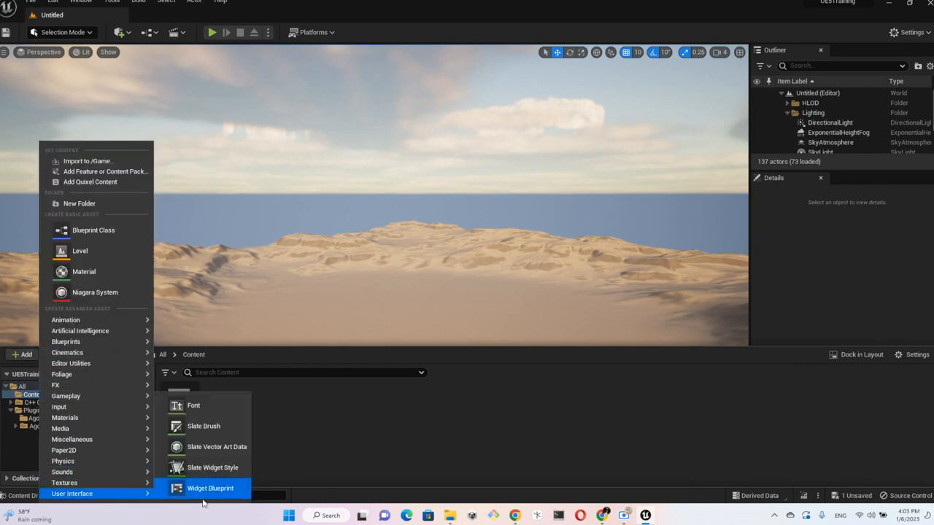
Create the AgoraVoiceWidget Widget Blueprint and open it in the widget designer
left_click(210, 488)
type("AgoraVoiceWidget")
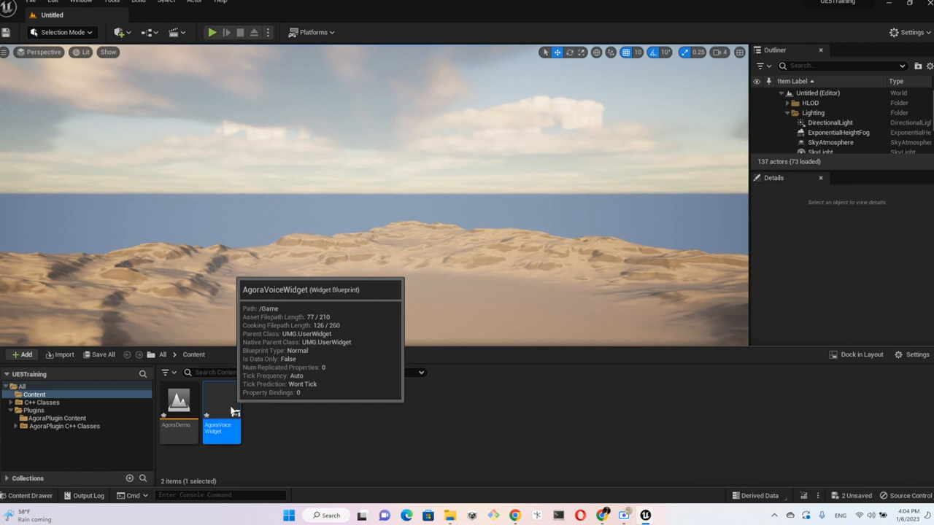
double_click(221, 409)
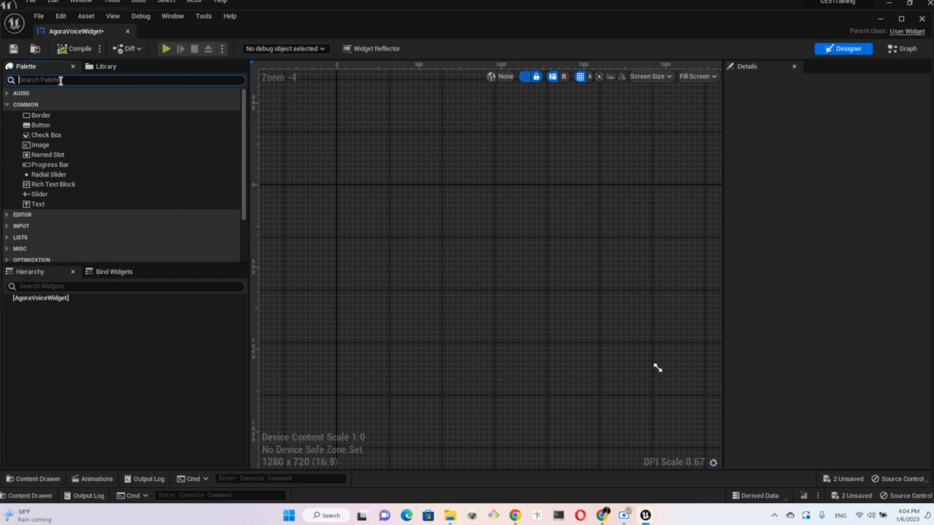
Add an Image to the canvas panel and resize it to the screen bounds
type("panel")
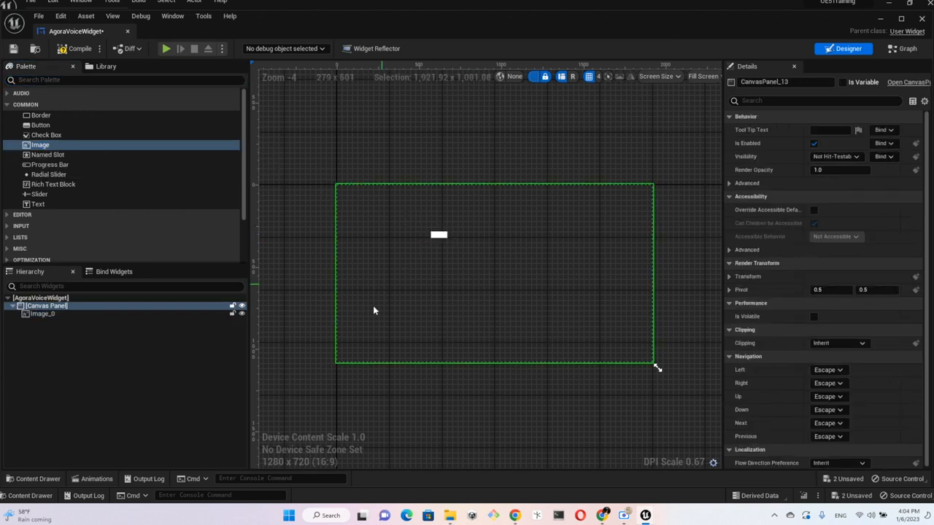
left_click(41, 314)
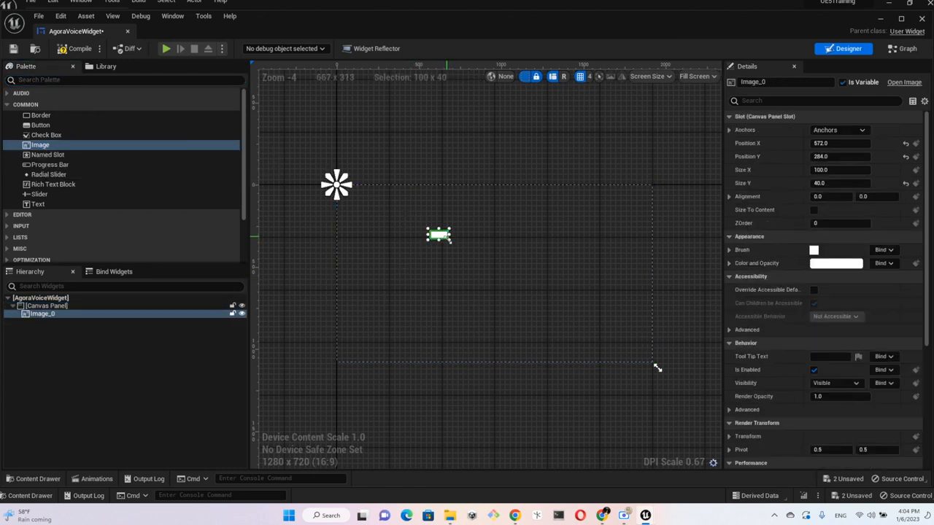
left_click_drag(439, 235, 655, 366)
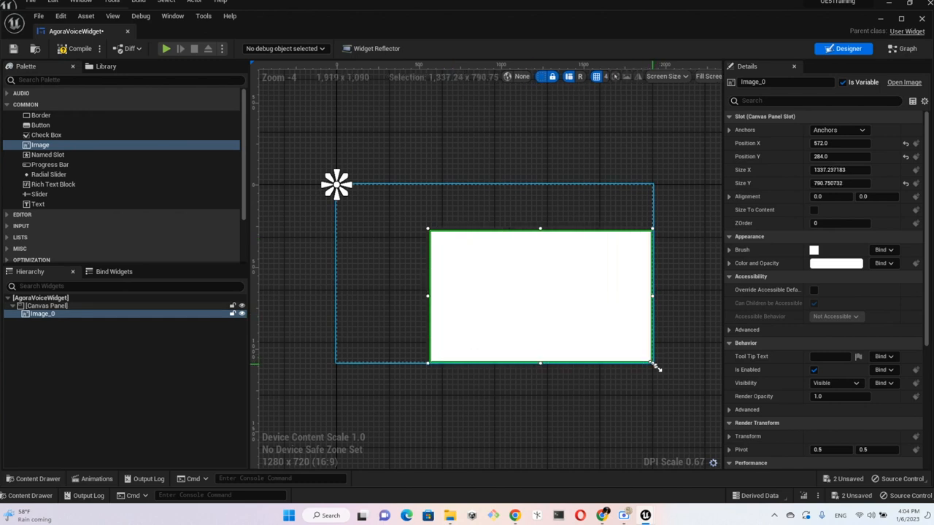
left_click_drag(428, 228, 343, 190)
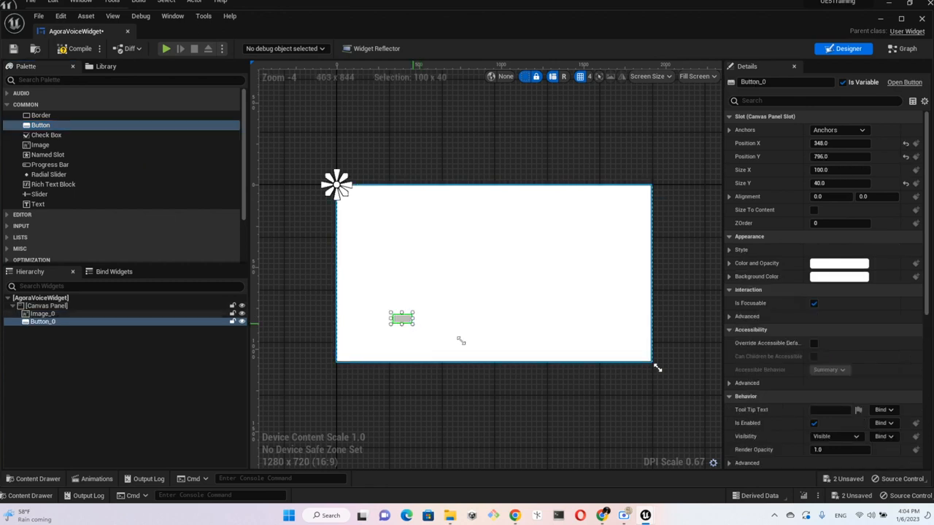
Enlarge the new button, move it lower left, and label it 'Join Channel'
left_click_drag(407, 324, 478, 343)
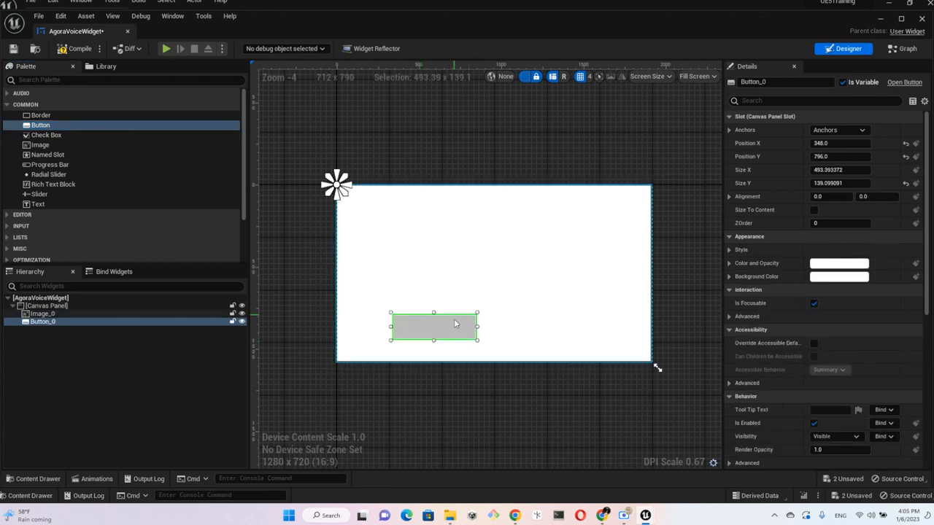
left_click_drag(434, 327, 408, 332)
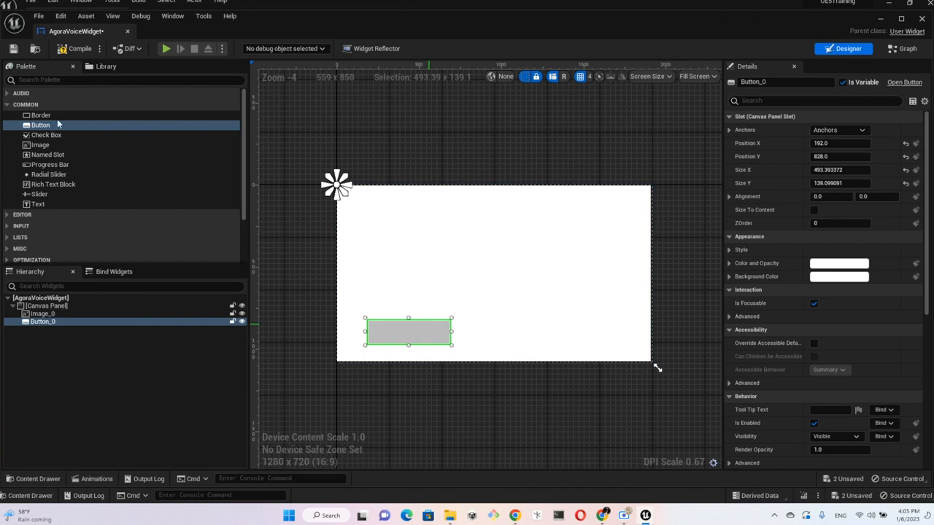
left_click(37, 203)
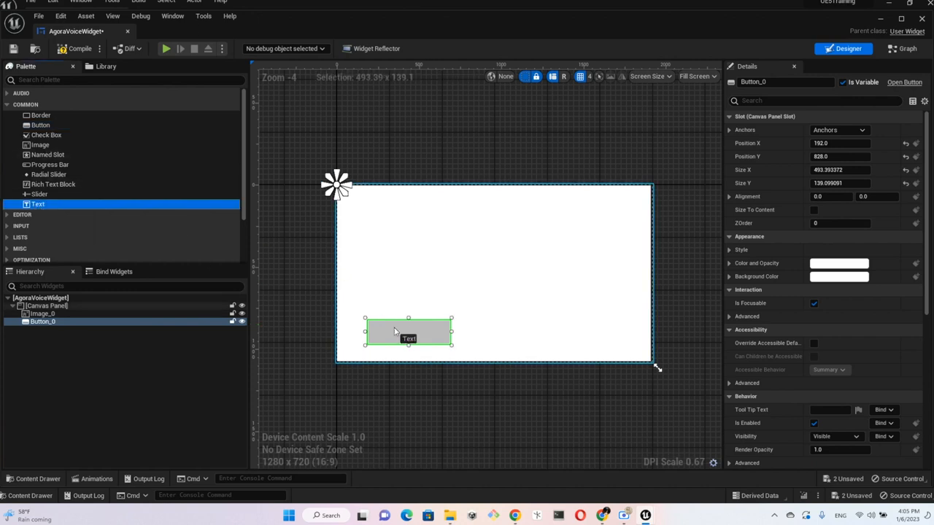
left_click(408, 332)
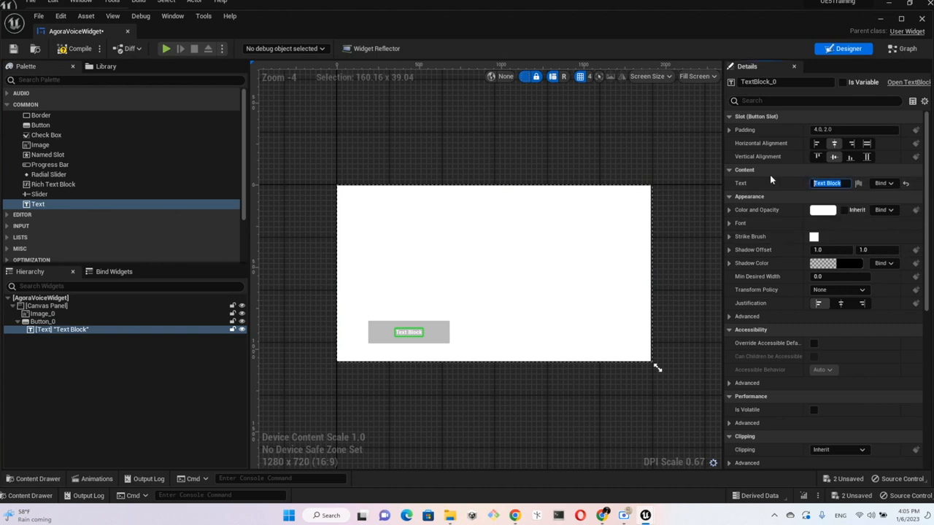
type("Join Channel")
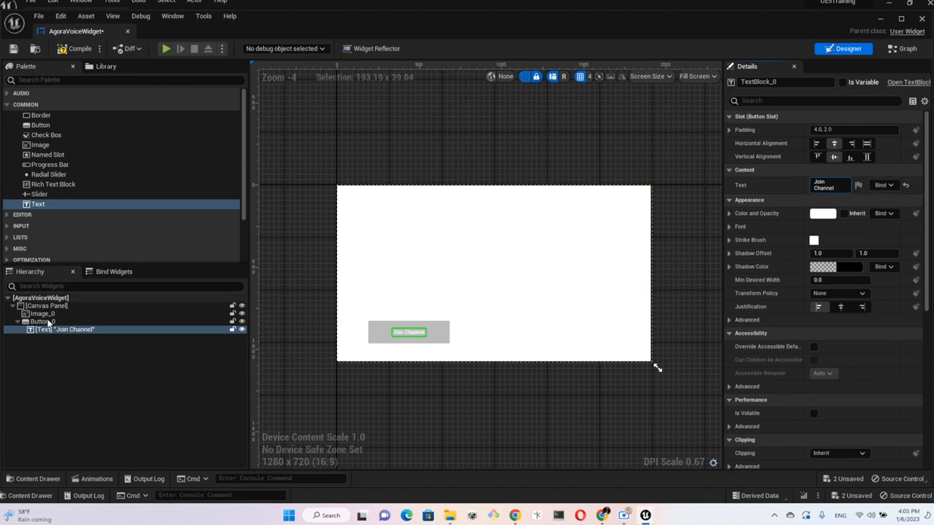
Duplicate the Join Channel button and line the copy up to its right
left_click(42, 321)
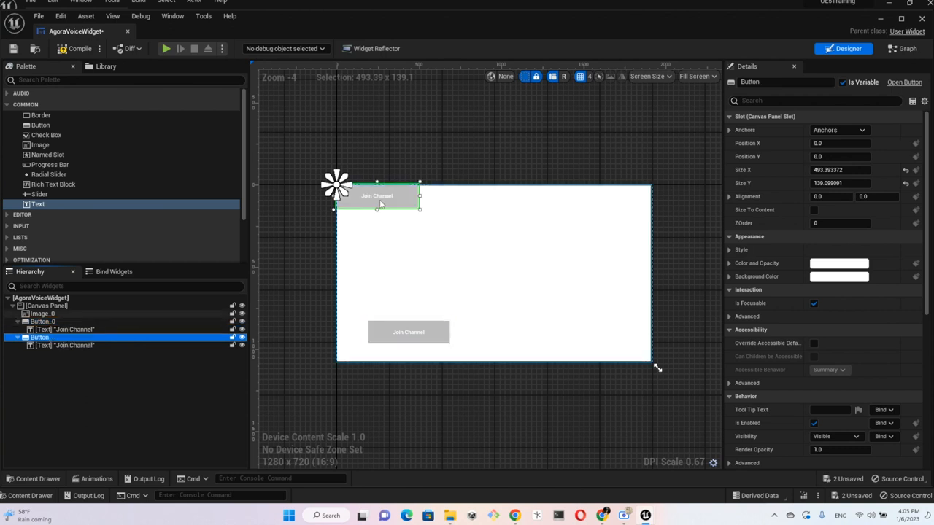
left_click_drag(378, 196, 549, 306)
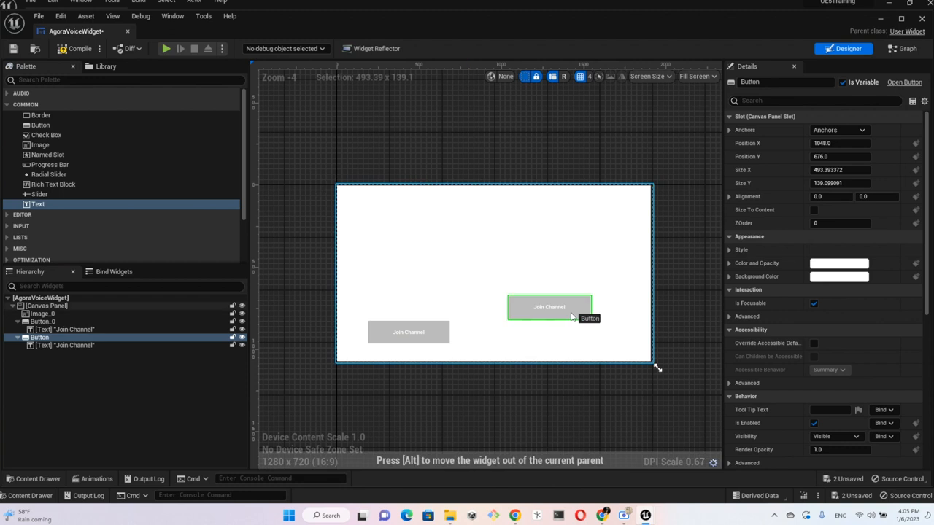
left_click_drag(549, 306, 538, 335)
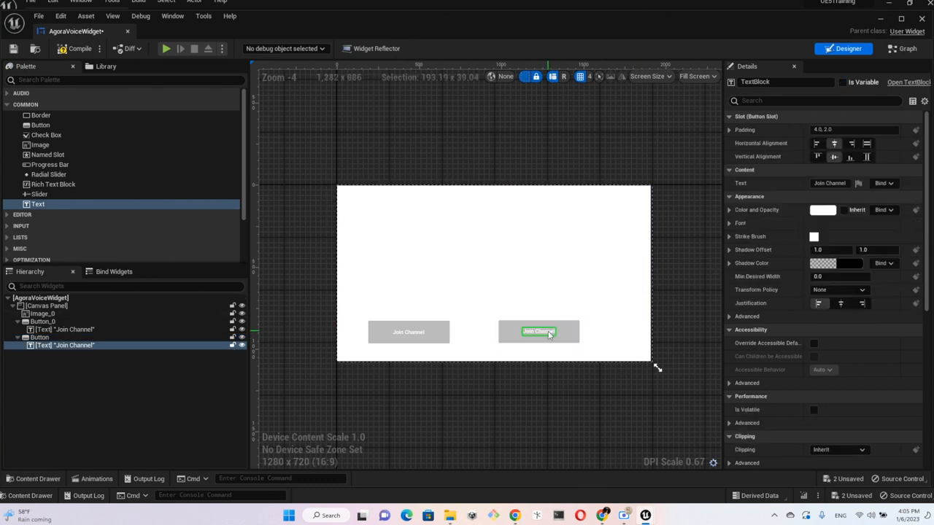
mouse_move(829, 183)
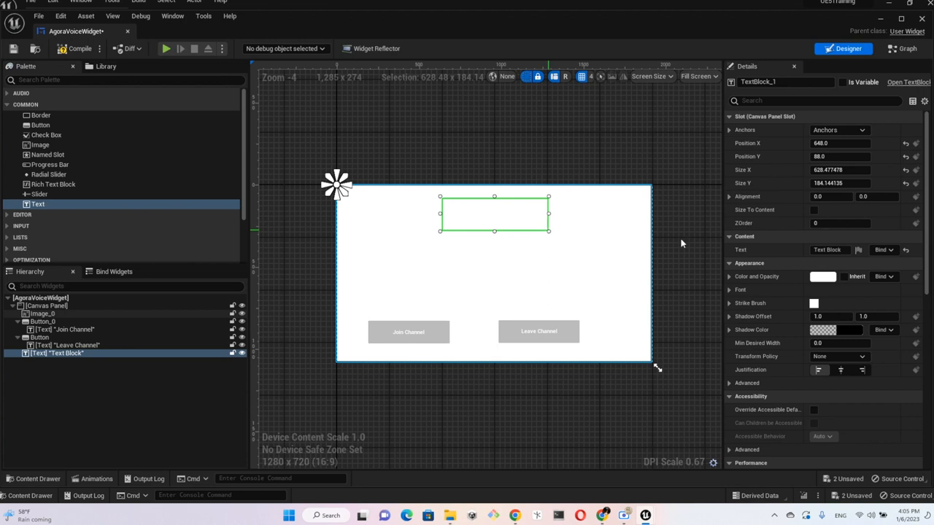
Make the title text light blue, enter 'Agora Voice', and set a bold size-24 font
left_click(822, 277)
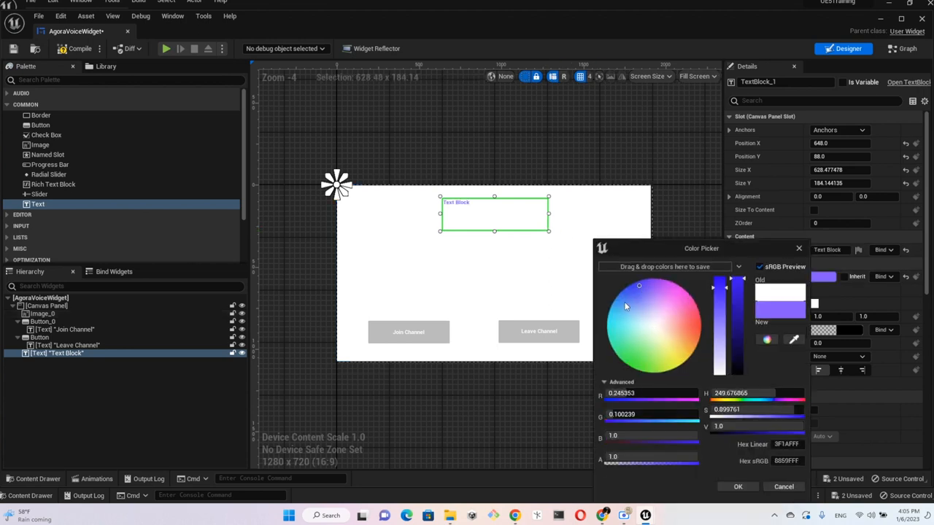
left_click(611, 308)
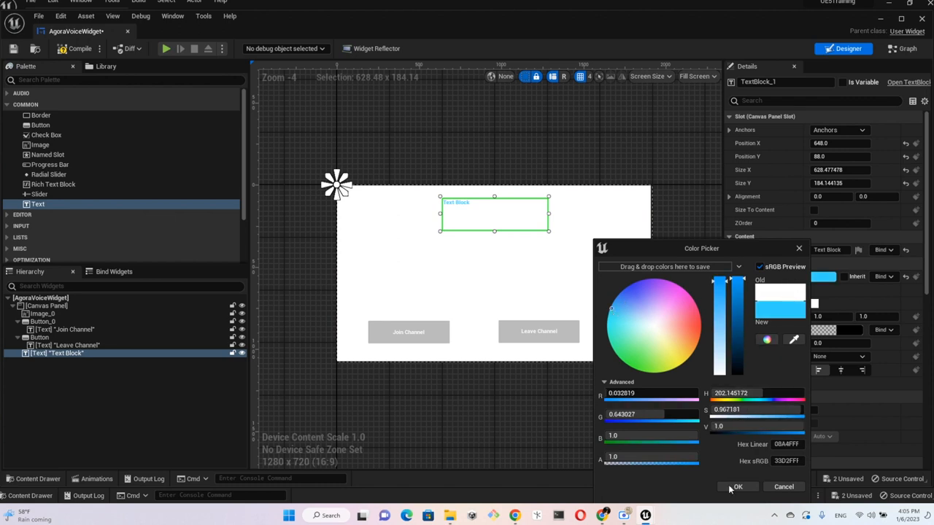
left_click(737, 486)
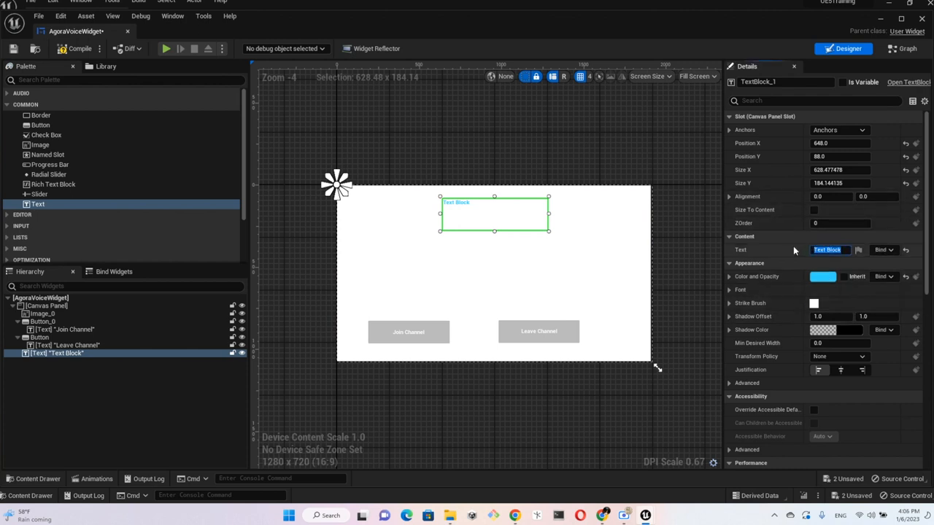
type("Agmore")
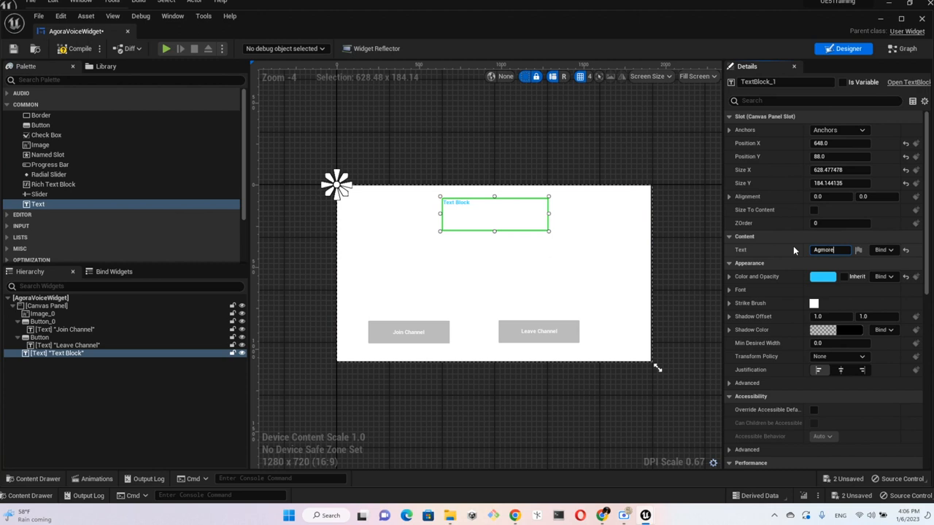
key("BackSpace")
type("a Voic")
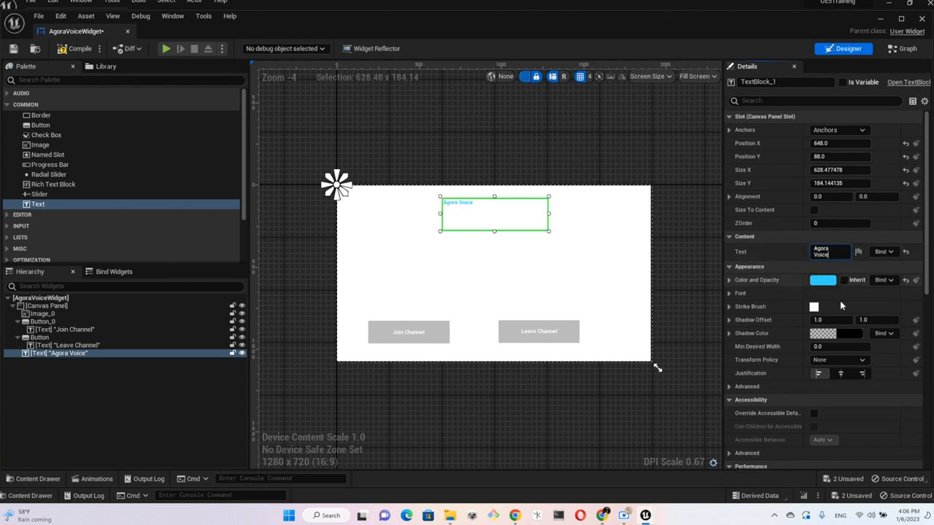
left_click(729, 293)
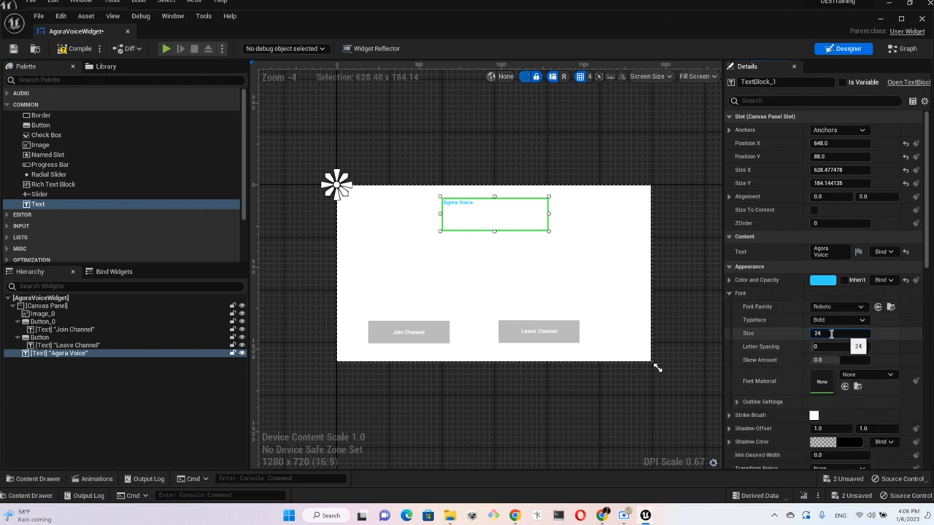
triple_click(838, 333)
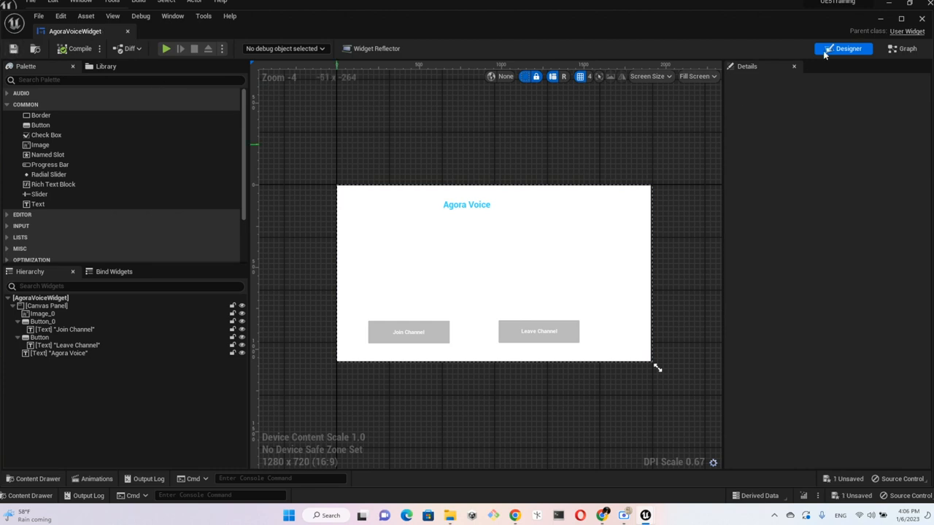
mouse_move(303, 34)
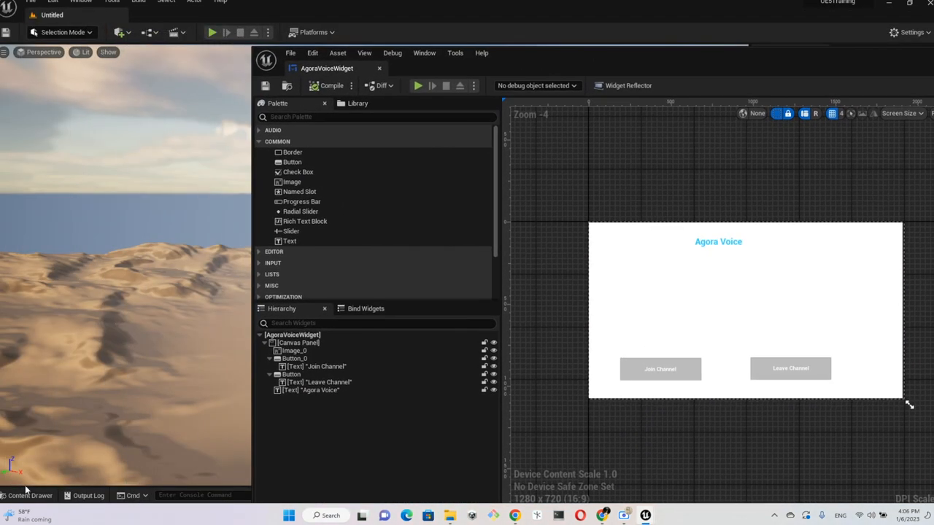
Save the AgoraDemo level and open its level blueprint
left_click(29, 495)
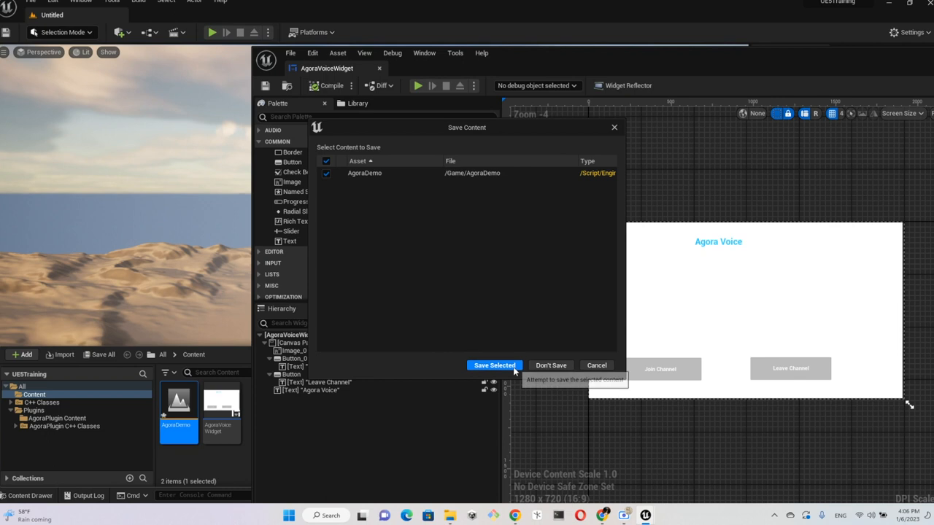
left_click(494, 365)
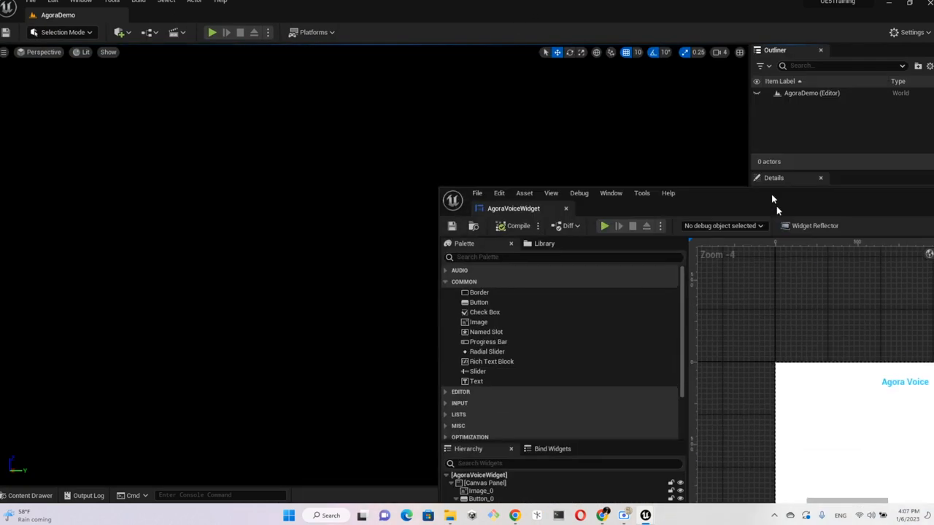
left_click_drag(514, 208, 528, 233)
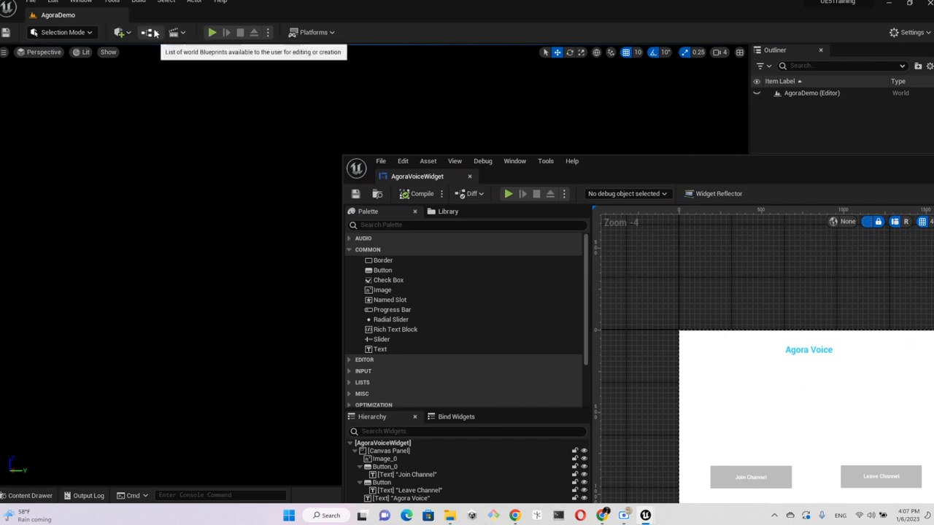
left_click(145, 32)
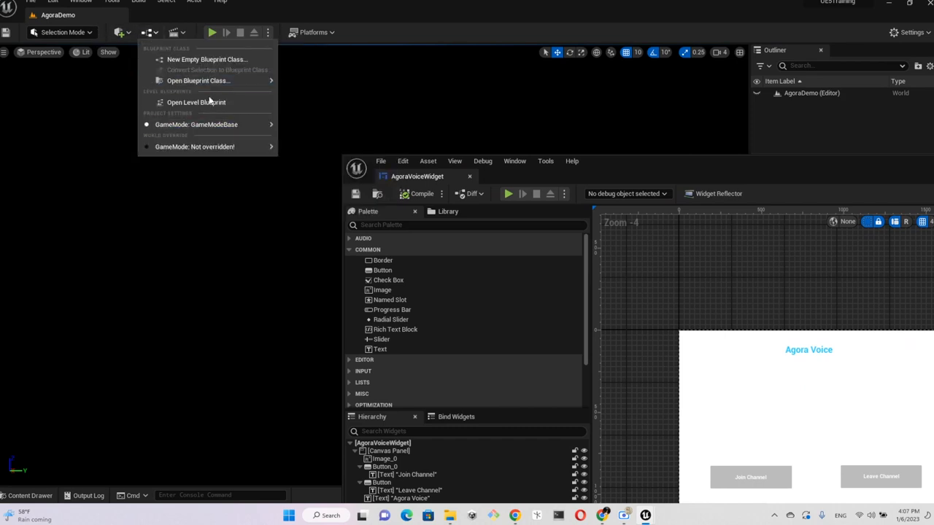
left_click(196, 102)
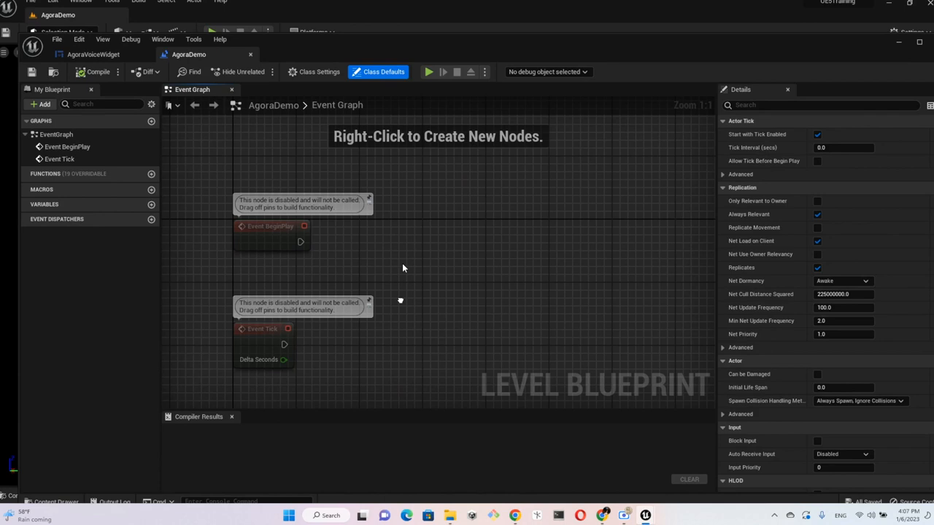
mouse_move(439, 237)
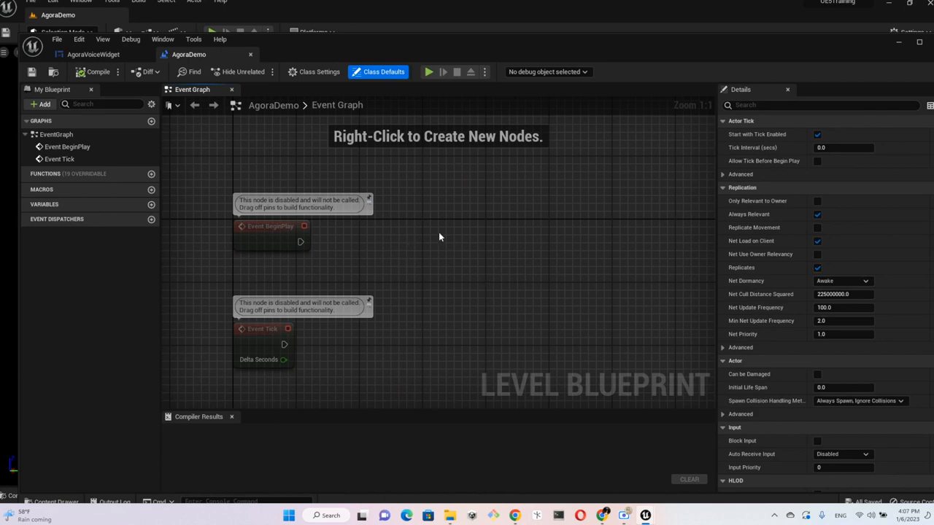
mouse_move(430, 225)
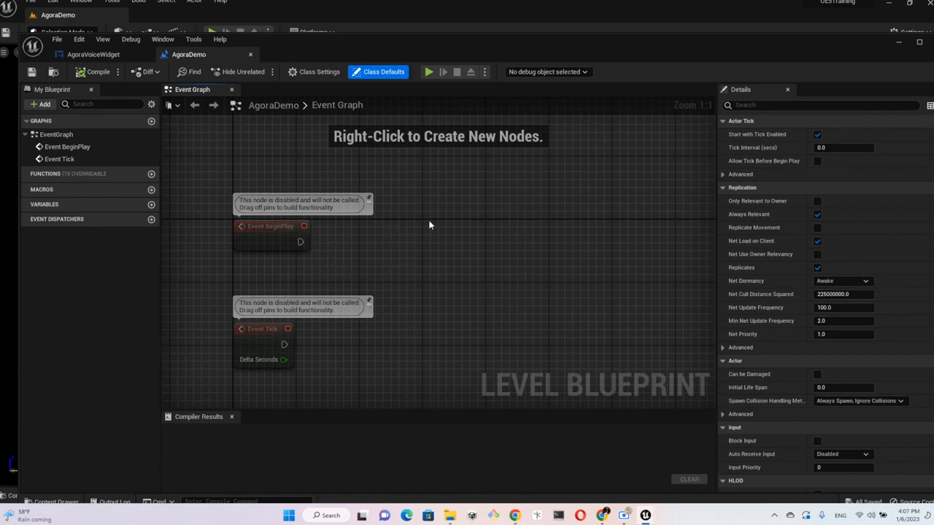
Add a Construct Object from Class node with class AgoraVoiceWidget
right_click(431, 237)
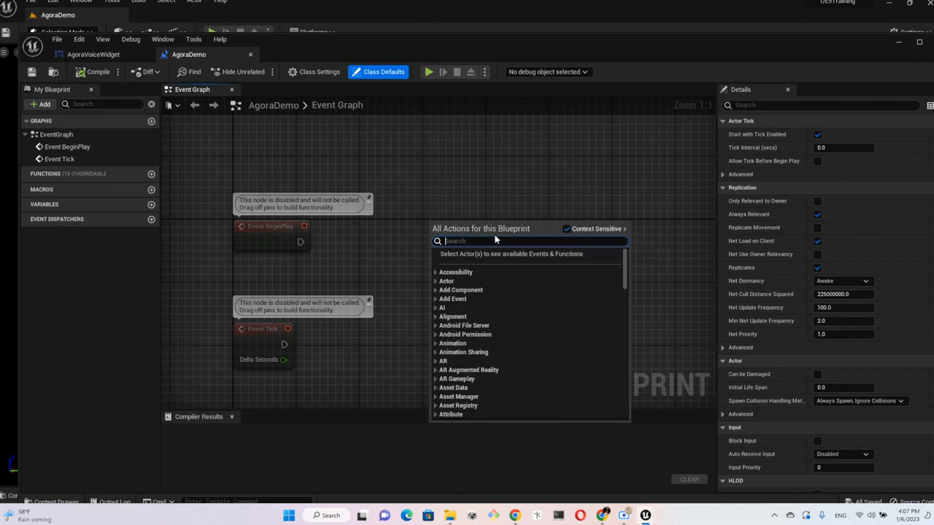
type("constr")
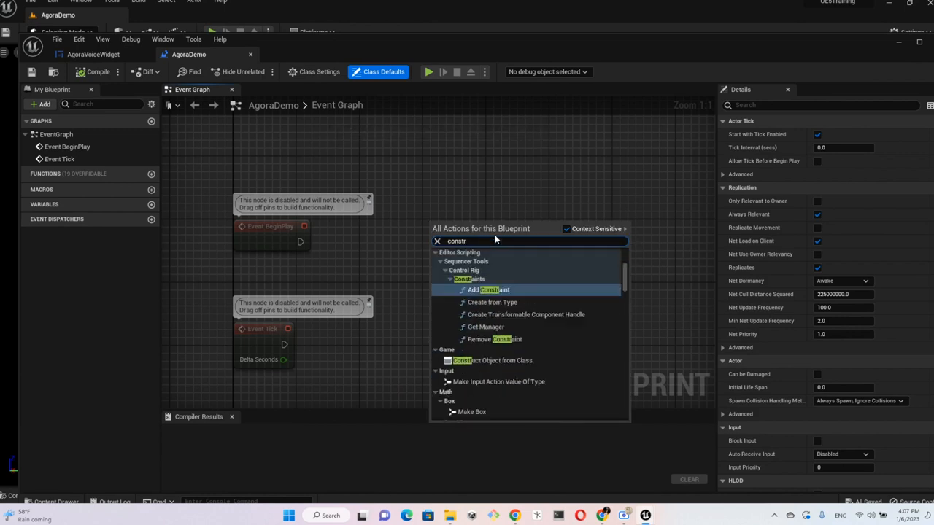
type("uct")
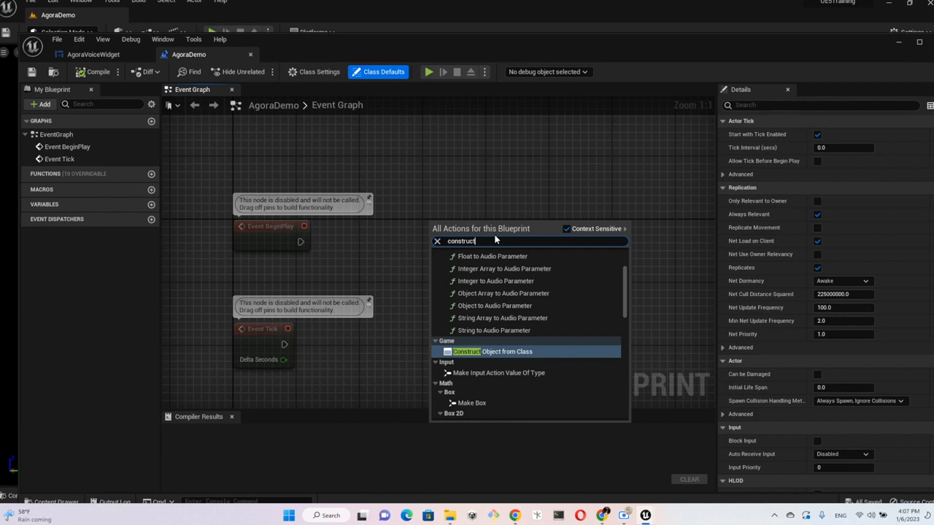
left_click(491, 351)
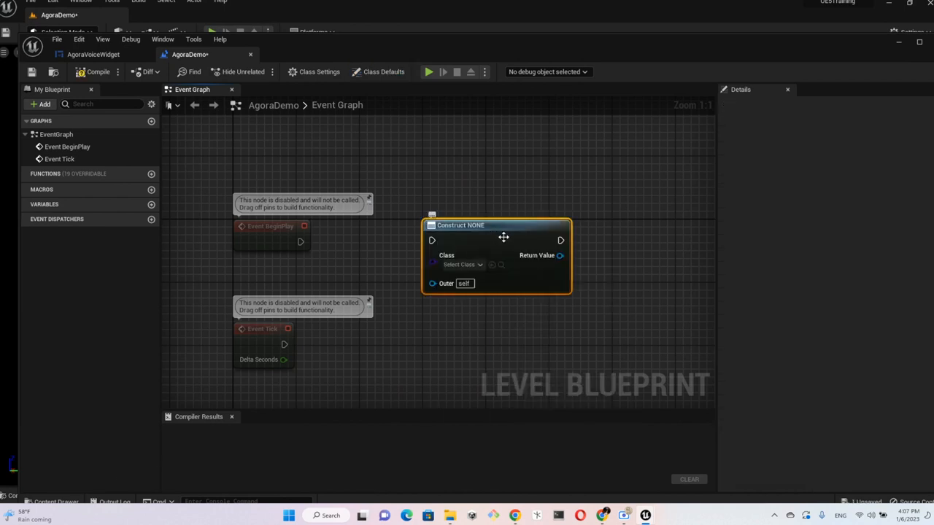
left_click(459, 264)
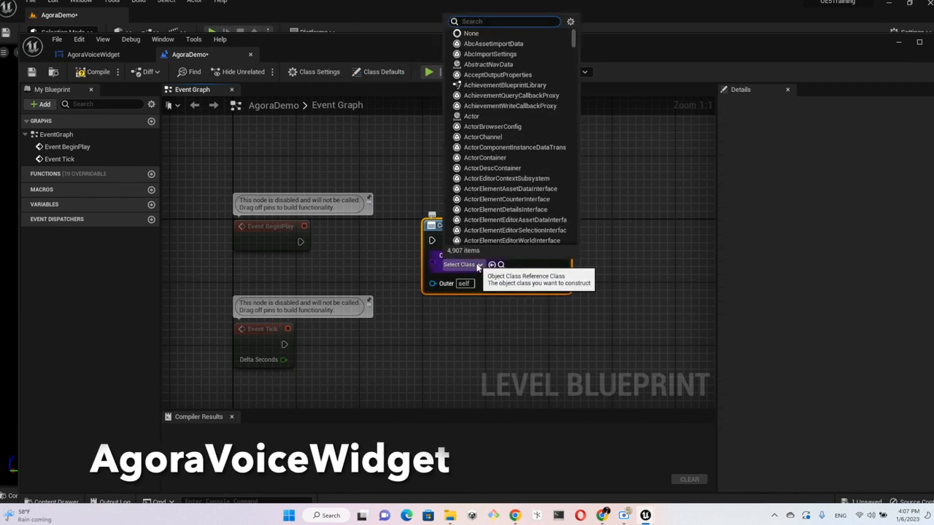
type("Agora")
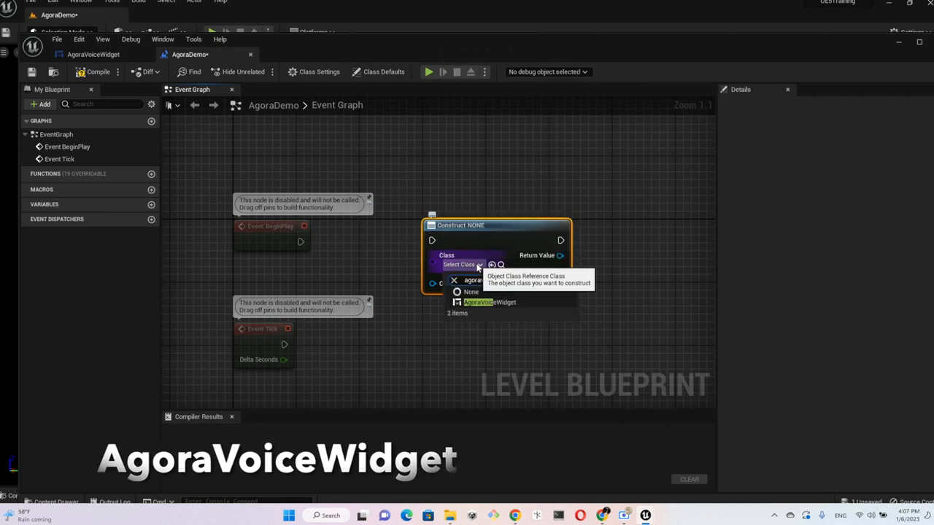
left_click(490, 302)
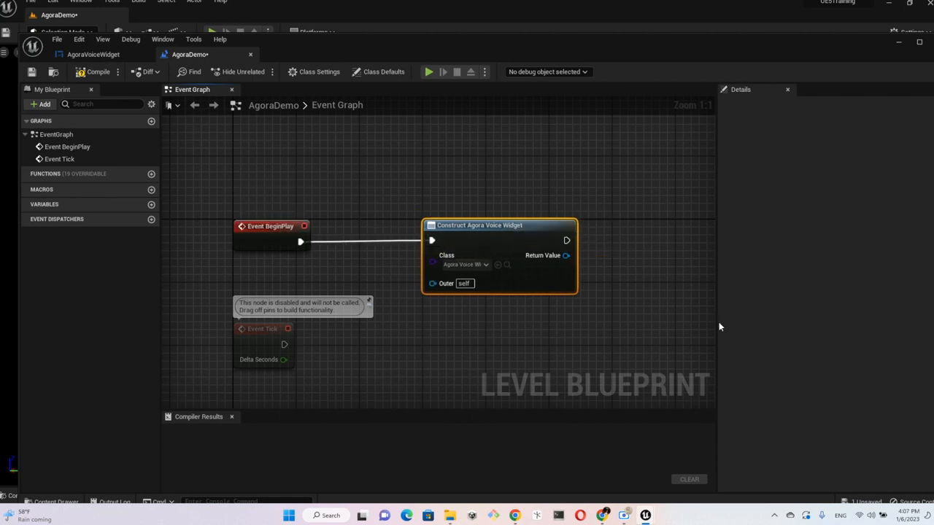
mouse_move(433, 283)
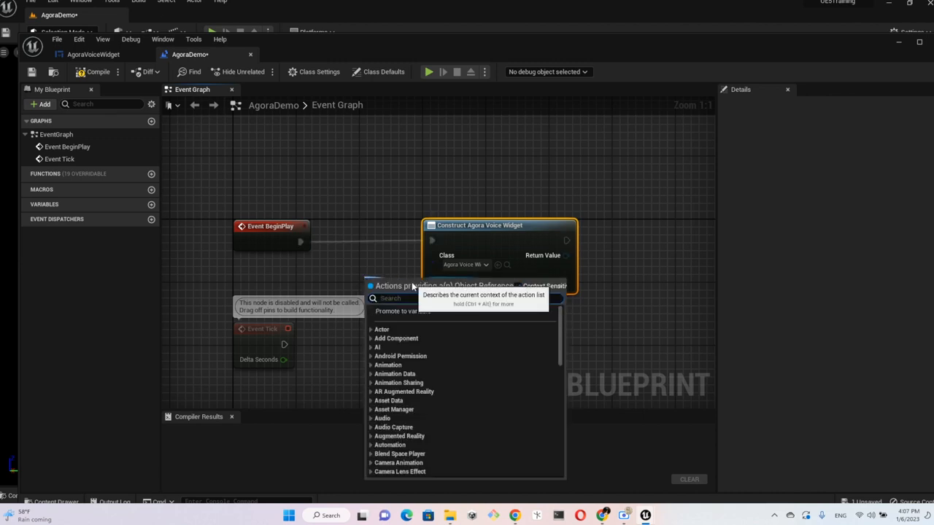
Wire Get Player Controller into the widget's Outer and add the widget to the viewport
type("get")
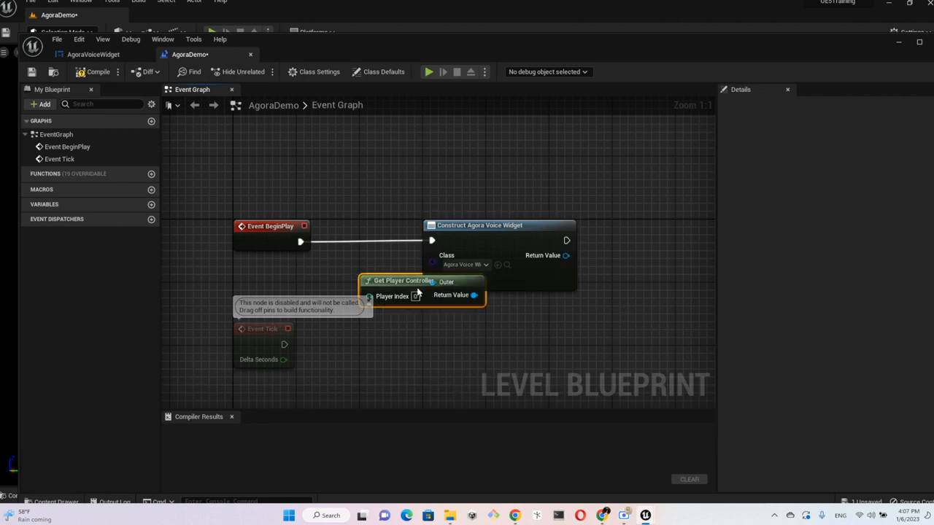
left_click_drag(416, 280, 270, 280)
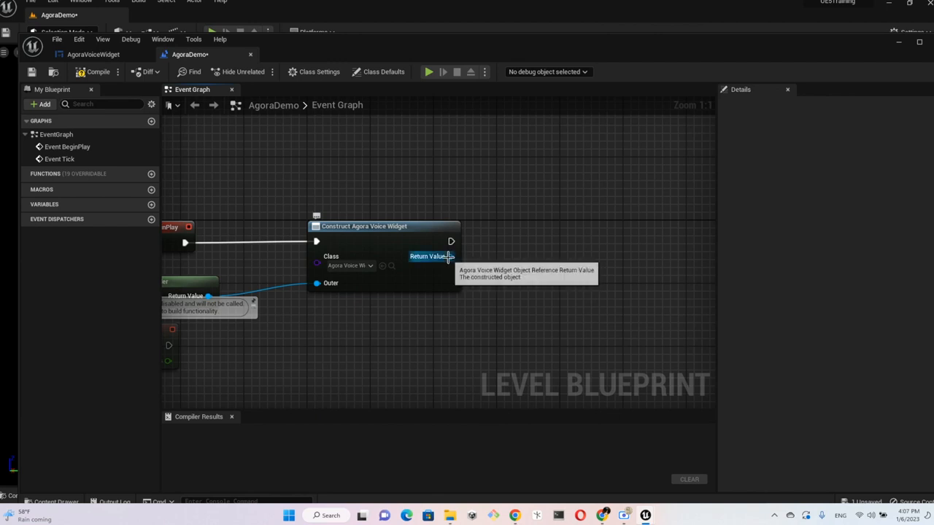
left_click_drag(451, 256, 511, 256)
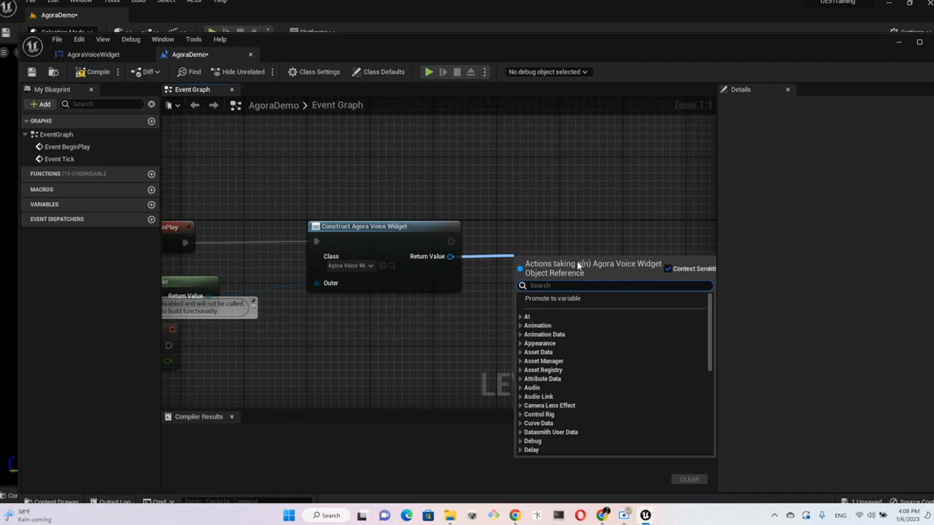
type("viewpo")
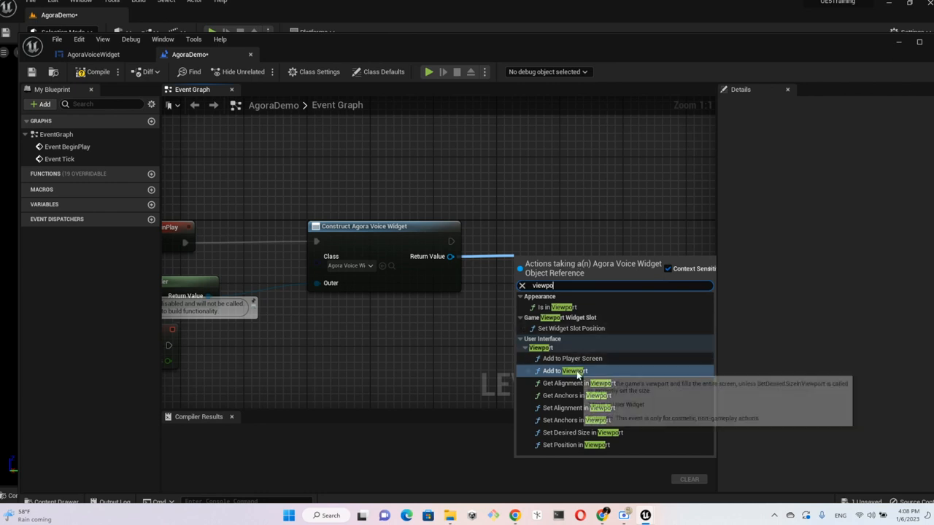
left_click(564, 371)
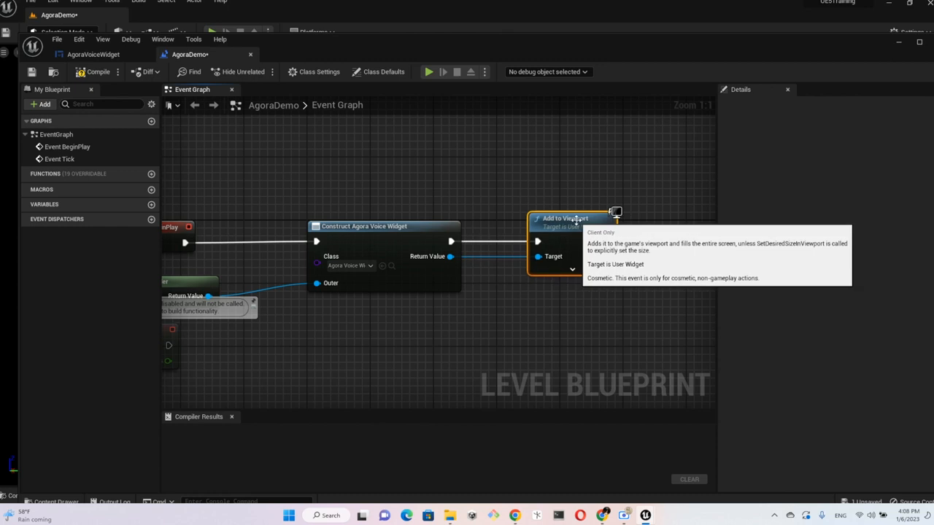
mouse_move(99, 71)
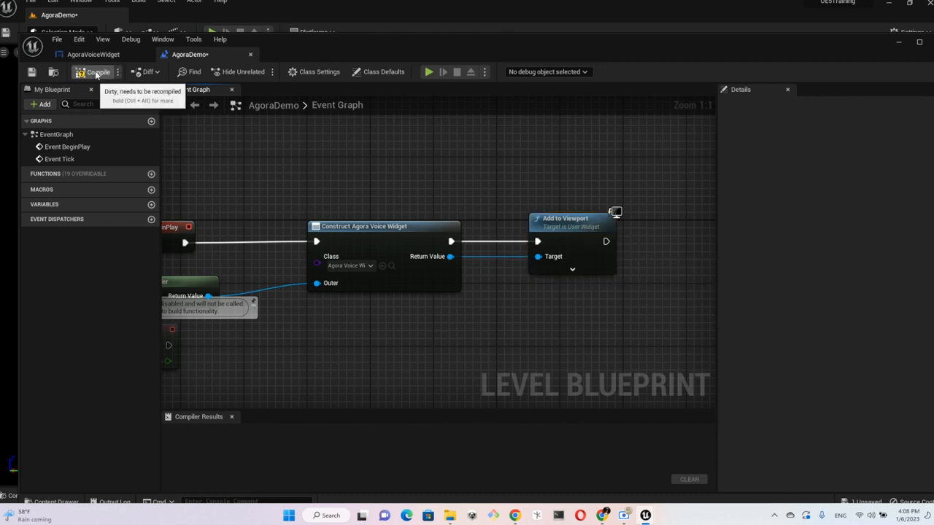
Compile the AgoraDemo level blueprint and confirm the successful compile
left_click(97, 71)
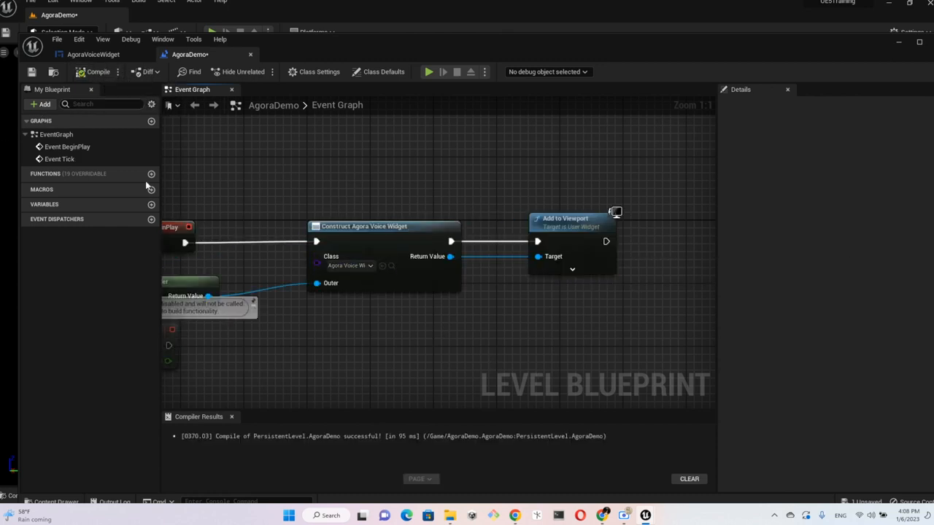
mouse_move(328, 456)
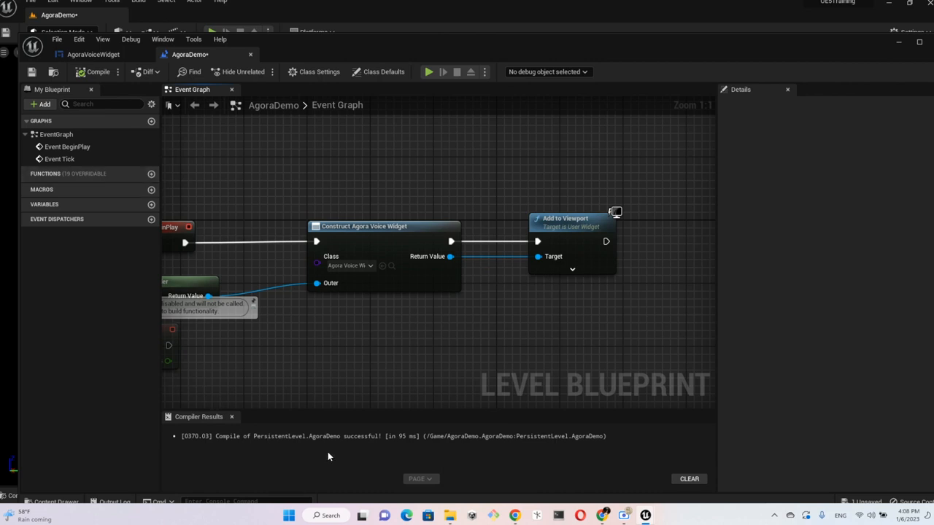
mouse_move(32, 72)
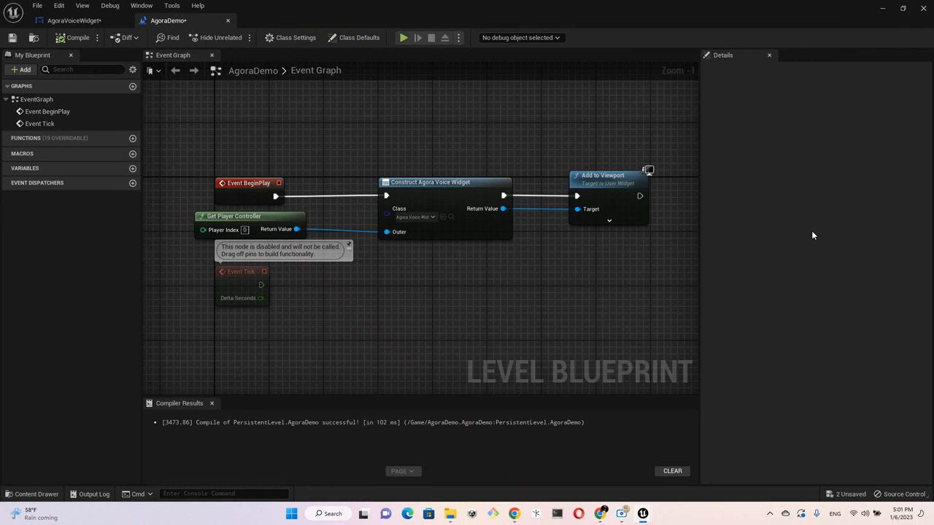
mouse_move(89, 27)
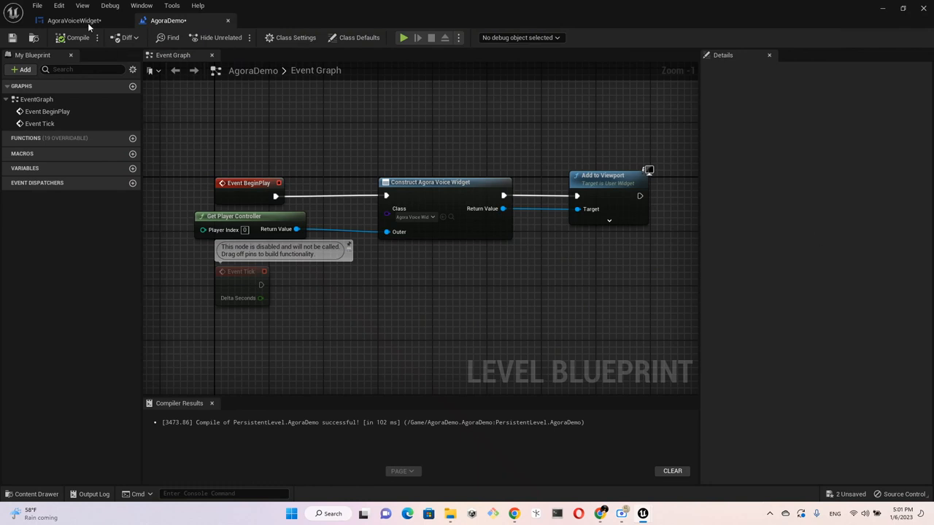
Create an InitRtcEngine function in AgoraVoiceWidget and add a Construct node inside it
left_click(69, 20)
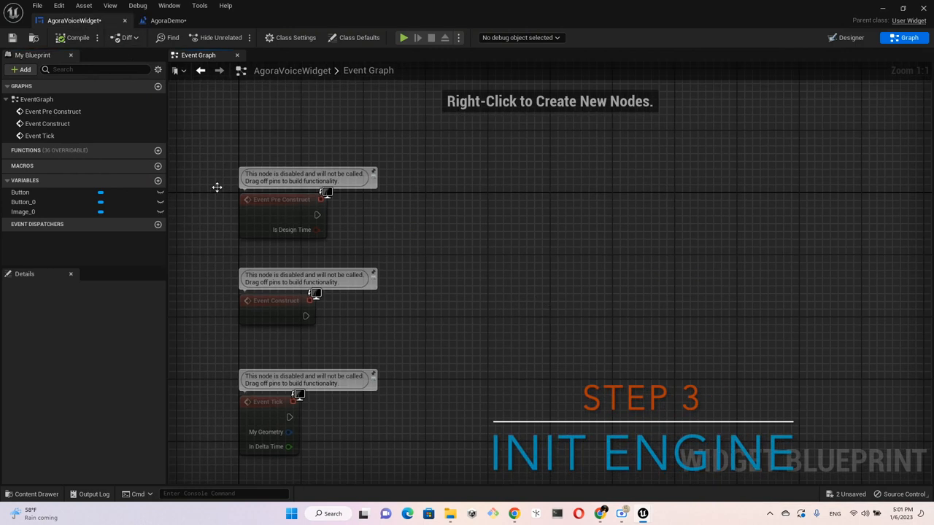
left_click(158, 150)
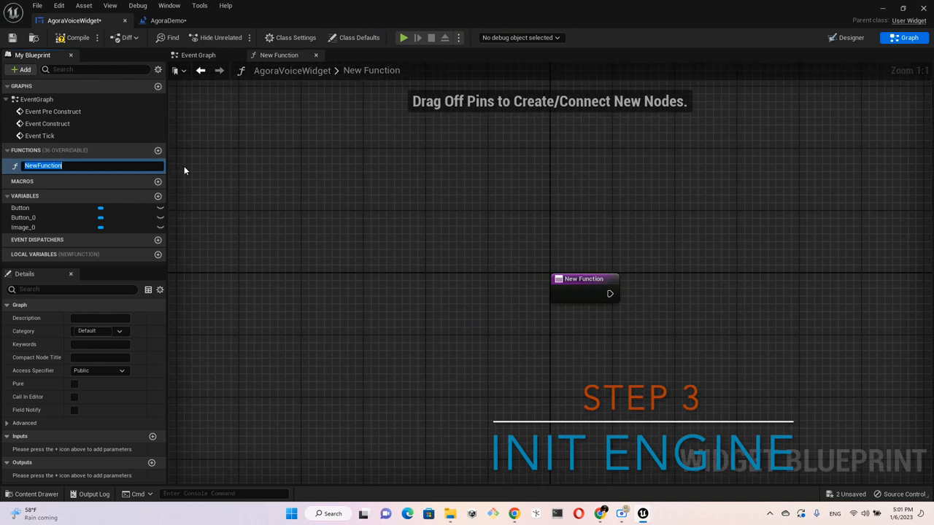
type("InitRtcEngine")
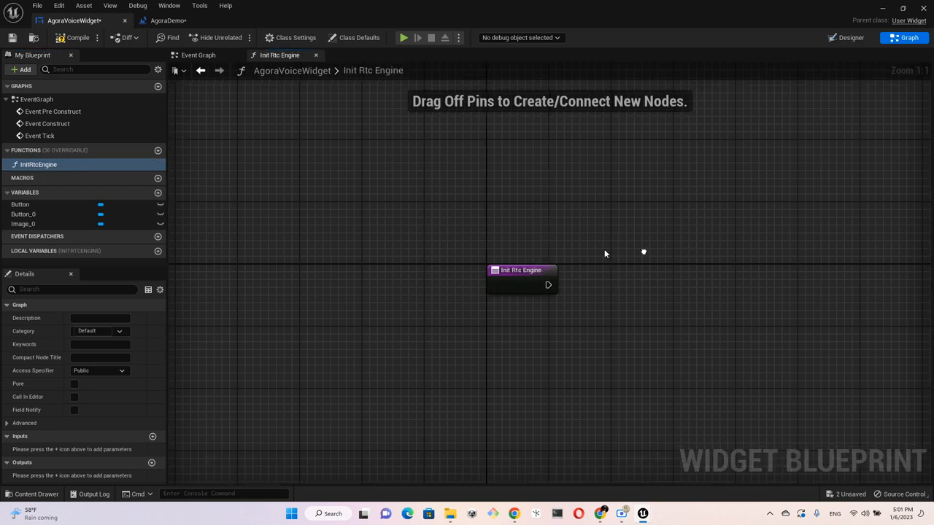
left_click_drag(521, 270, 319, 263)
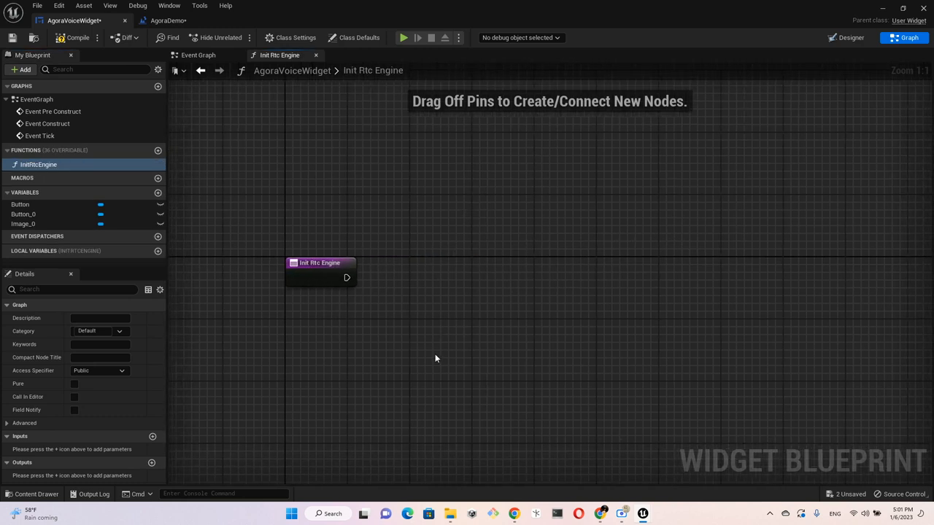
mouse_move(406, 287)
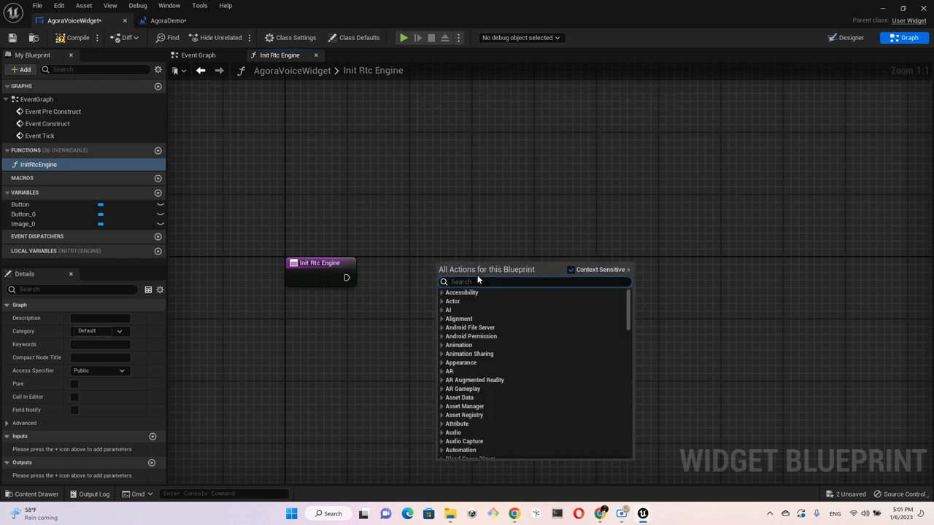
type("constru")
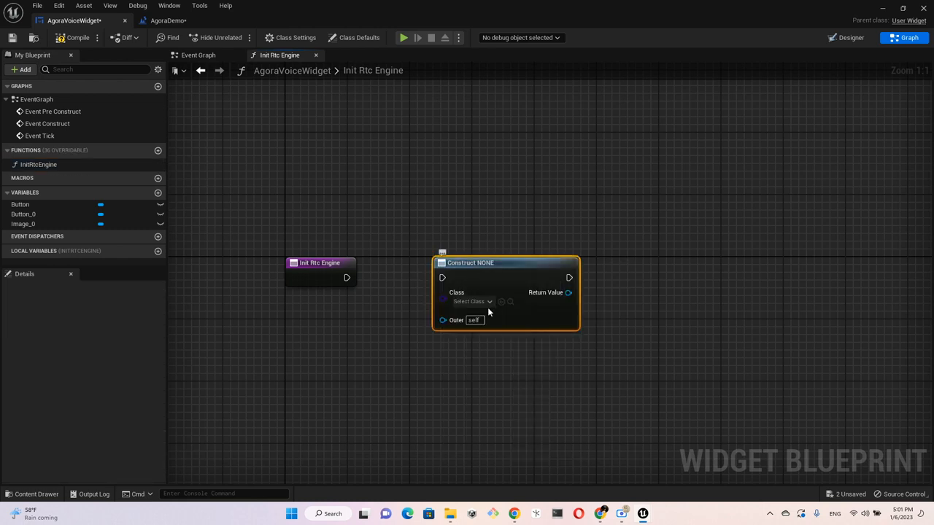
Construct AgoraRtcEngine with Get Player Controller as Outer and promote it to RtcEngine
left_click(472, 301)
type("agorart")
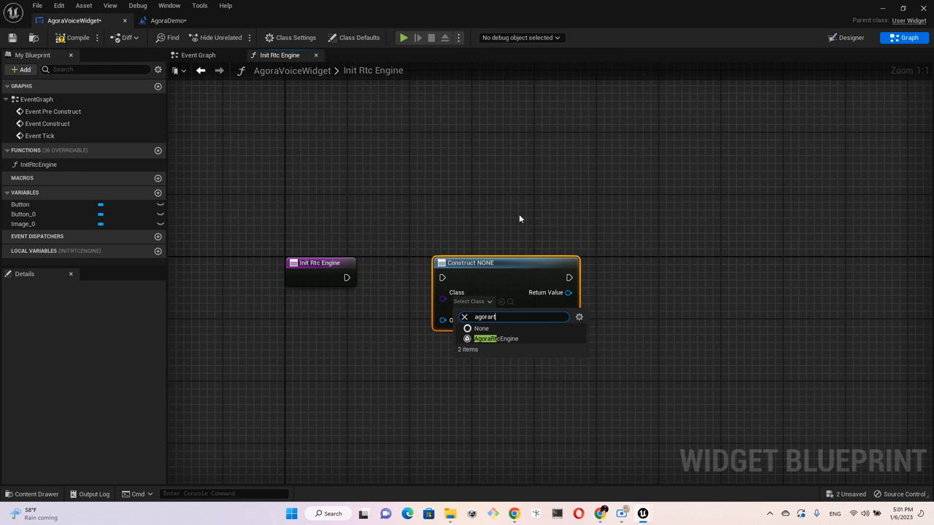
left_click(496, 339)
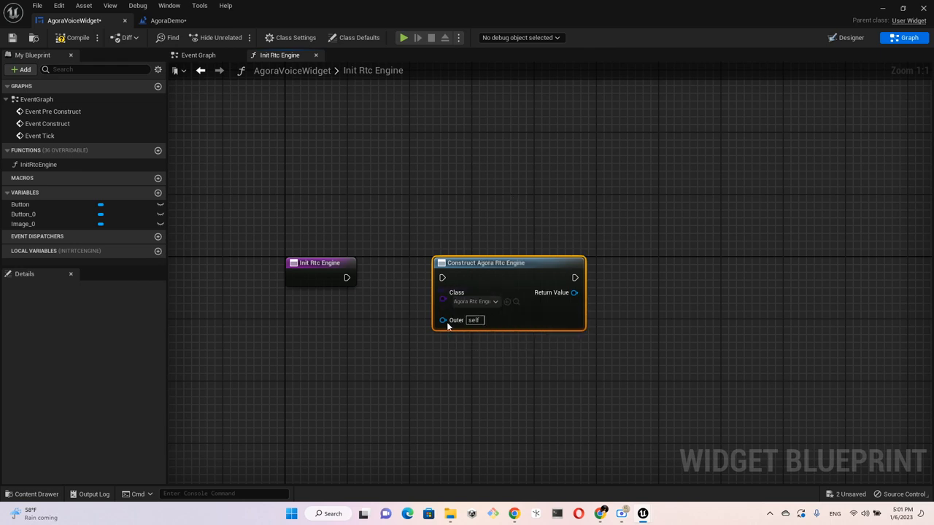
mouse_move(537, 351)
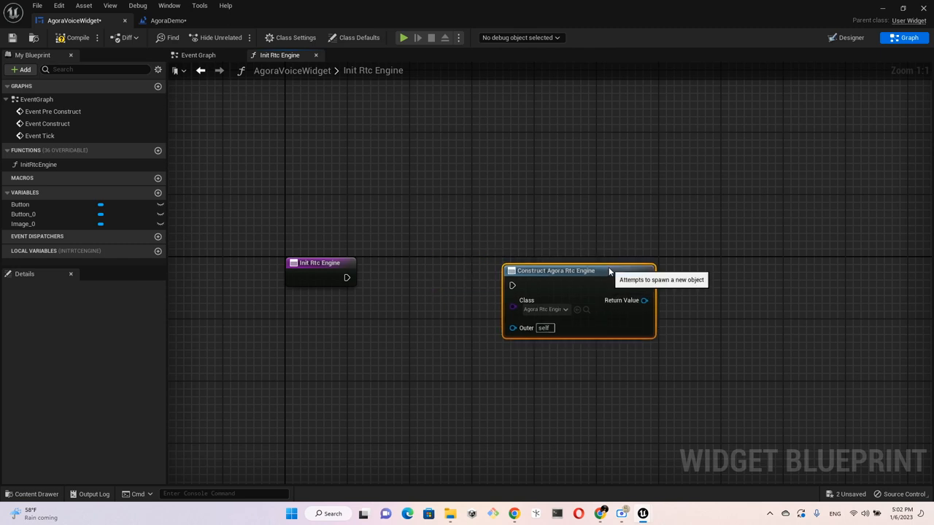
mouse_move(513, 328)
type("get")
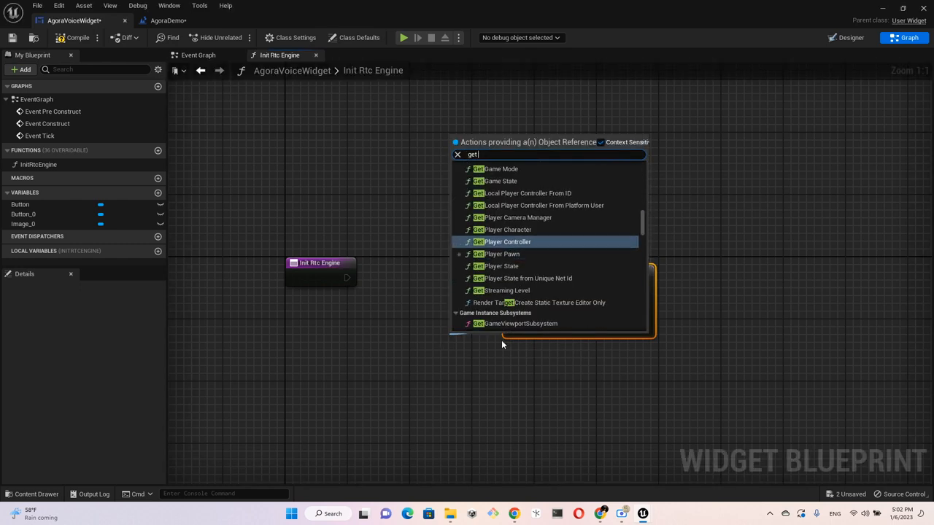
left_click(507, 242)
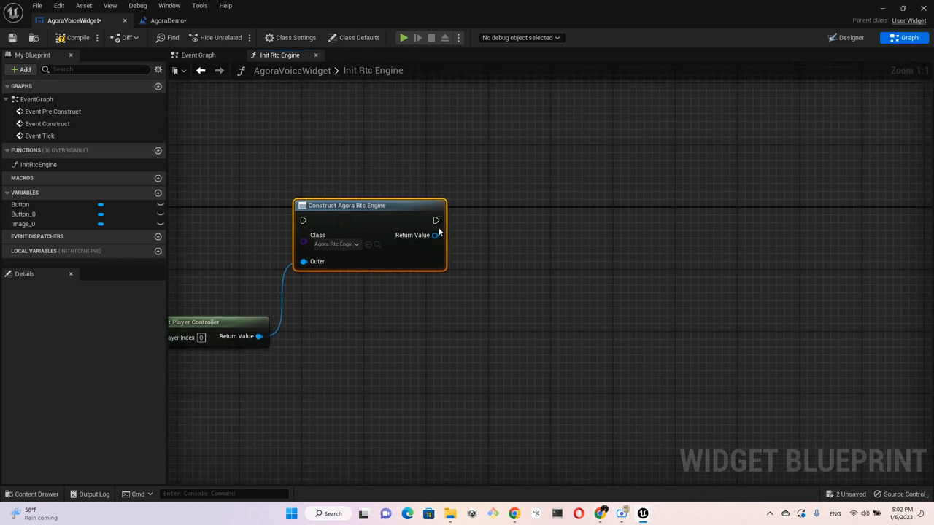
left_click_drag(435, 235, 496, 235)
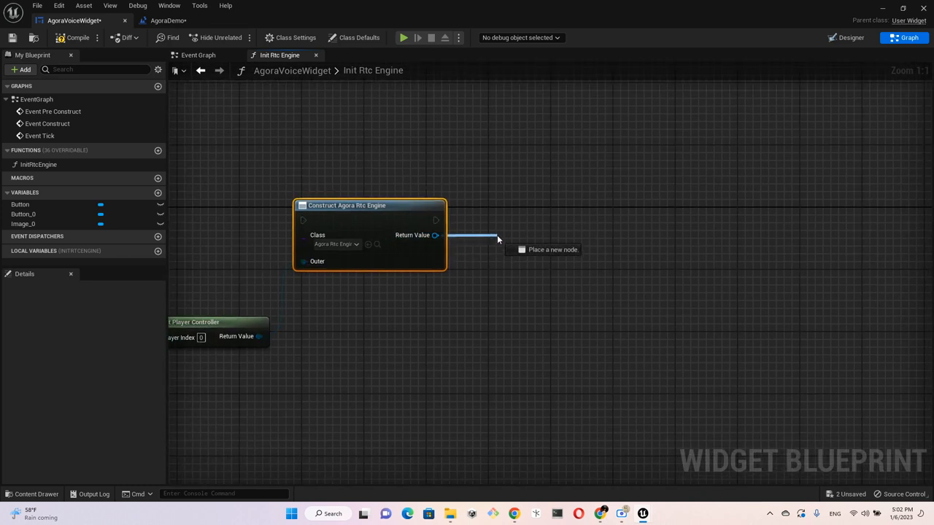
left_click(498, 237)
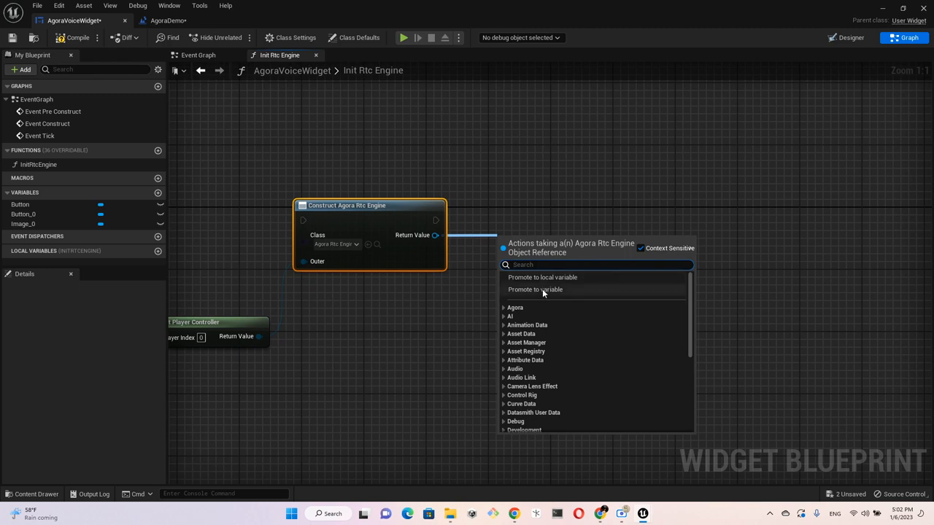
left_click(535, 289)
type("RtcEngine")
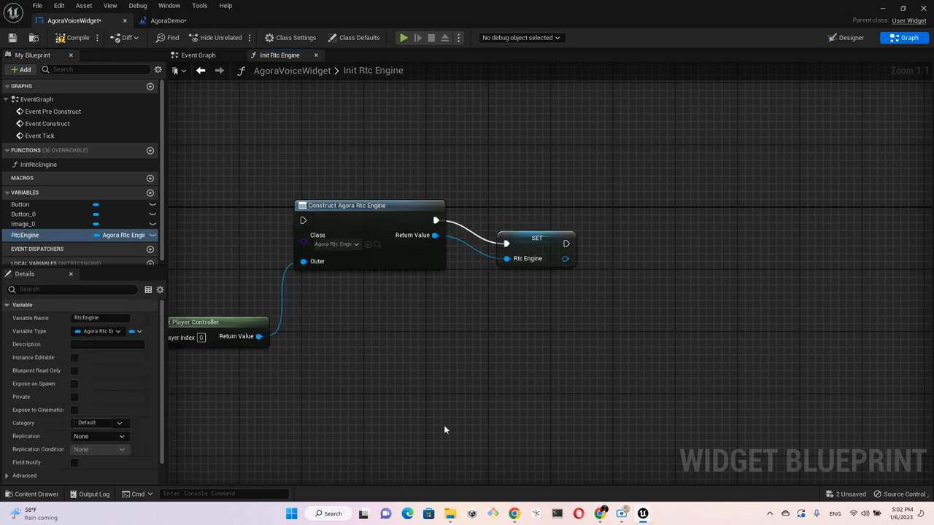
left_click(536, 252)
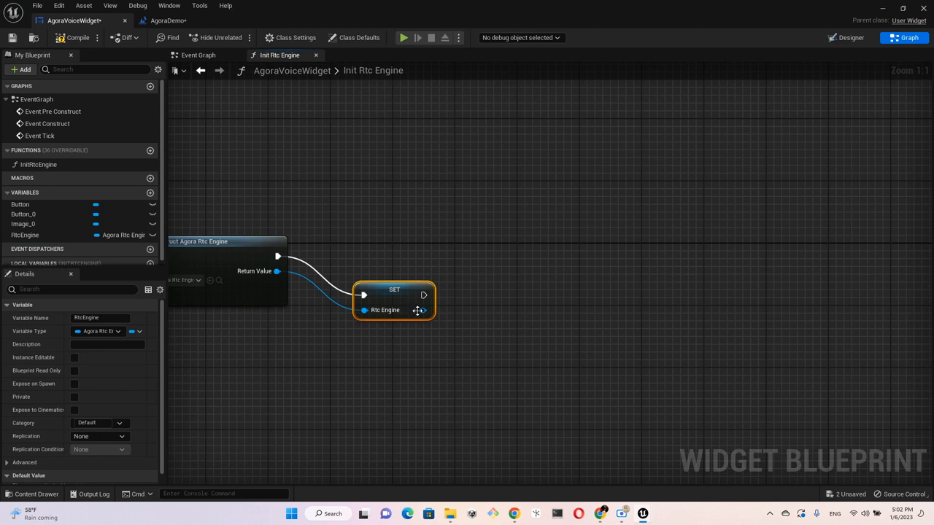
mouse_move(458, 319)
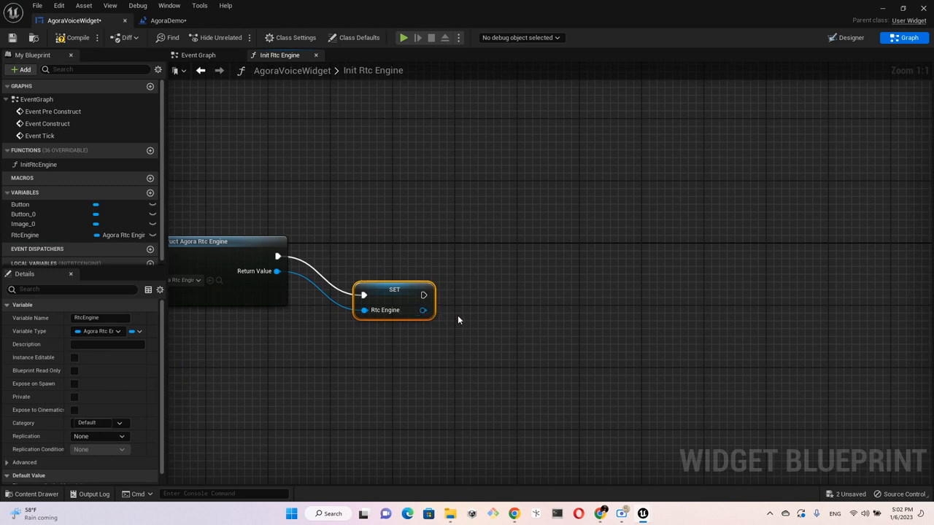
mouse_move(423, 310)
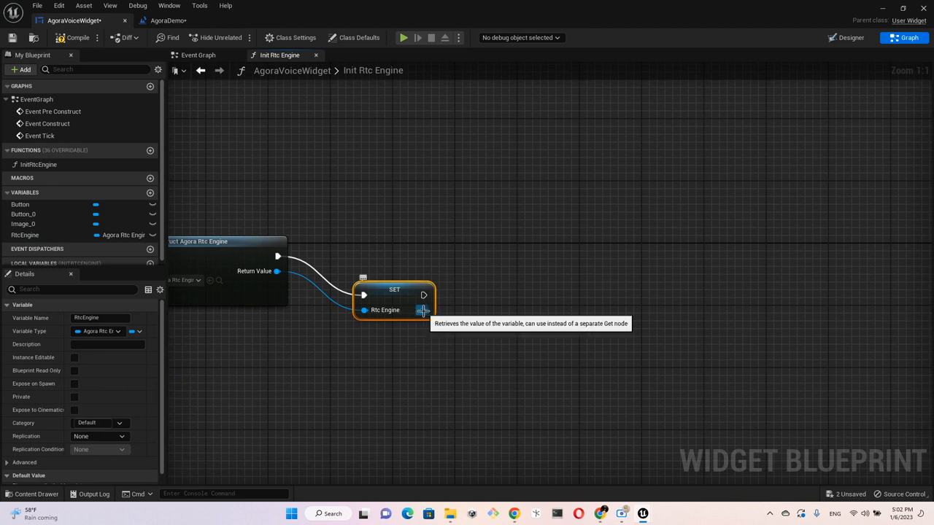
Wire an Rtc Engine Proxy Initialize node after the SET RtcEngine node
left_click_drag(423, 310, 499, 310)
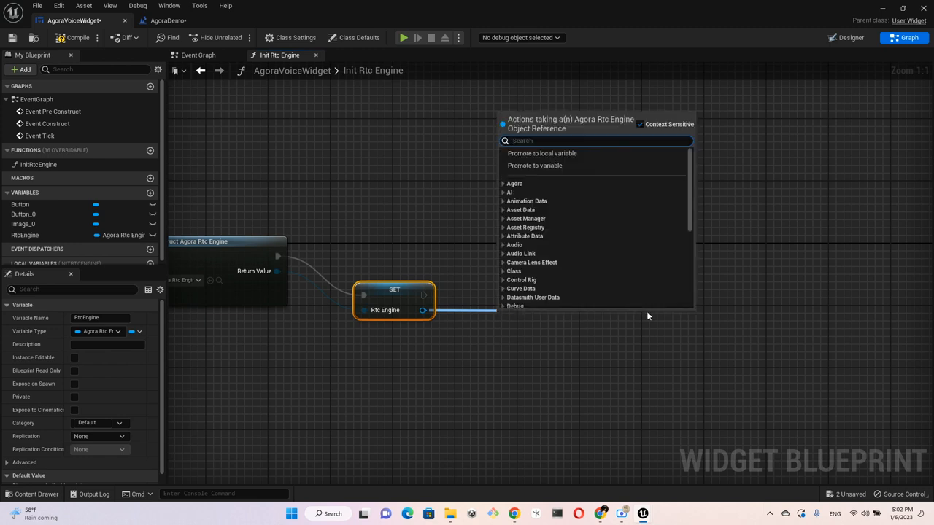
type("Ini")
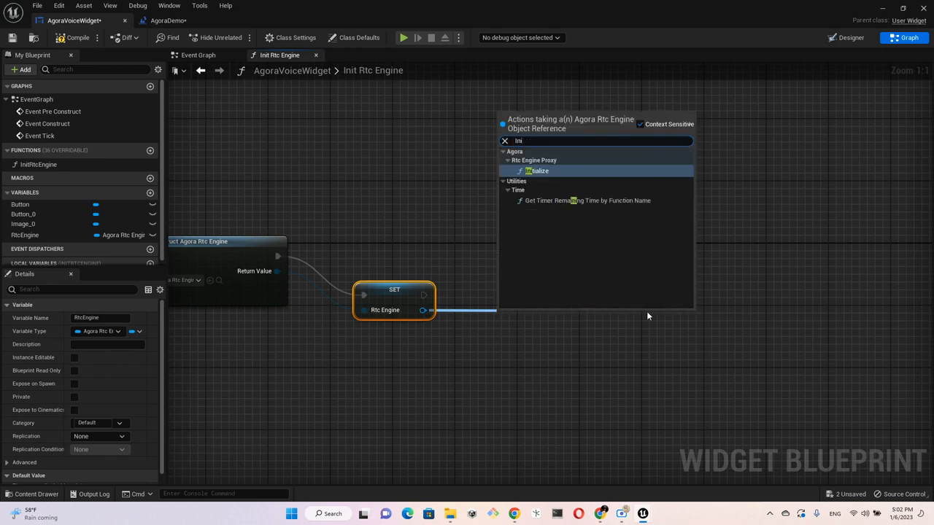
left_click(537, 171)
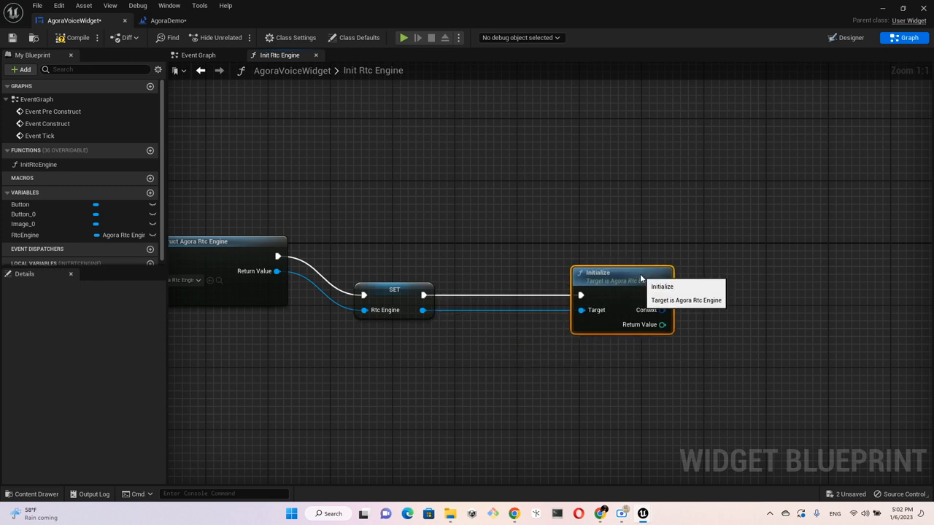
mouse_move(797, 325)
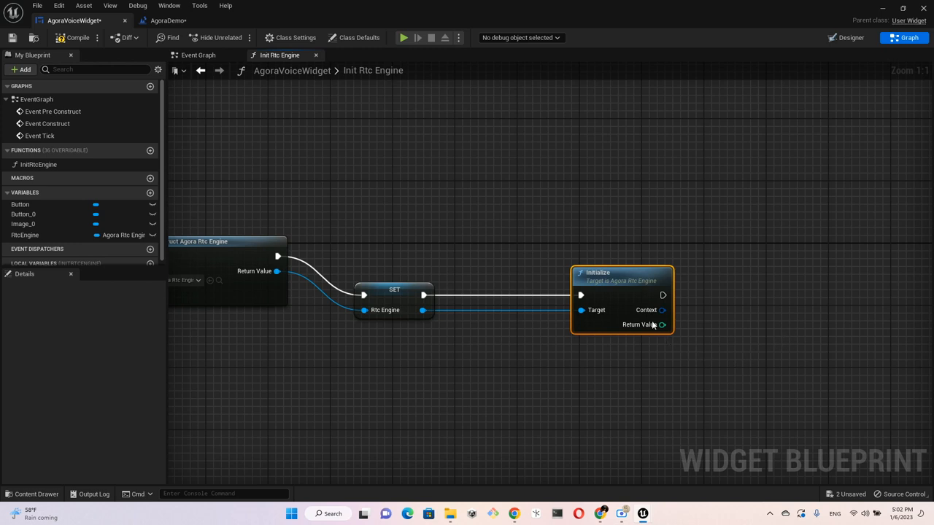
mouse_move(646, 310)
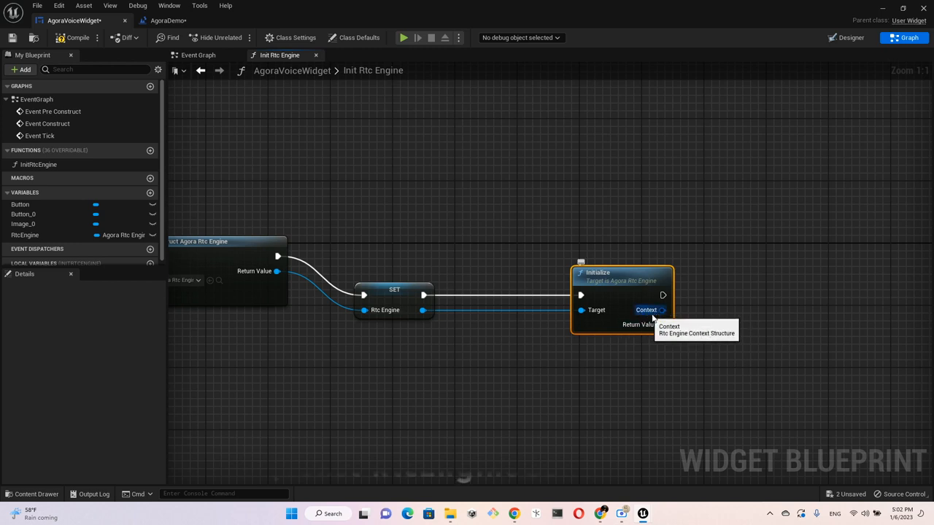
mouse_move(530, 154)
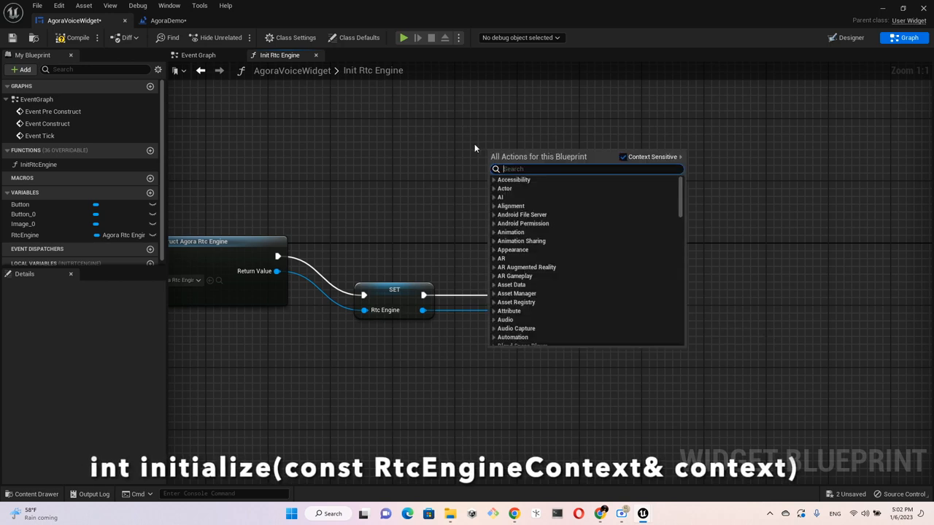
mouse_move(514, 143)
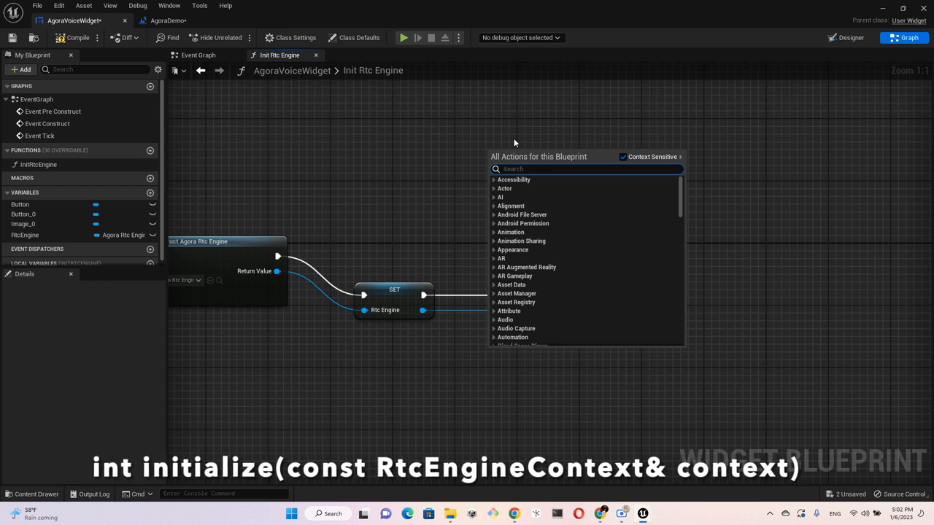
Add Make RtcEngineContext with the App ID, NA area code, Communication, Game Streaming
type("set by r")
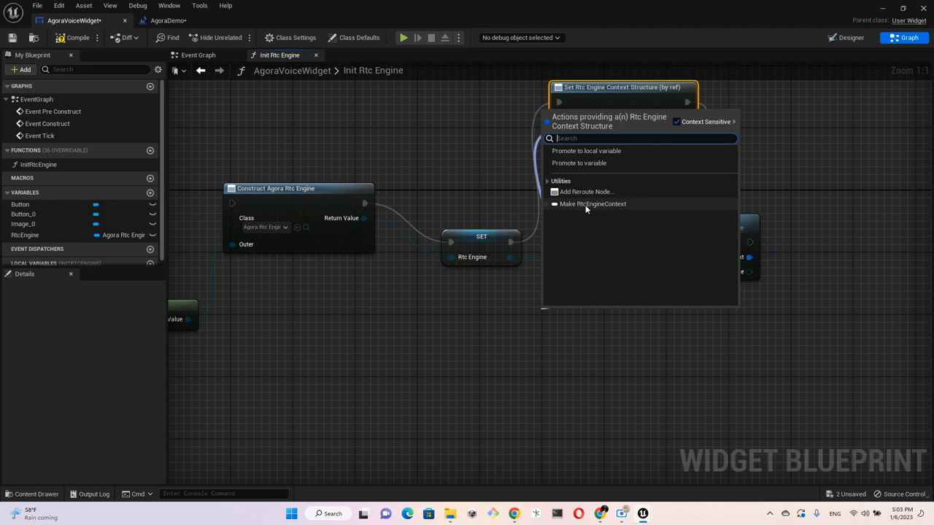
left_click(592, 204)
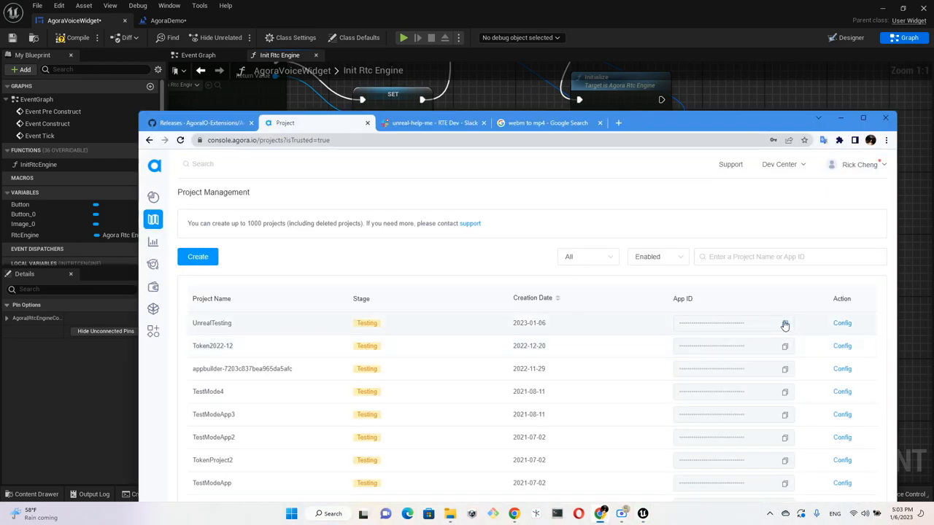
left_click(785, 323)
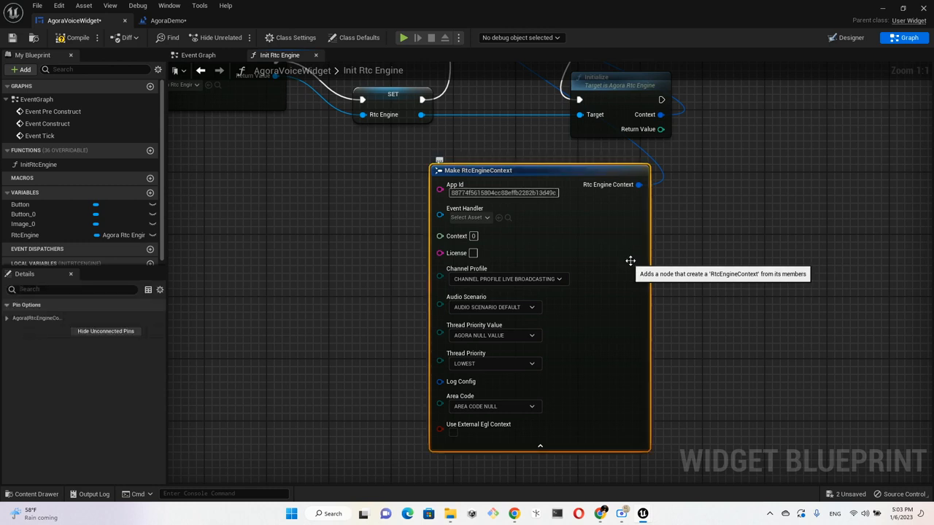
mouse_move(540, 380)
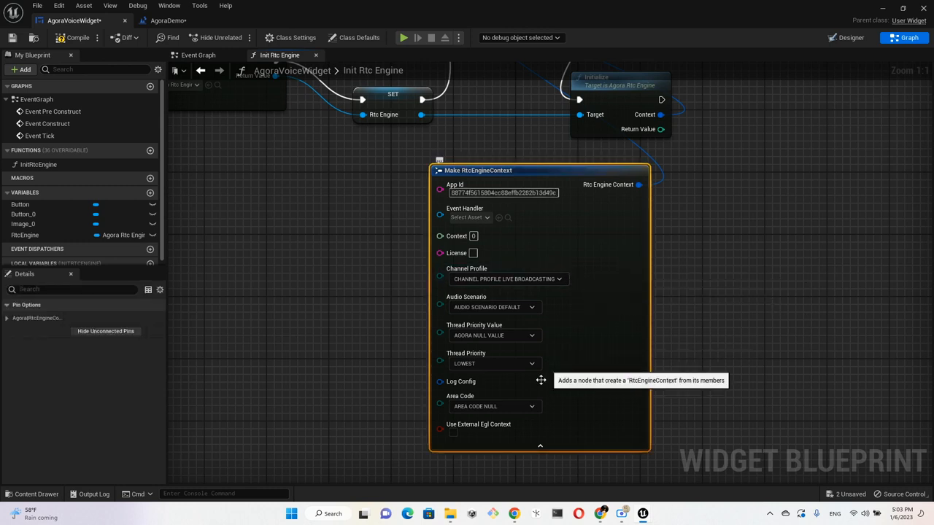
mouse_move(503, 254)
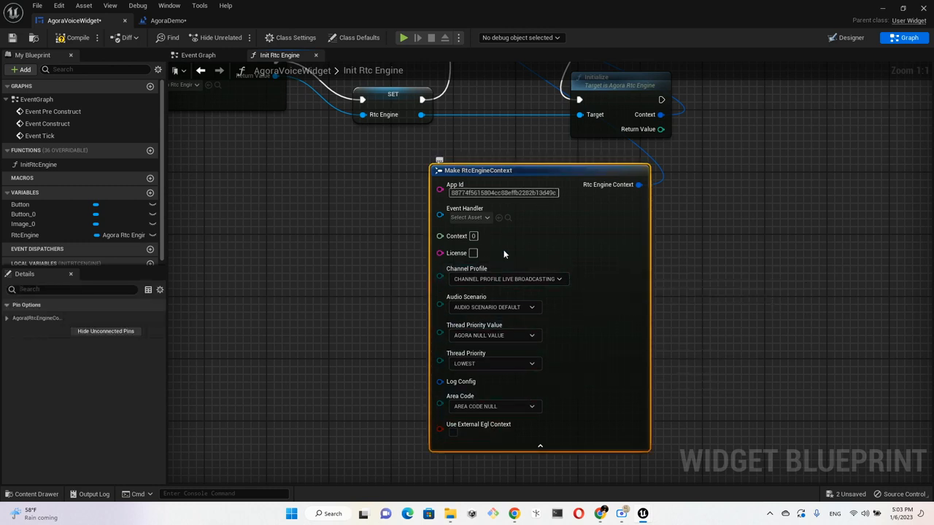
mouse_move(377, 290)
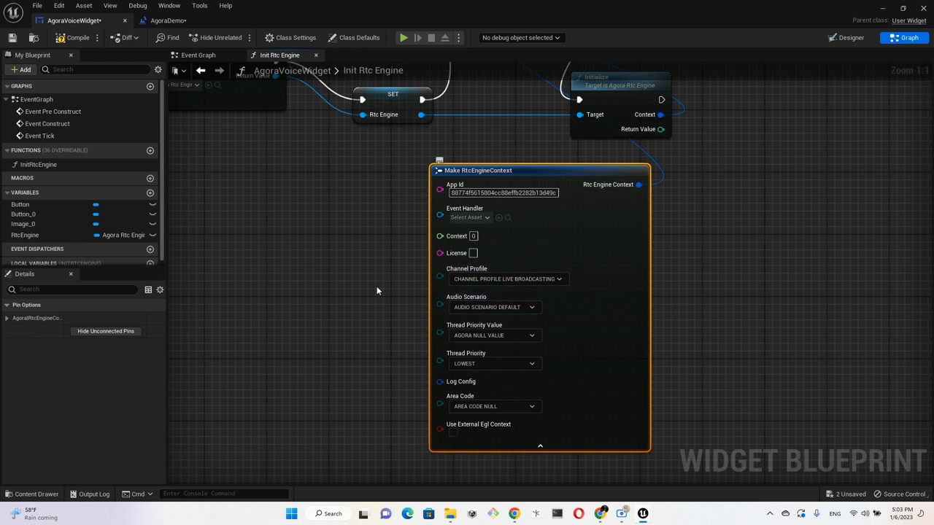
mouse_move(527, 410)
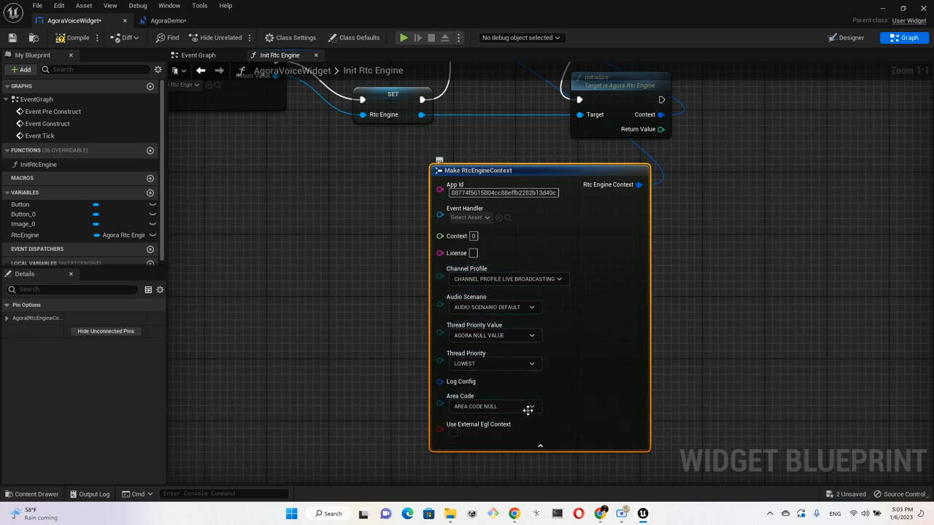
left_click(531, 406)
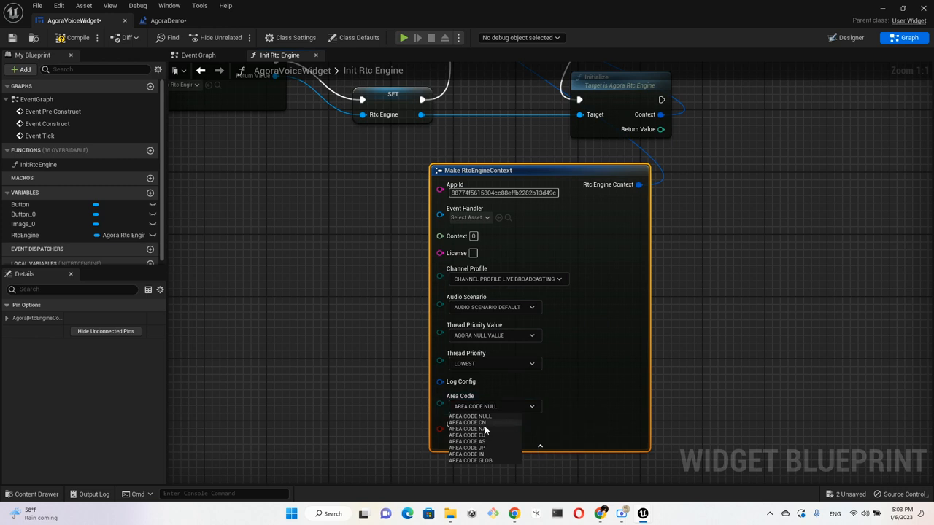
left_click(474, 429)
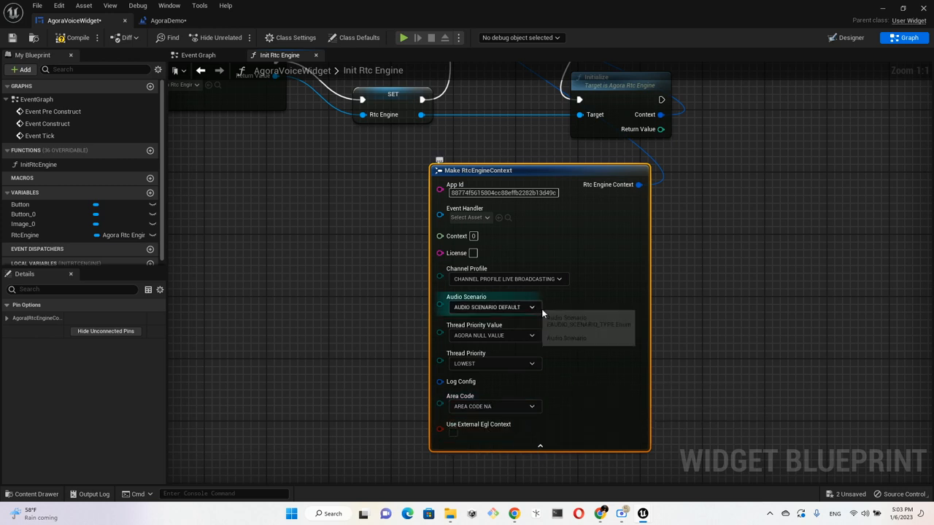
mouse_move(511, 285)
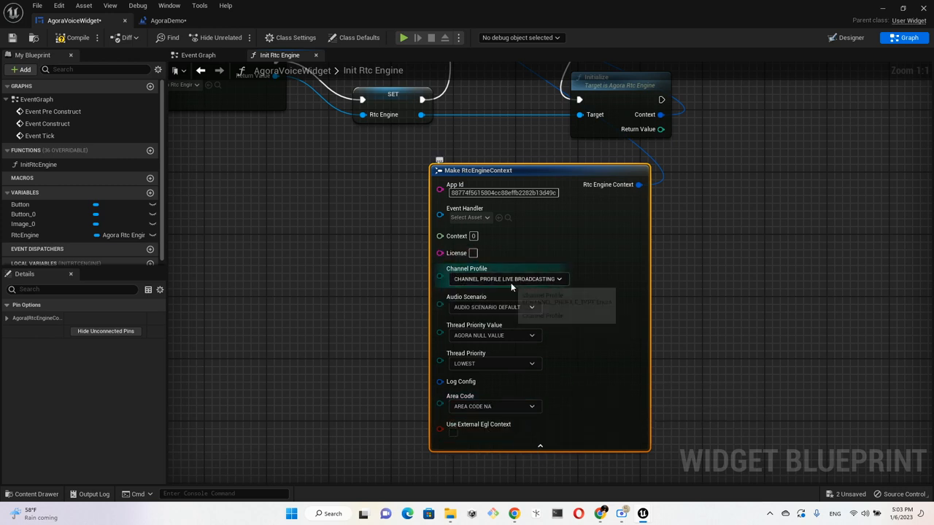
left_click(508, 278)
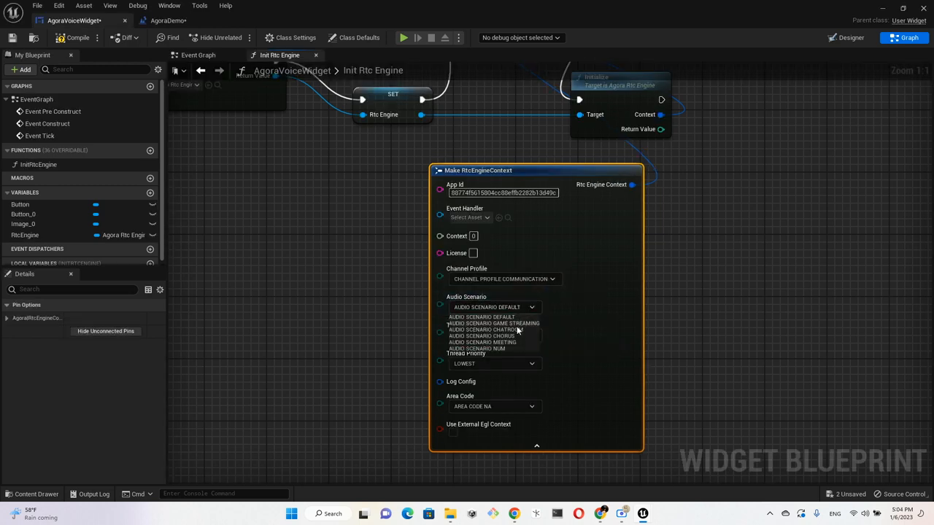
left_click(493, 324)
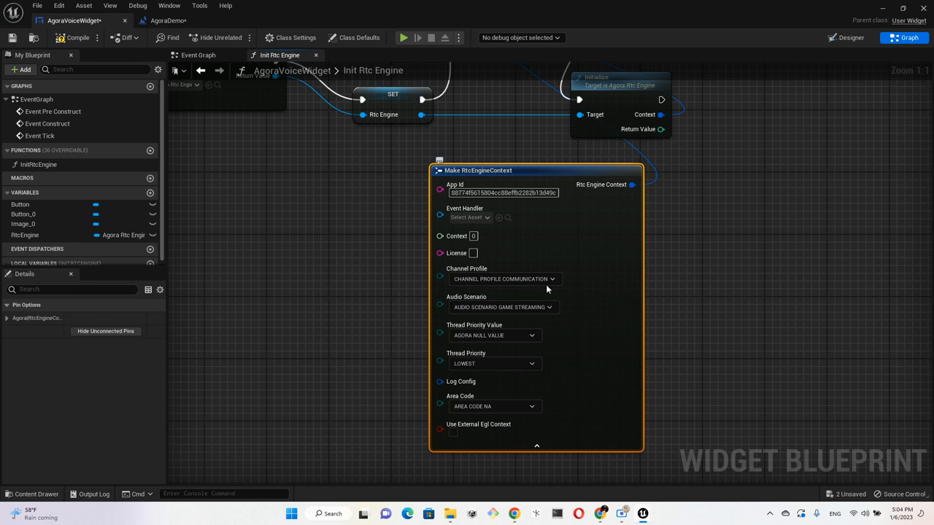
mouse_move(499, 257)
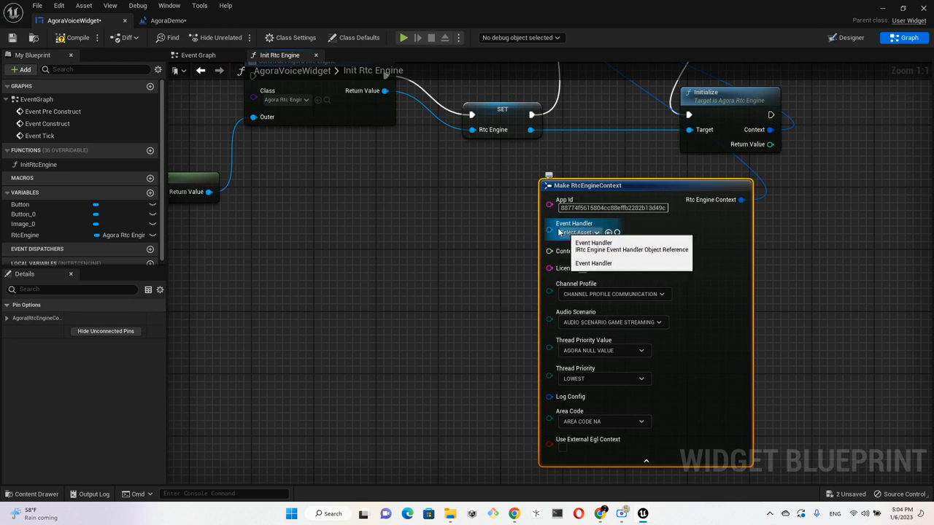
Add a Construct Object from Class node building an IRtcEngineEventHandler
left_click(579, 232)
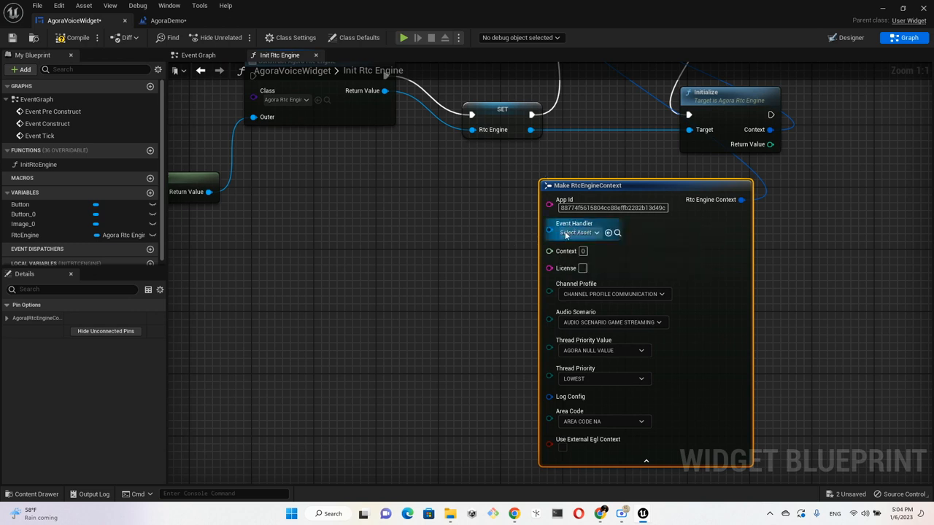
mouse_move(482, 233)
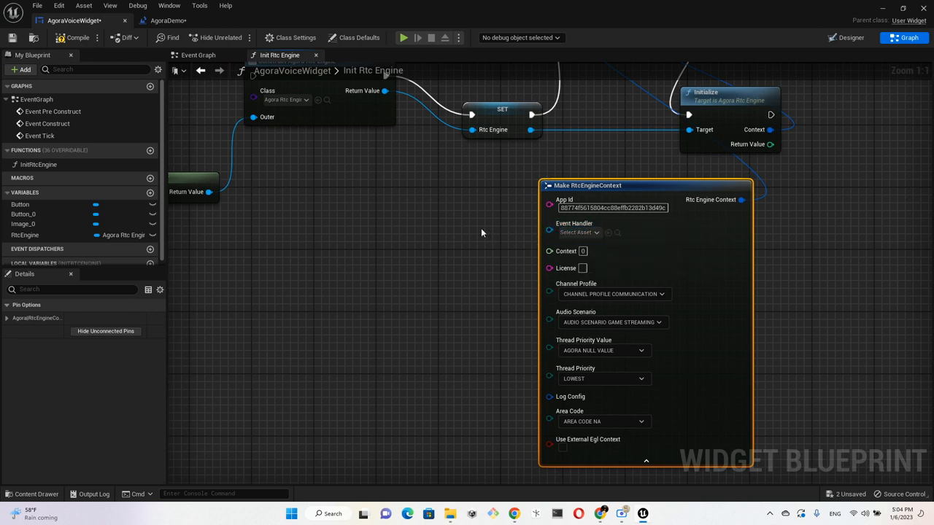
mouse_move(604, 162)
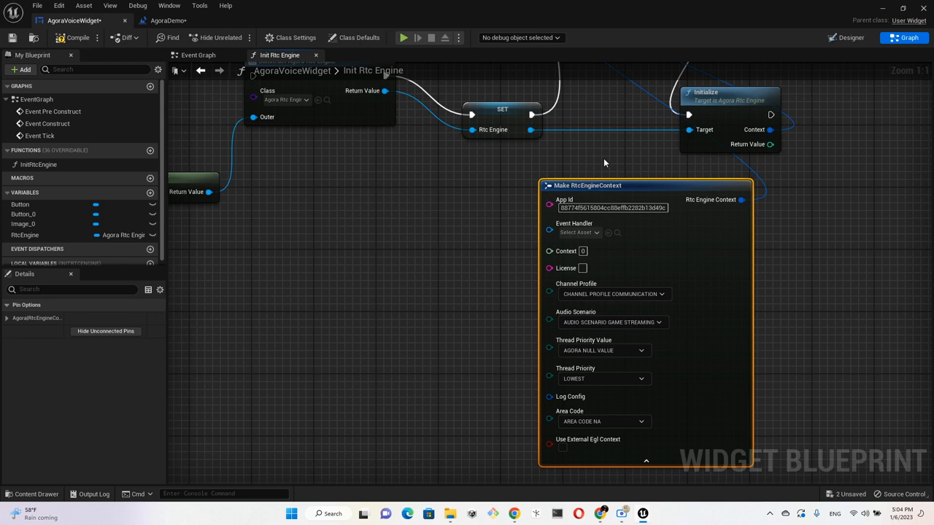
mouse_move(719, 105)
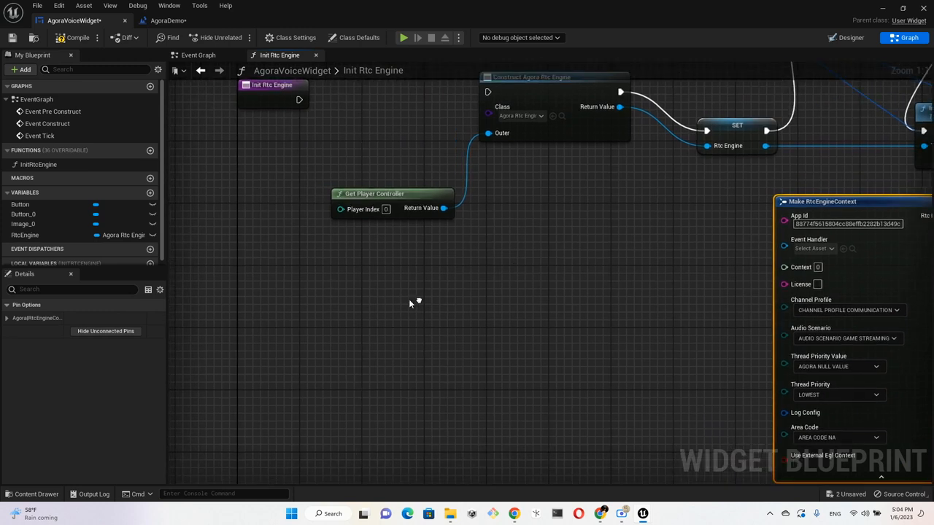
scroll("down", 3)
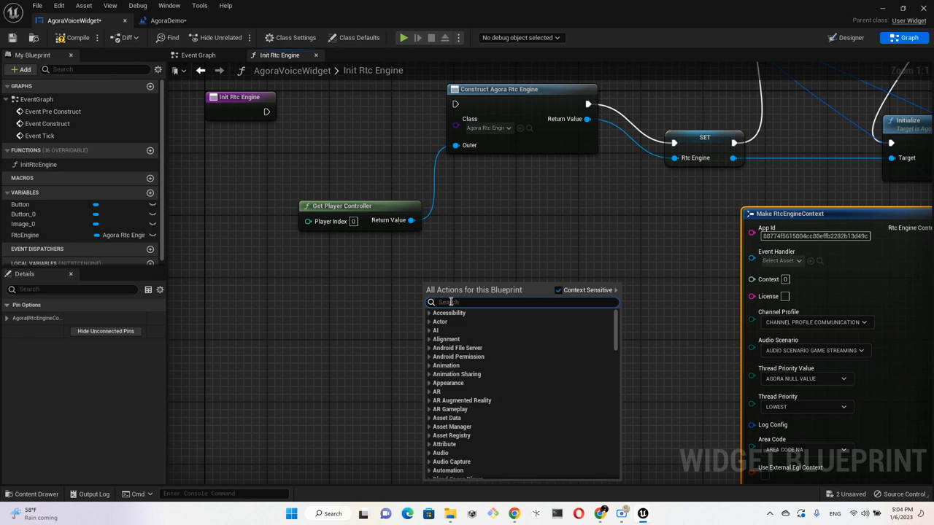
type("con")
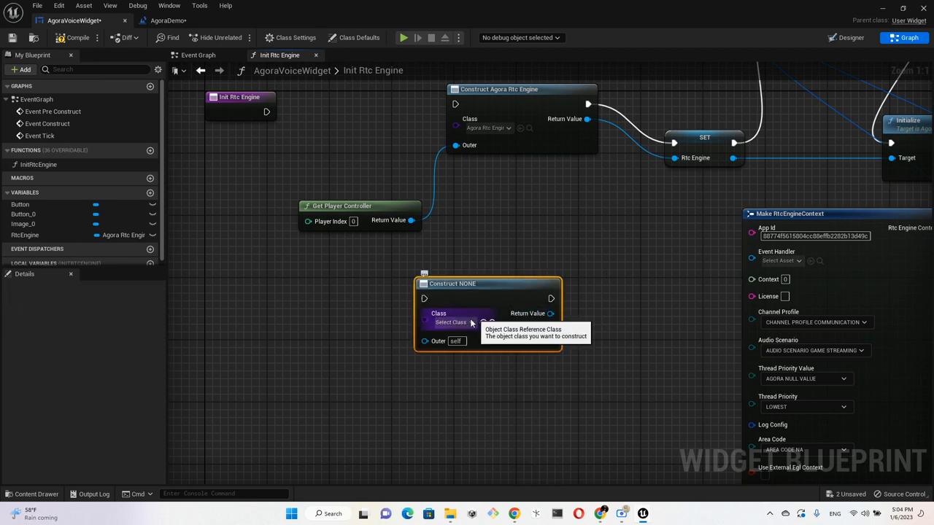
left_click(453, 322)
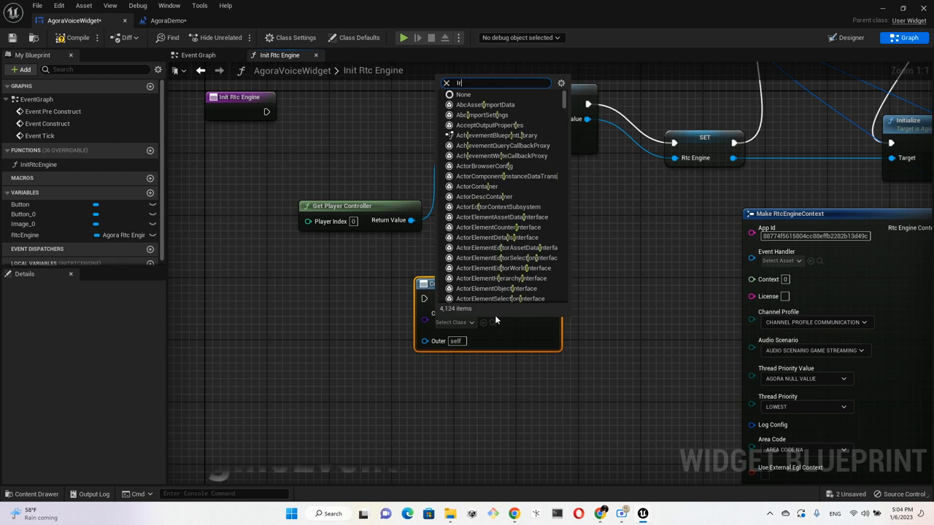
type("t")
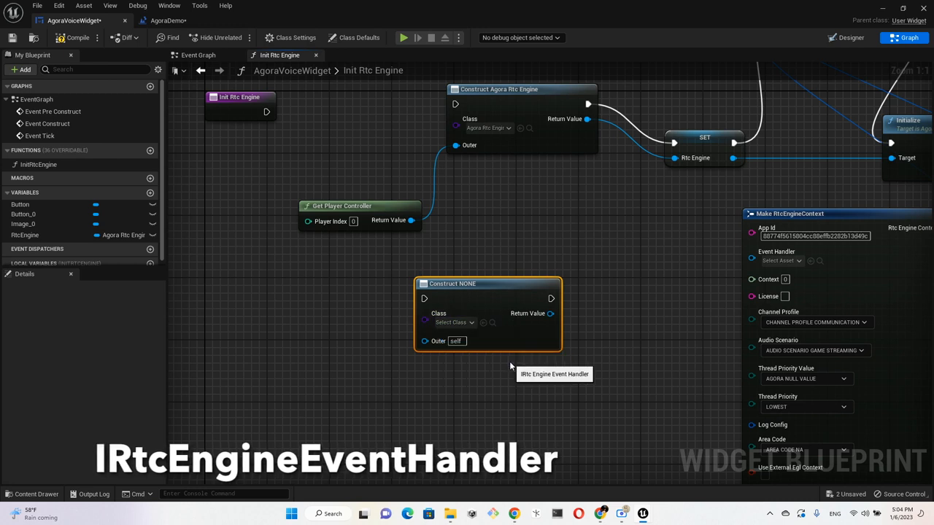
left_click(453, 322)
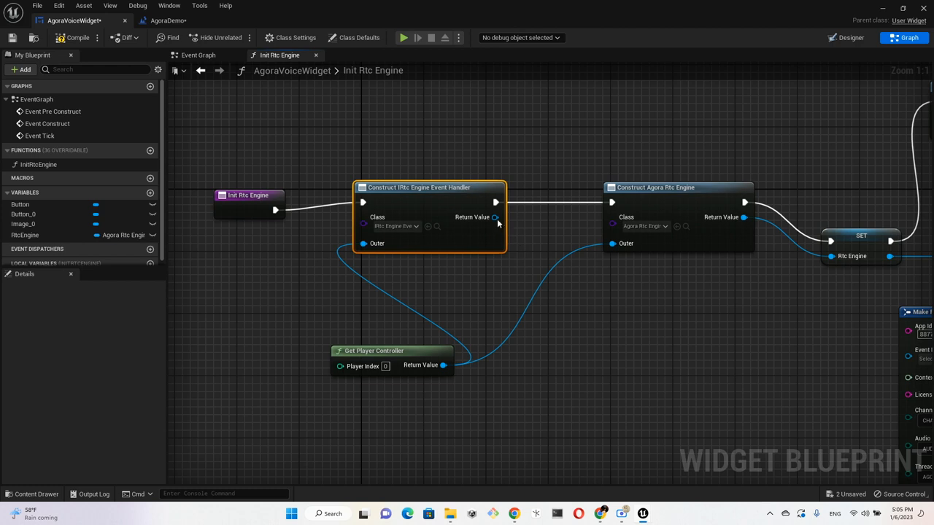
Promote the event handler's return value to a new variable named AgoraEentHandler
left_click_drag(496, 216, 601, 329)
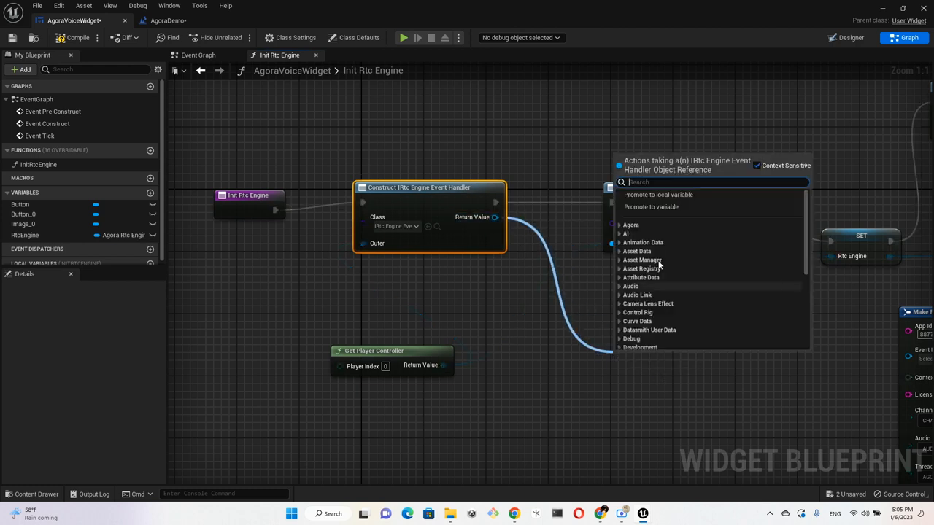
left_click(650, 206)
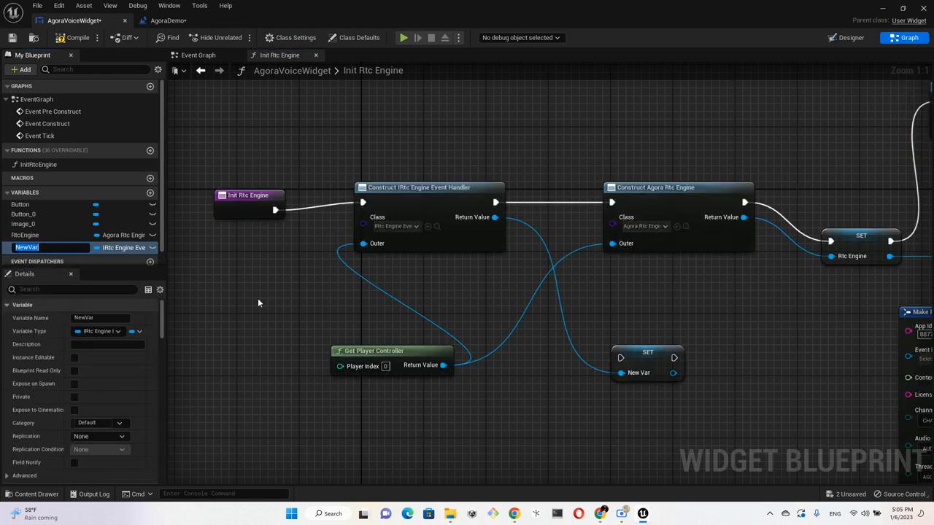
type("Ac")
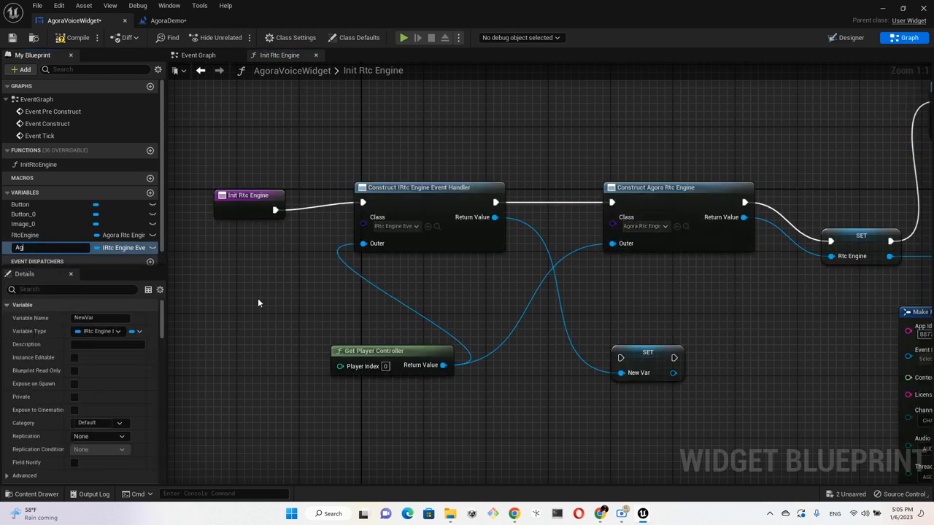
type("AgoraEentHandler")
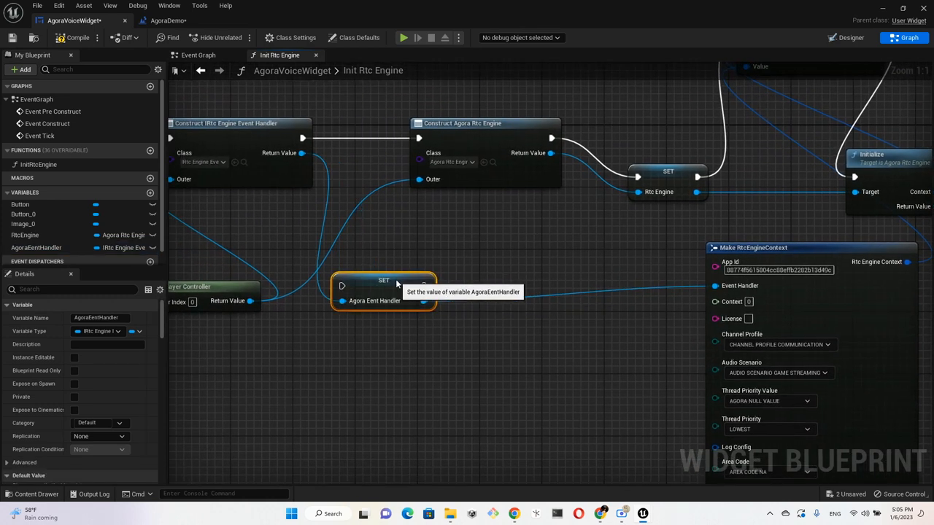
mouse_move(312, 139)
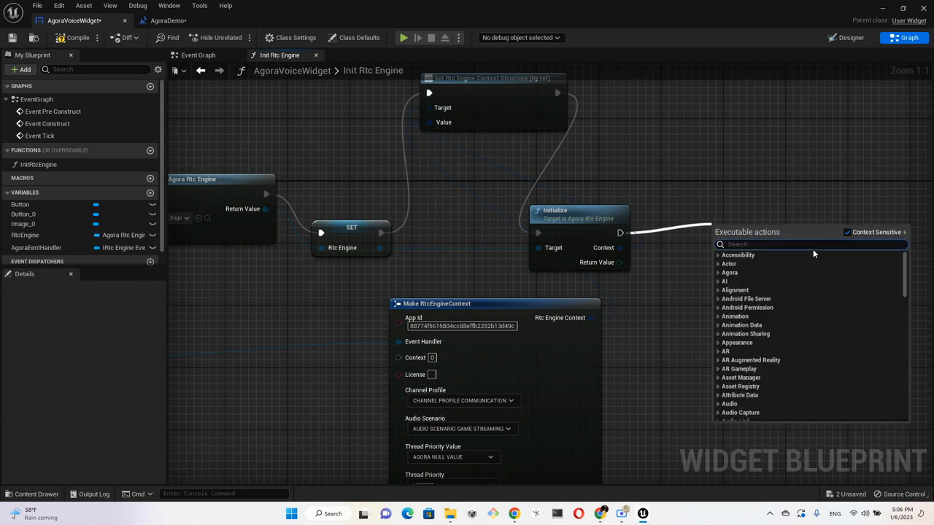
Add a Print String node after Initialize that prints its Return Value
type("print")
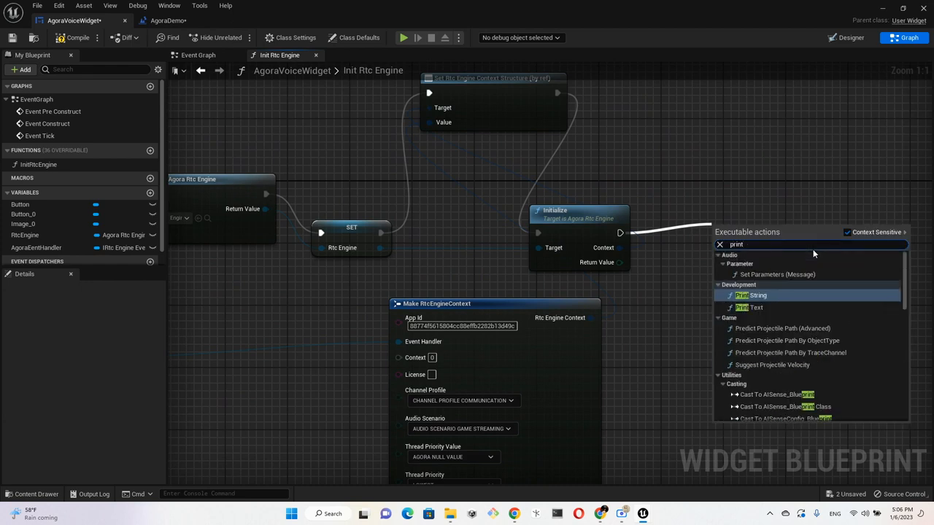
left_click(751, 295)
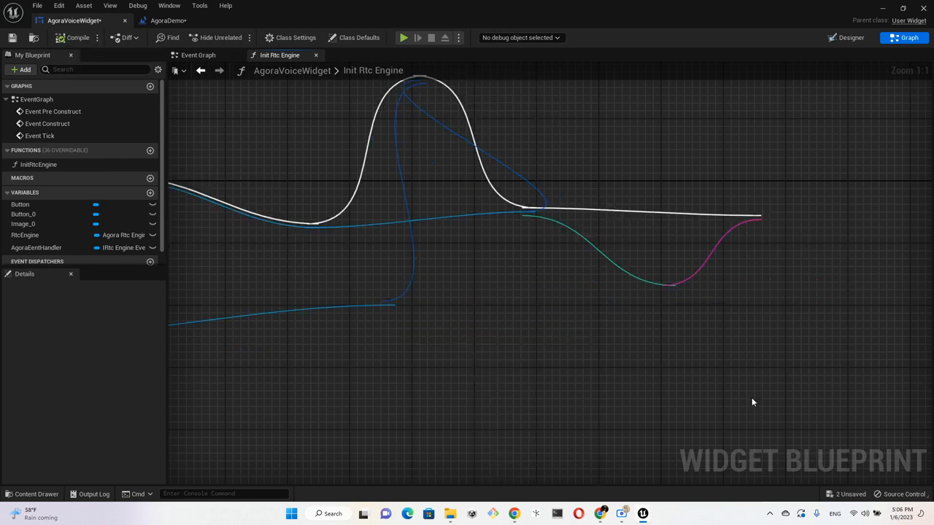
scroll("down", 3)
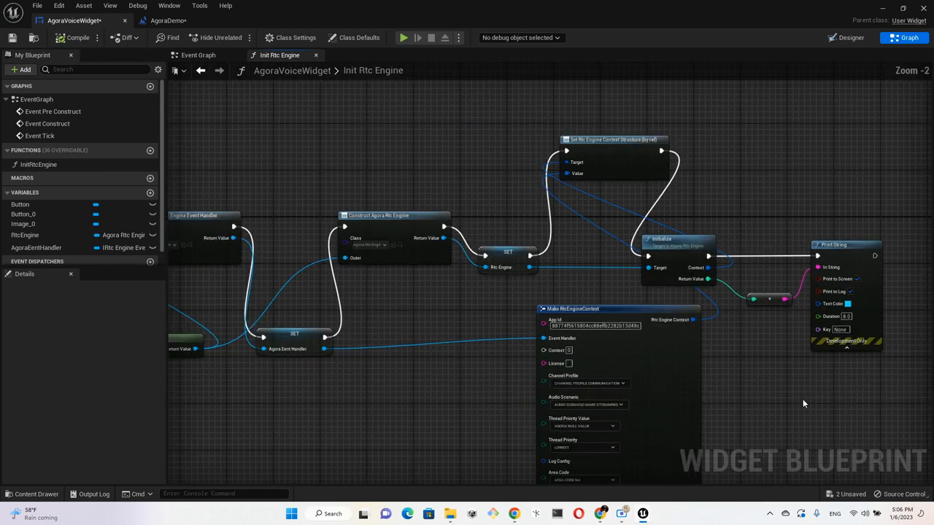
scroll("down", 3)
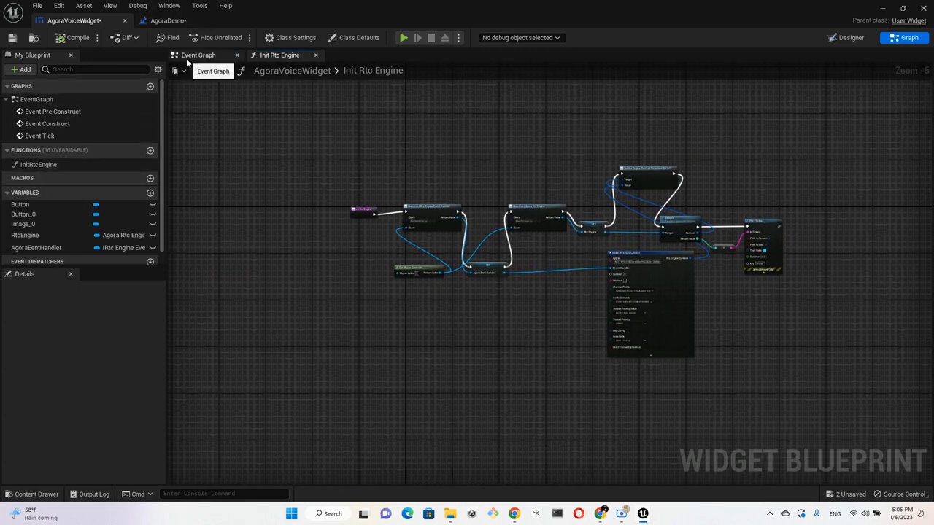
In the widget's Event Graph, wire Event Construct to a new Init Rtc Engine call
left_click(197, 55)
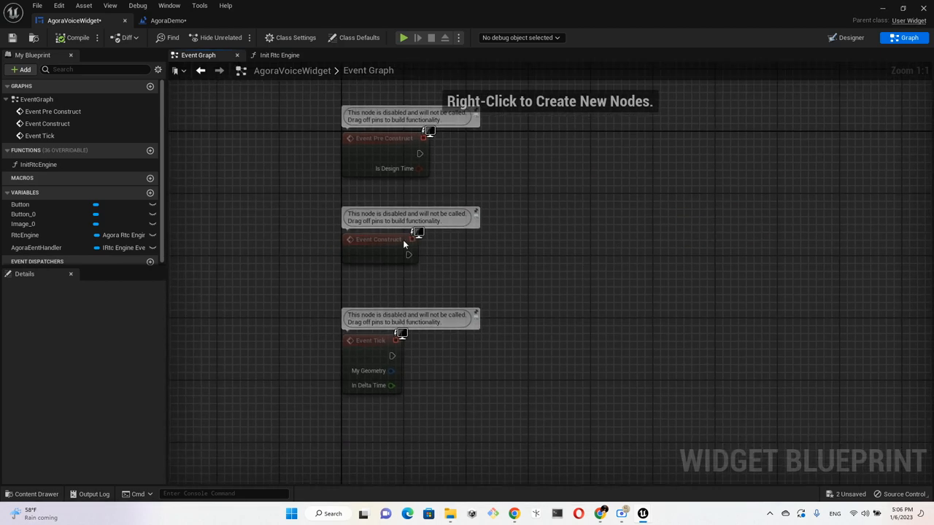
mouse_move(369, 78)
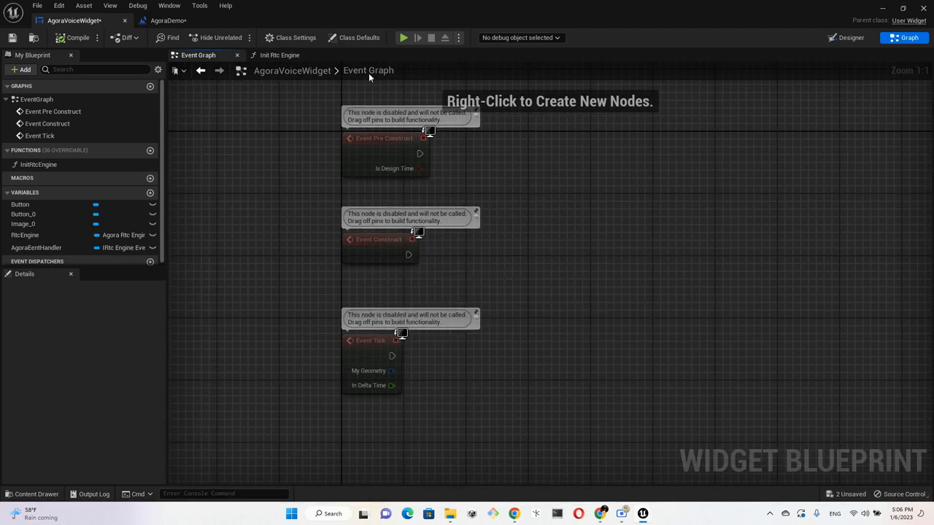
mouse_move(408, 255)
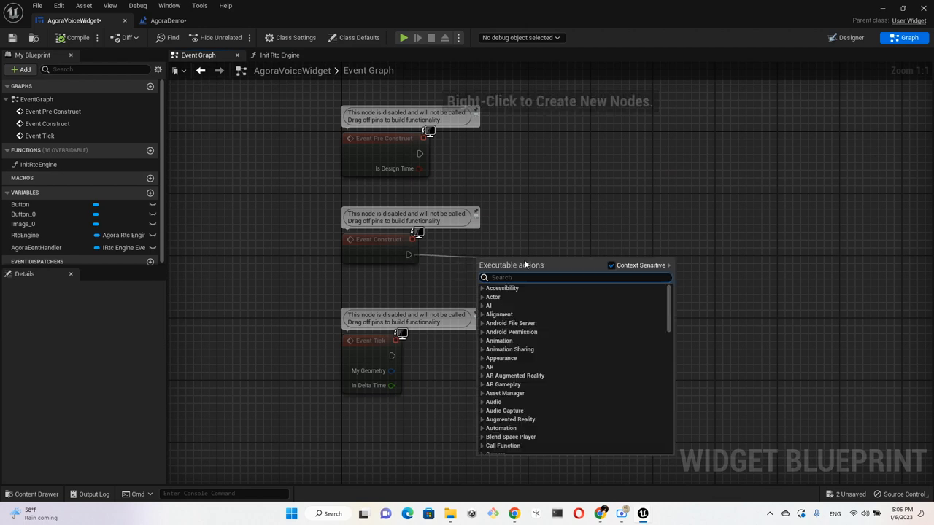
type("init")
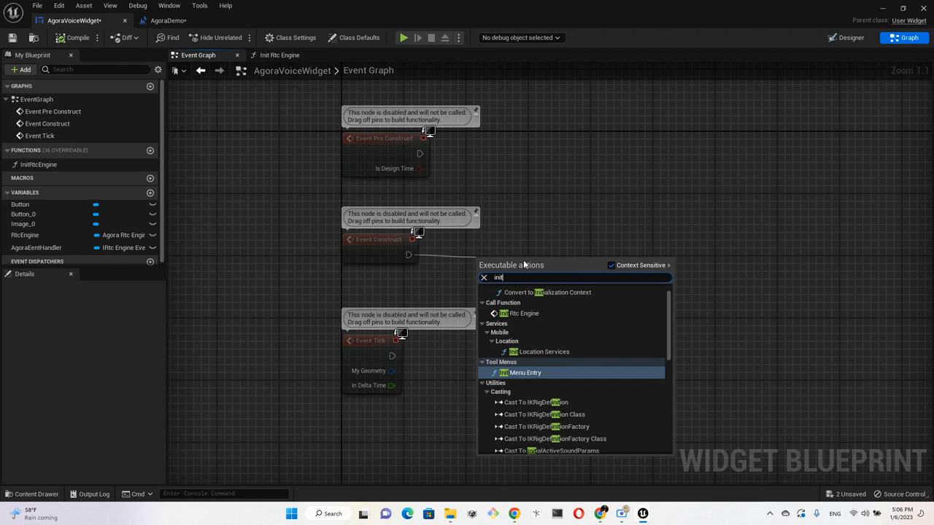
left_click(523, 313)
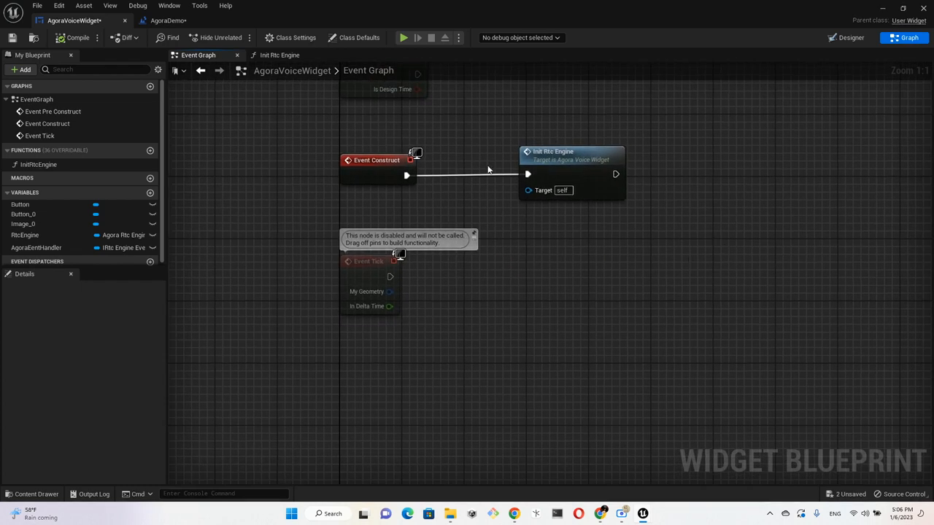
mouse_move(618, 212)
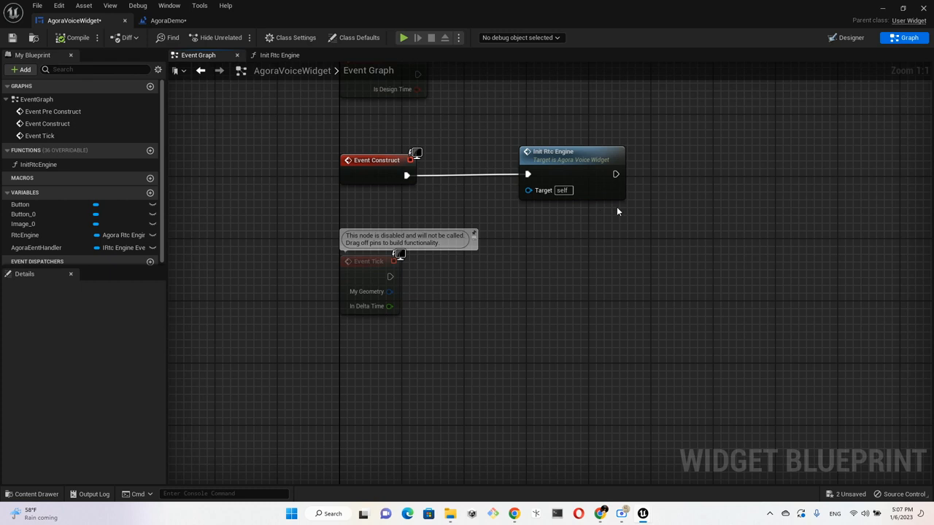
mouse_move(698, 317)
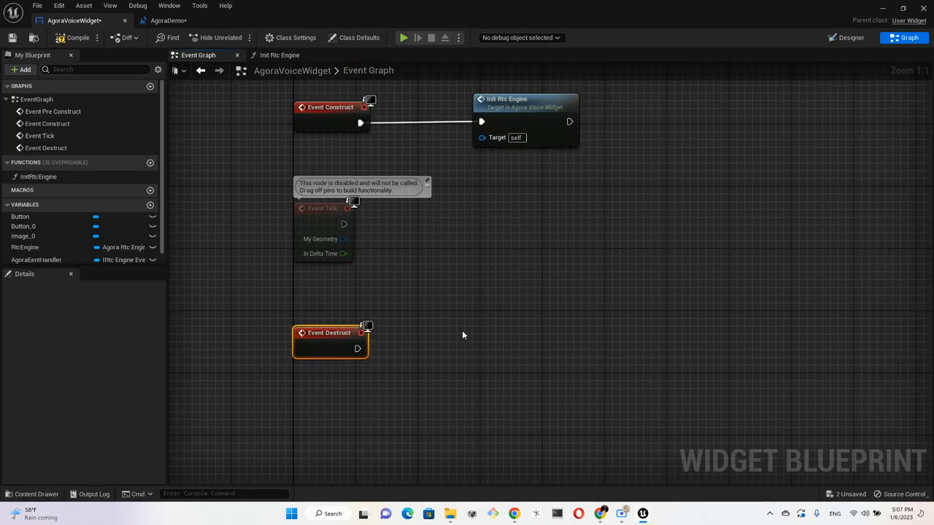
mouse_move(38, 177)
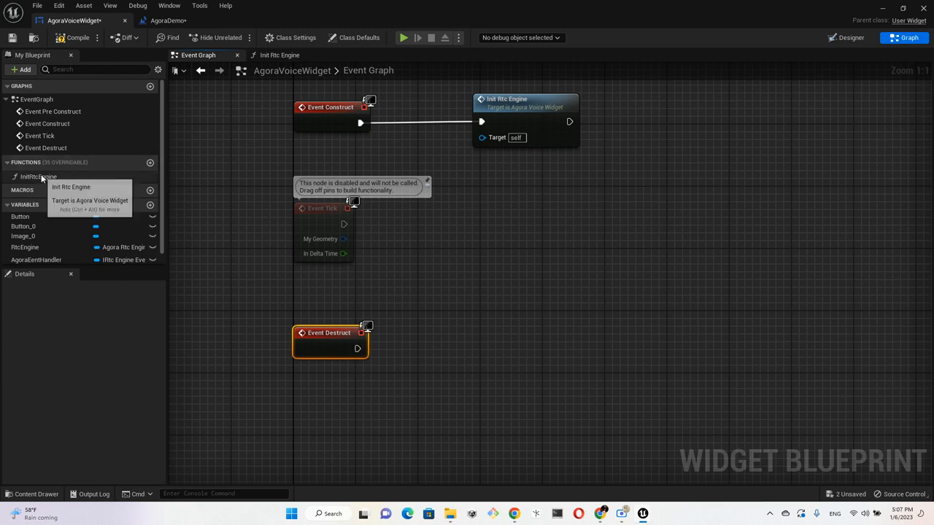
Place an RtcEngine getter and drag from it to add a Release call
left_click(25, 247)
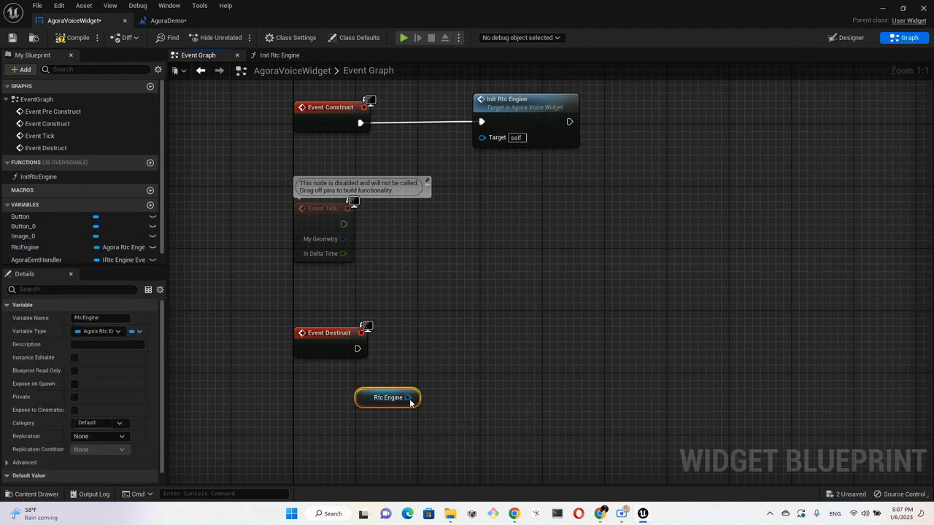
left_click_drag(410, 397, 475, 338)
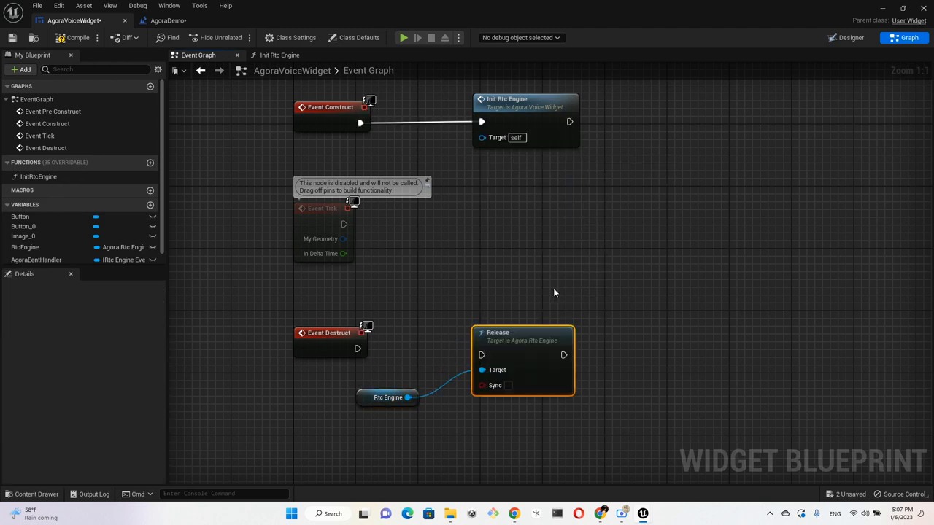
mouse_move(521, 317)
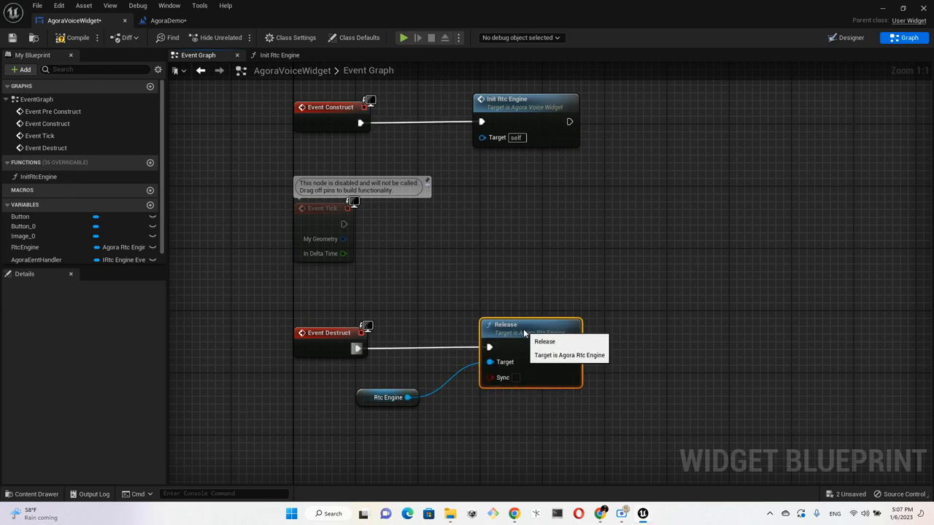
mouse_move(646, 355)
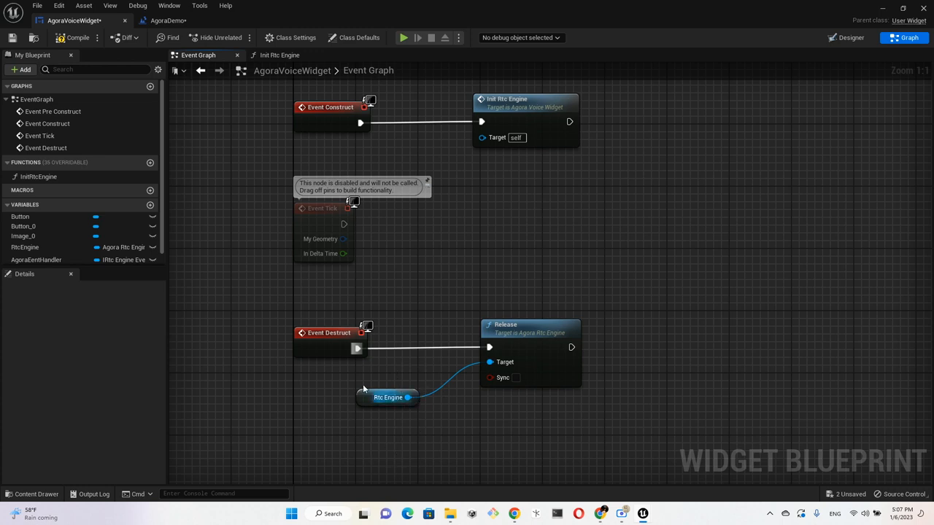
mouse_move(399, 381)
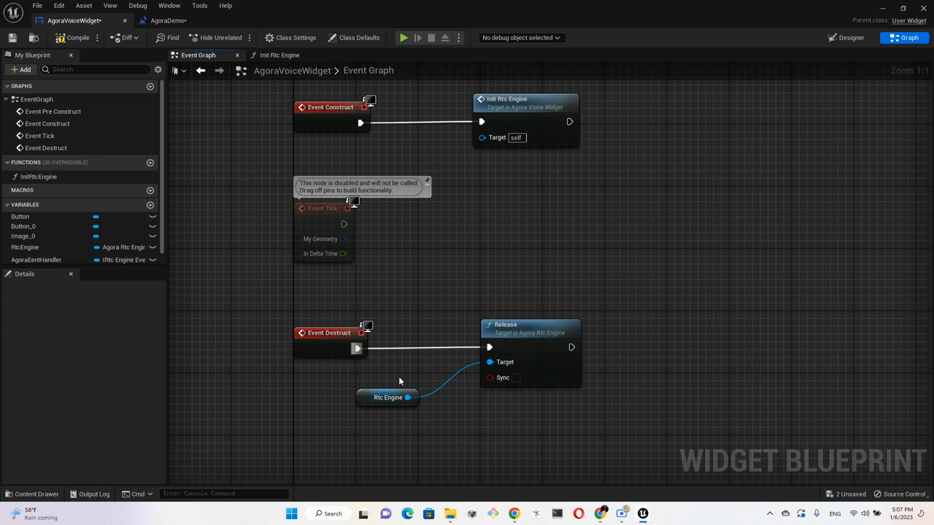
mouse_move(314, 415)
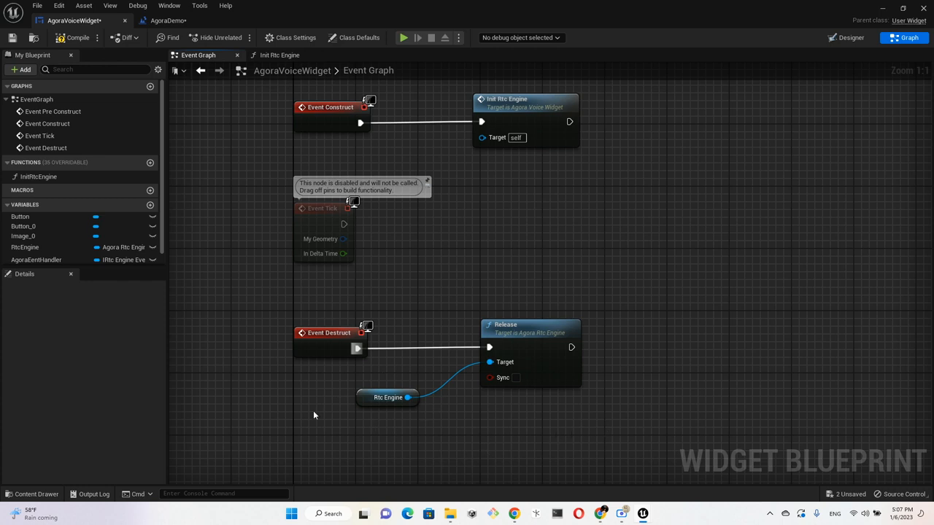
mouse_move(706, 255)
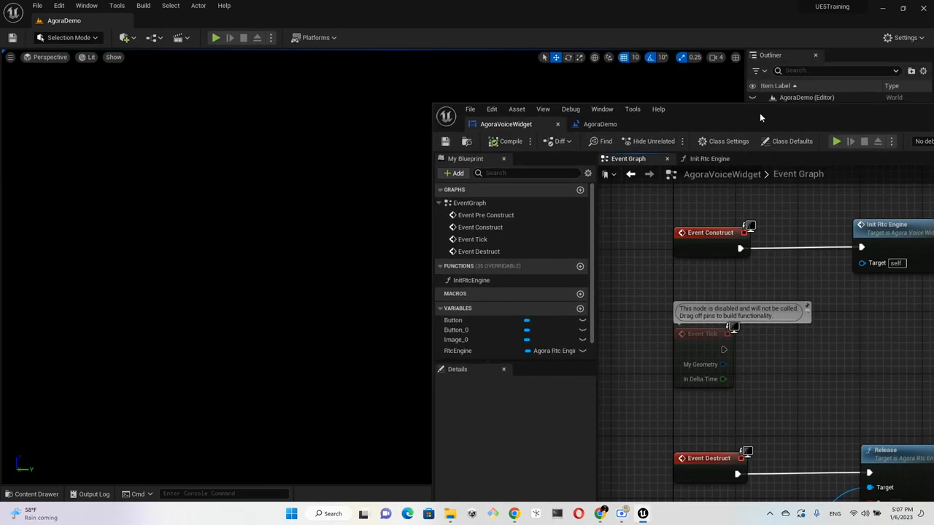
mouse_move(299, 201)
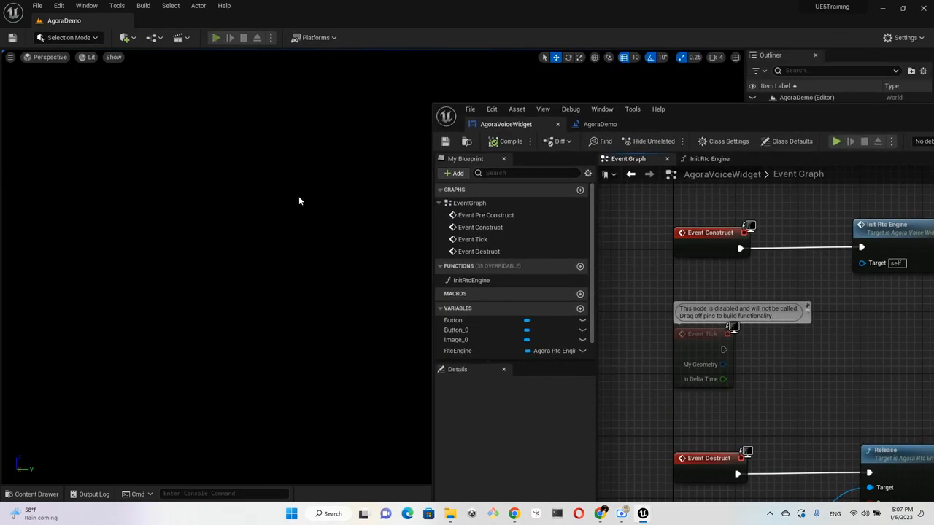
Save all changes to the AgoraVoiceWidget blueprint
left_click(214, 37)
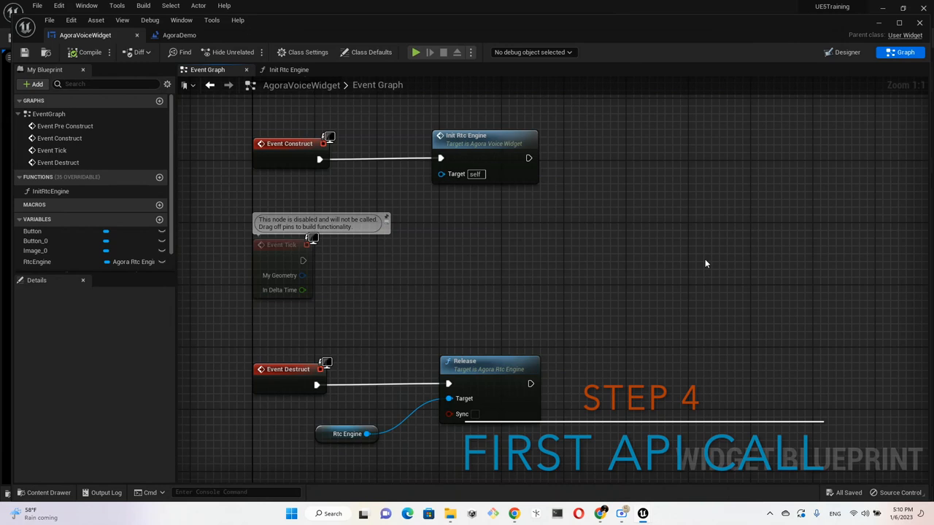
mouse_move(695, 264)
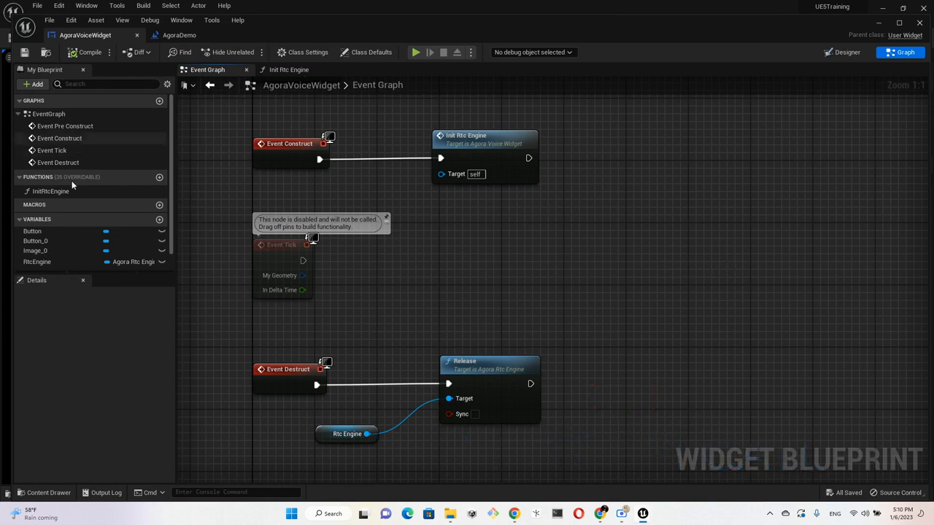
In Init Rtc Engine, call Get Version on RtcEngine and print its return value
left_click(289, 69)
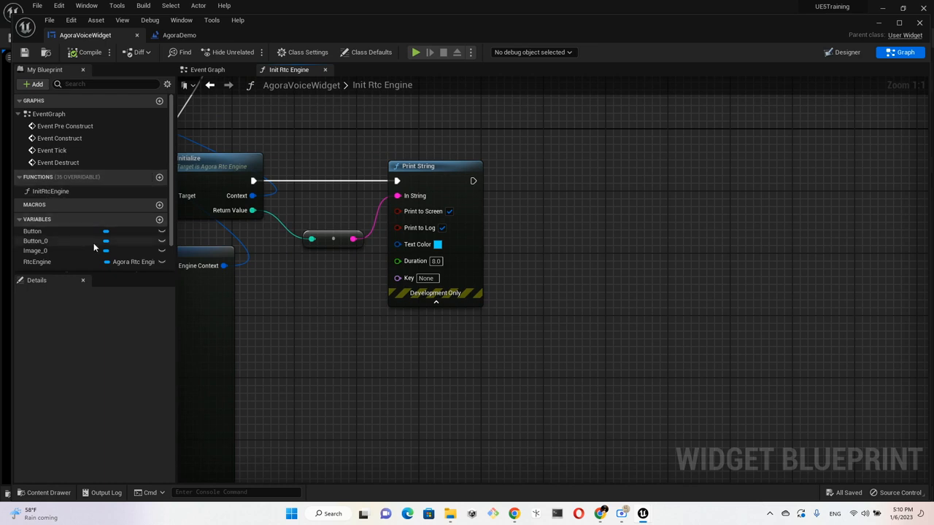
left_click(37, 261)
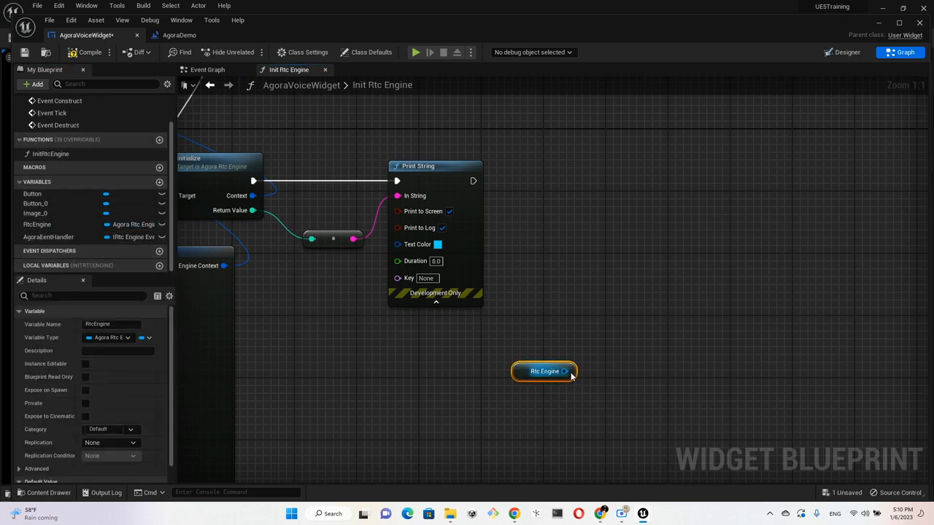
left_click_drag(566, 371, 631, 232)
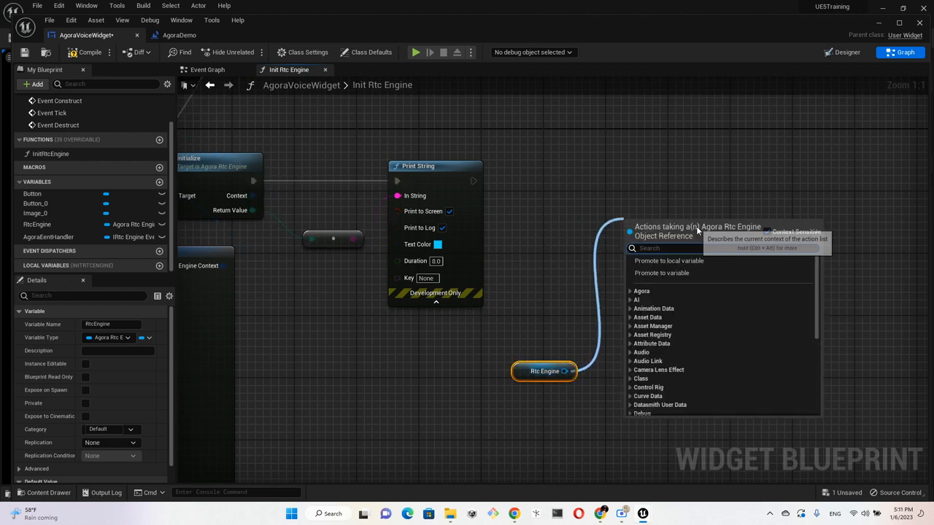
type("ver")
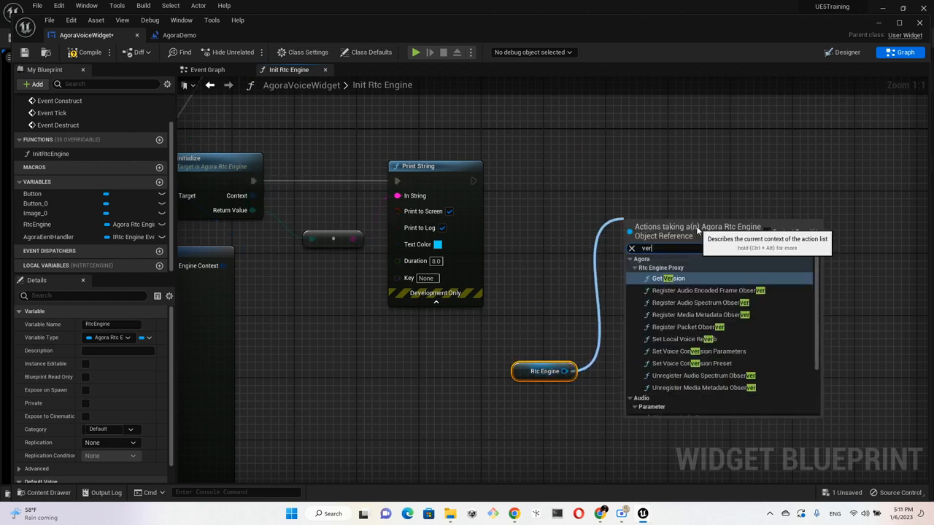
left_click(669, 279)
type("print")
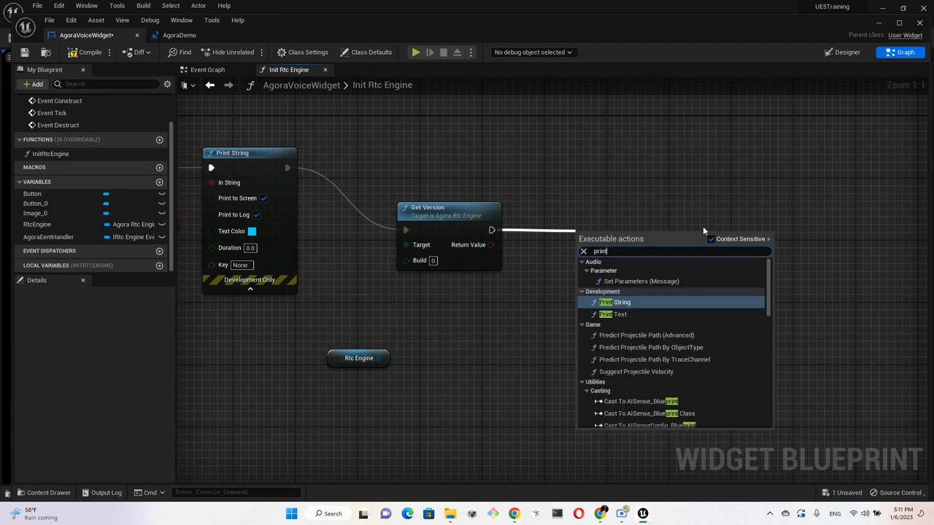
left_click(617, 302)
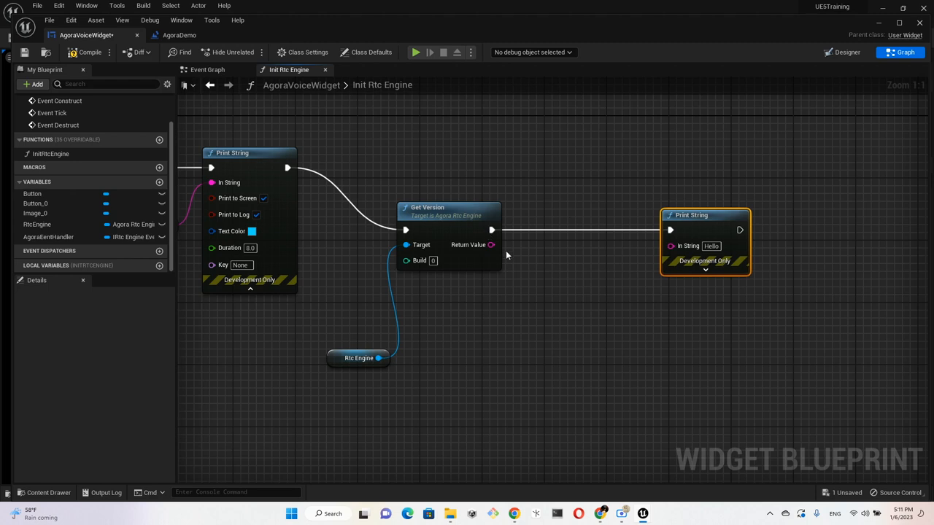
left_click_drag(491, 244, 678, 245)
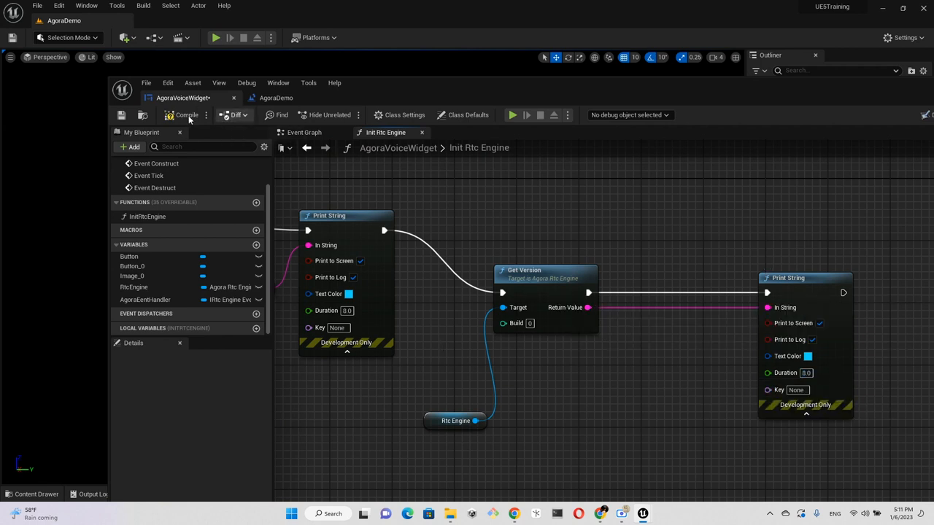
Compile the AgoraVoiceWidget blueprint and maximize the Blueprint editor window
left_click(187, 114)
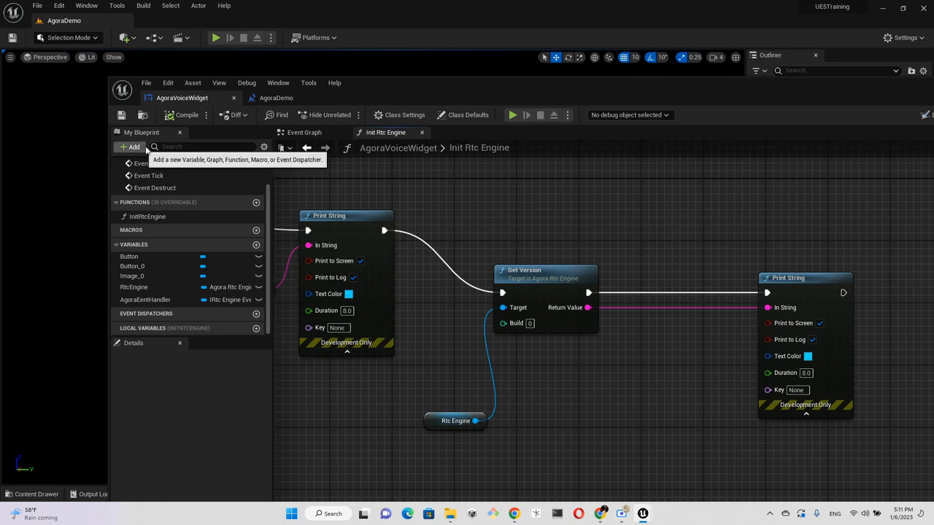
double_click(479, 147)
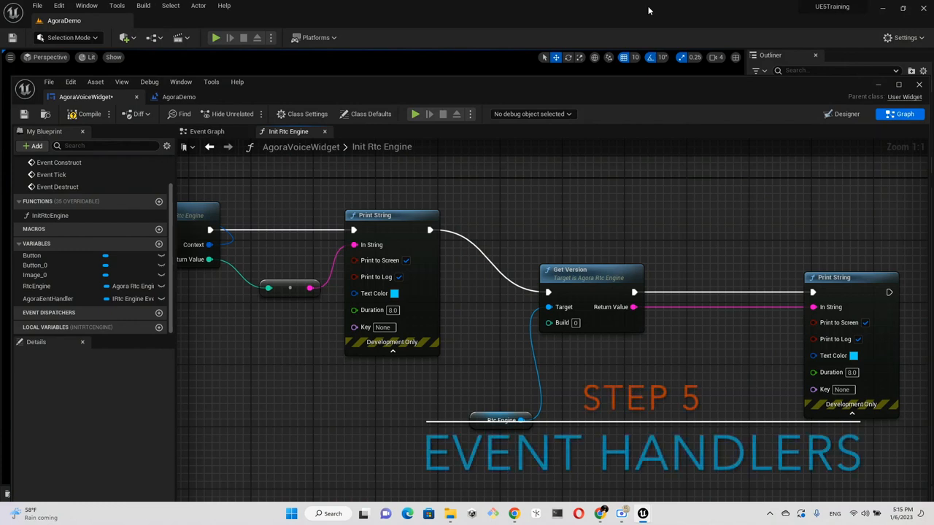
mouse_move(580, 18)
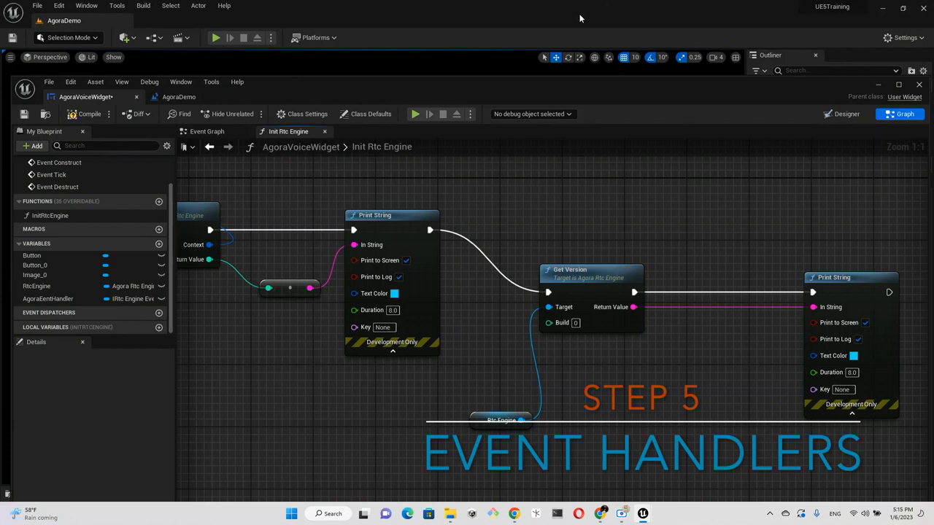
mouse_move(515, 31)
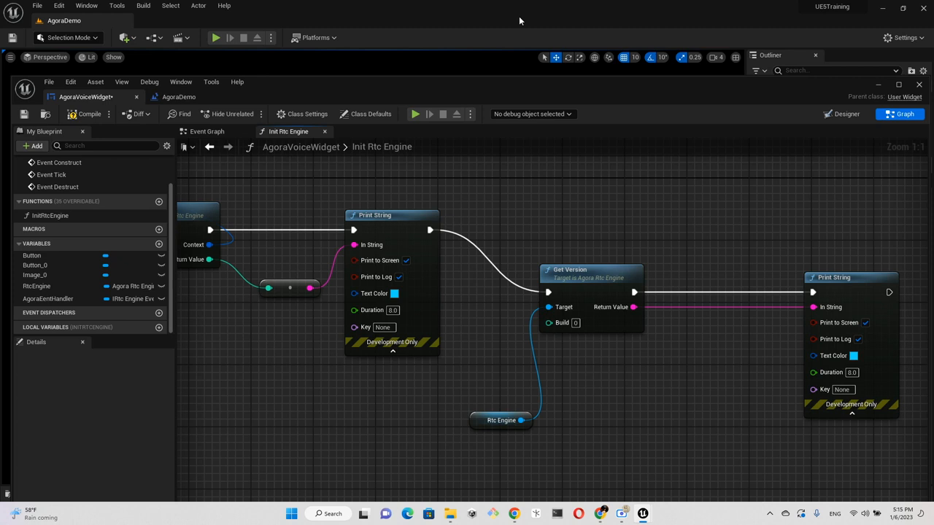
mouse_move(164, 213)
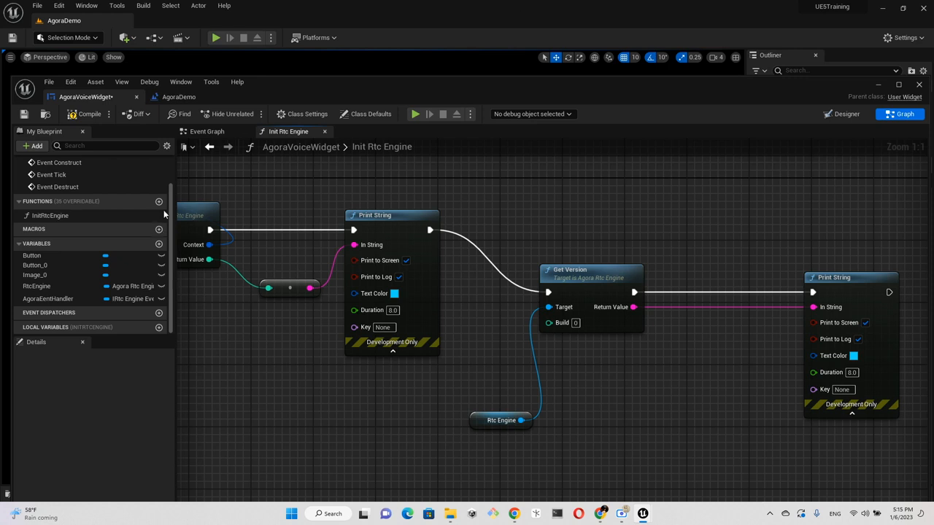
Create a function named BindEvents and move its entry node to the left
left_click(159, 202)
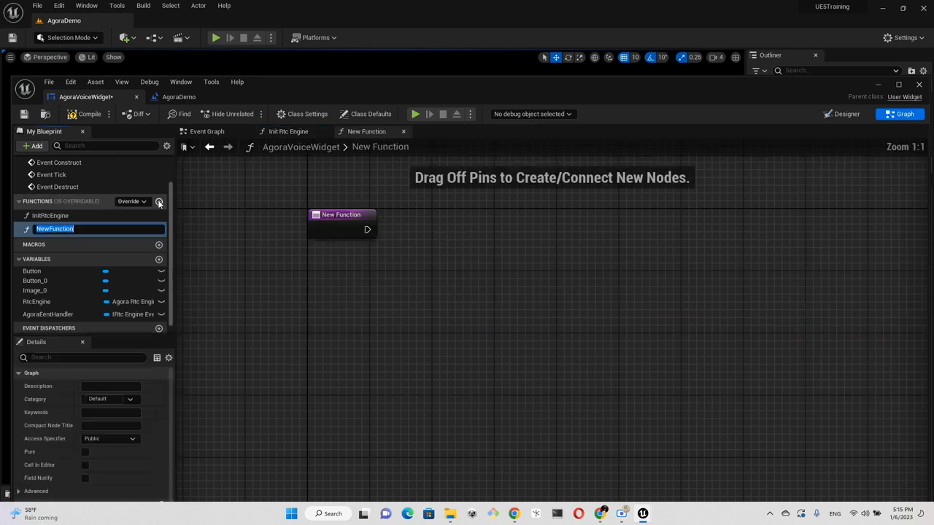
type("bind")
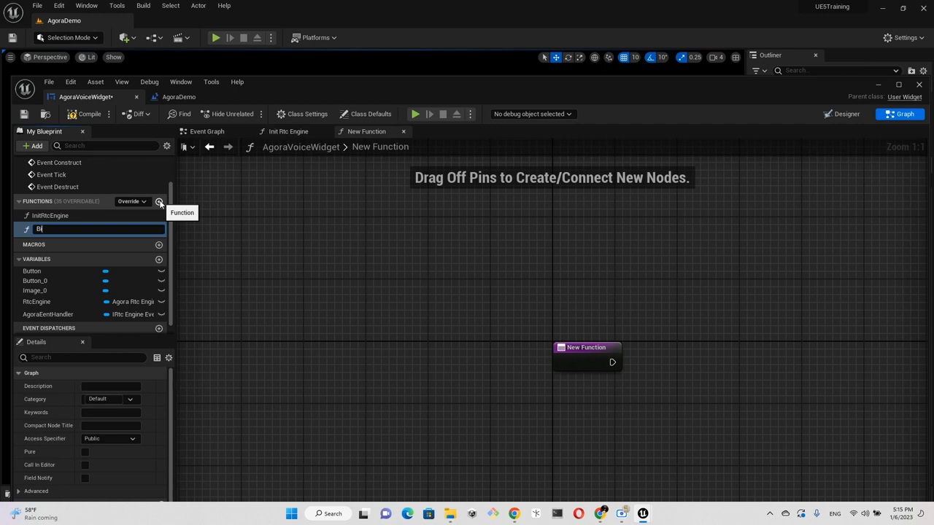
type("BindEvent")
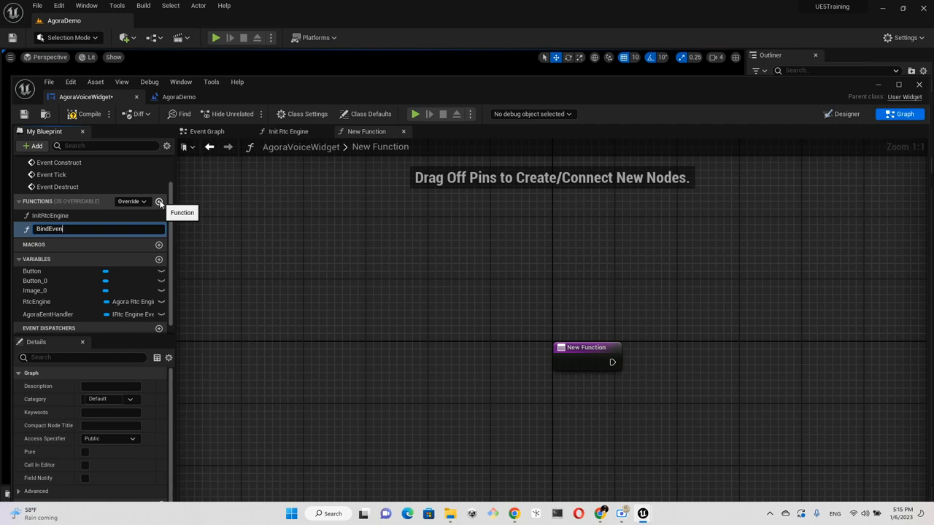
key("Return")
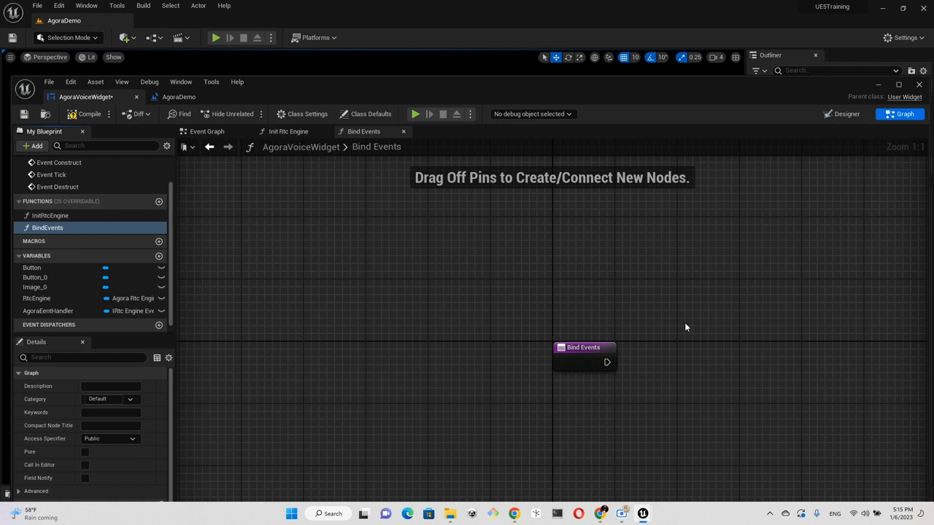
left_click_drag(584, 354, 303, 284)
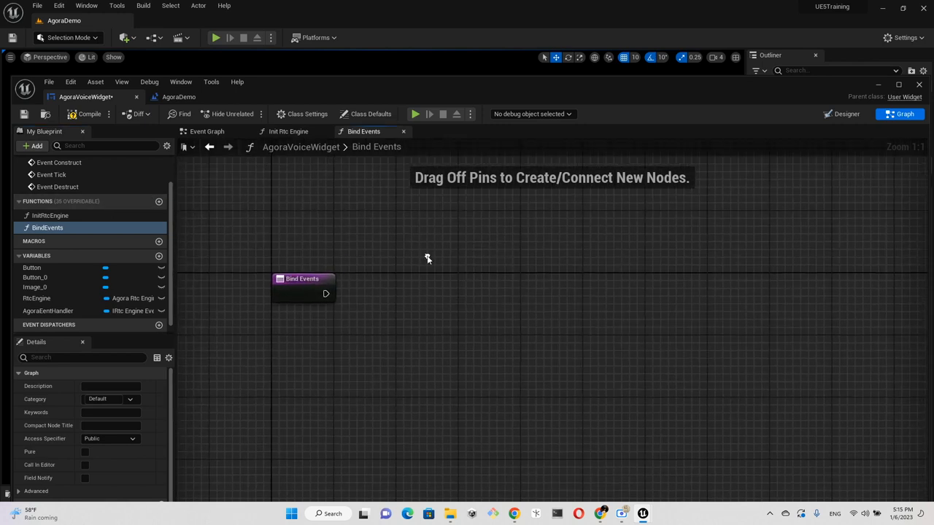
mouse_move(511, 327)
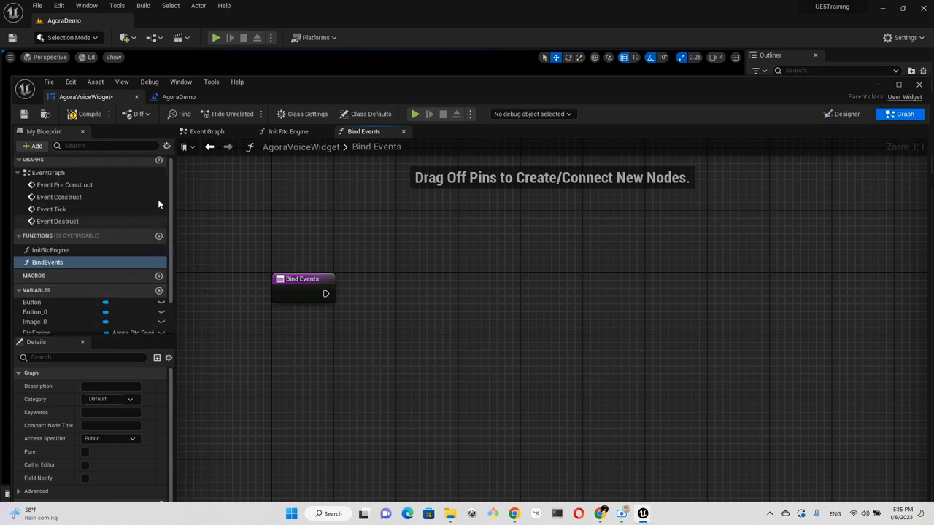
In BindEvents, get AgoraEentHandler and add Bind Event to On Join Channel Success
scroll("down", 3)
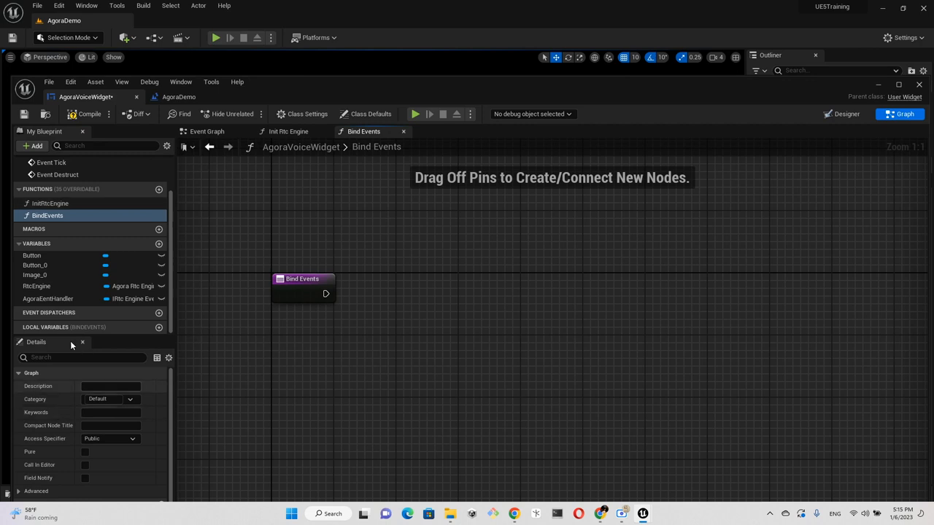
left_click(47, 299)
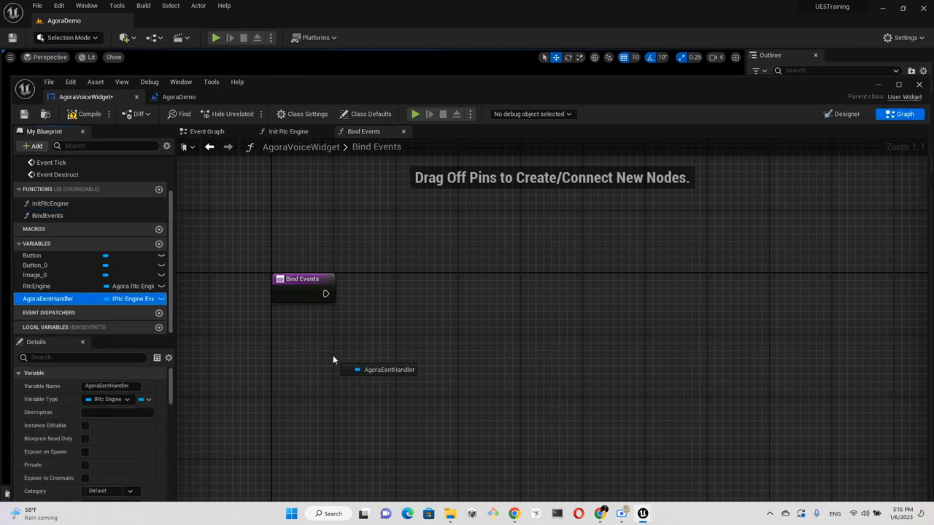
left_click(379, 369)
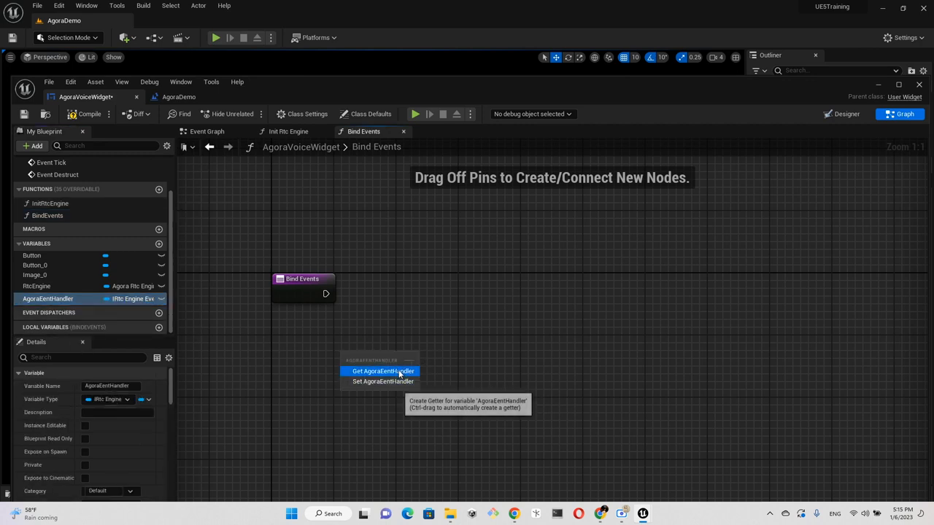
left_click(383, 371)
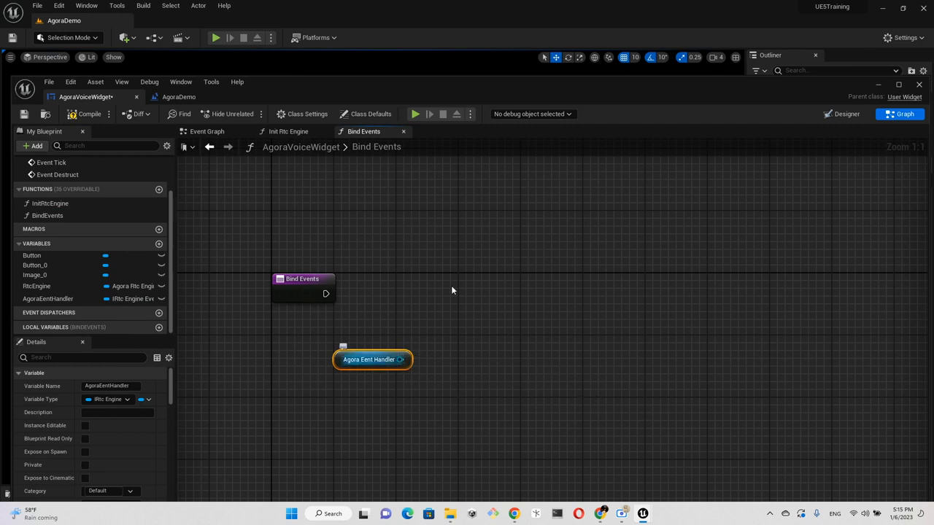
left_click_drag(401, 359, 491, 278)
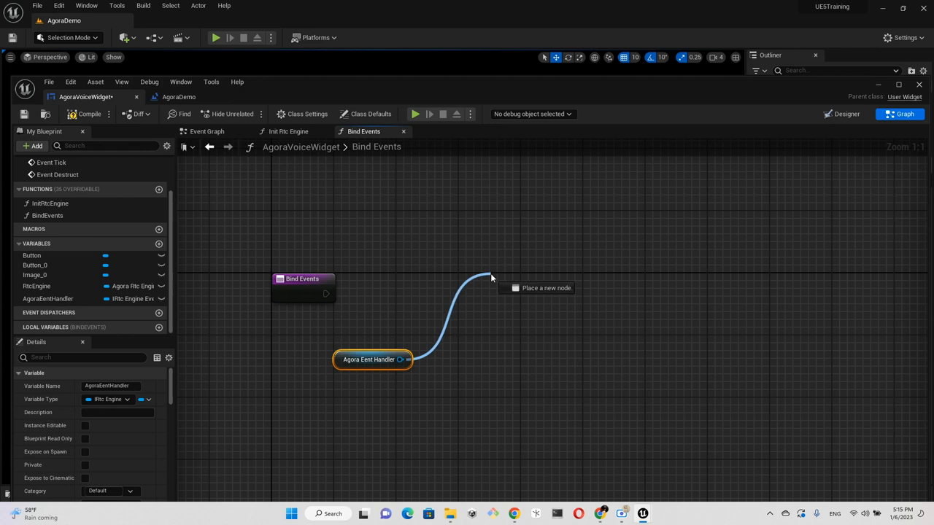
left_click(488, 288)
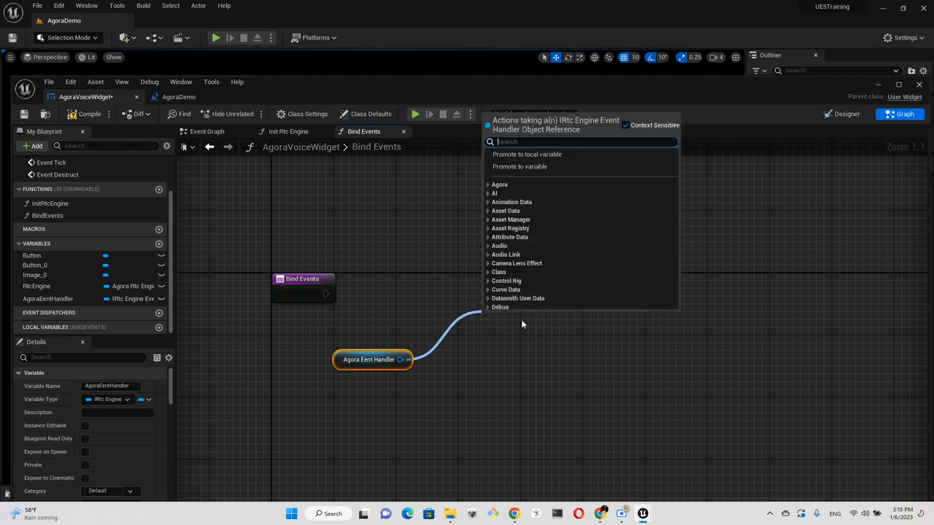
type("bi")
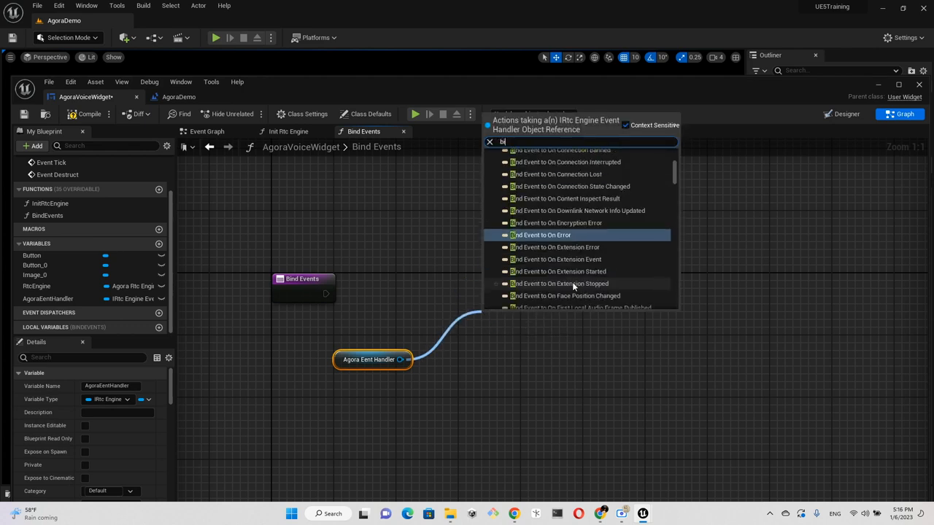
type("in")
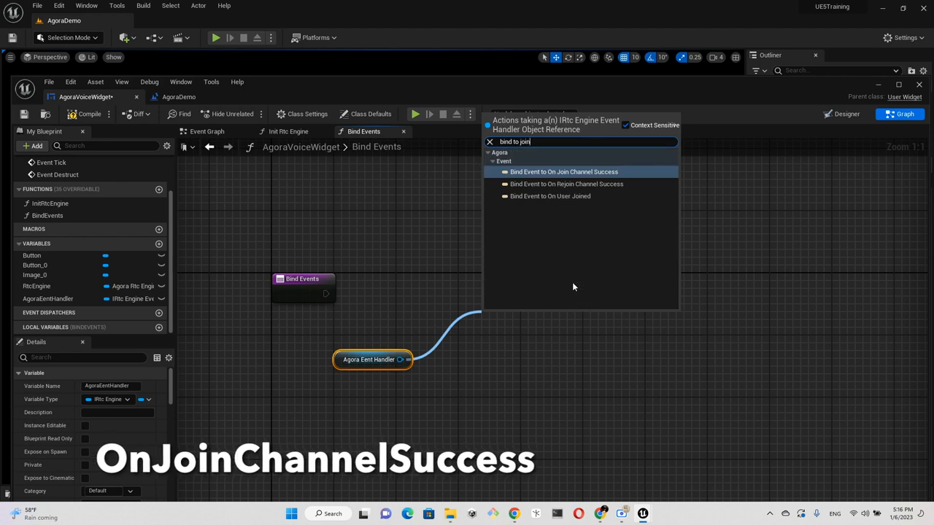
left_click(563, 172)
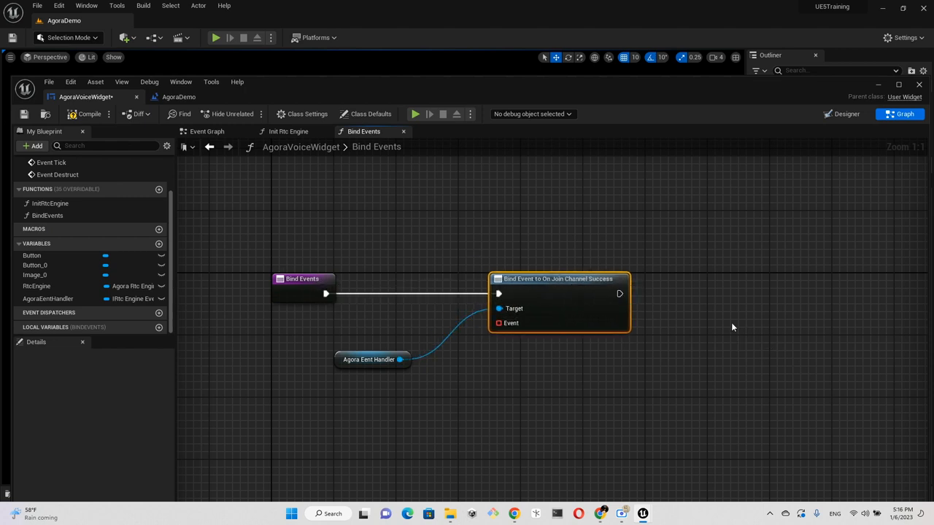
mouse_move(693, 399)
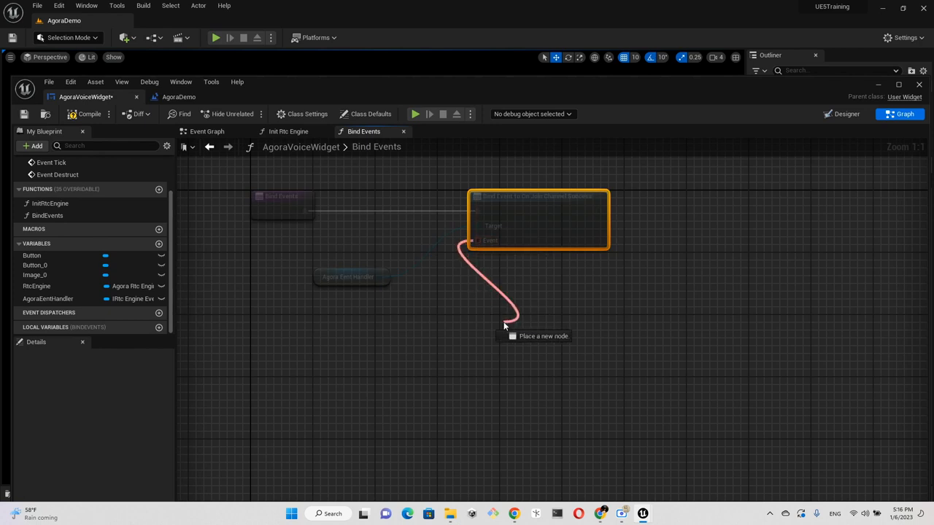
Feed a Create Event into the binding and generate a matching function with Channel, Uid, Elapsed
left_click(507, 326)
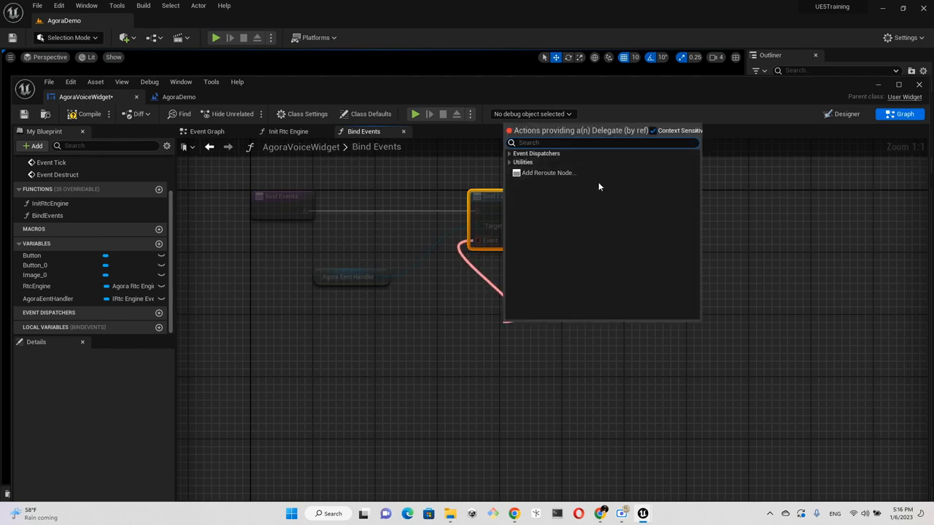
left_click(509, 153)
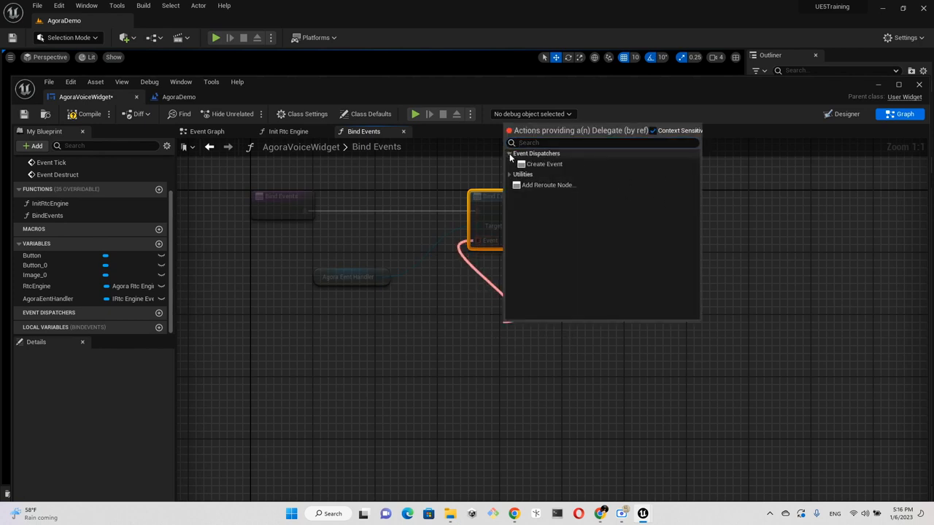
left_click(544, 163)
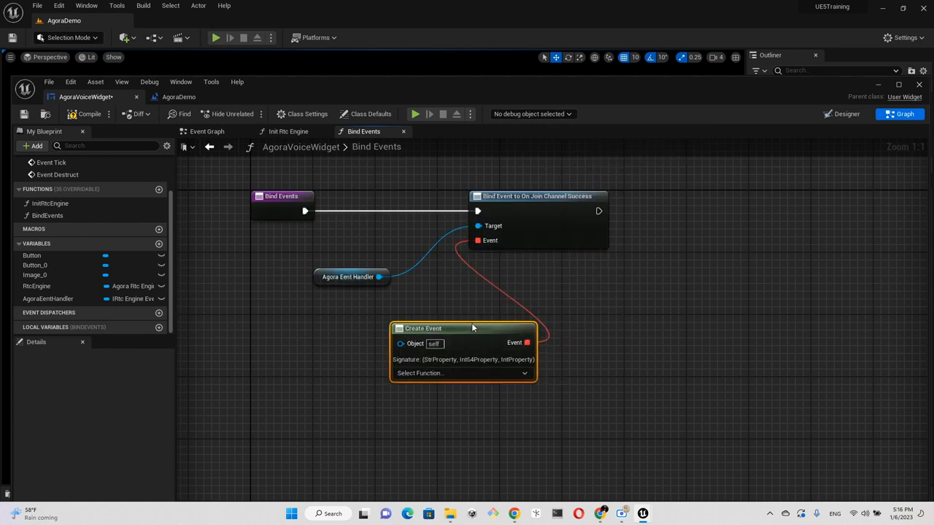
left_click(462, 372)
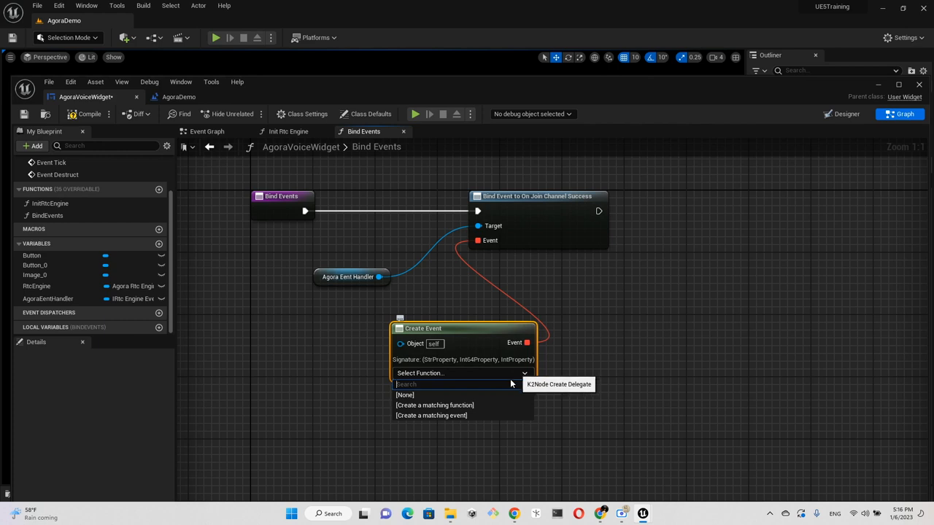
left_click(454, 409)
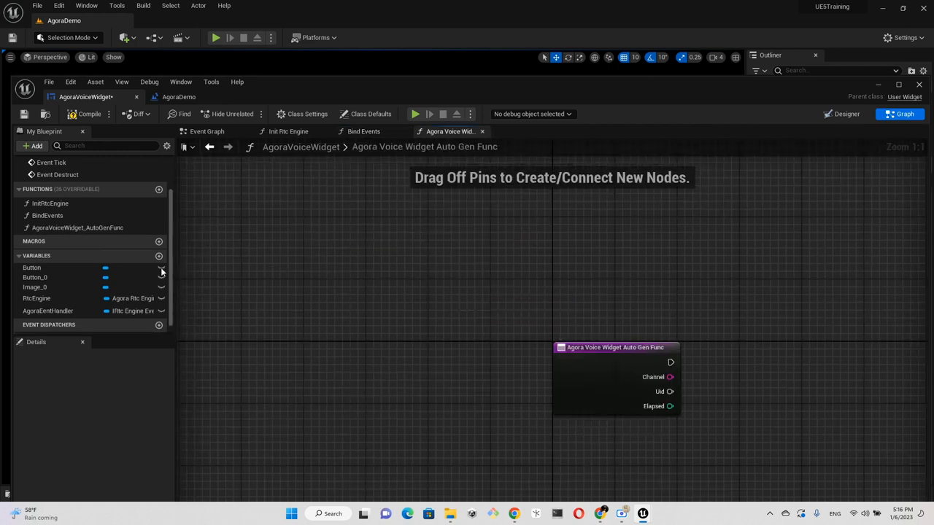
mouse_move(204, 242)
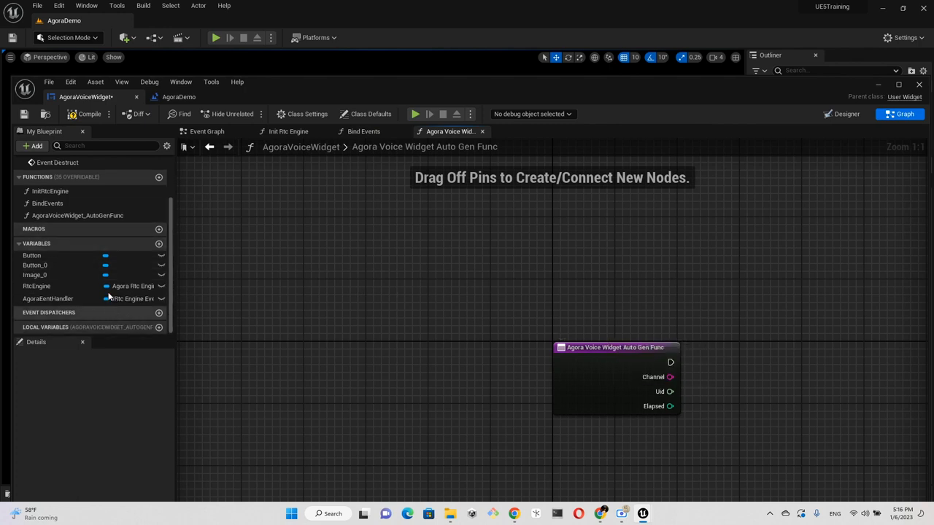
Rename the auto-generated function to OnJoinChannelSuccess and inspect its Channel, Uid, Elapsed pins
left_click(77, 262)
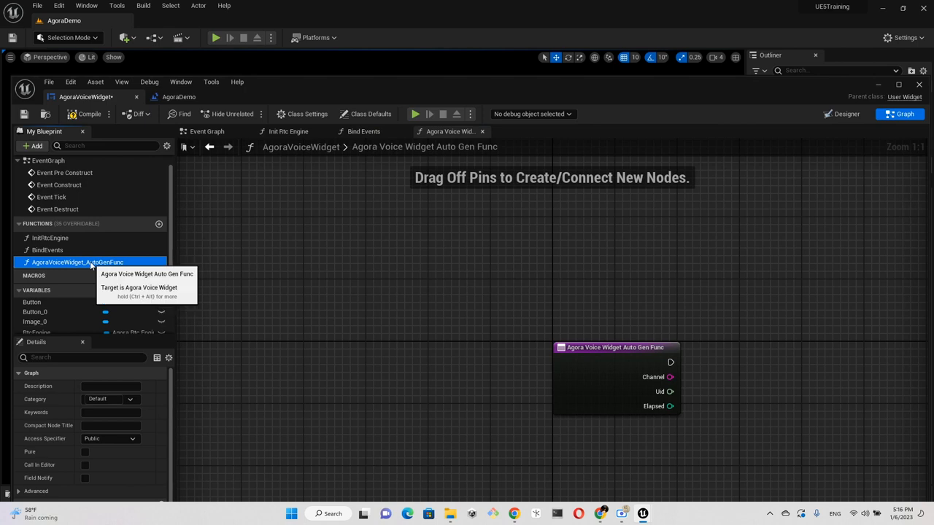
double_click(77, 262)
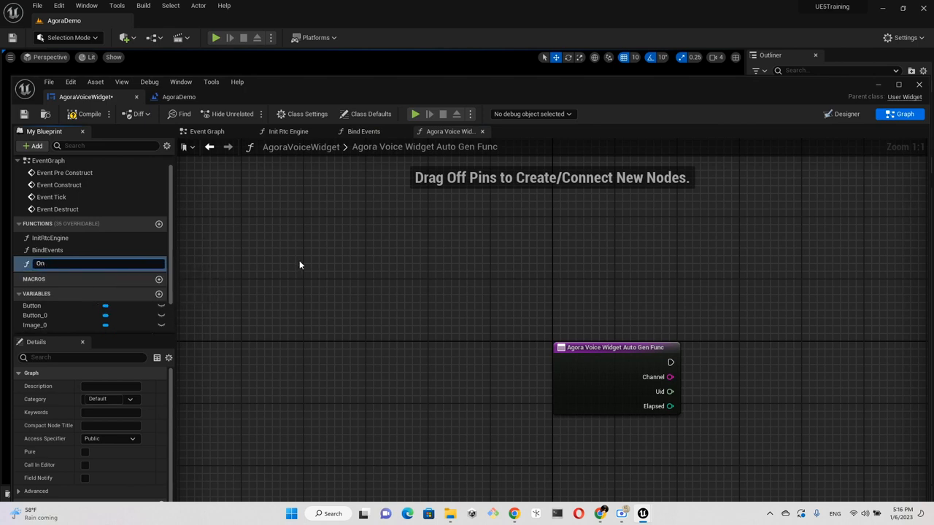
type("OnJoinChannelSuccess")
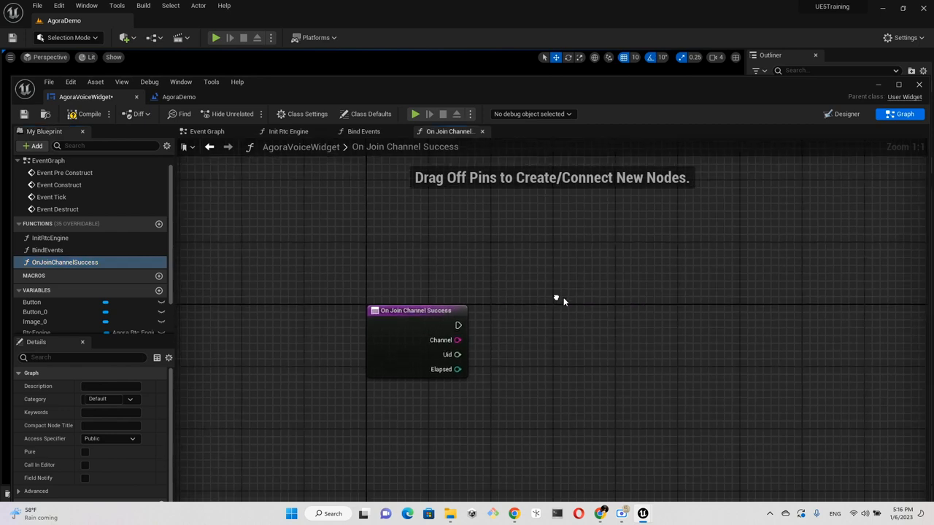
right_click(561, 302)
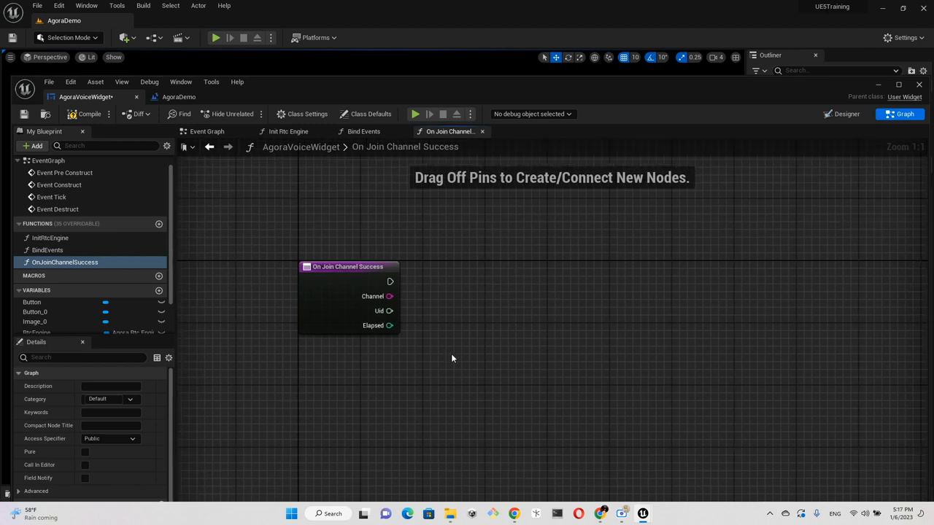
mouse_move(381, 348)
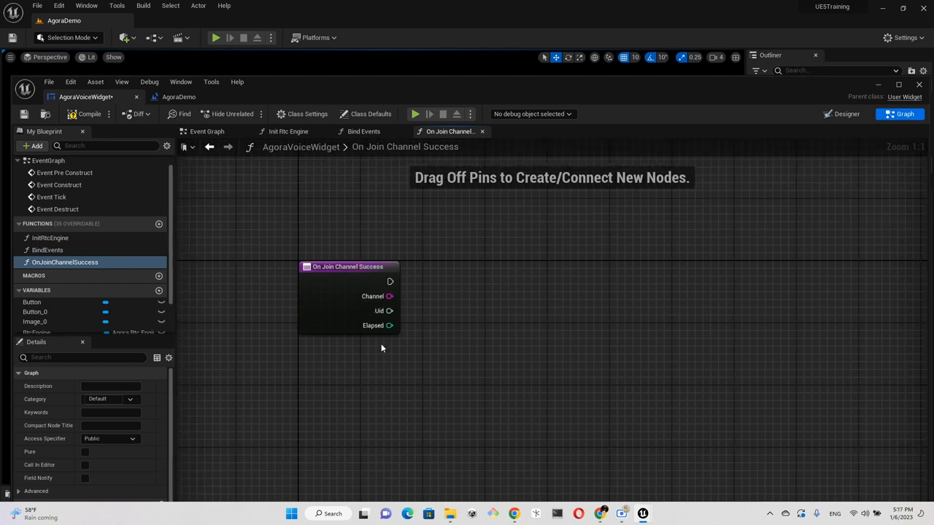
mouse_move(373, 296)
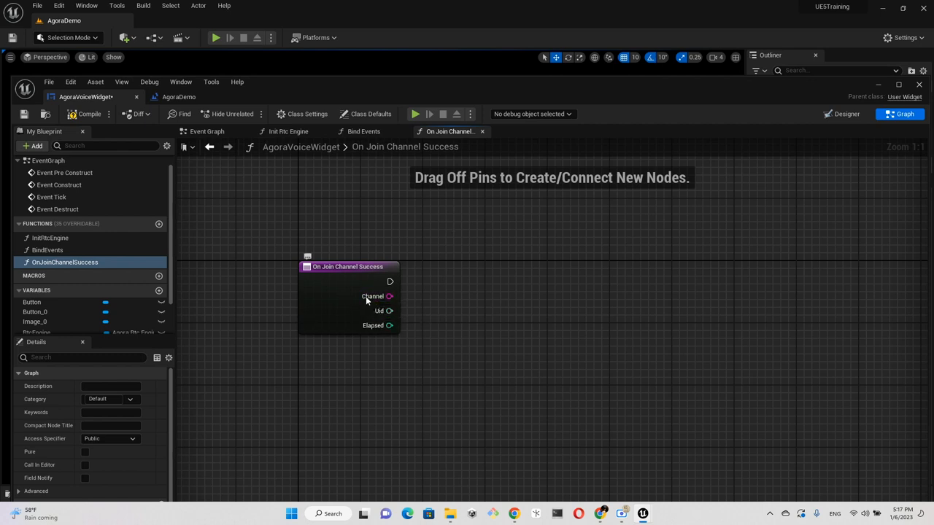
mouse_move(516, 310)
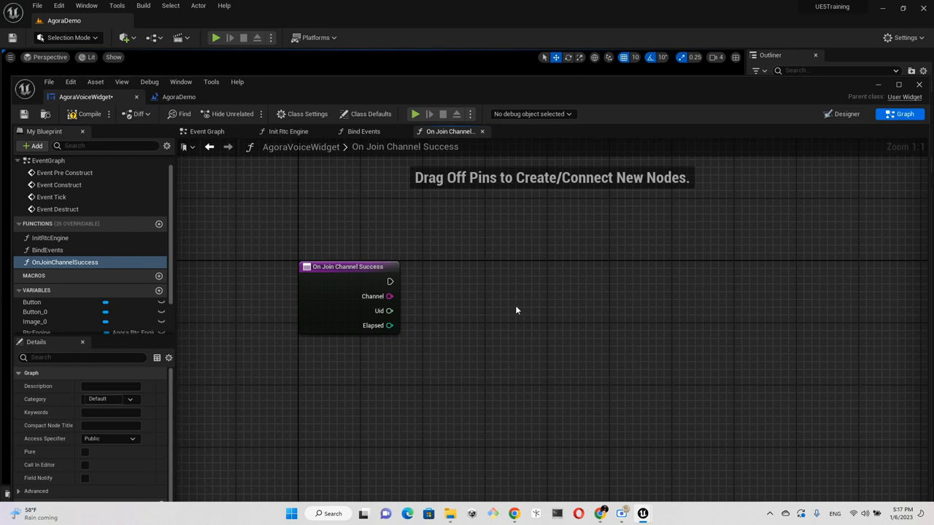
mouse_move(480, 316)
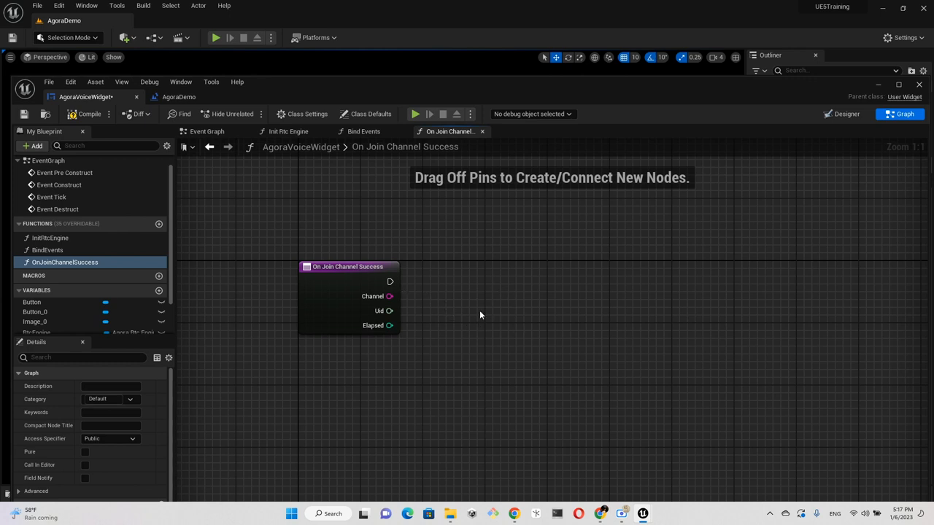
Add a Format Text node reading 'Join {channel} success! UID assigned {uid}'
right_click(480, 313)
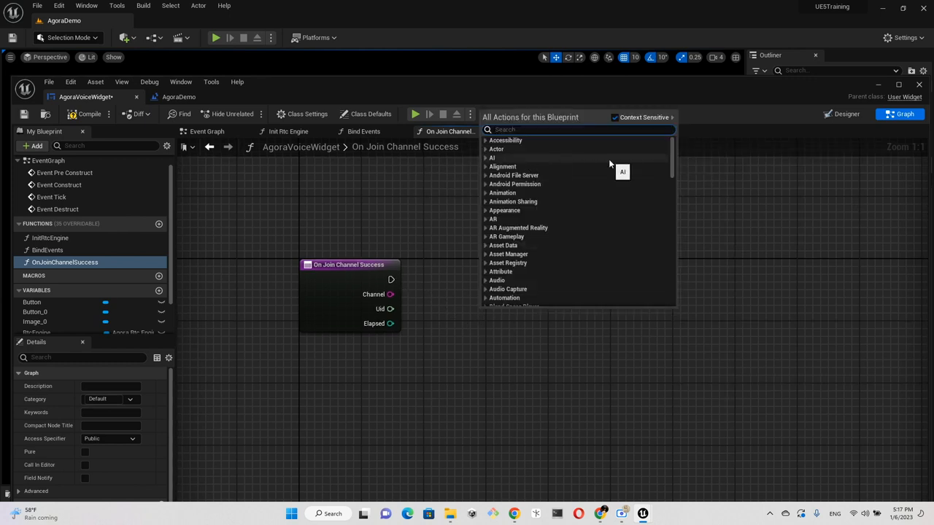
type("format")
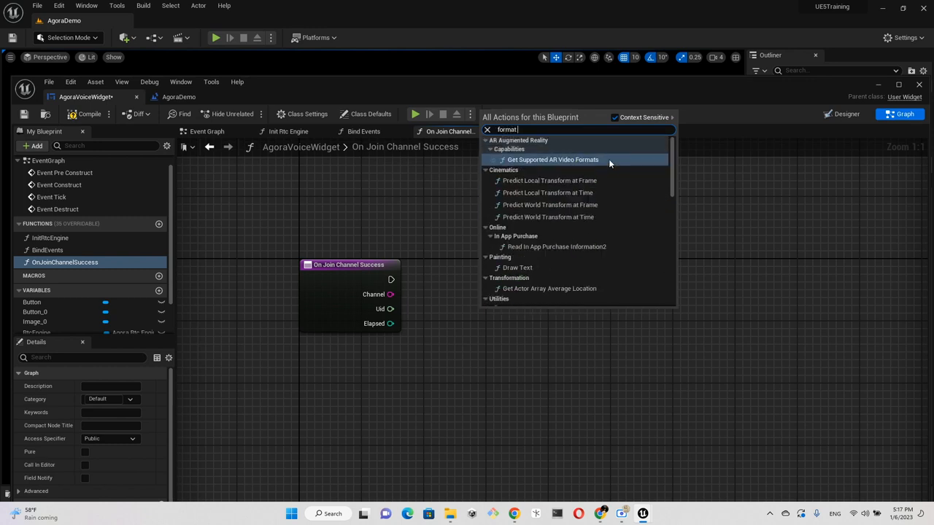
left_click(516, 267)
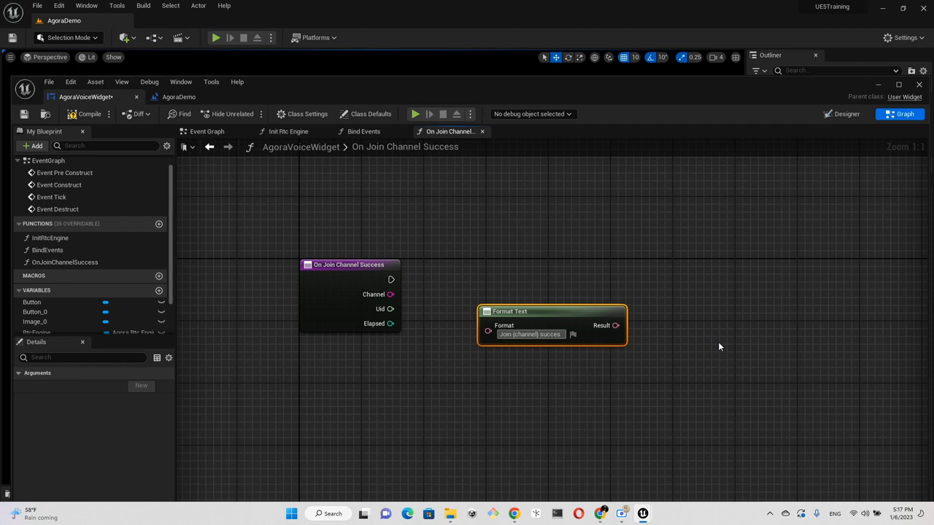
type("s! UID s")
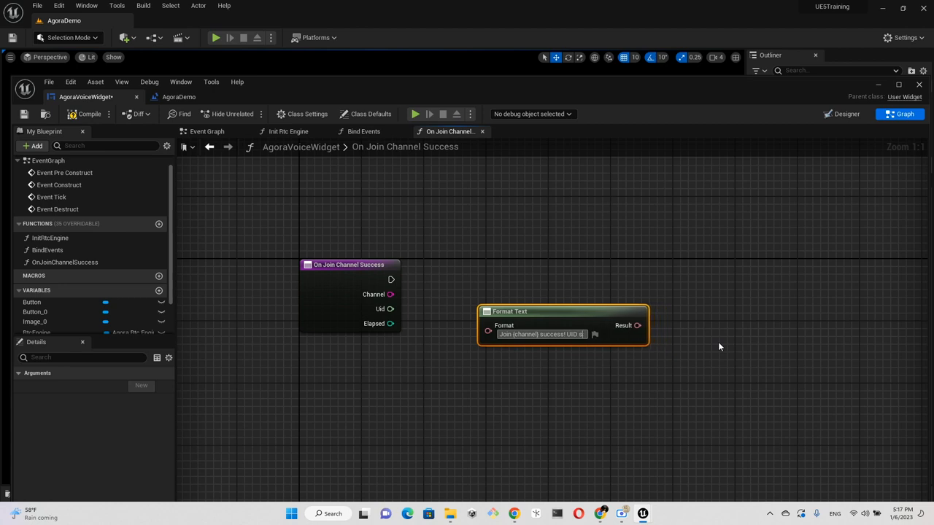
type("assigned:")
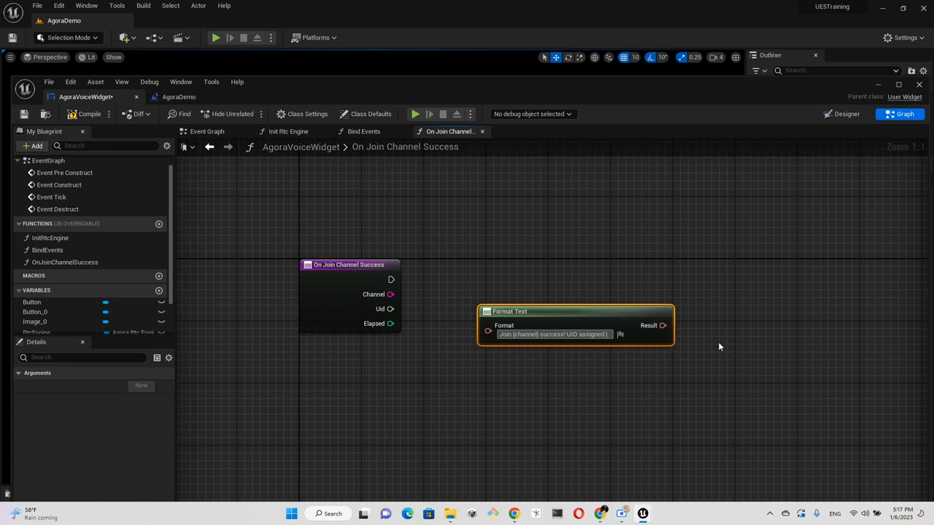
type("uid}")
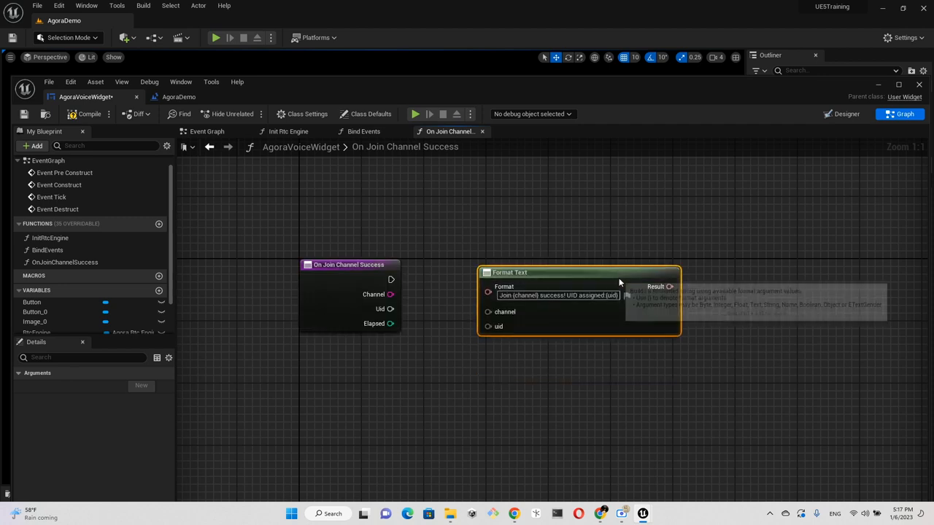
Wire Channel into the format arguments and print the formatted result with Print Text
left_click_drag(391, 308, 455, 311)
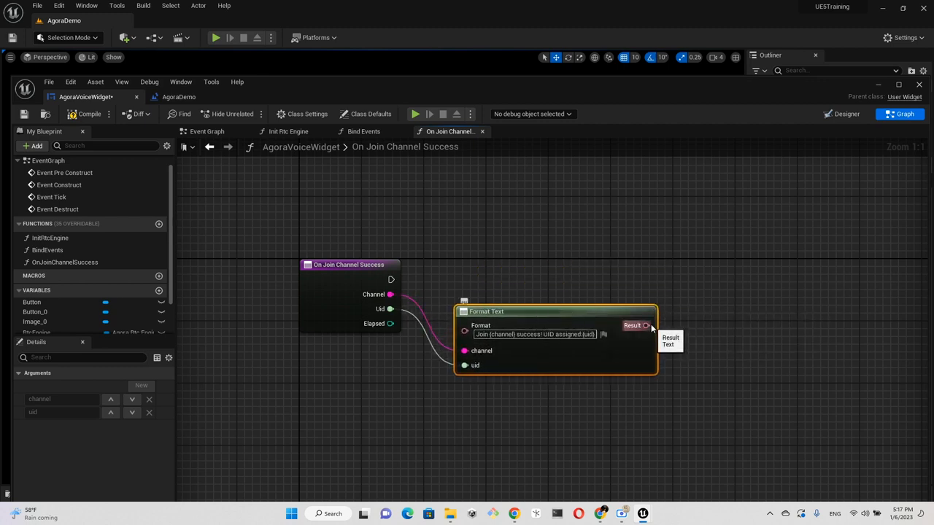
left_click_drag(391, 280, 706, 283)
type("Print")
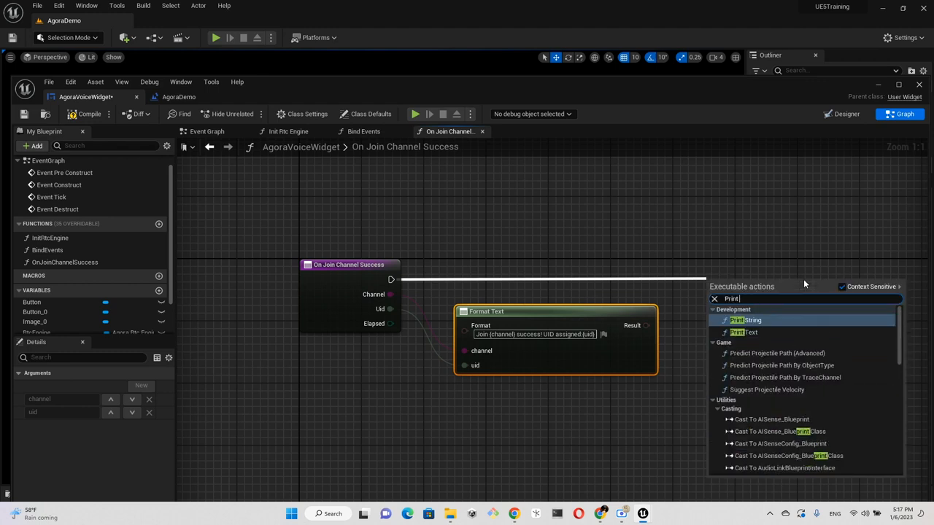
left_click(743, 332)
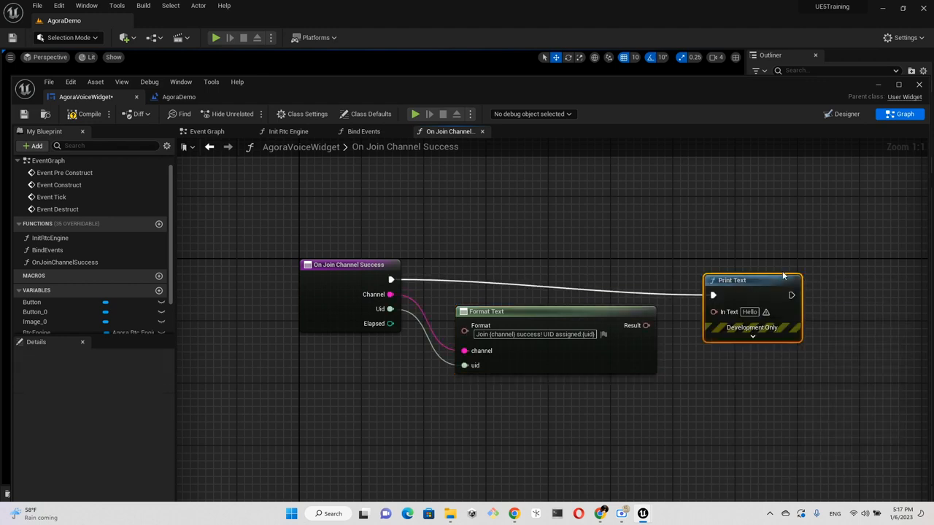
mouse_move(758, 265)
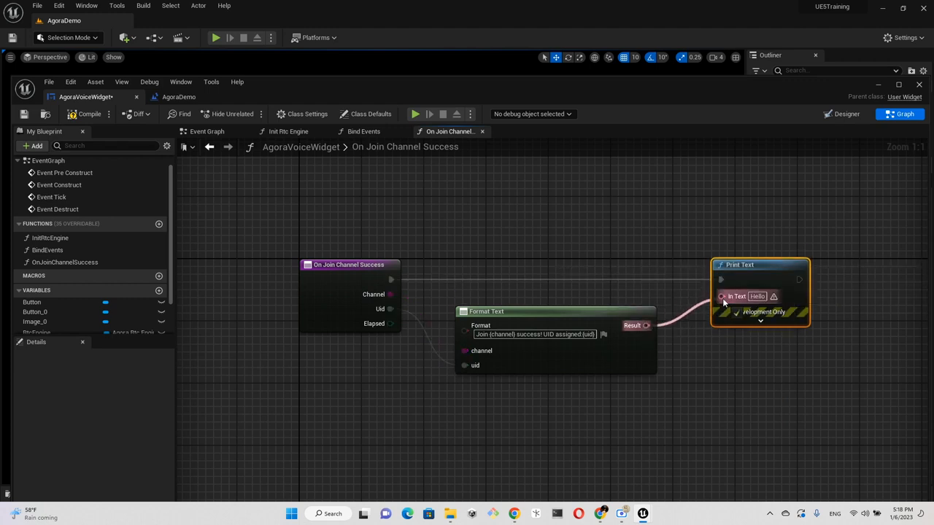
left_click(788, 365)
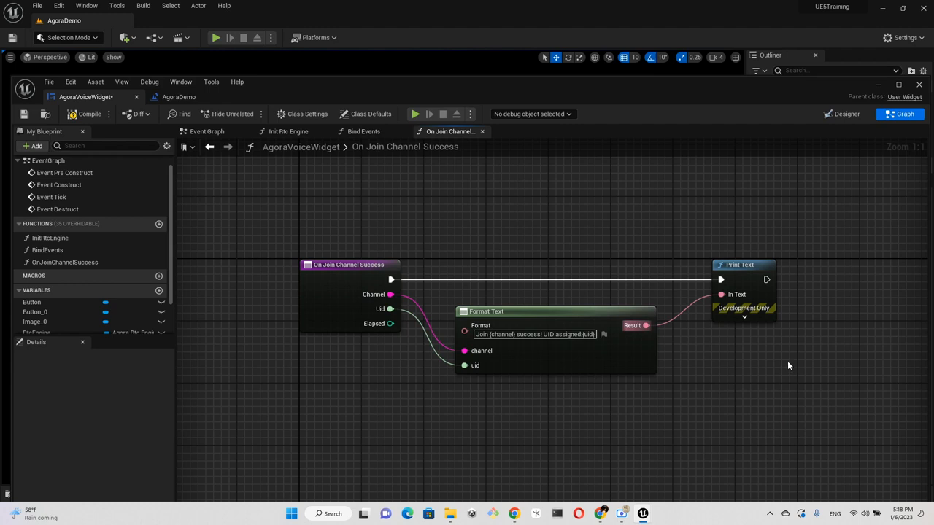
mouse_move(664, 394)
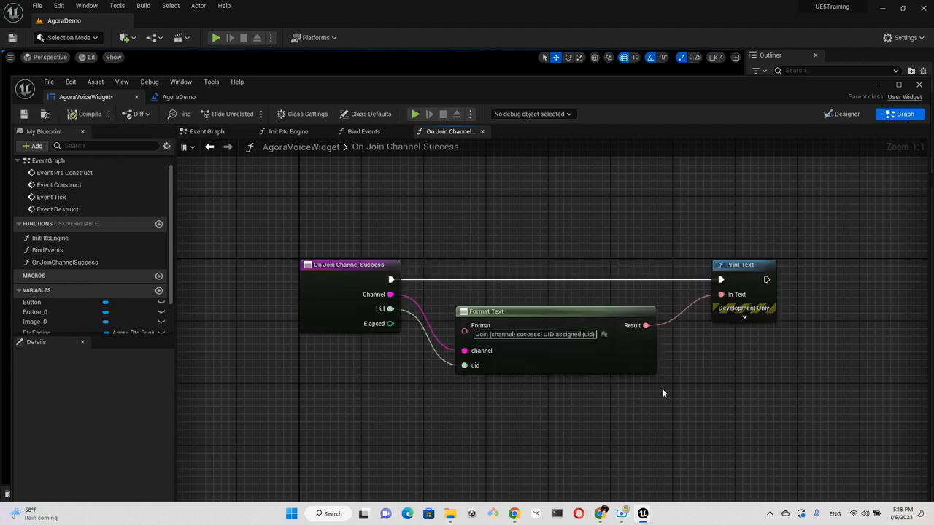
mouse_move(662, 385)
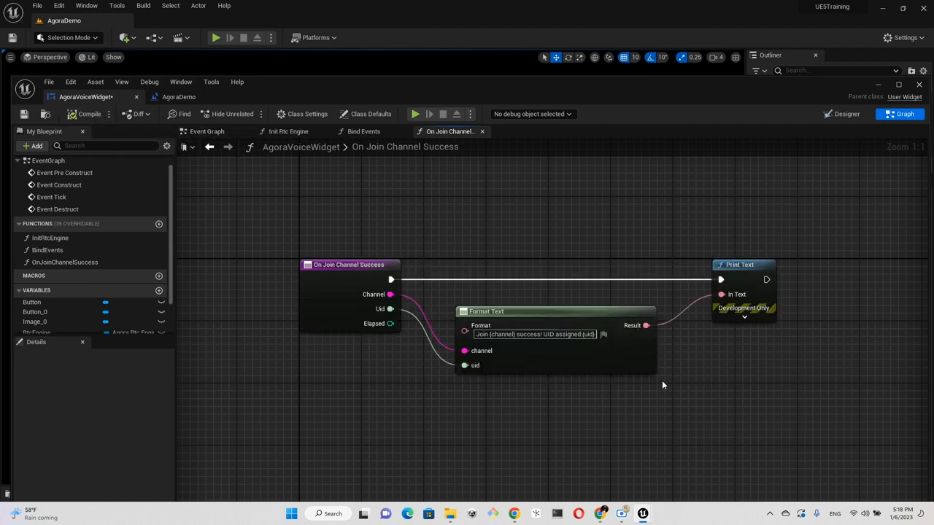
left_click(363, 131)
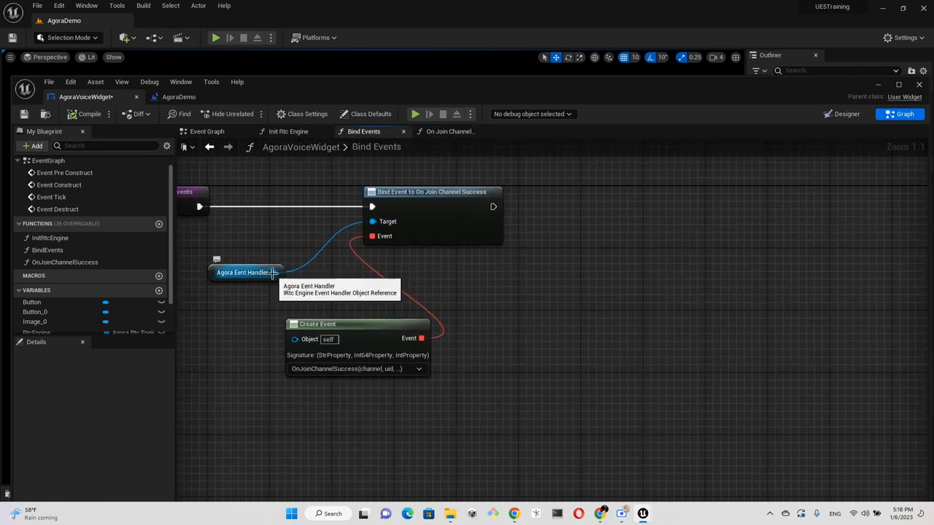
Bind the Agora handler's On User Joined event and create its handler function
left_click_drag(274, 272, 576, 281)
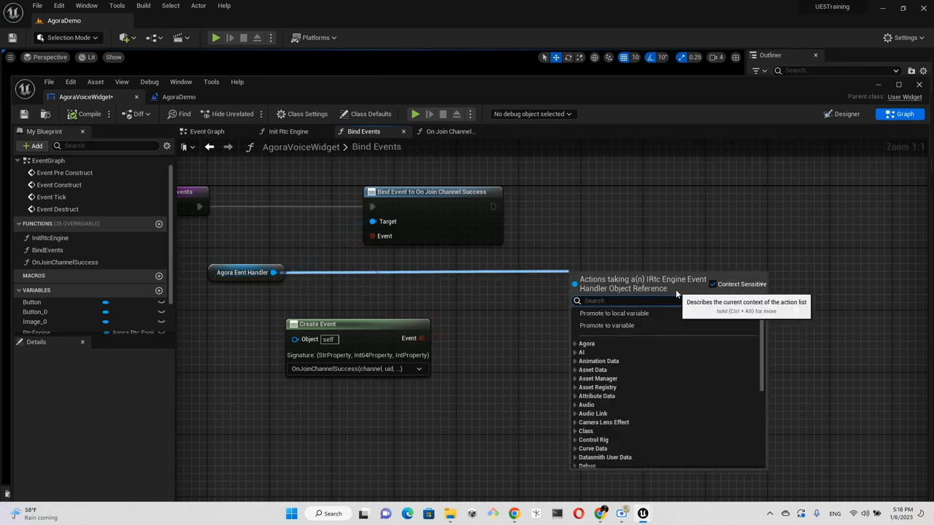
type("bind t")
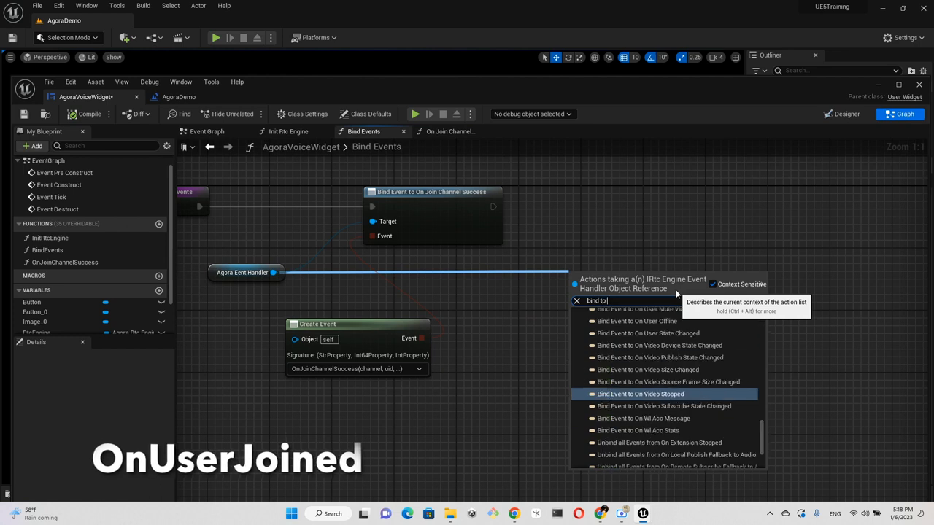
type("onu")
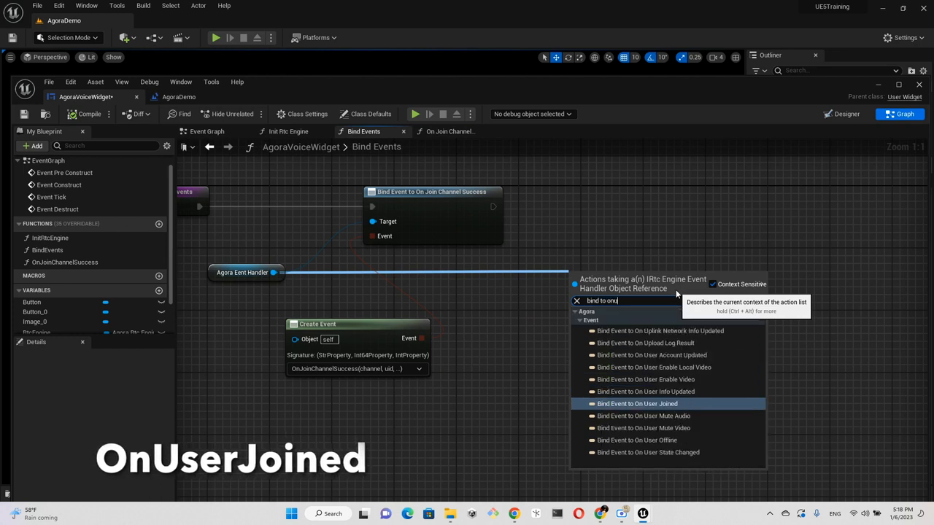
left_click(637, 404)
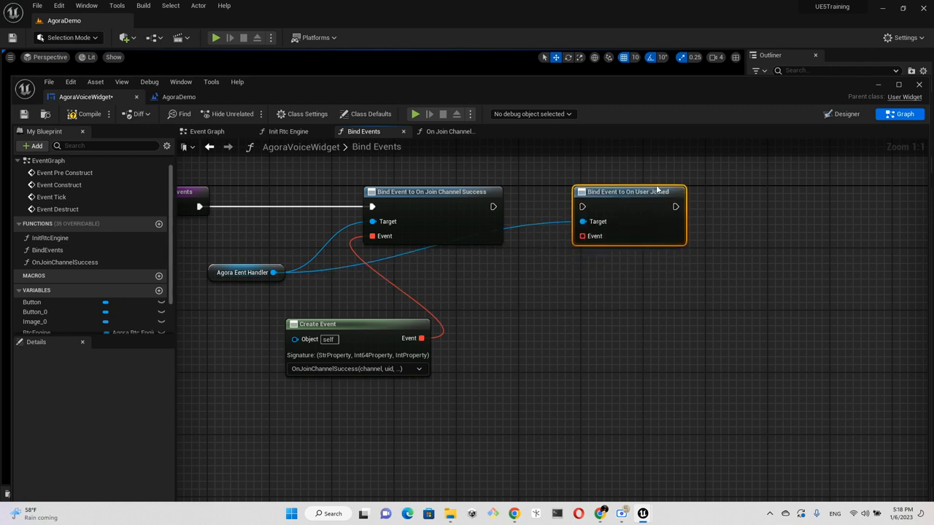
mouse_move(701, 332)
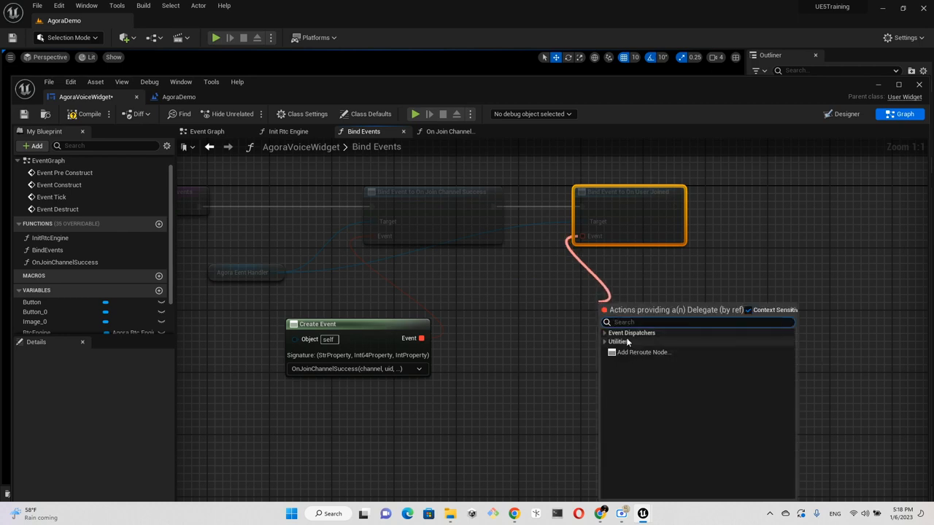
left_click(605, 333)
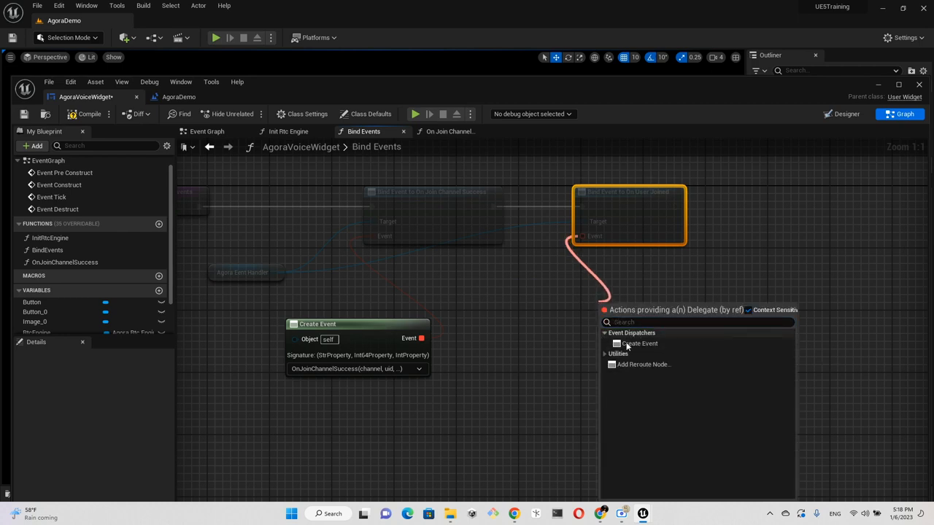
left_click(638, 343)
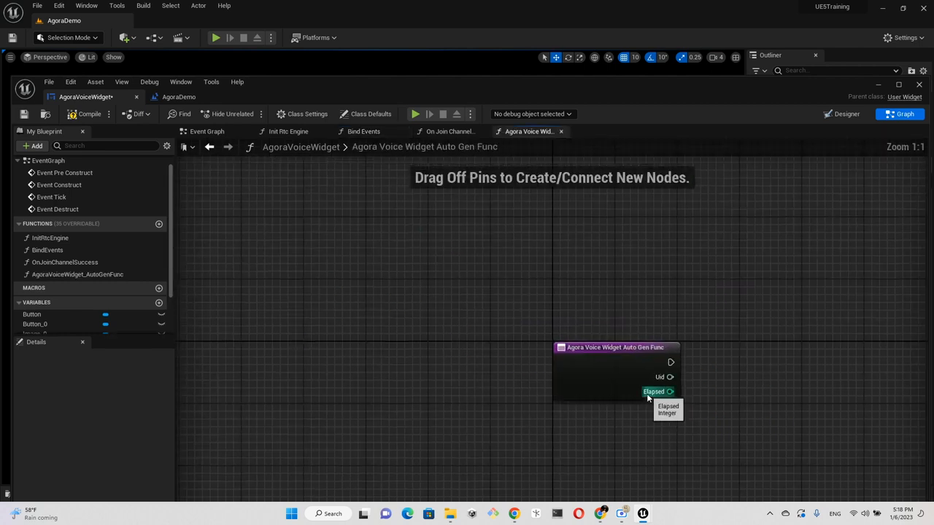
mouse_move(91, 274)
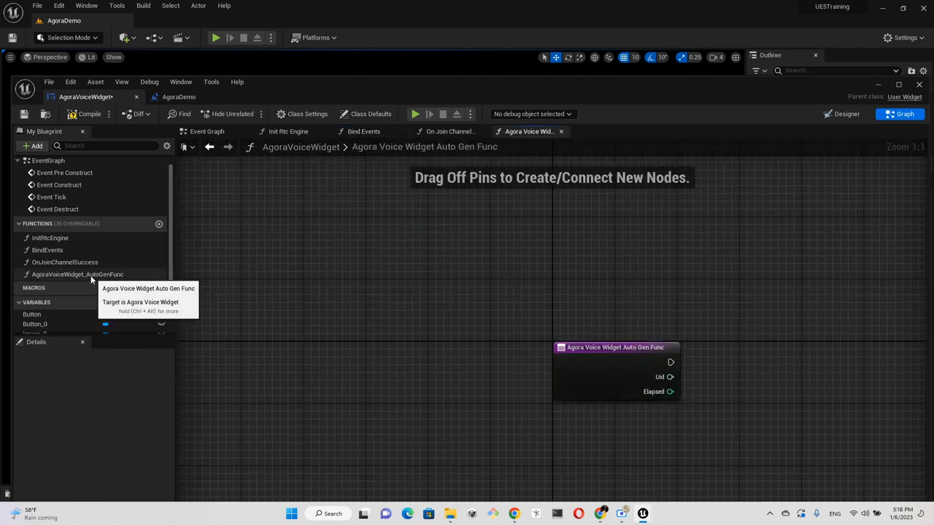
Rename AgoraVoiceWidget_AutoGenFunc to OnUserJoined
left_click(77, 274)
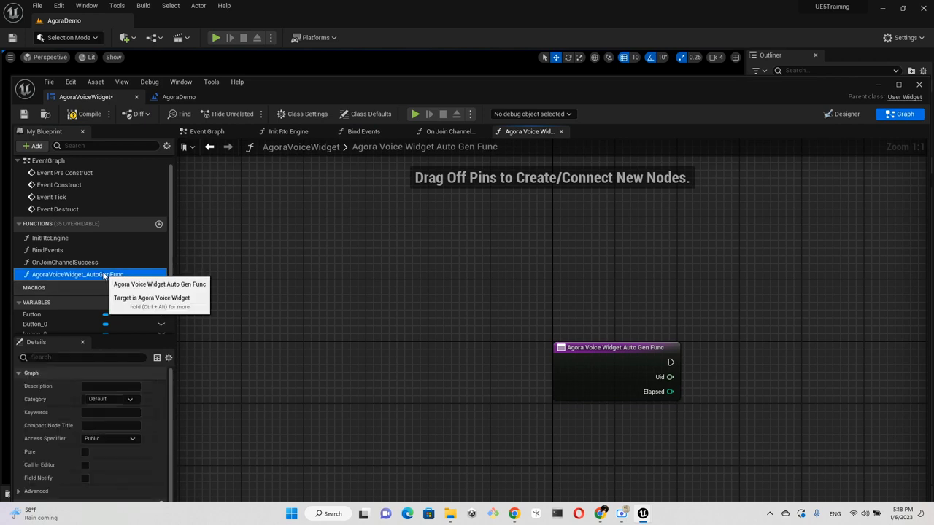
double_click(78, 275)
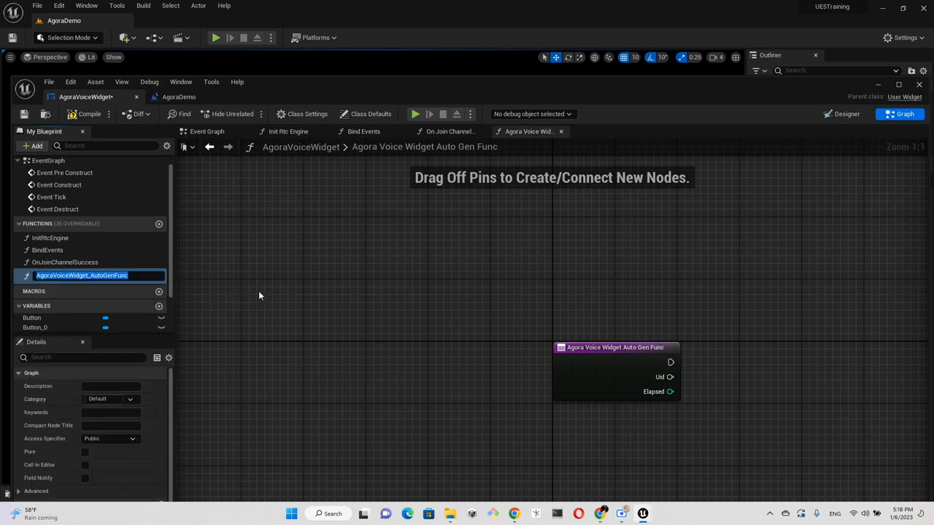
type("OnUser")
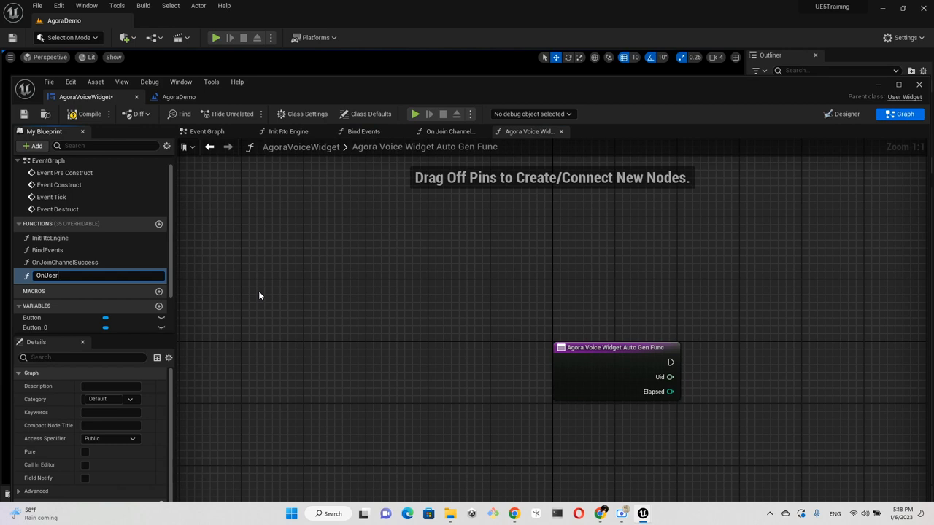
type("Joined")
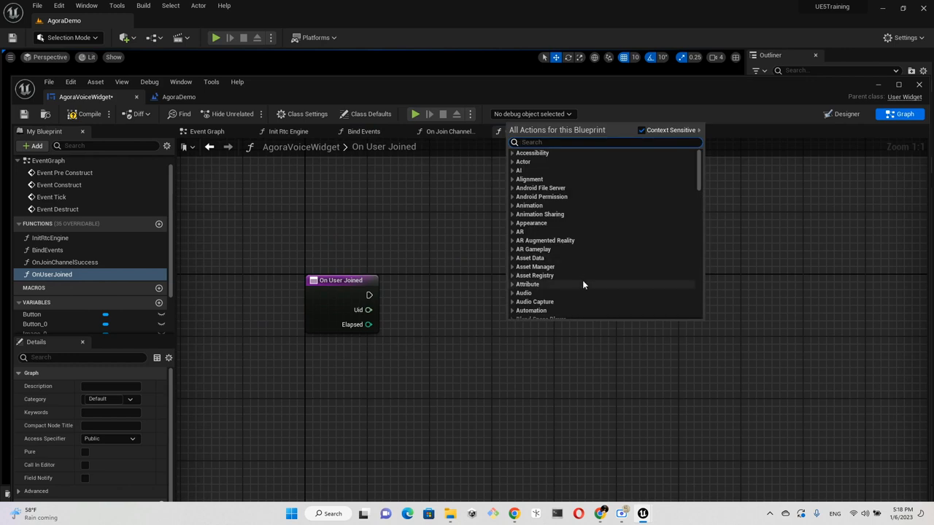
Format 'user {uid} joined' from the Uid pin and print it with Print Text
type("format text")
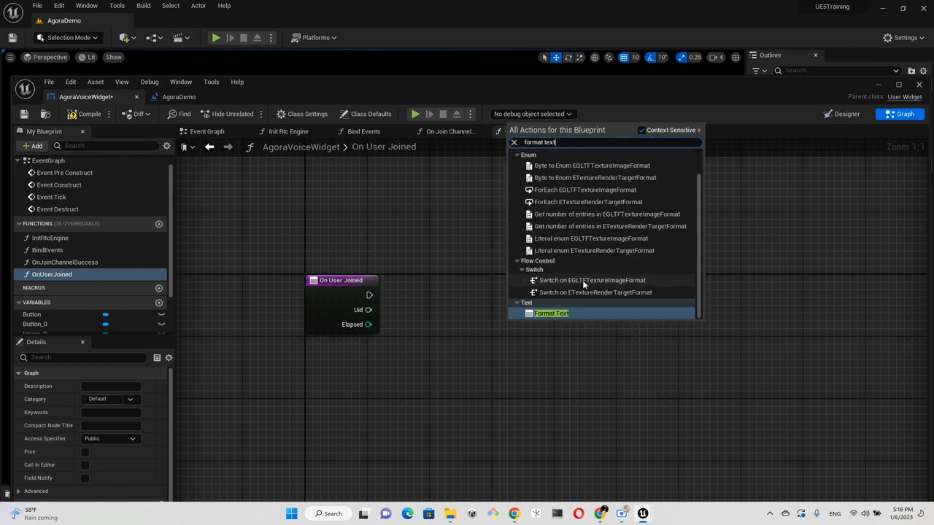
left_click(551, 313)
type("user {uid} joined")
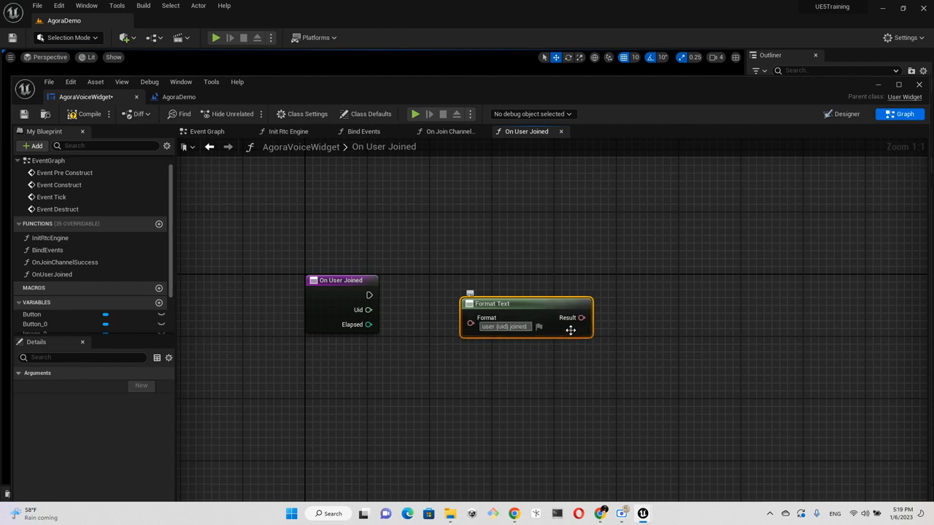
mouse_move(732, 244)
type("print")
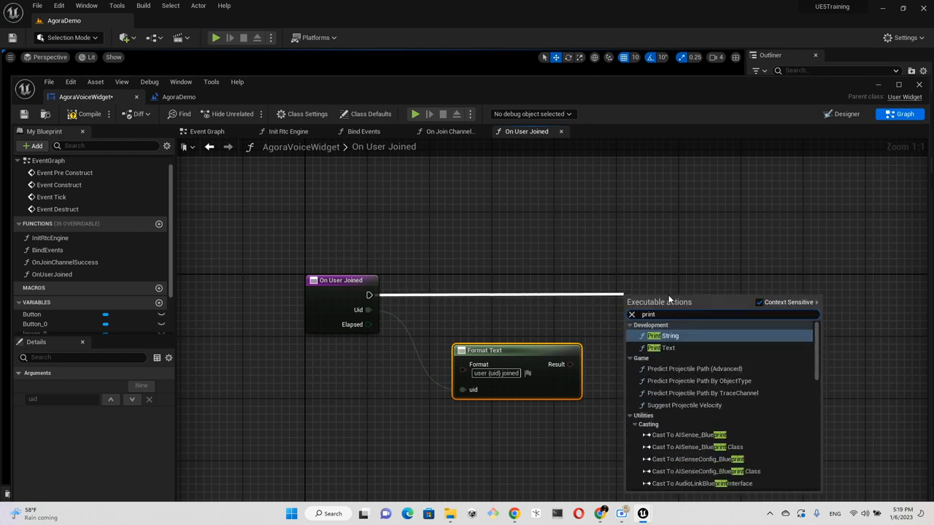
left_click(660, 348)
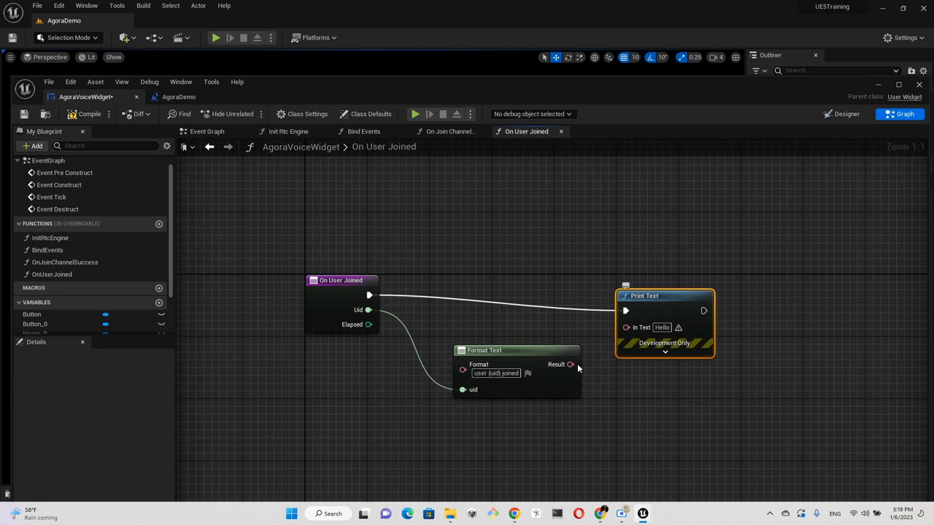
mouse_move(649, 295)
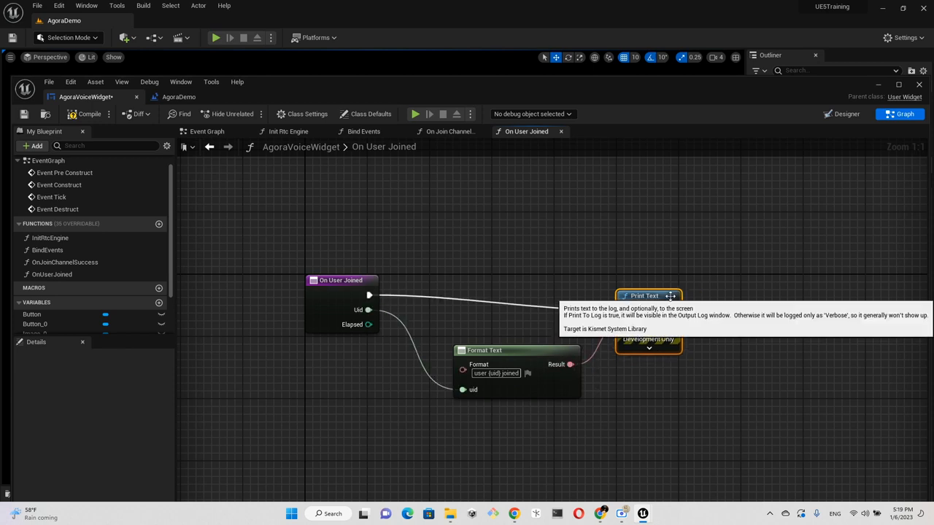
mouse_move(700, 345)
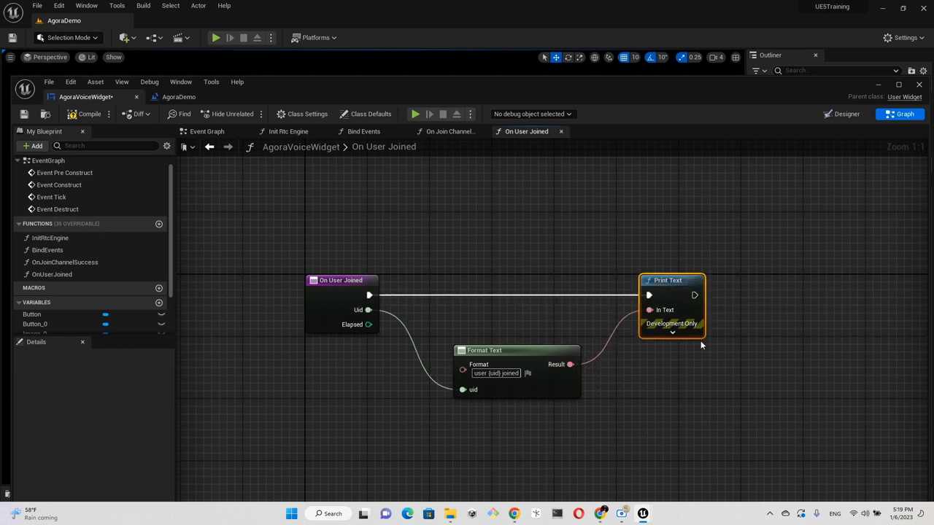
Make the user-joined message green for 8 seconds and compile the blueprint
left_click(672, 333)
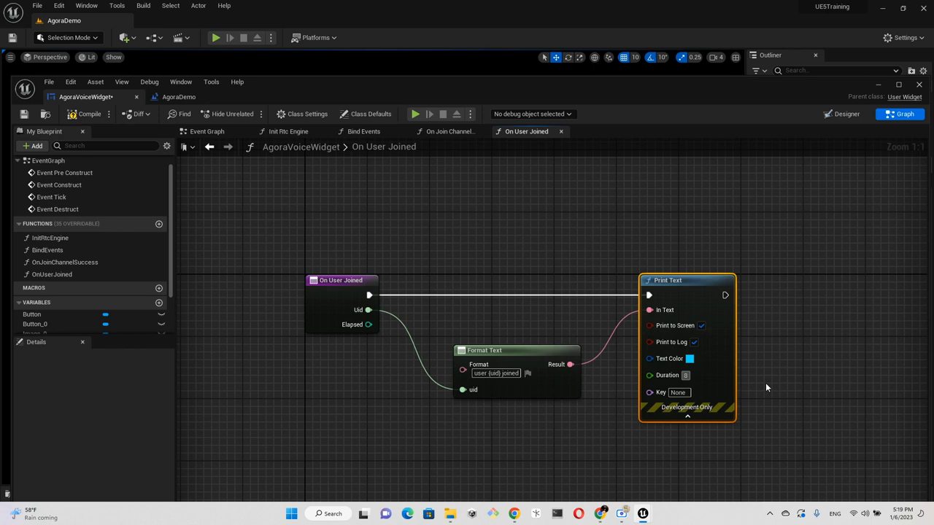
left_click(690, 358)
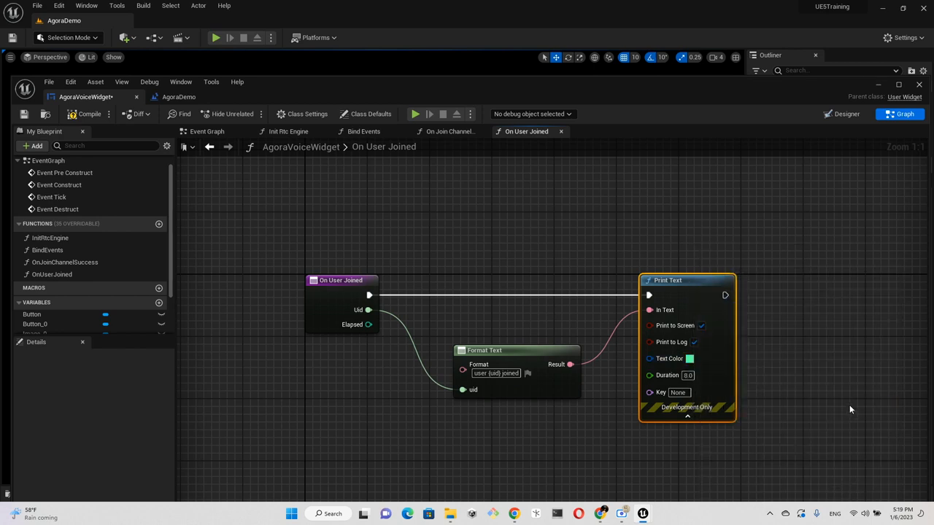
left_click(244, 181)
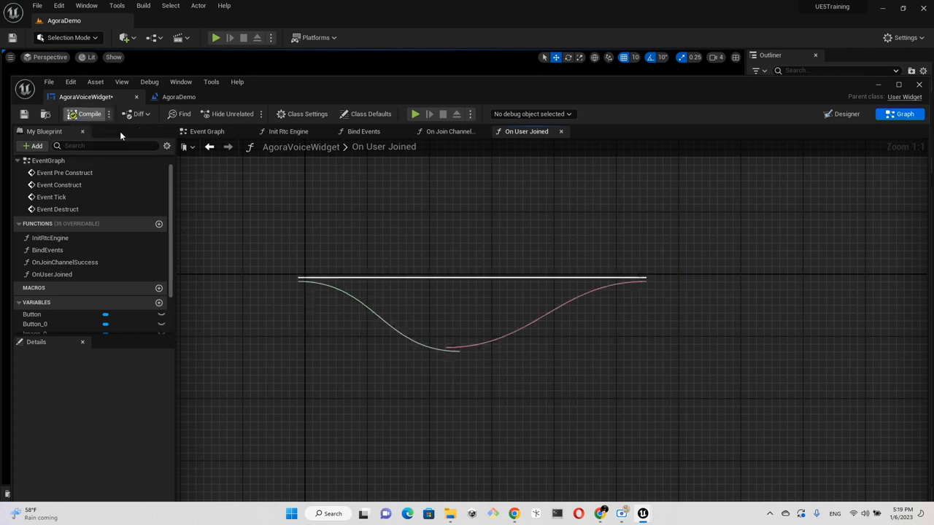
Set the OnJoinChannelSuccess Print Text colour to green and duration to 8 seconds
left_click(448, 132)
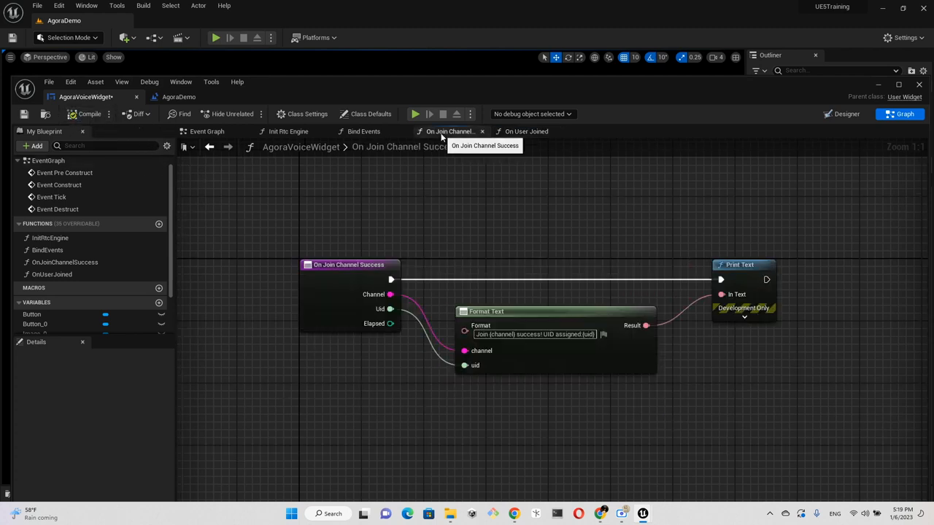
left_click(744, 315)
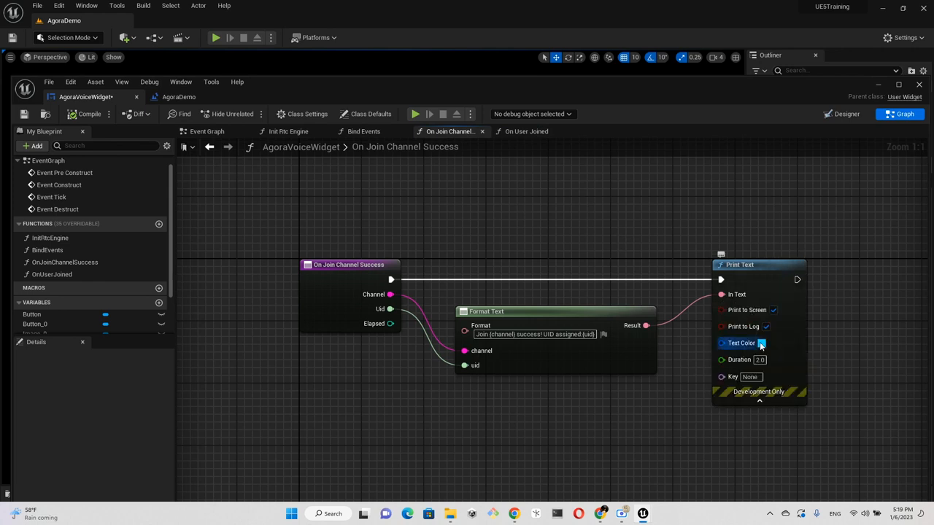
left_click(761, 343)
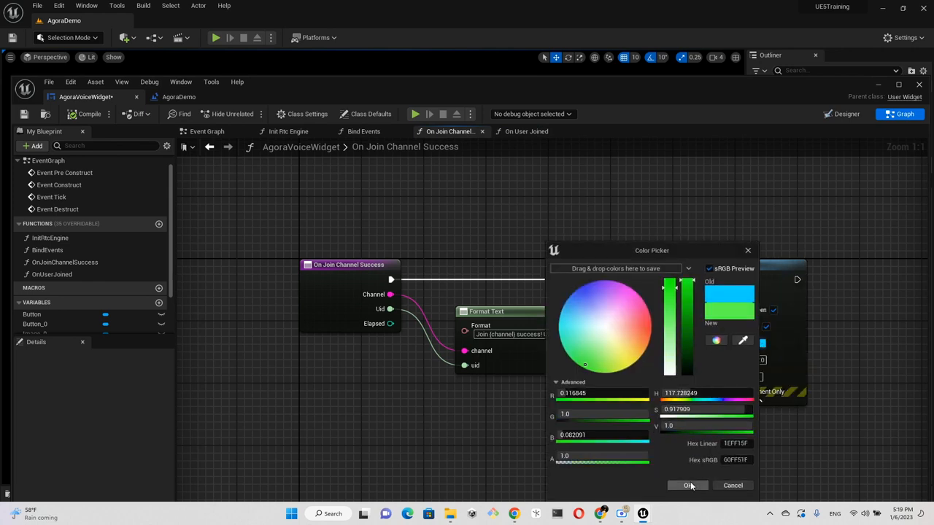
left_click(686, 485)
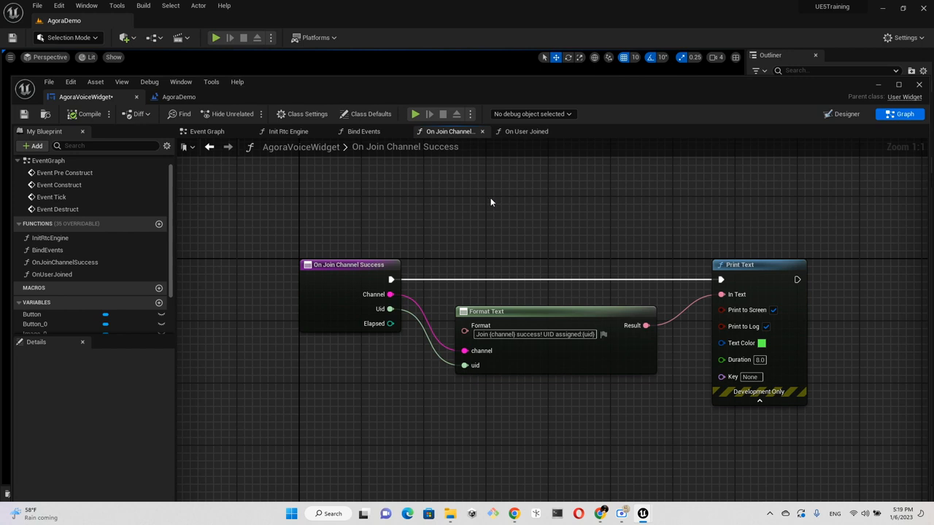
mouse_move(353, 161)
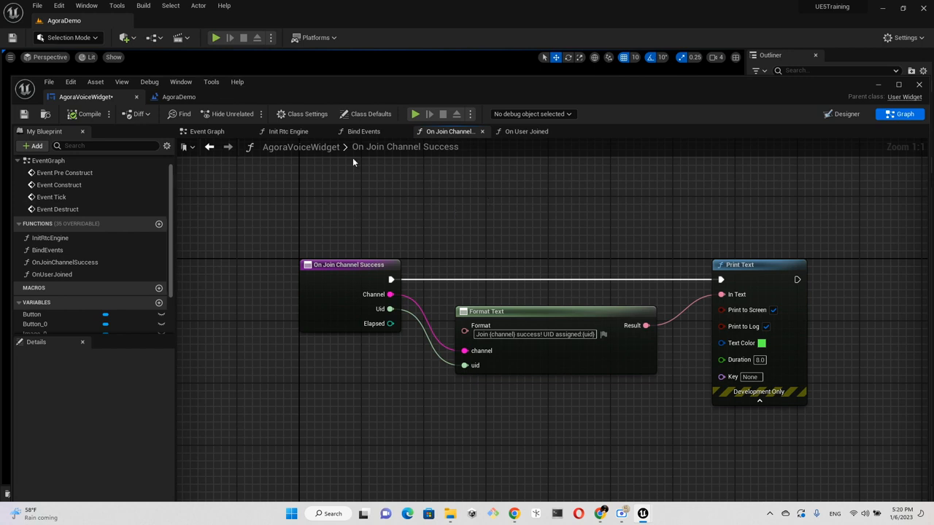
left_click(363, 132)
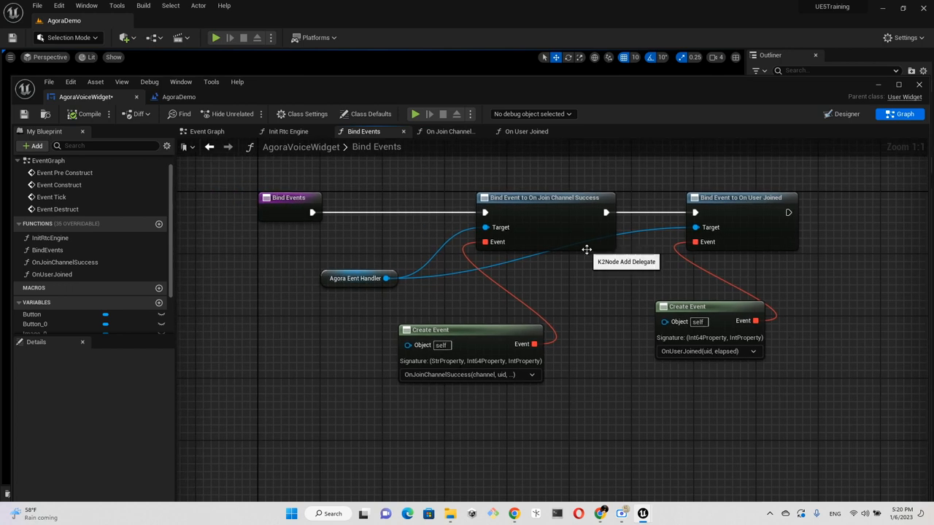
mouse_move(269, 204)
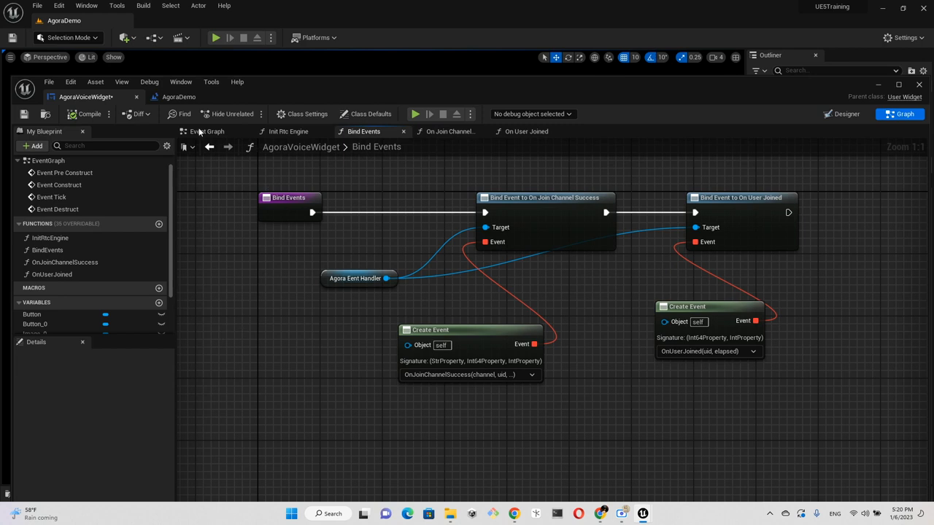
Switch from Bind Events to the widget's main Event Graph
left_click(207, 131)
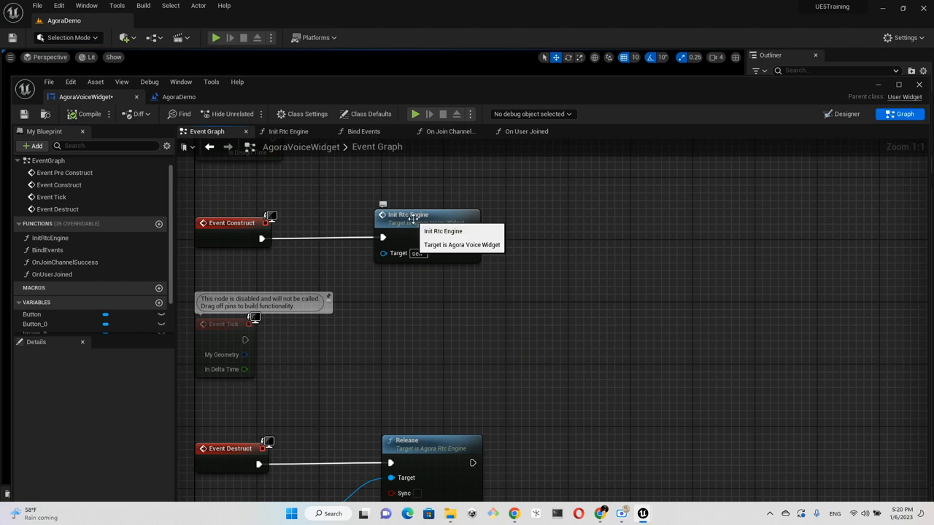
Call Bind Events from Init Rtc Engine's exec output in Event Construct
left_click_drag(470, 237, 552, 239)
type("bi")
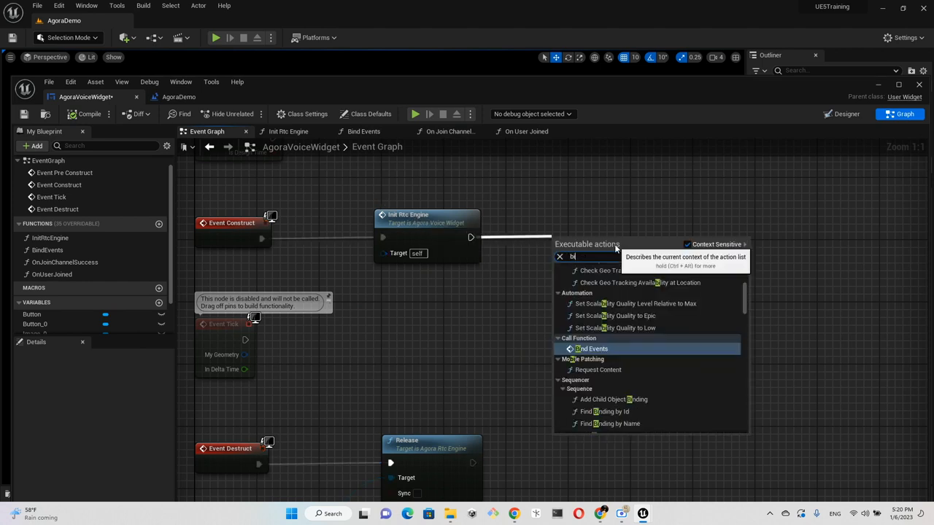
left_click(591, 349)
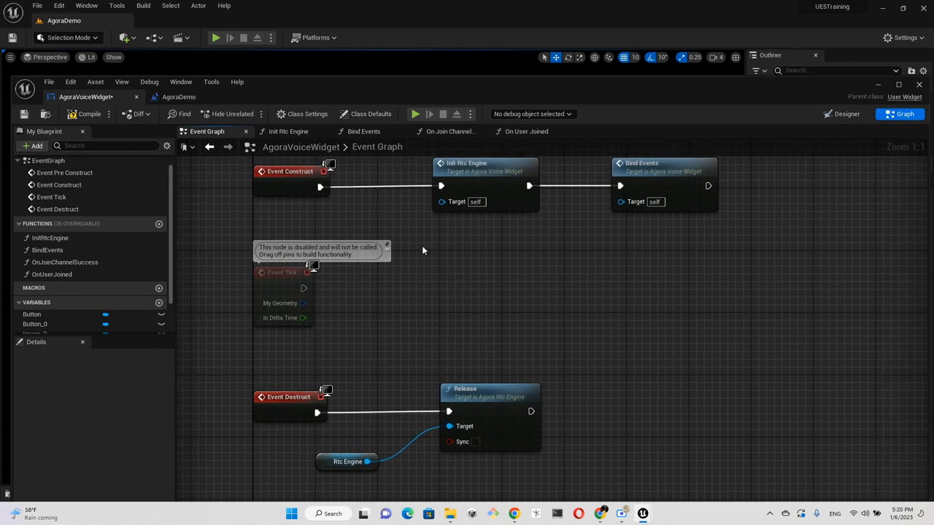
mouse_move(645, 332)
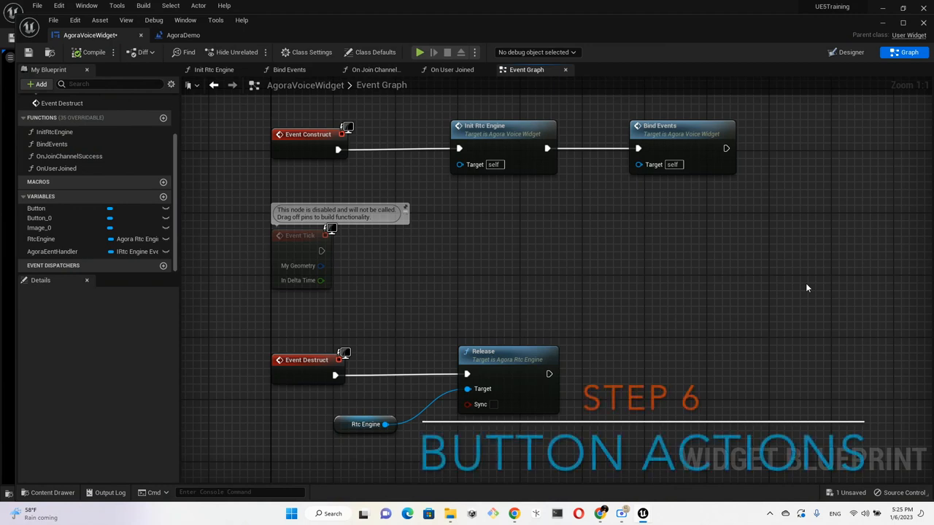
mouse_move(733, 272)
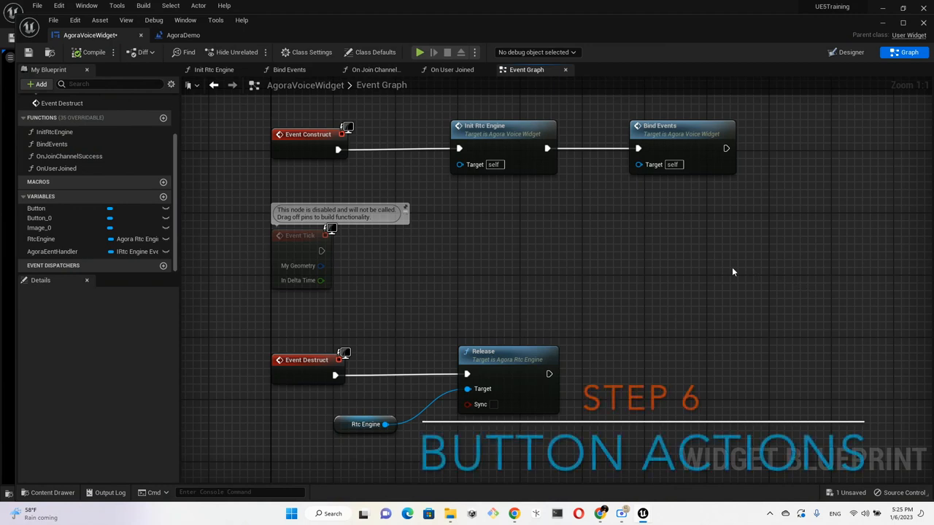
mouse_move(182, 75)
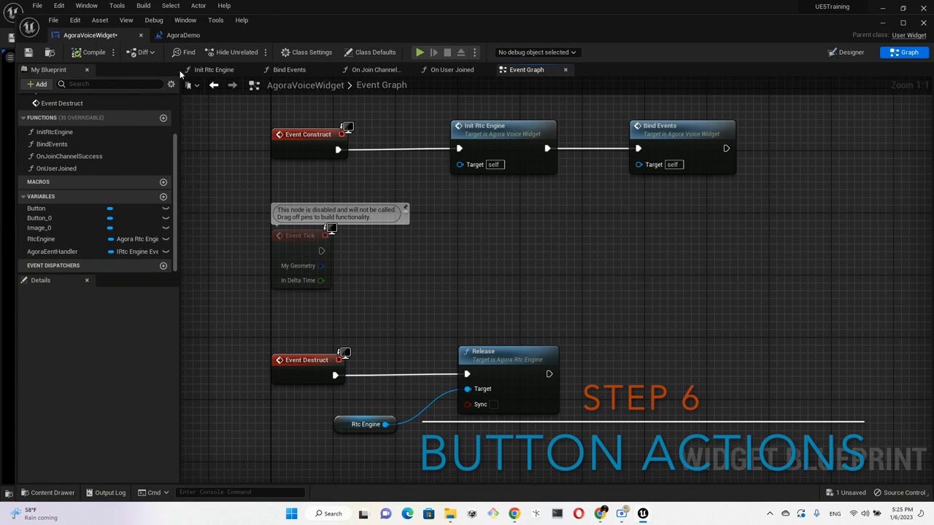
mouse_move(843, 51)
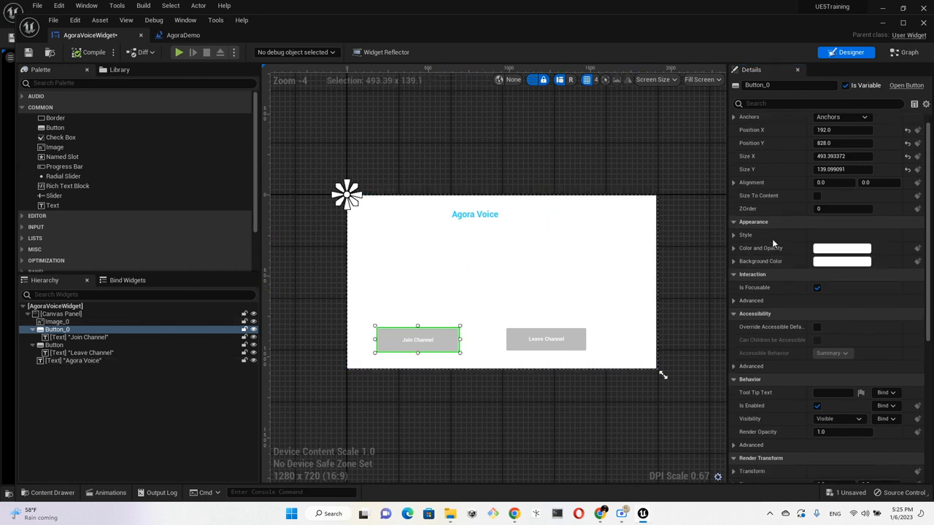
Add an On Clicked event for Button_0 (Join Channel) from the Details Events section
scroll("down", 3)
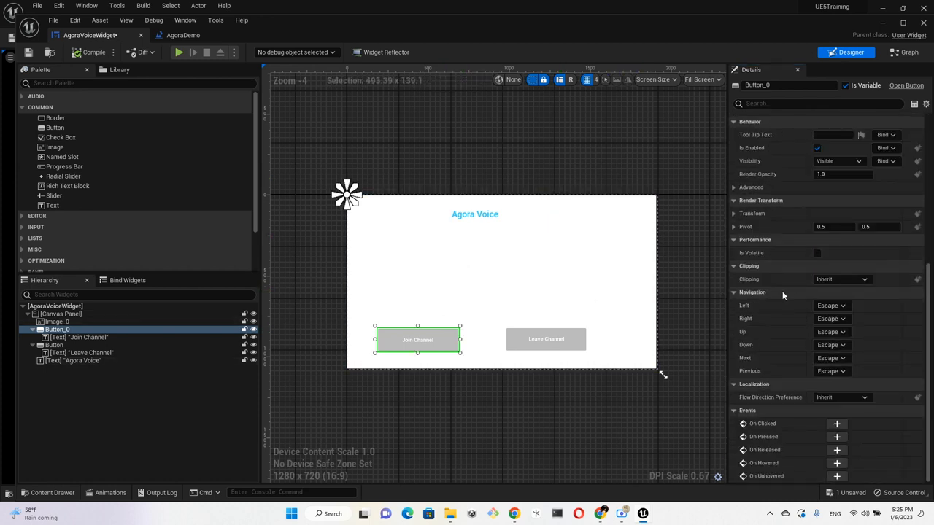
left_click(903, 52)
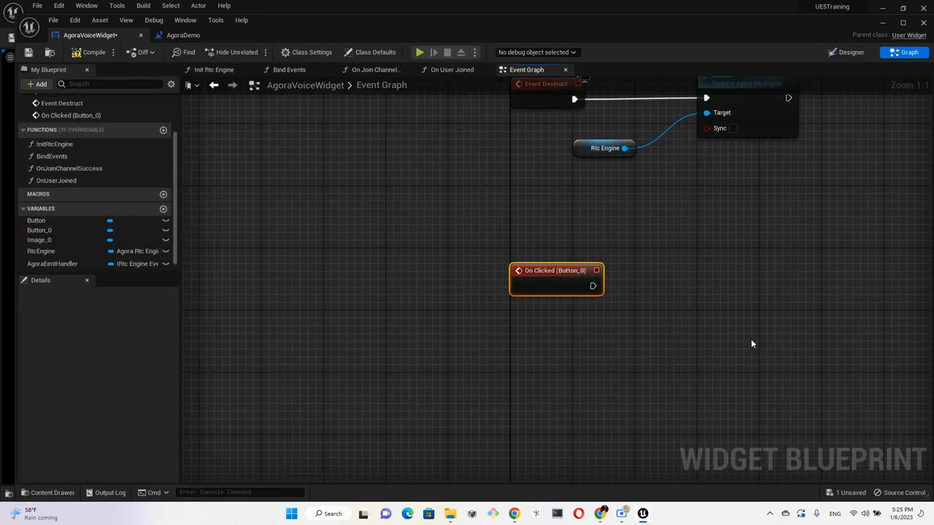
mouse_move(759, 336)
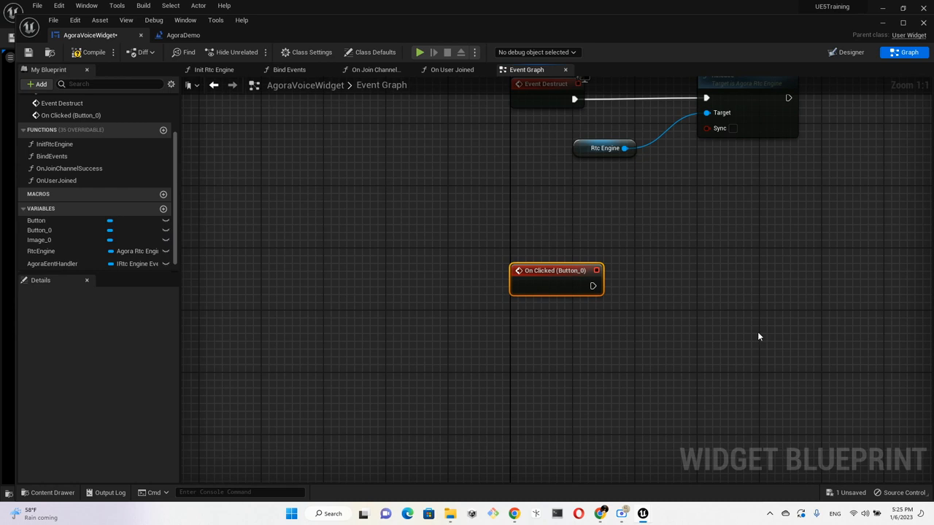
mouse_move(555, 270)
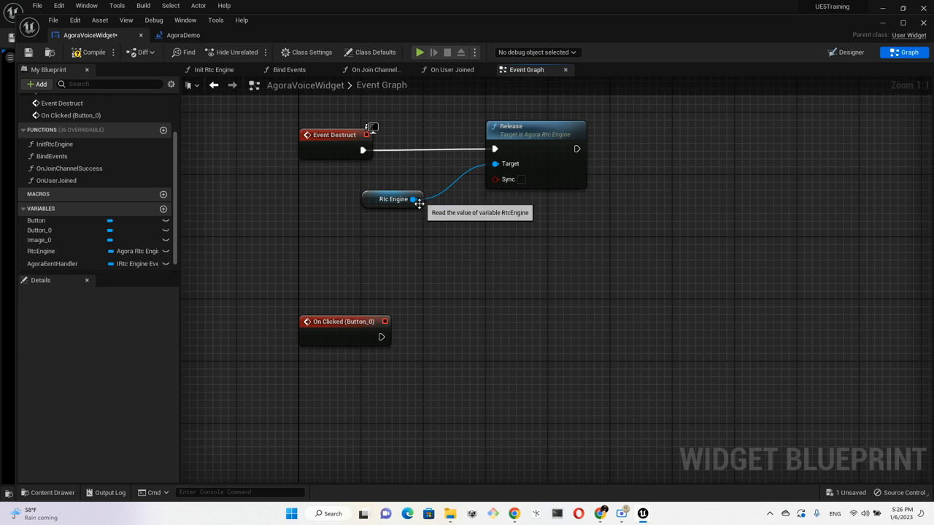
Call Join Channel on Rtc Engine from Button_0's click, with Channel Id UNREAL
left_click_drag(419, 199, 490, 375)
type("j")
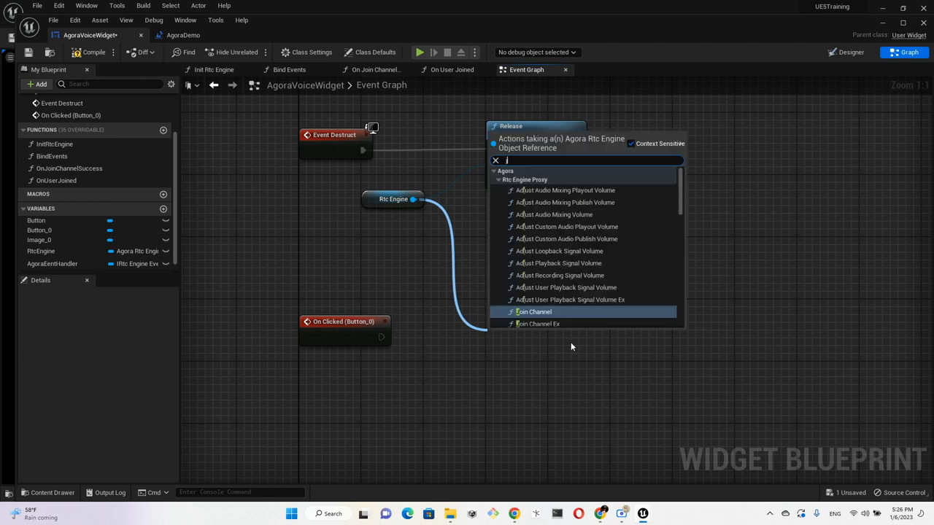
left_click(534, 312)
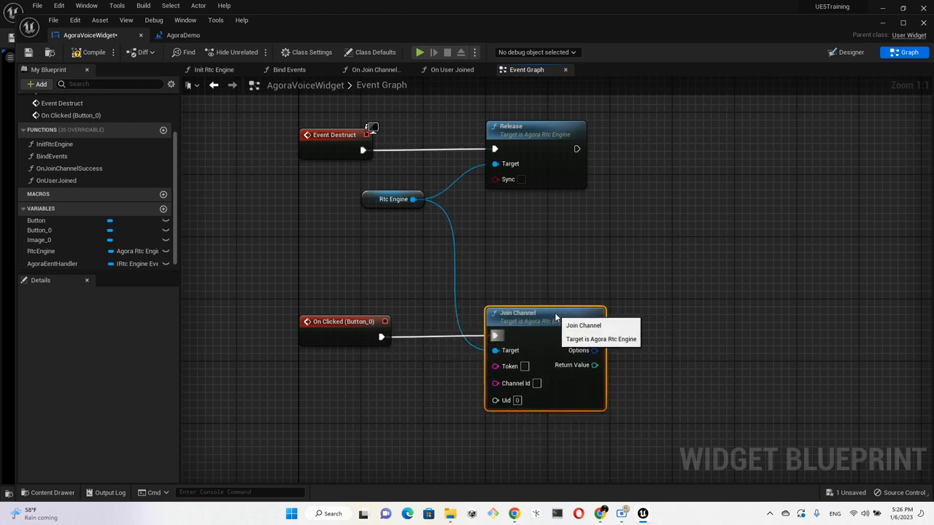
mouse_move(515, 383)
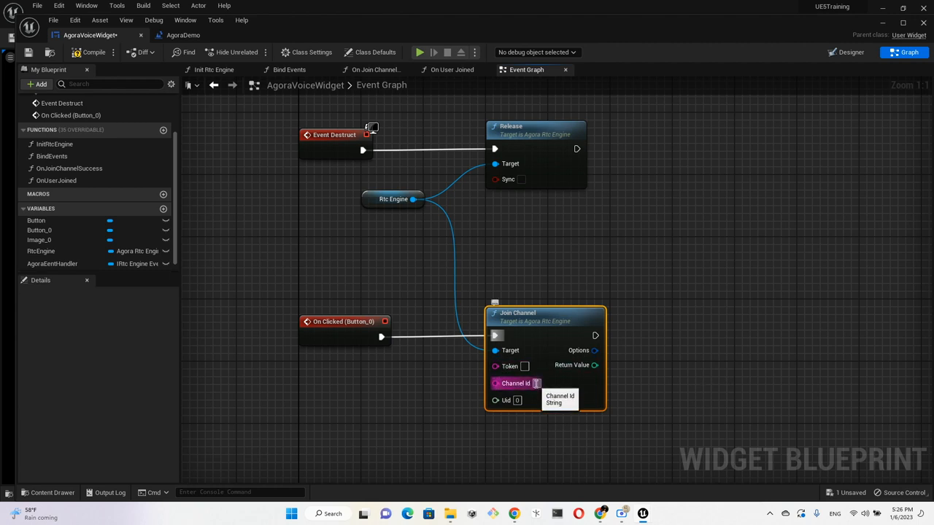
mouse_move(791, 384)
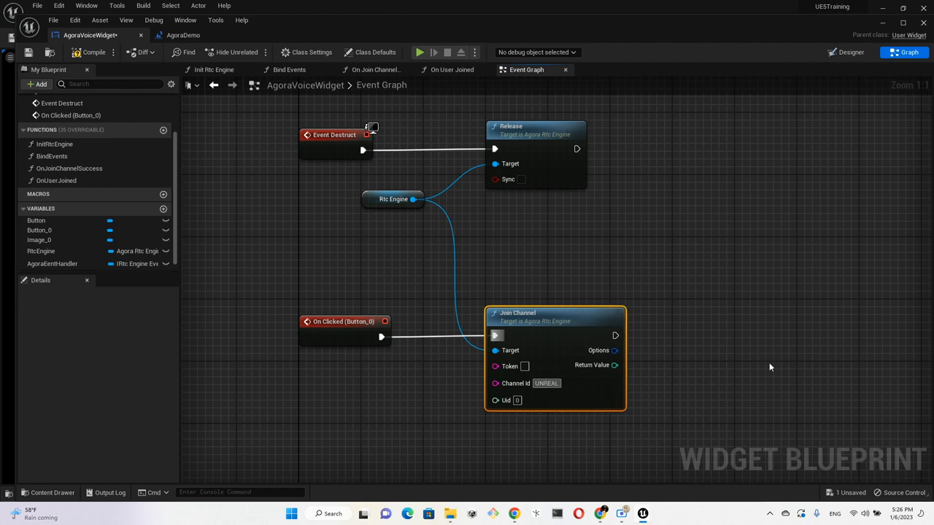
left_click(762, 368)
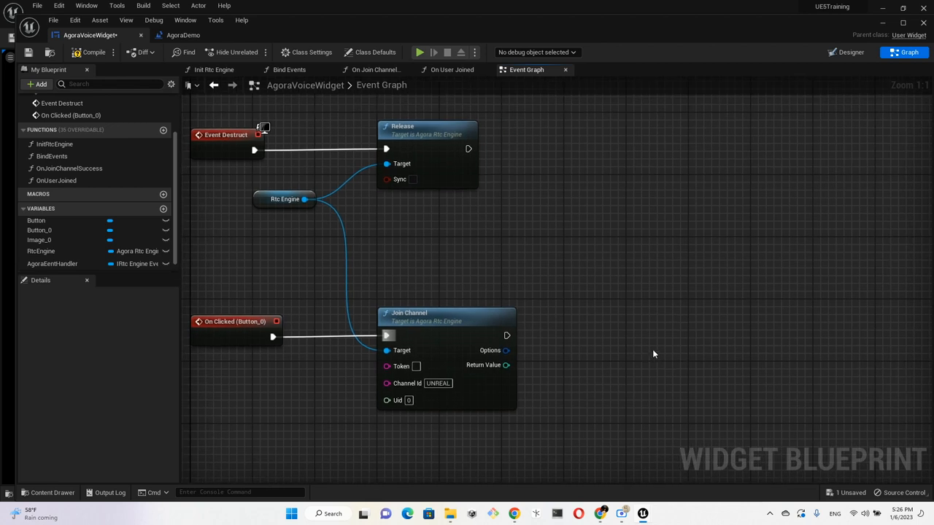
Add a Format Text node to the graph for the Join Channel return message
right_click(654, 354)
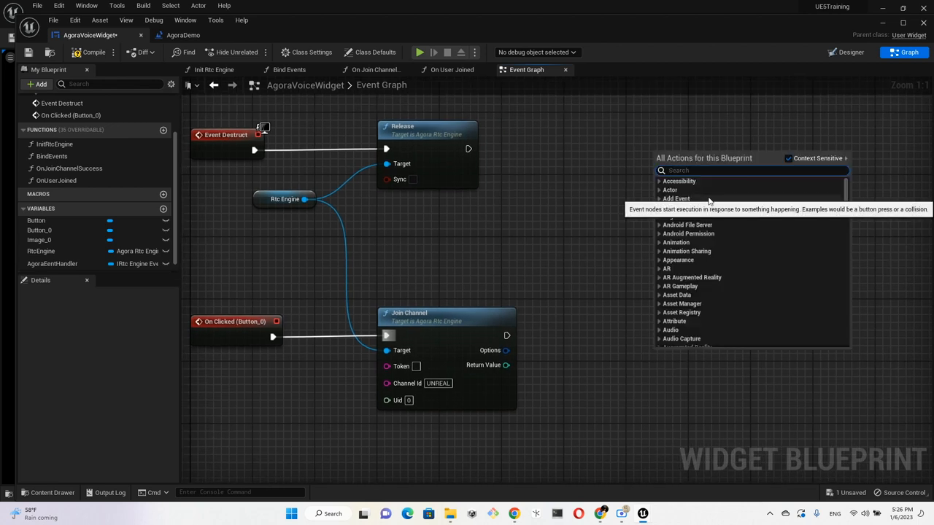
type("text")
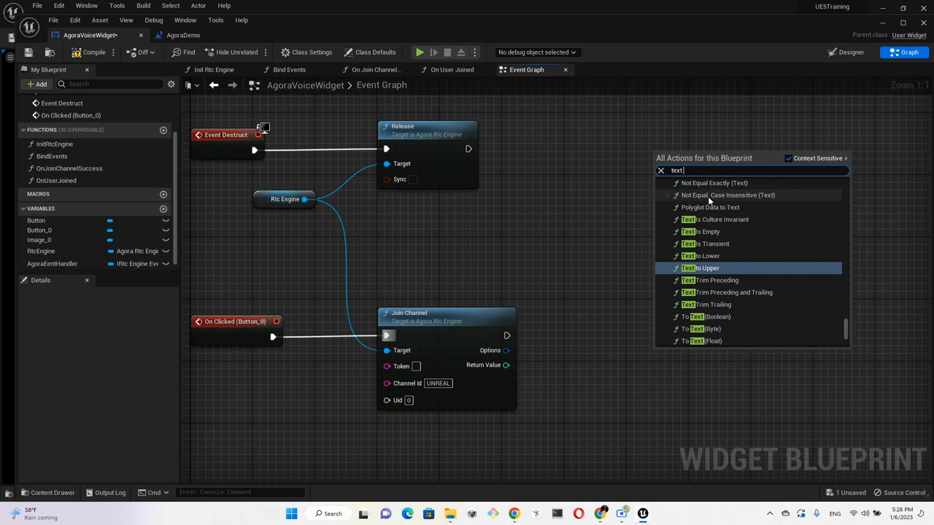
type("for")
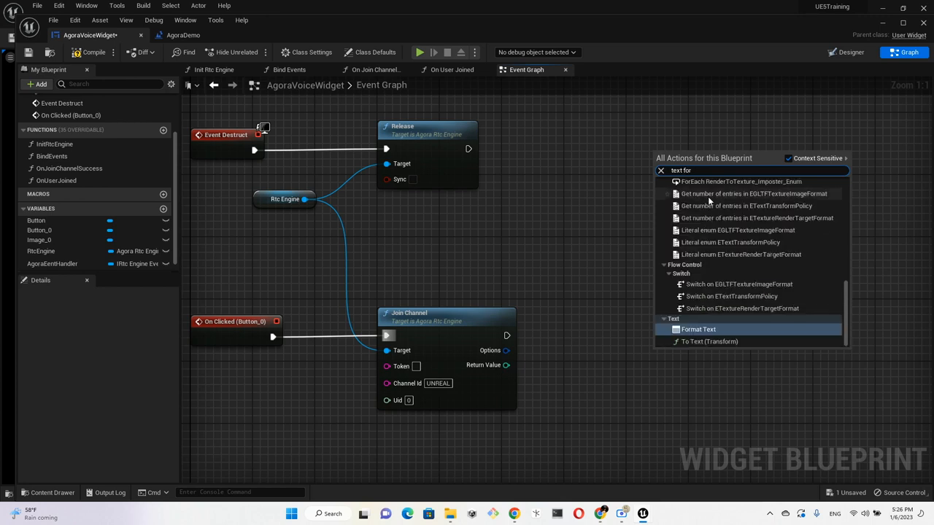
left_click(697, 329)
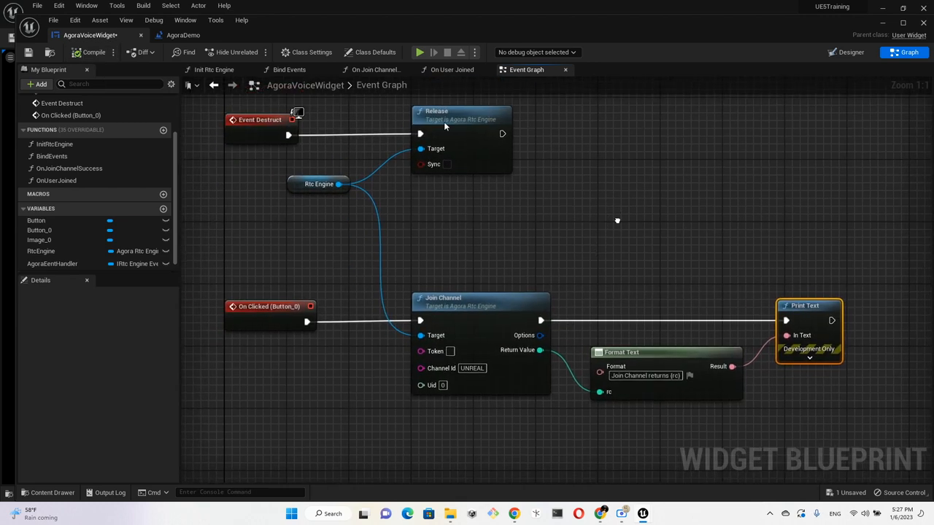
mouse_move(214, 69)
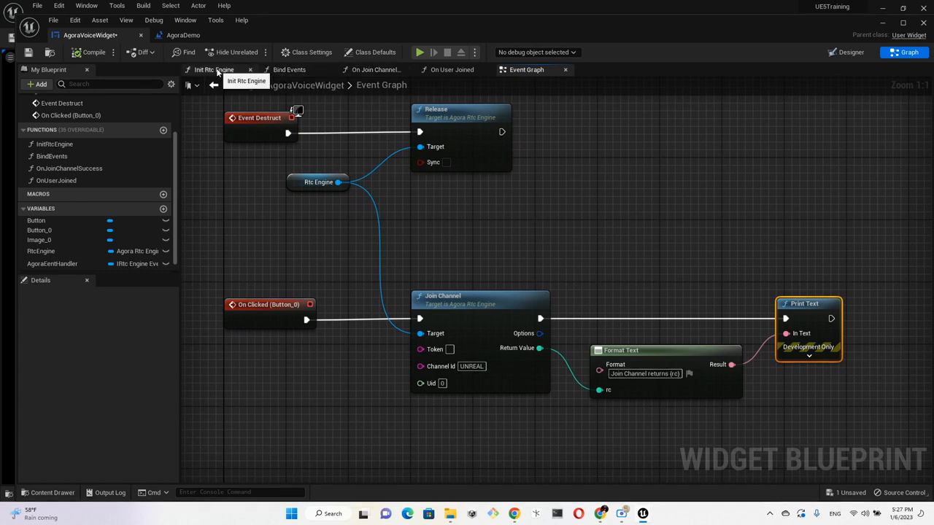
mouse_move(855, 56)
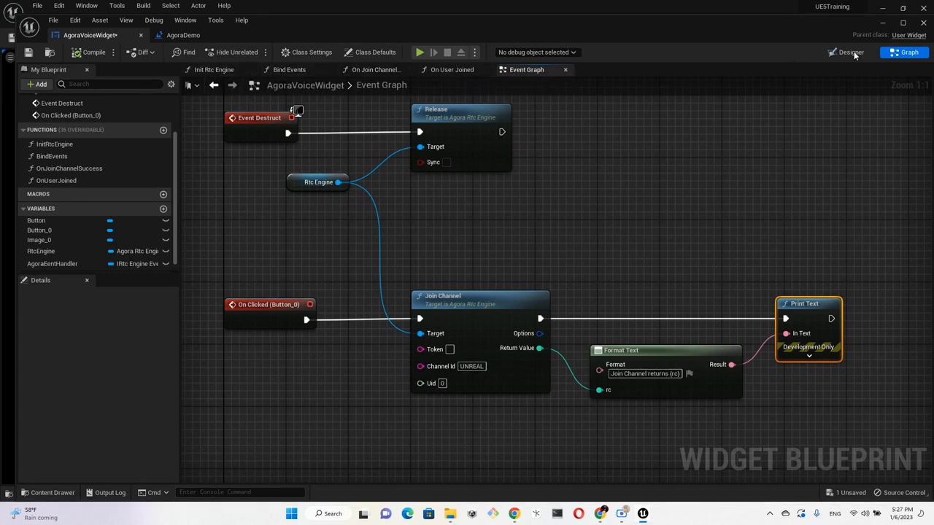
Add an On Clicked event for the Leave Channel button from the Designer
left_click(846, 51)
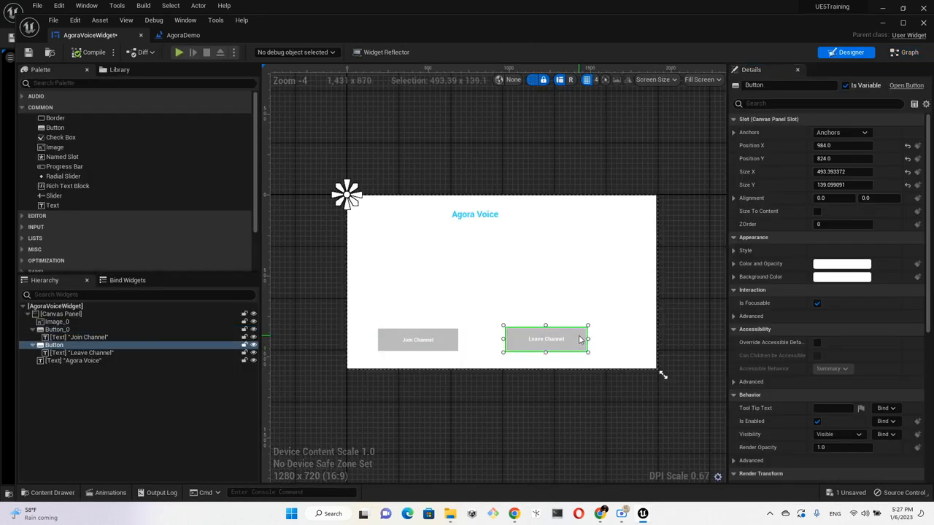
scroll("down", 3)
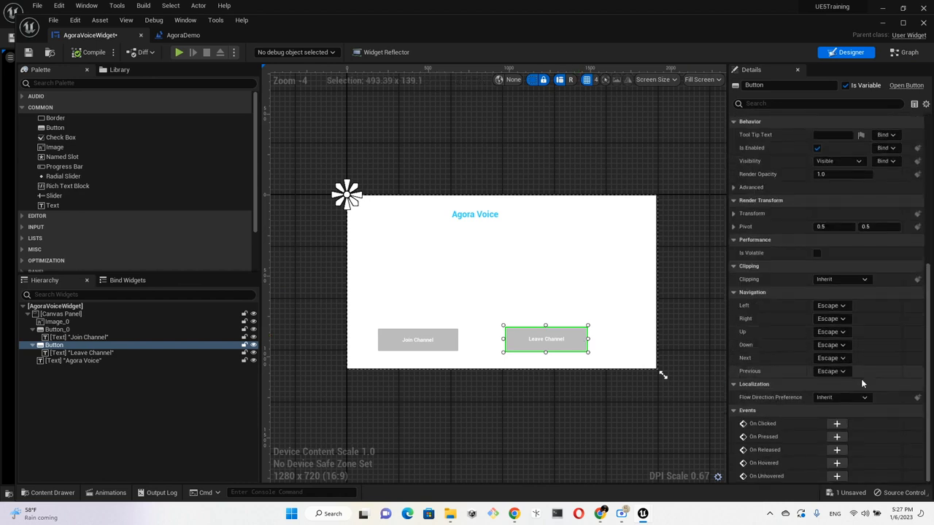
left_click(904, 52)
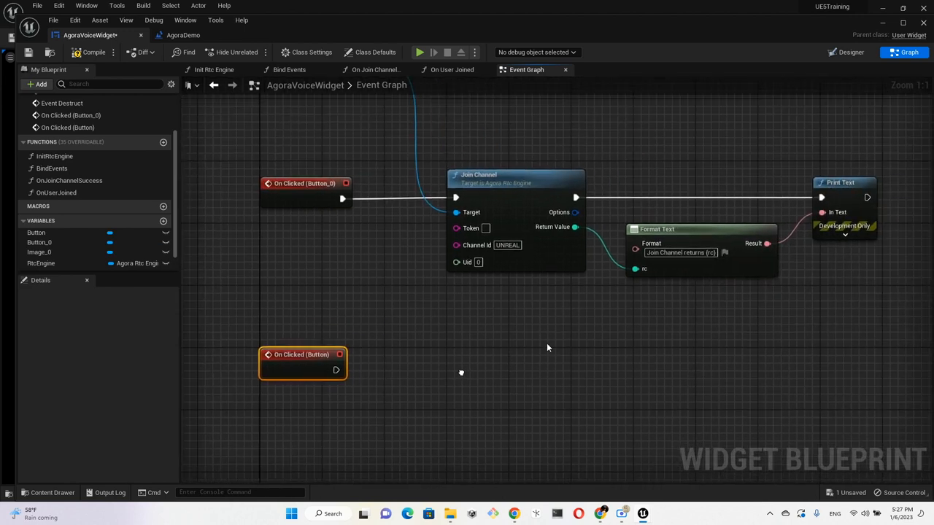
mouse_move(389, 380)
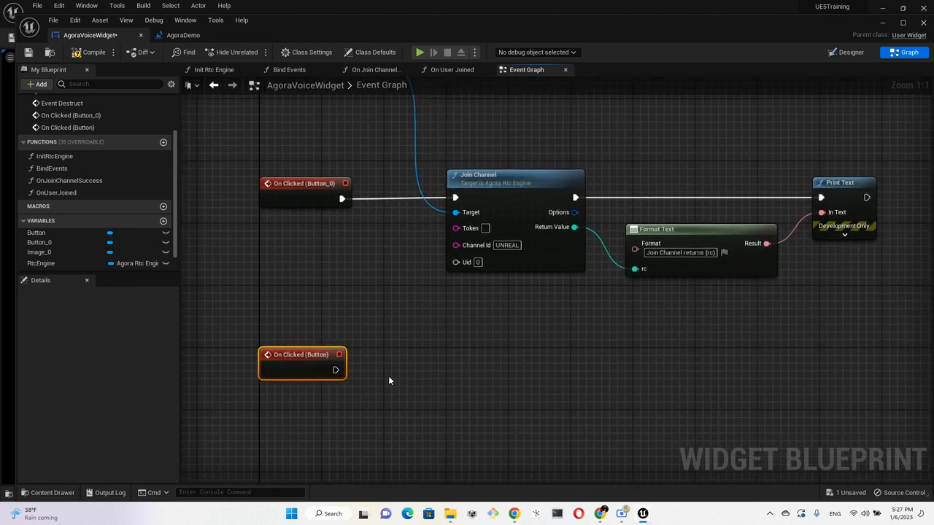
Add a Leave Channel call on Rtc Engine and wire the button's click event to it
left_click_drag(342, 370, 460, 373)
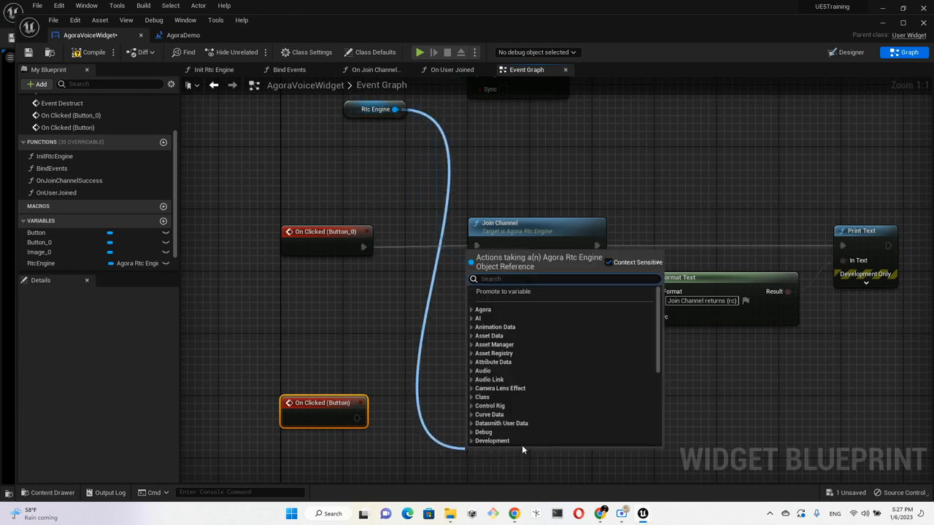
mouse_move(901, 366)
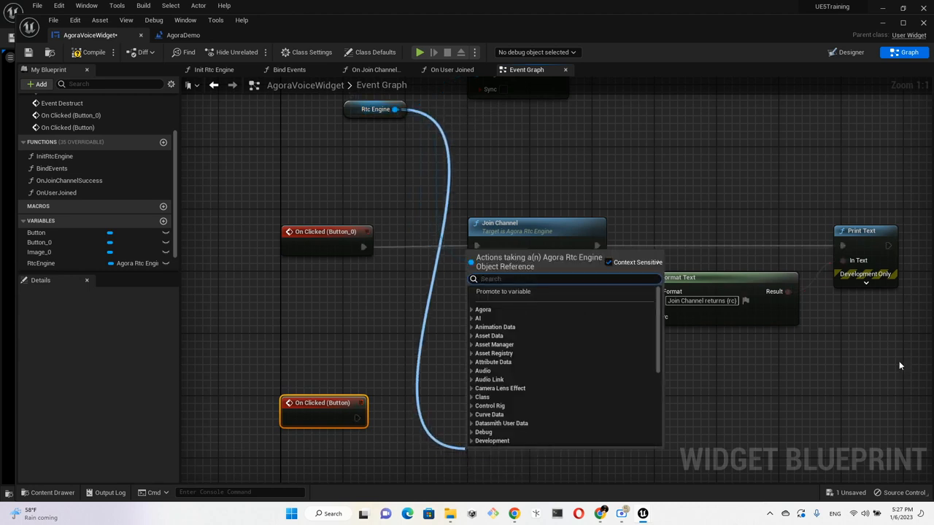
type("leave")
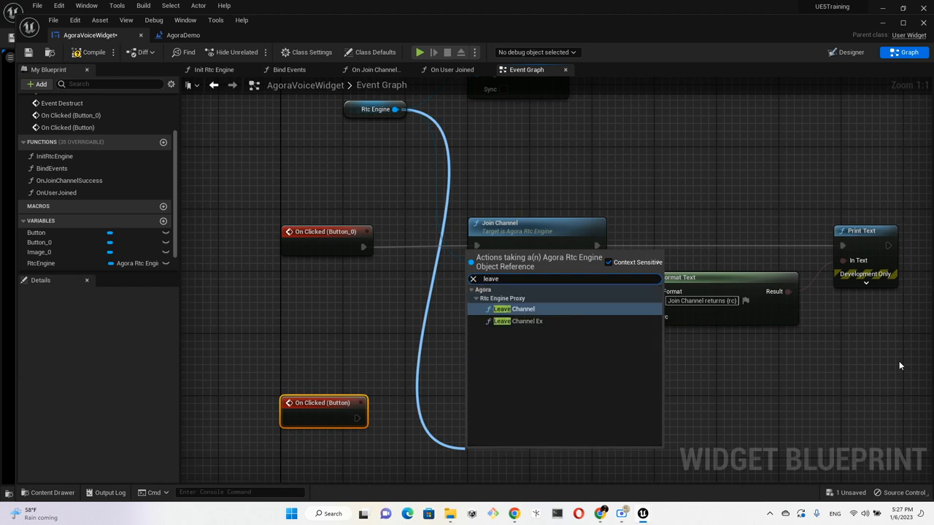
left_click(514, 308)
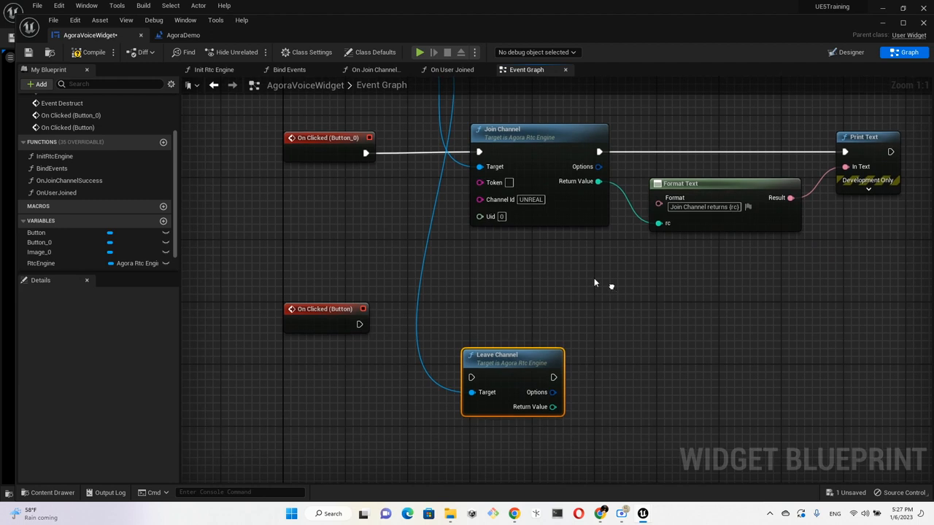
left_click_drag(359, 323, 471, 377)
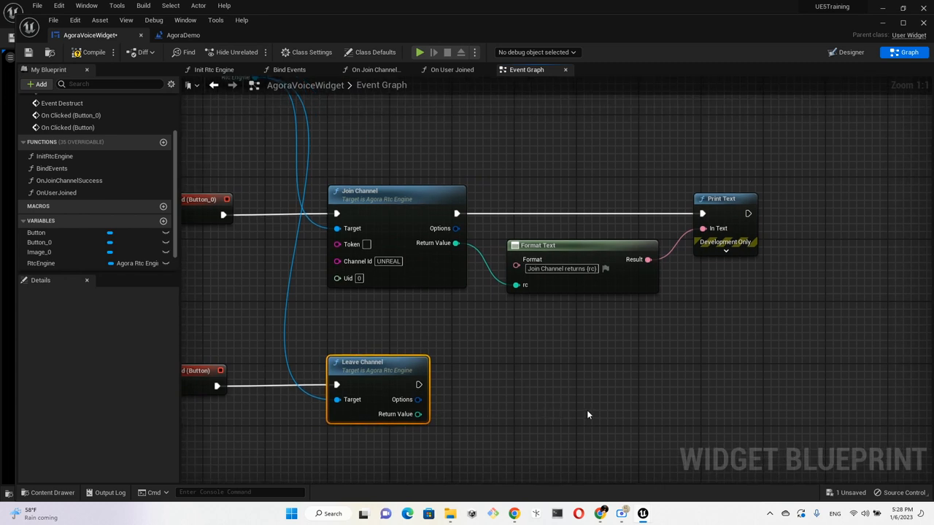
mouse_move(769, 311)
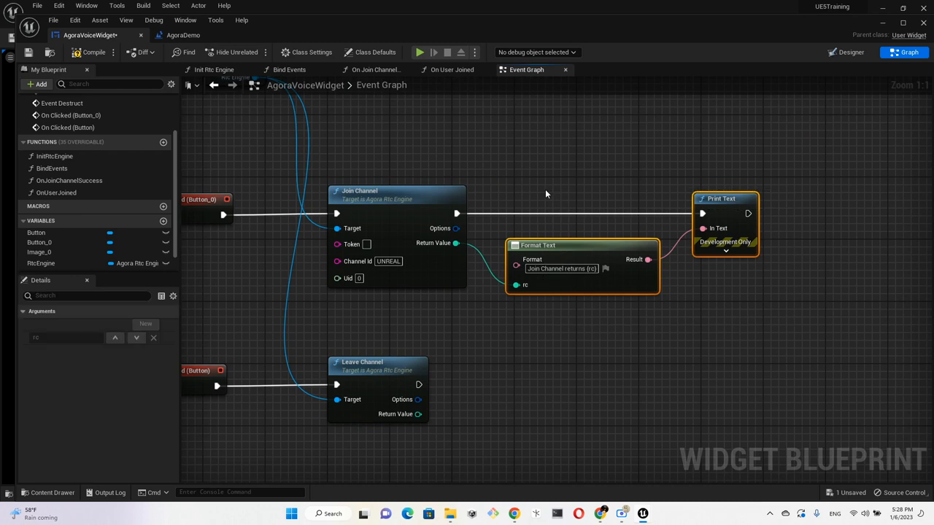
mouse_move(622, 387)
type("Leave Channel returns {rc}")
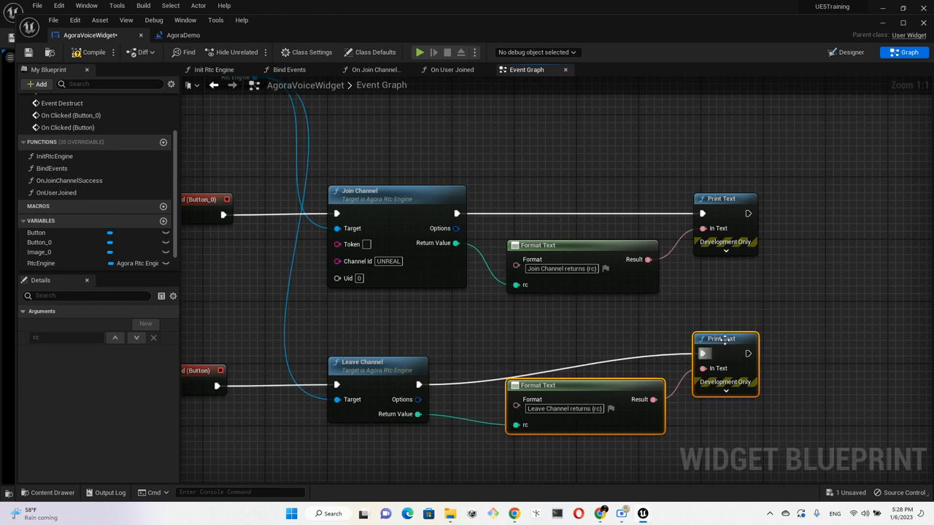
mouse_move(628, 417)
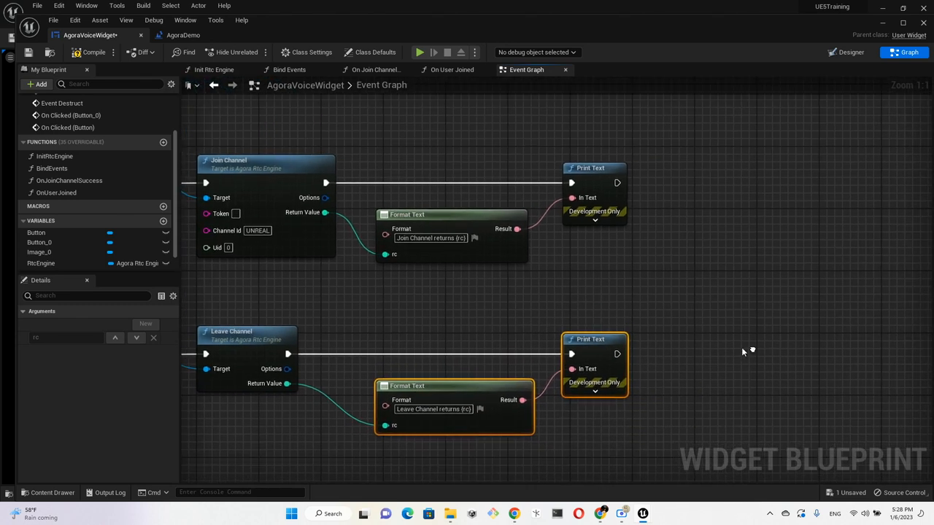
Hook up the Leave Channel call's 'Leave Channel returns {rc}' Format Text and Print Text nodes
left_click(594, 391)
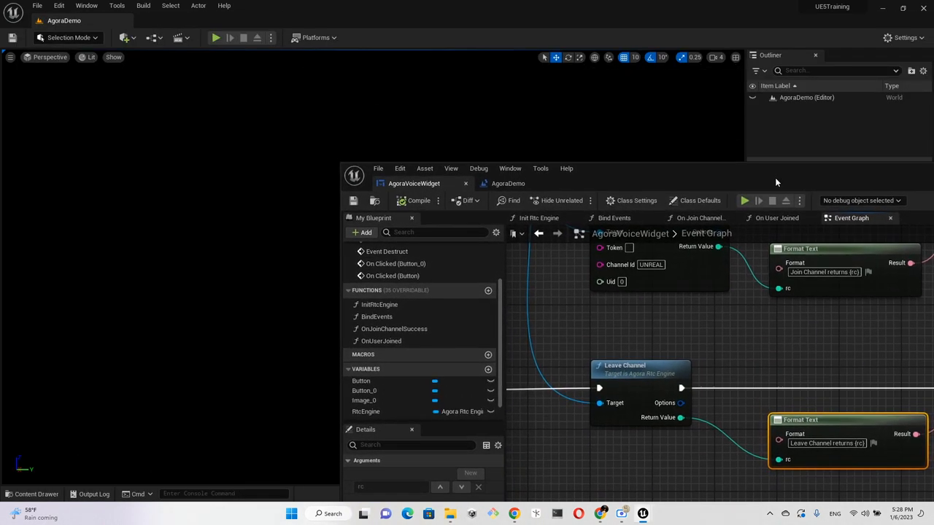
Play-test the level and join the channel, getting 'Join Channel returns 0'
left_click(214, 37)
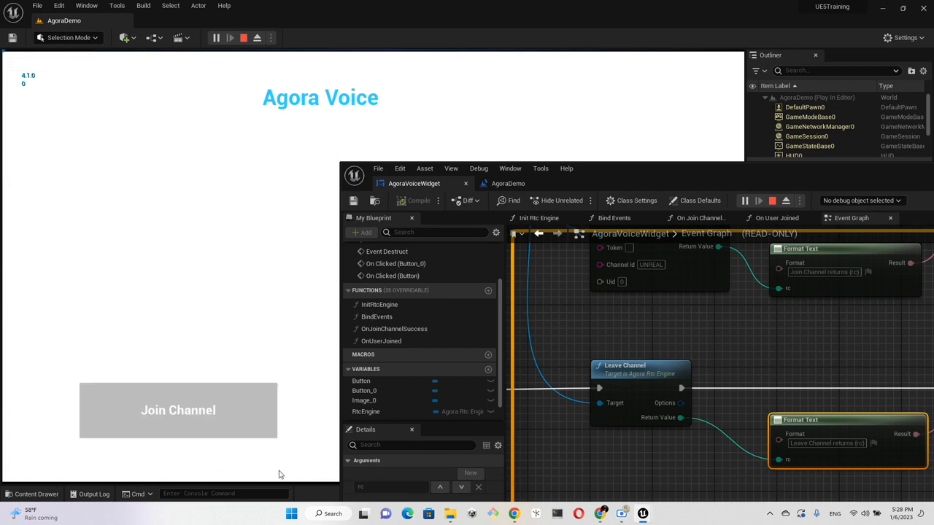
mouse_move(204, 448)
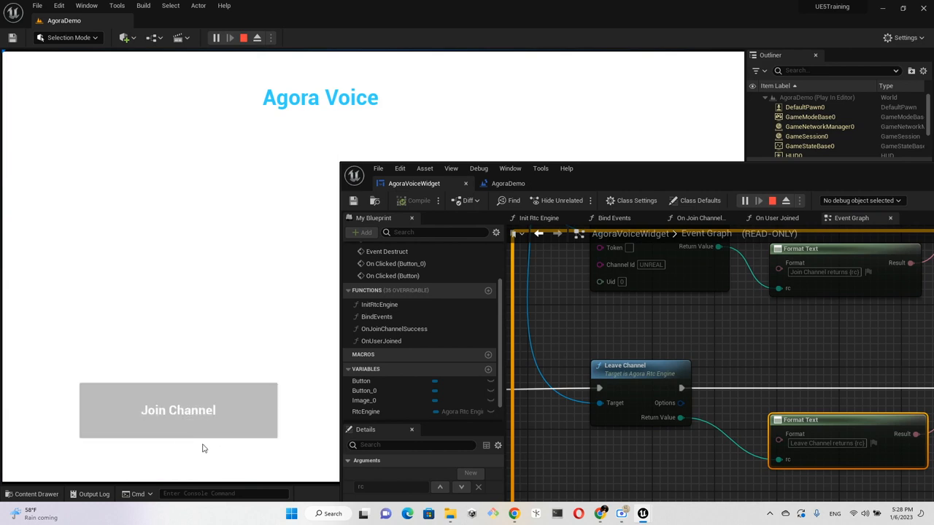
mouse_move(178, 410)
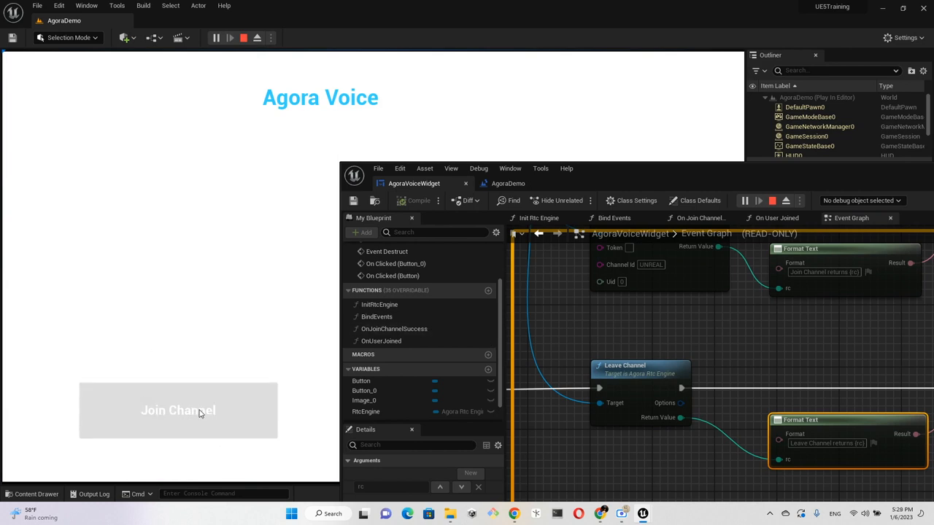
left_click(178, 410)
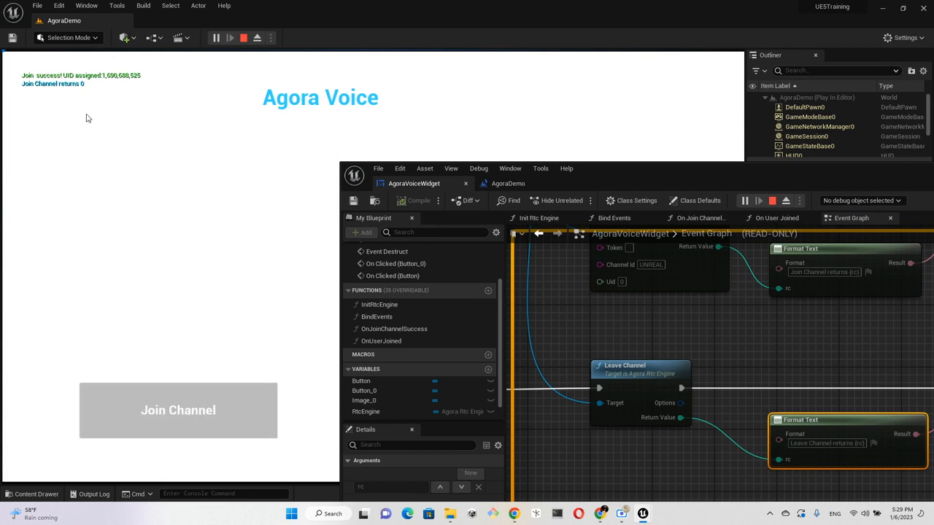
mouse_move(109, 79)
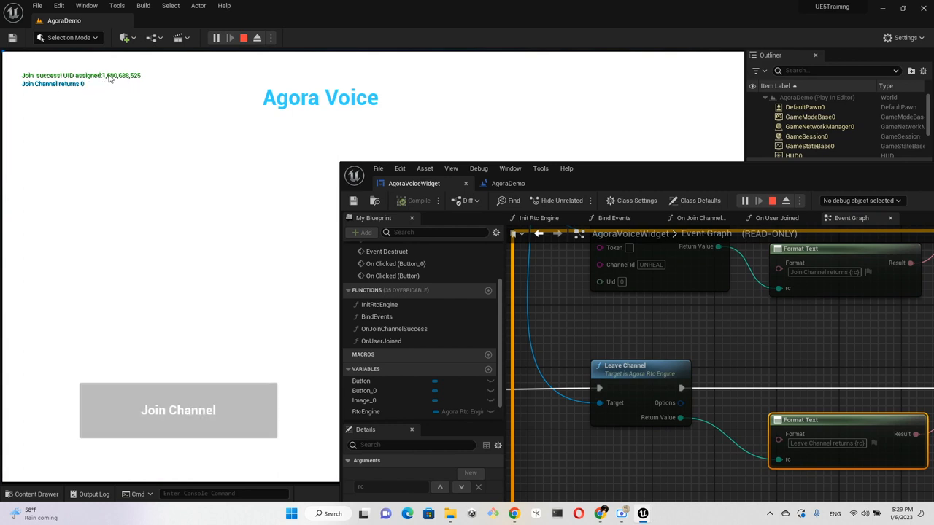
mouse_move(302, 168)
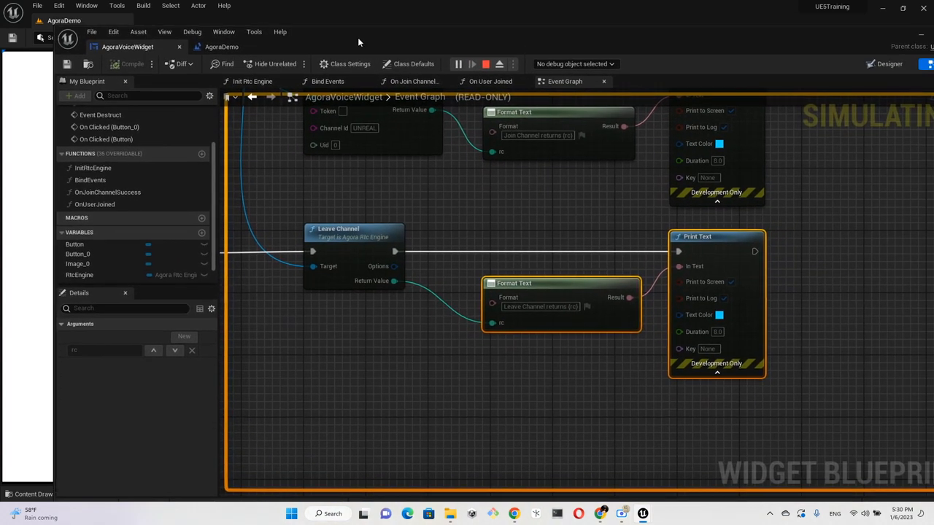
mouse_move(522, 47)
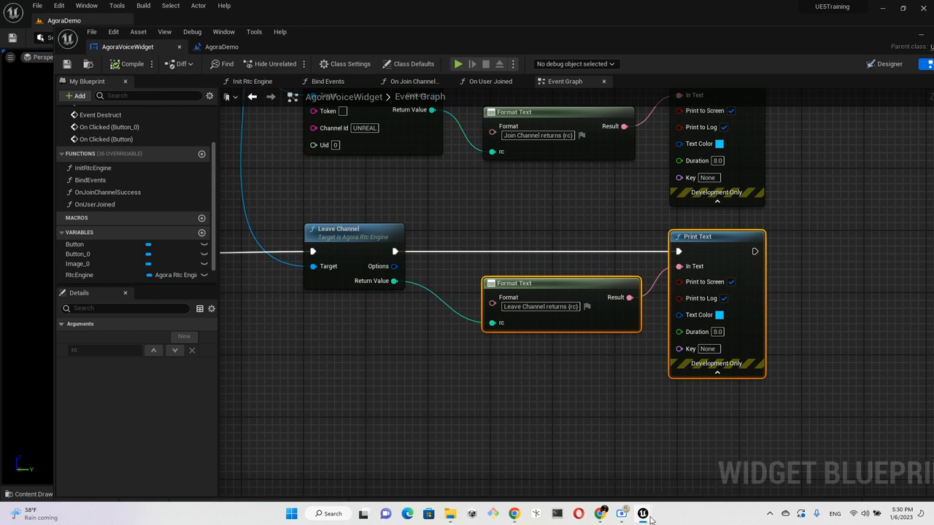
mouse_move(883, 397)
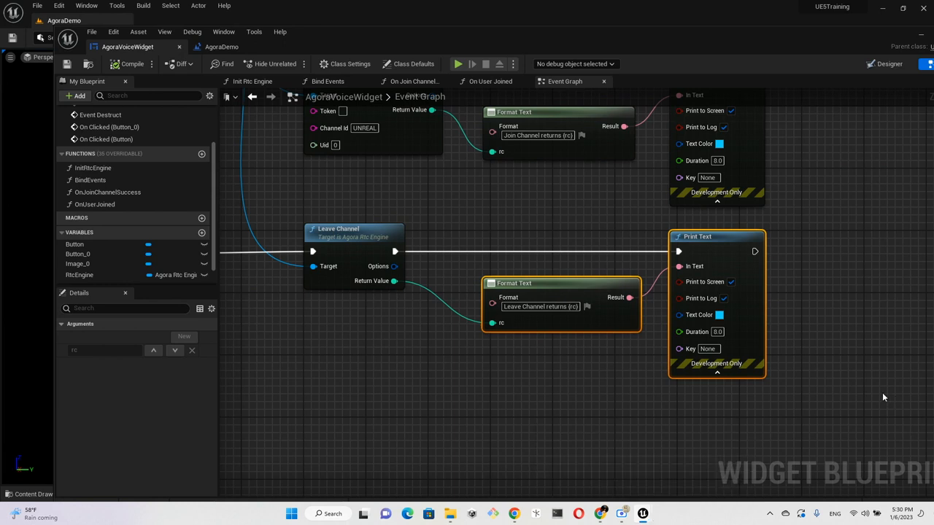